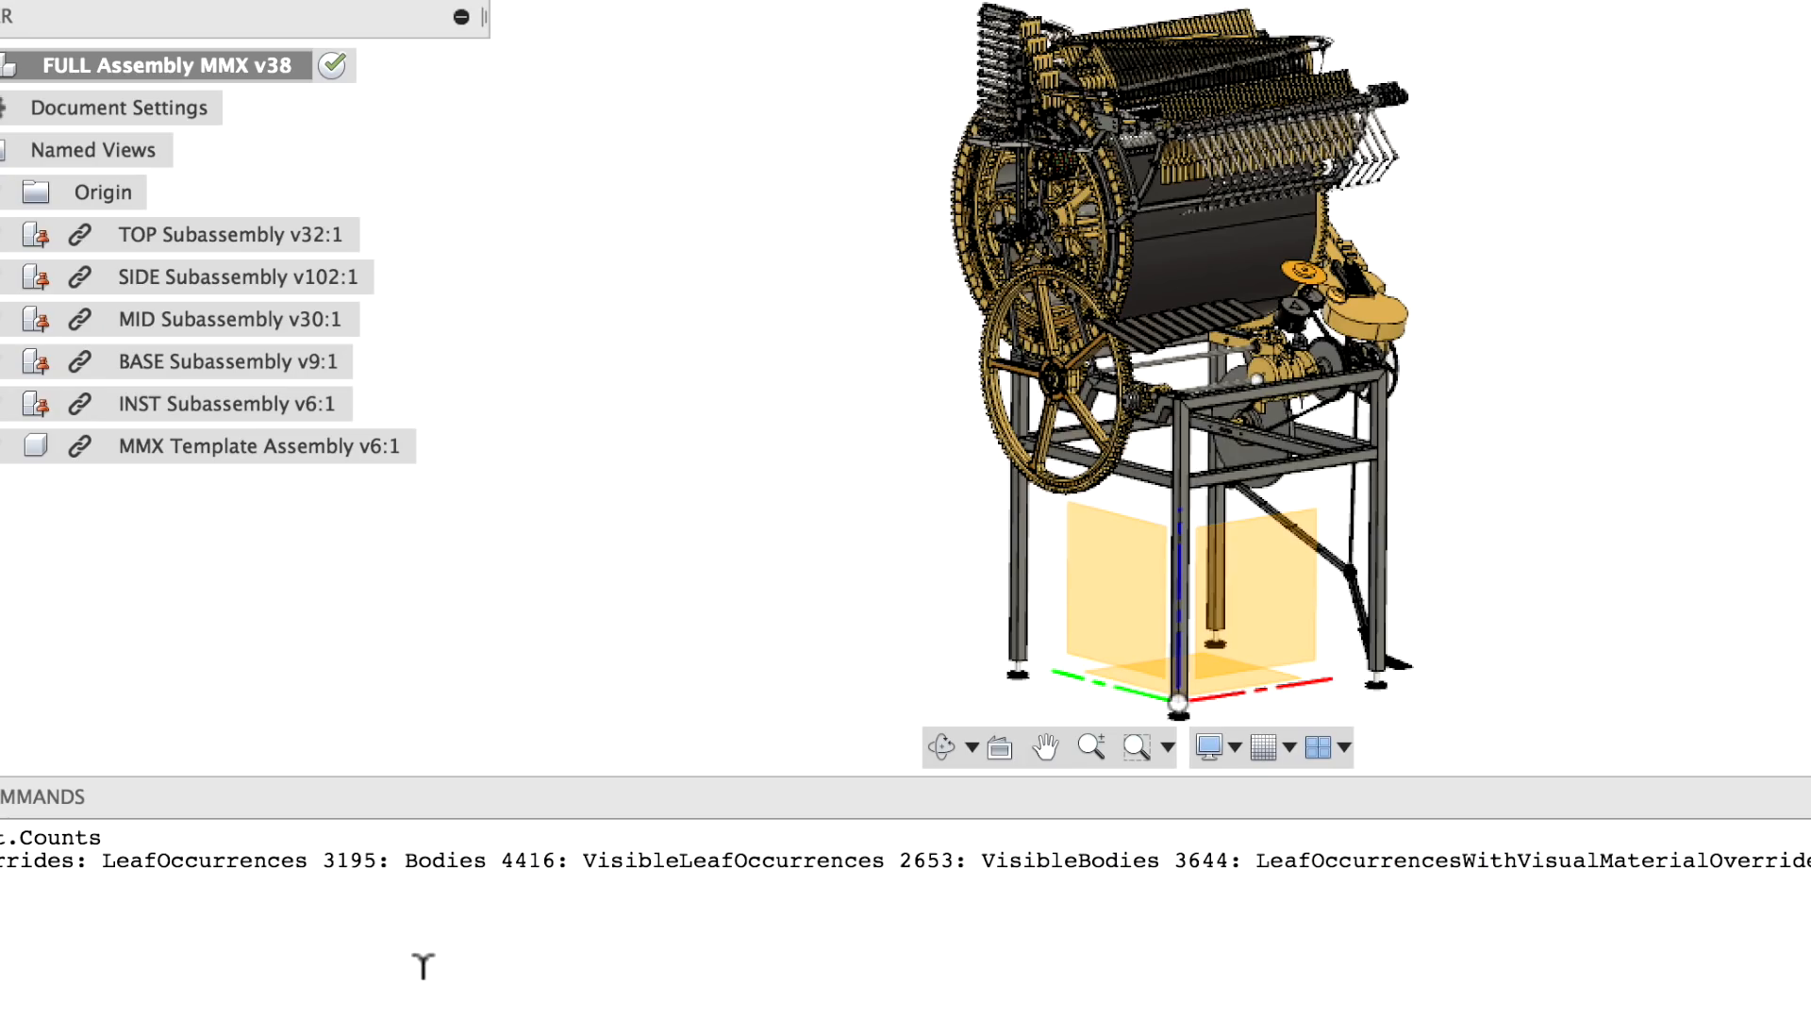
mouse_move(419, 947)
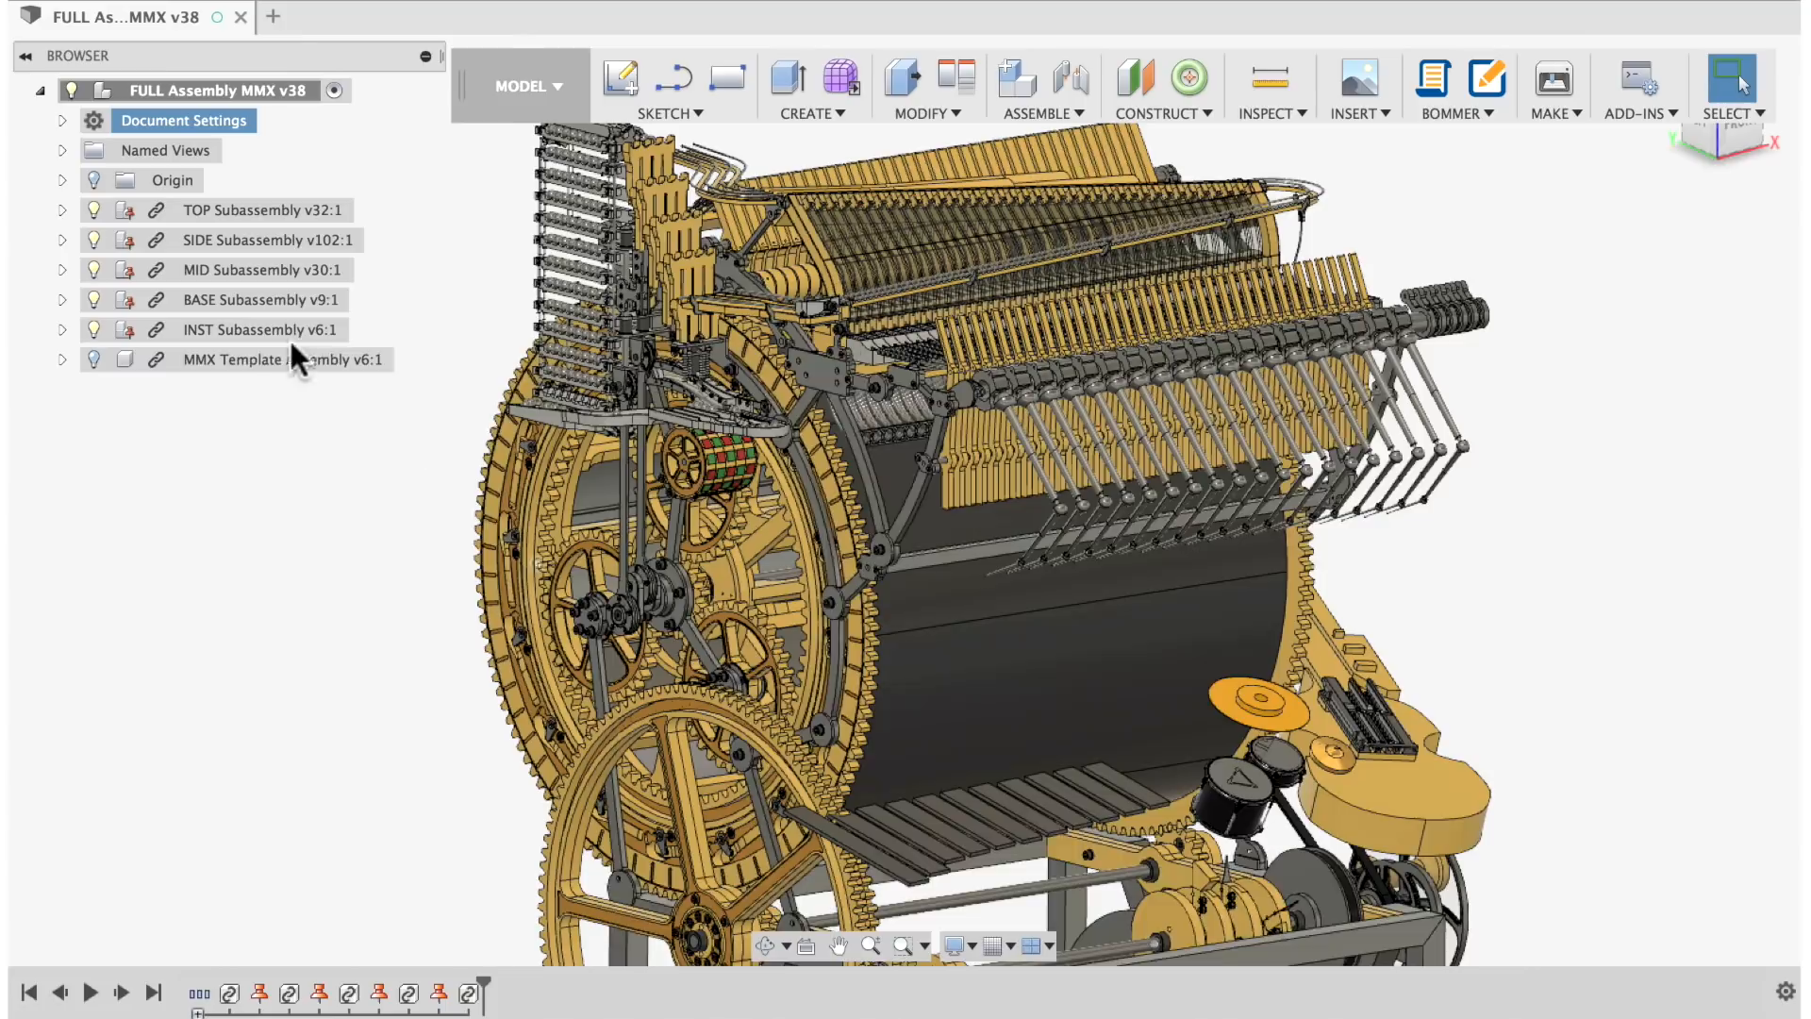
Bring up options for Individual Design 1 in the Assembly folder listing.
right_click(283, 358)
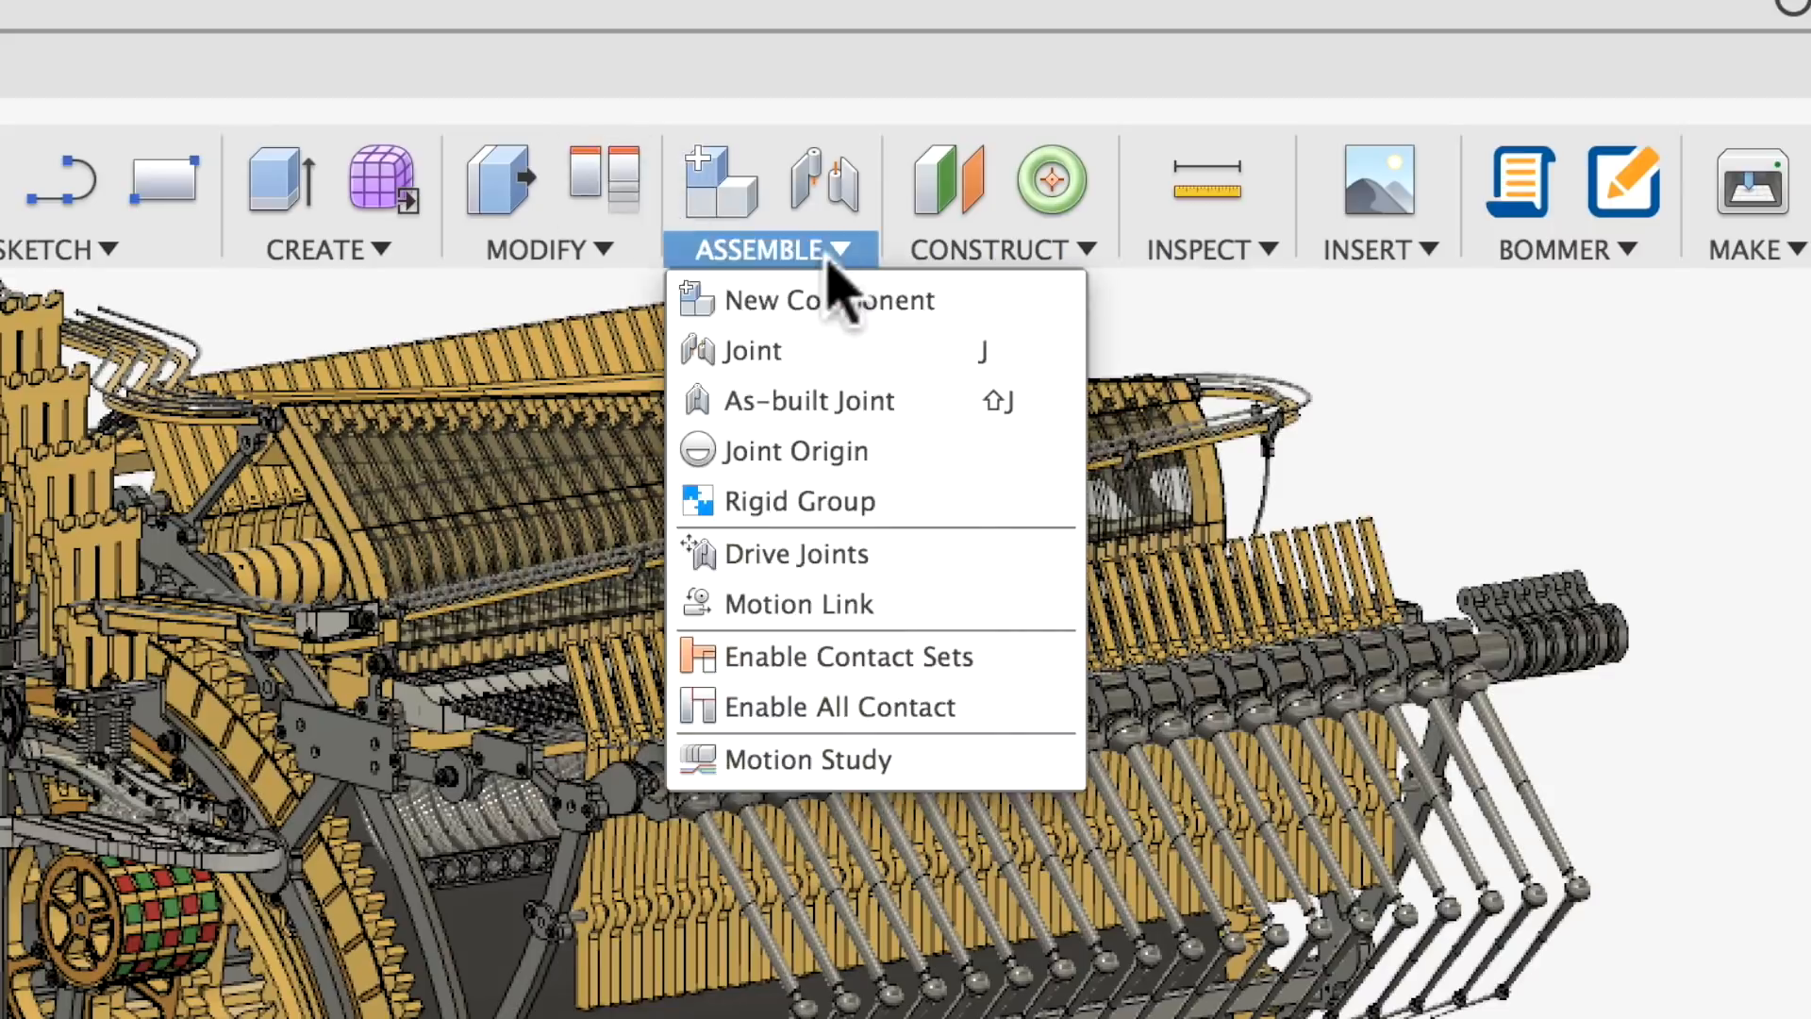
mouse_move(751, 351)
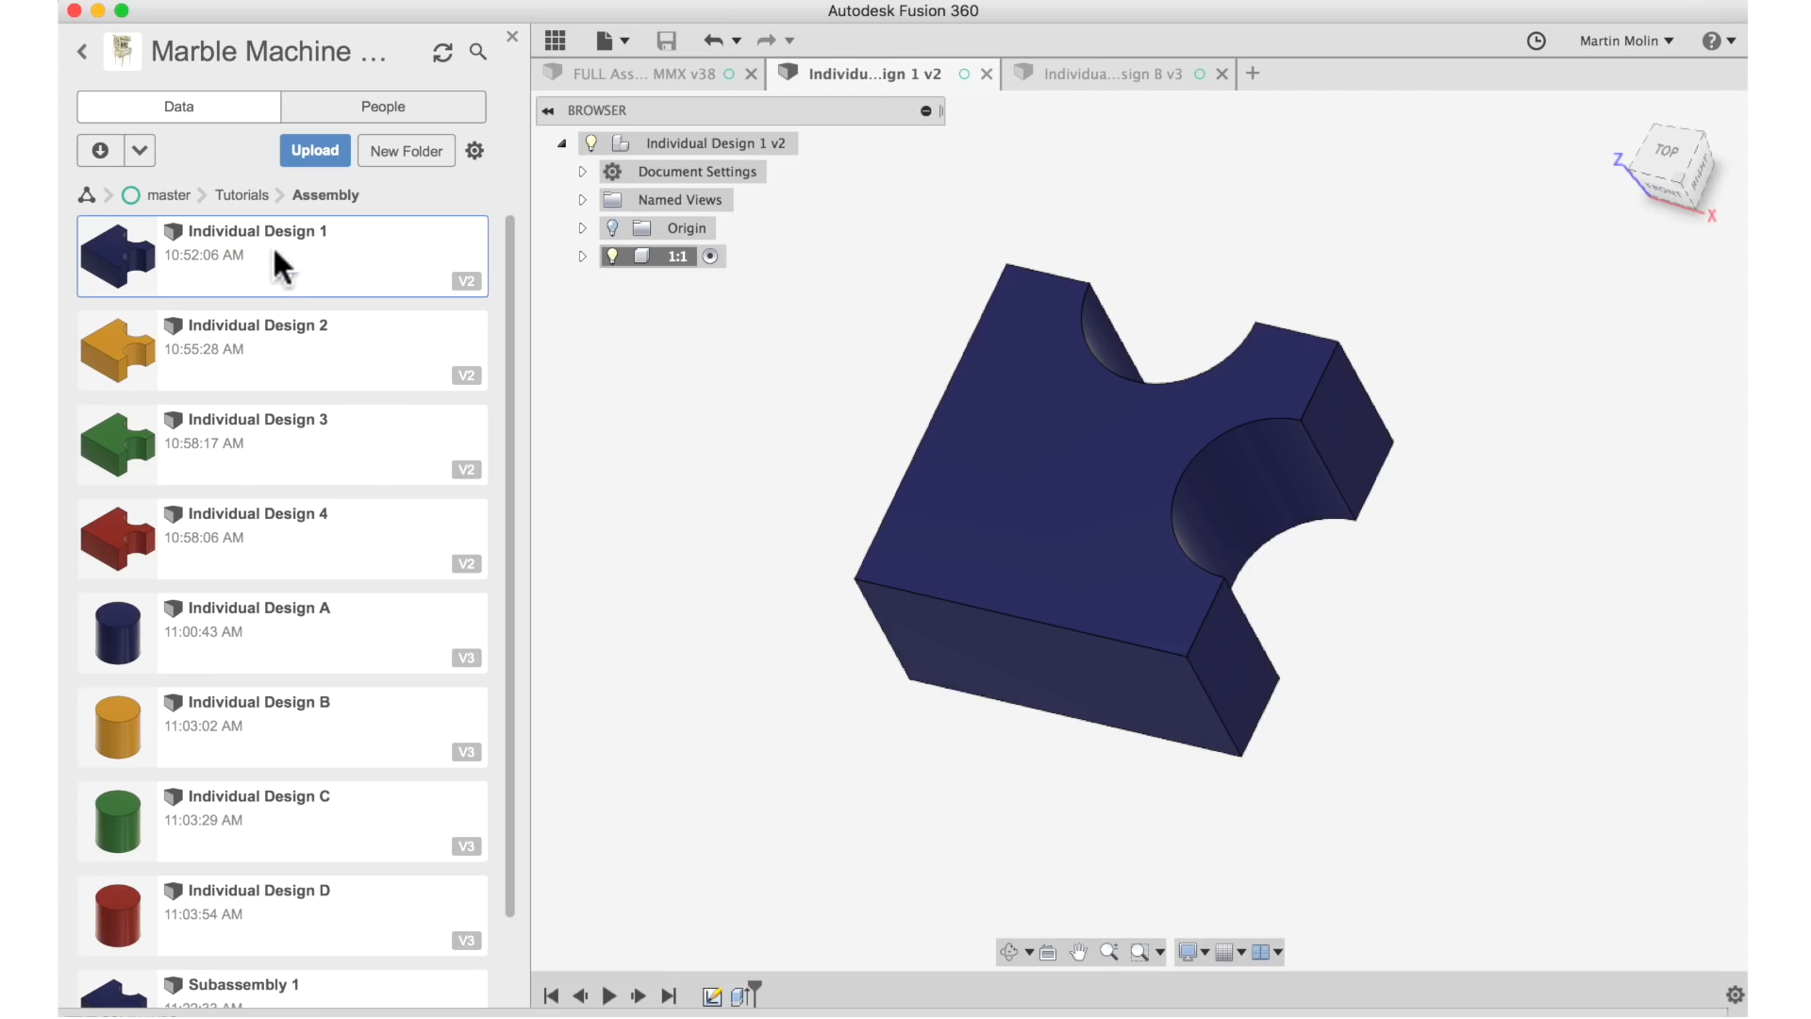
mouse_move(332, 615)
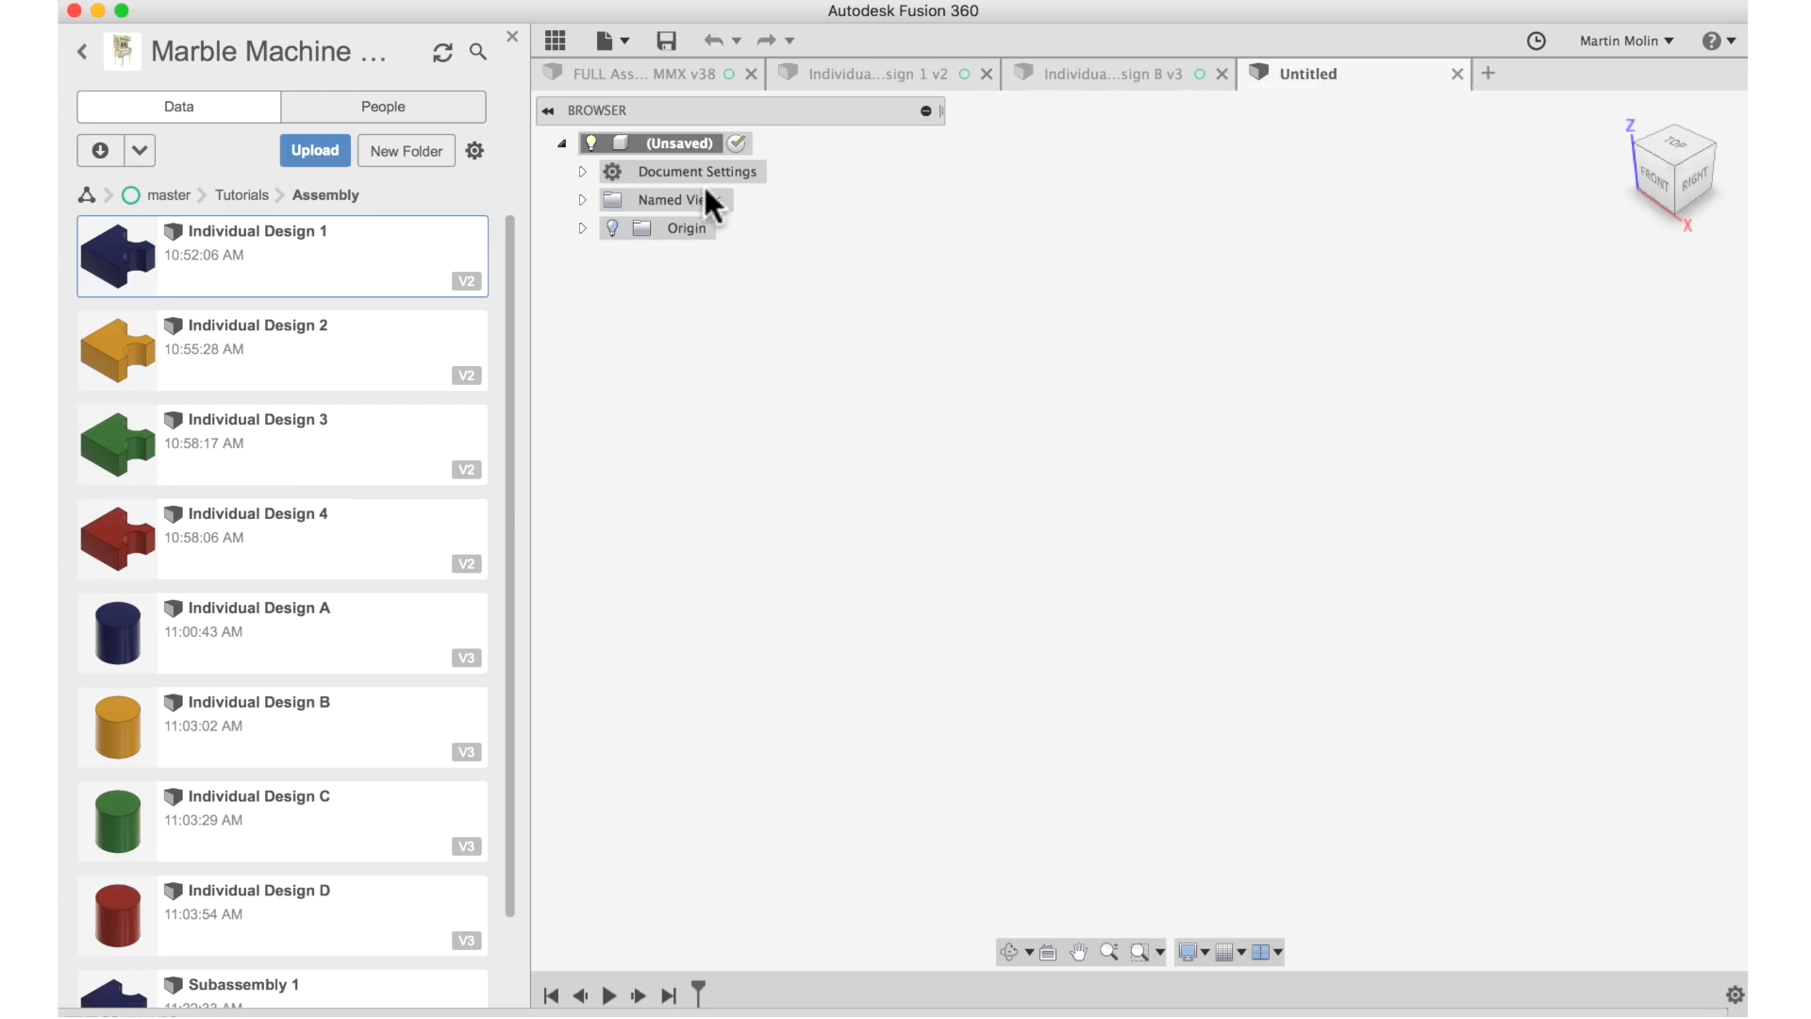
Save the new design as Subassembly 1, then reach Individual Design 1's options.
text(Subass)
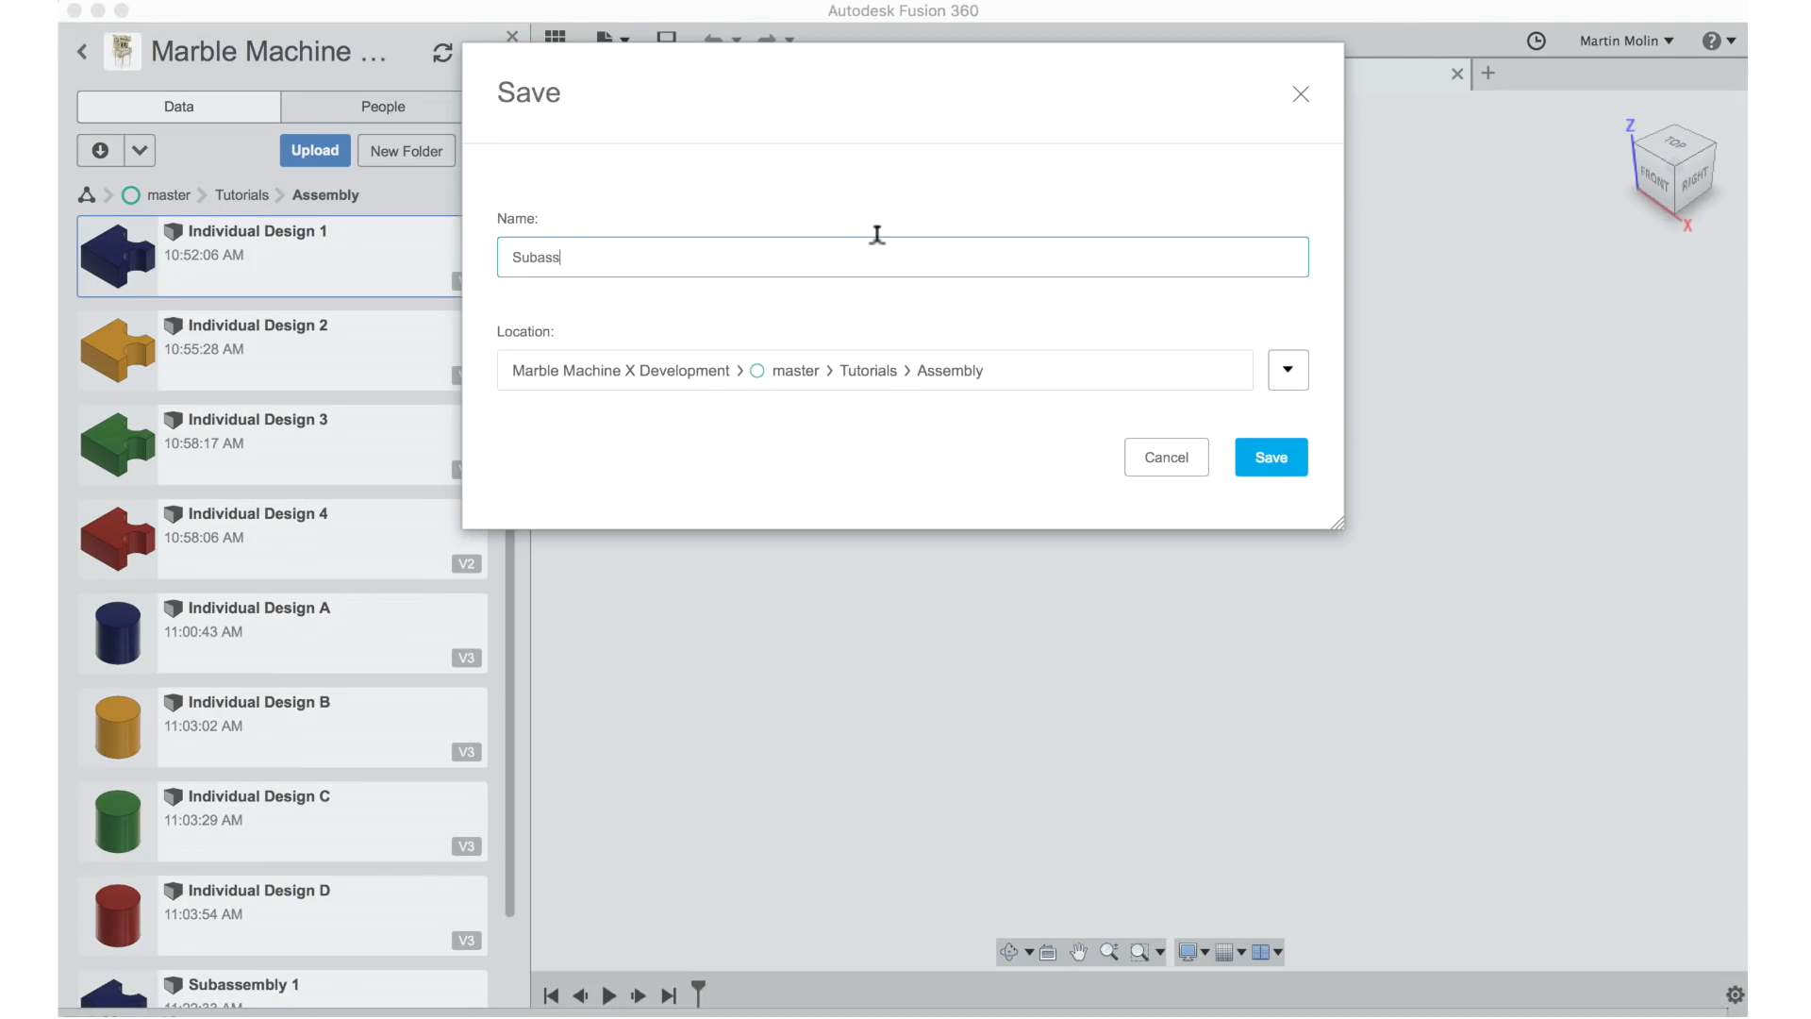
click(1270, 457)
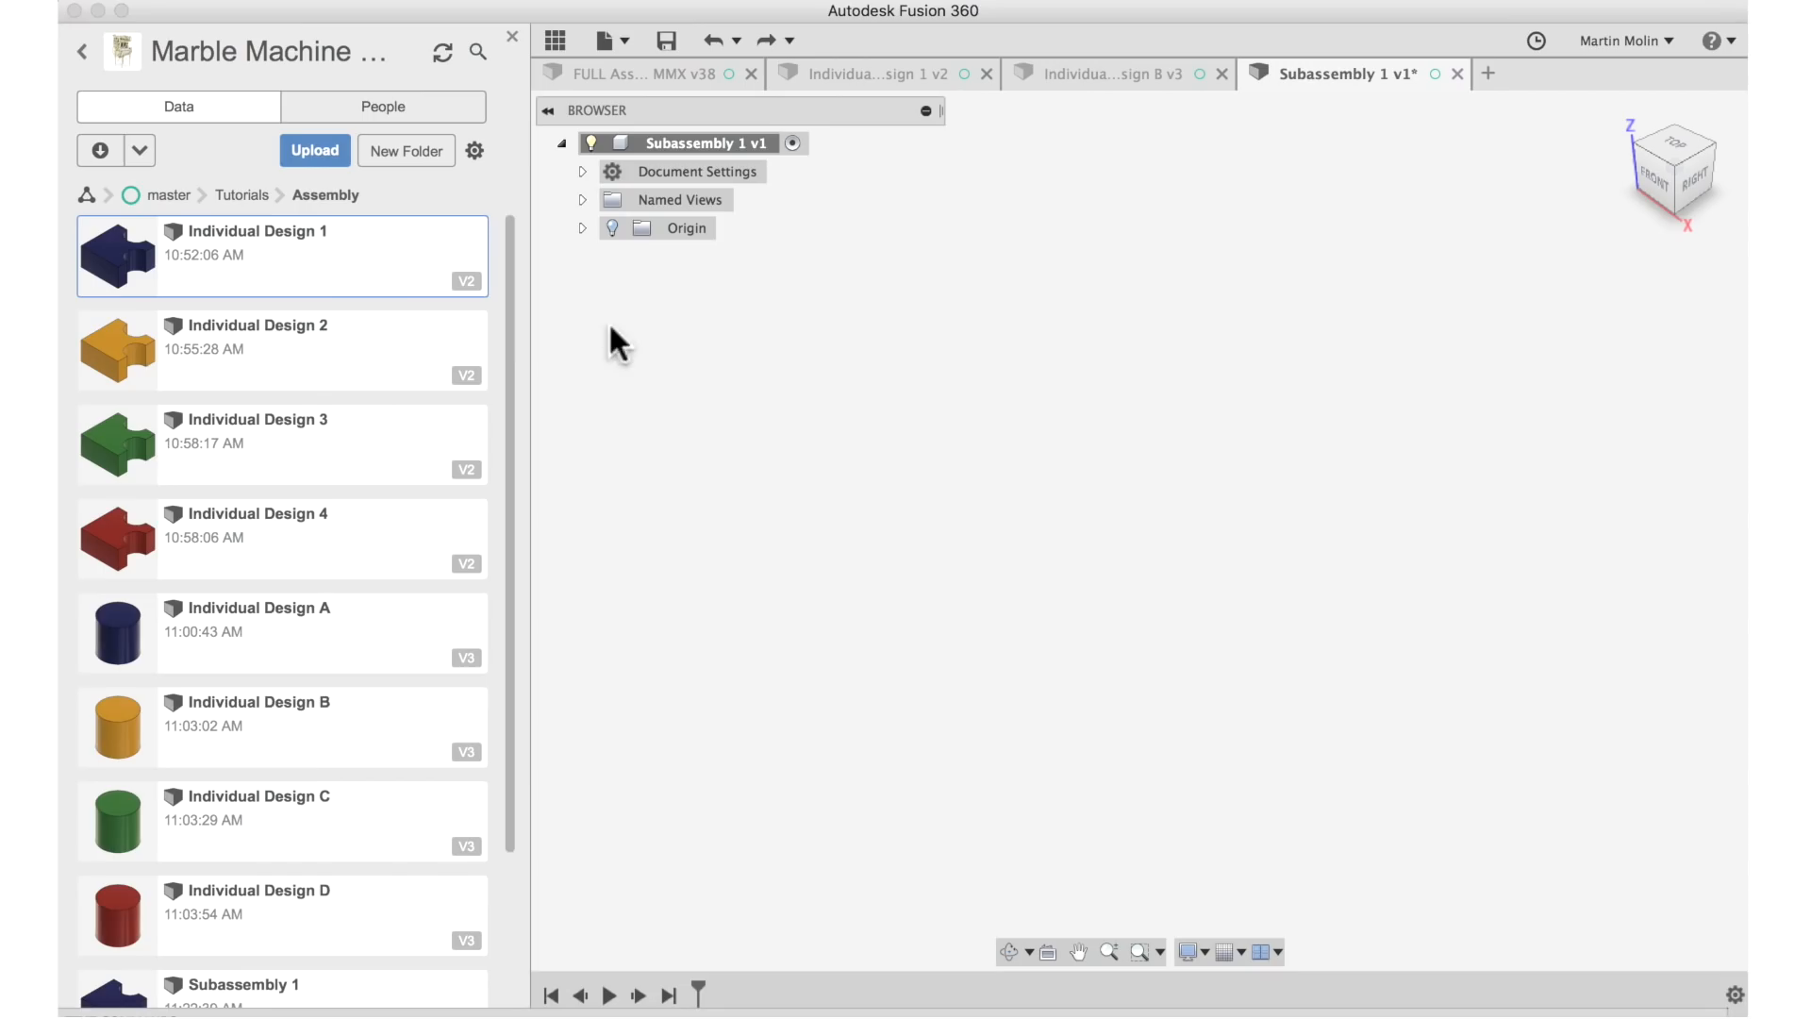
right_click(117, 257)
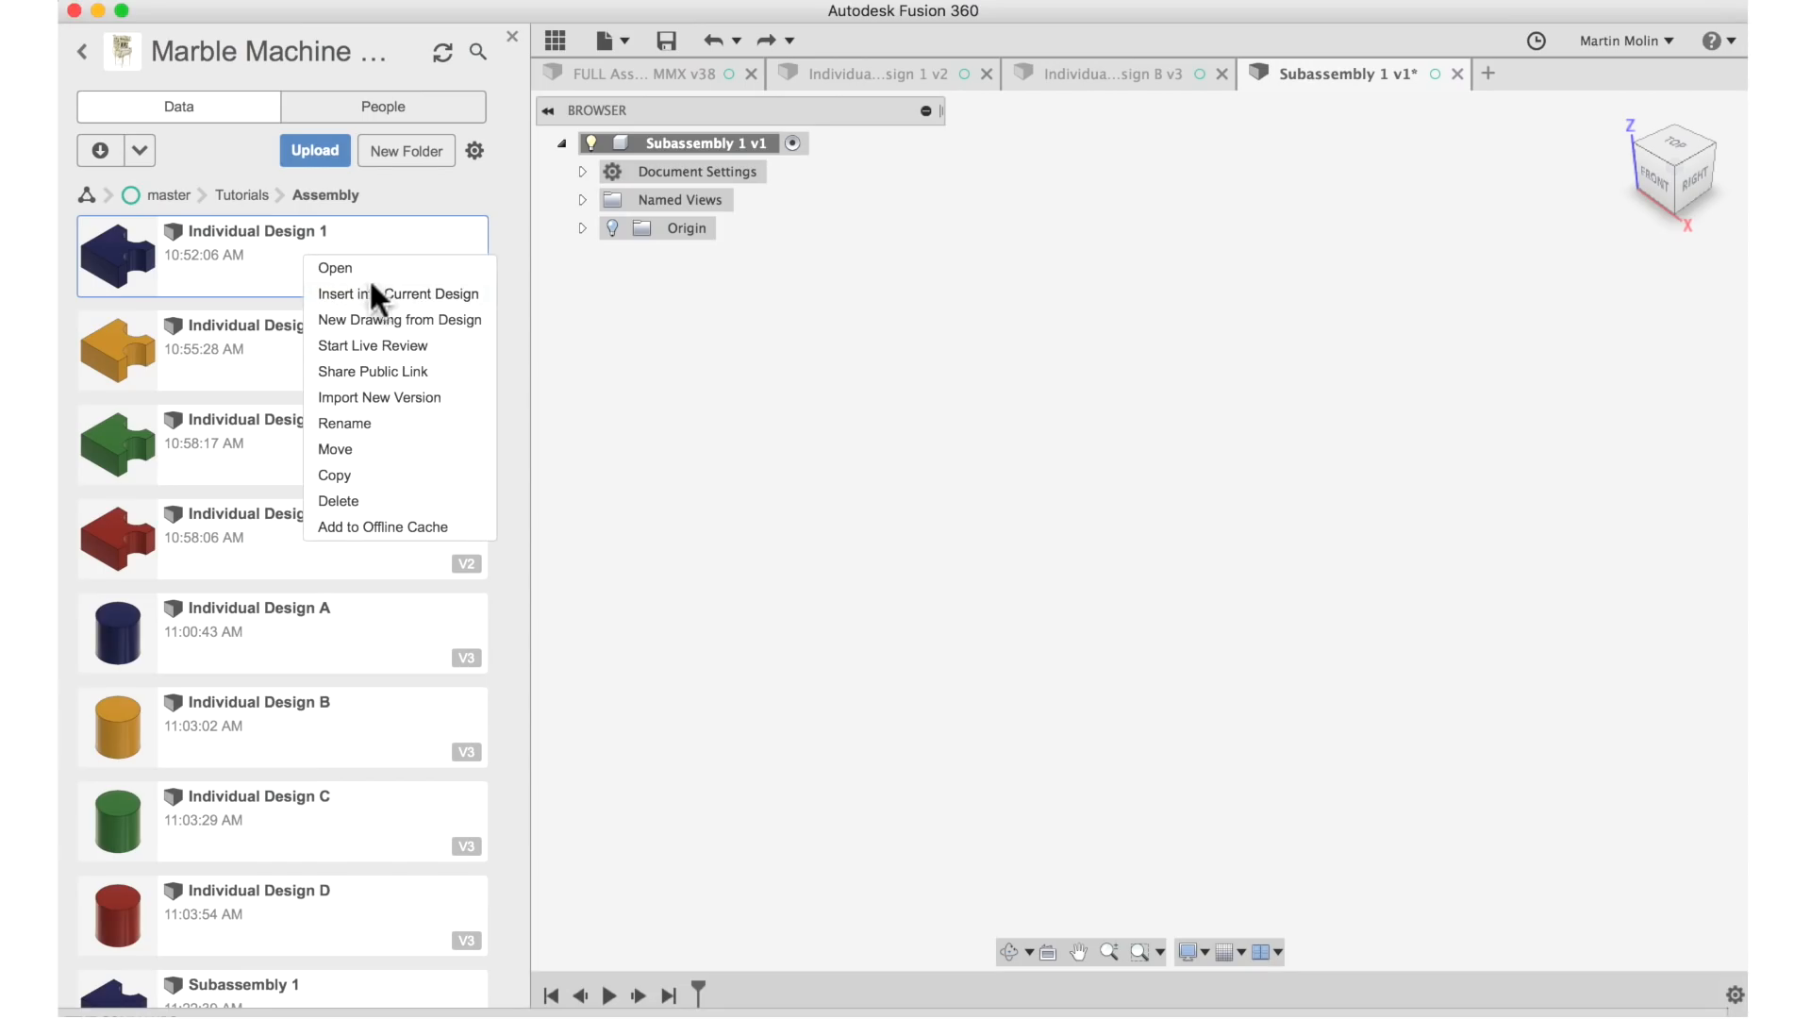
mouse_move(381, 302)
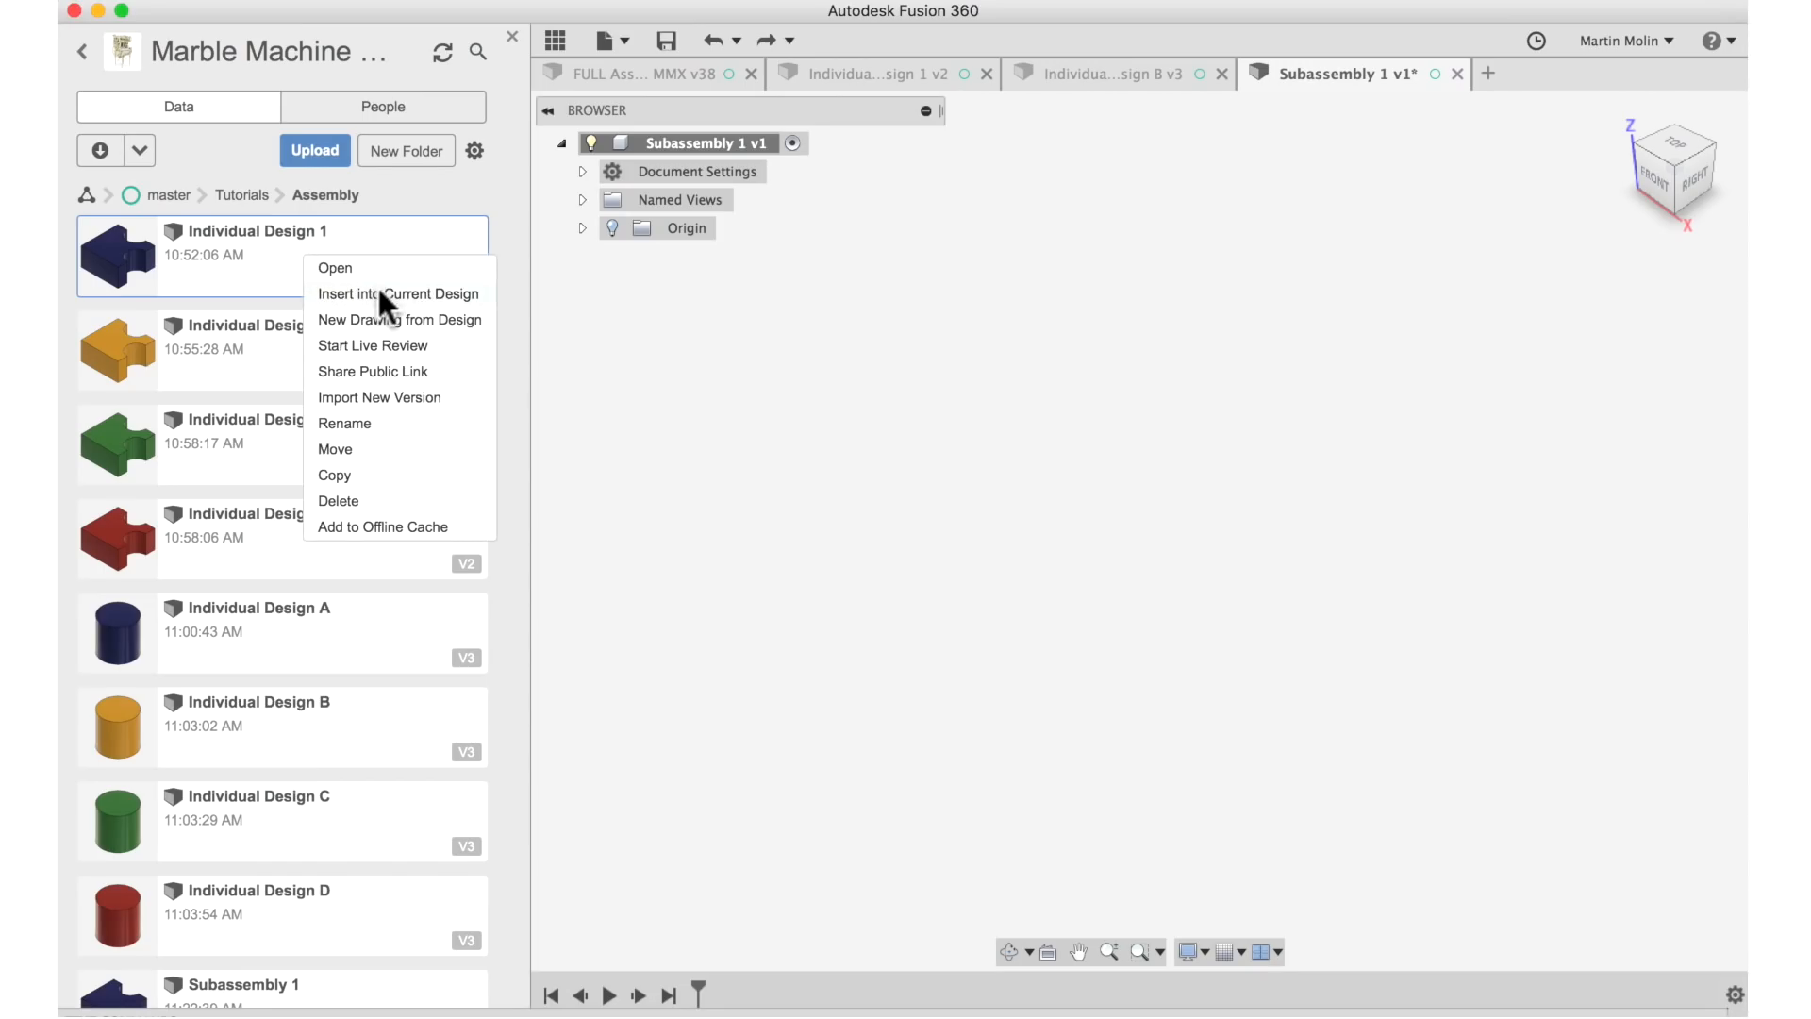
Insert Individual Design 1 into the current Subassembly 1 design.
click(398, 295)
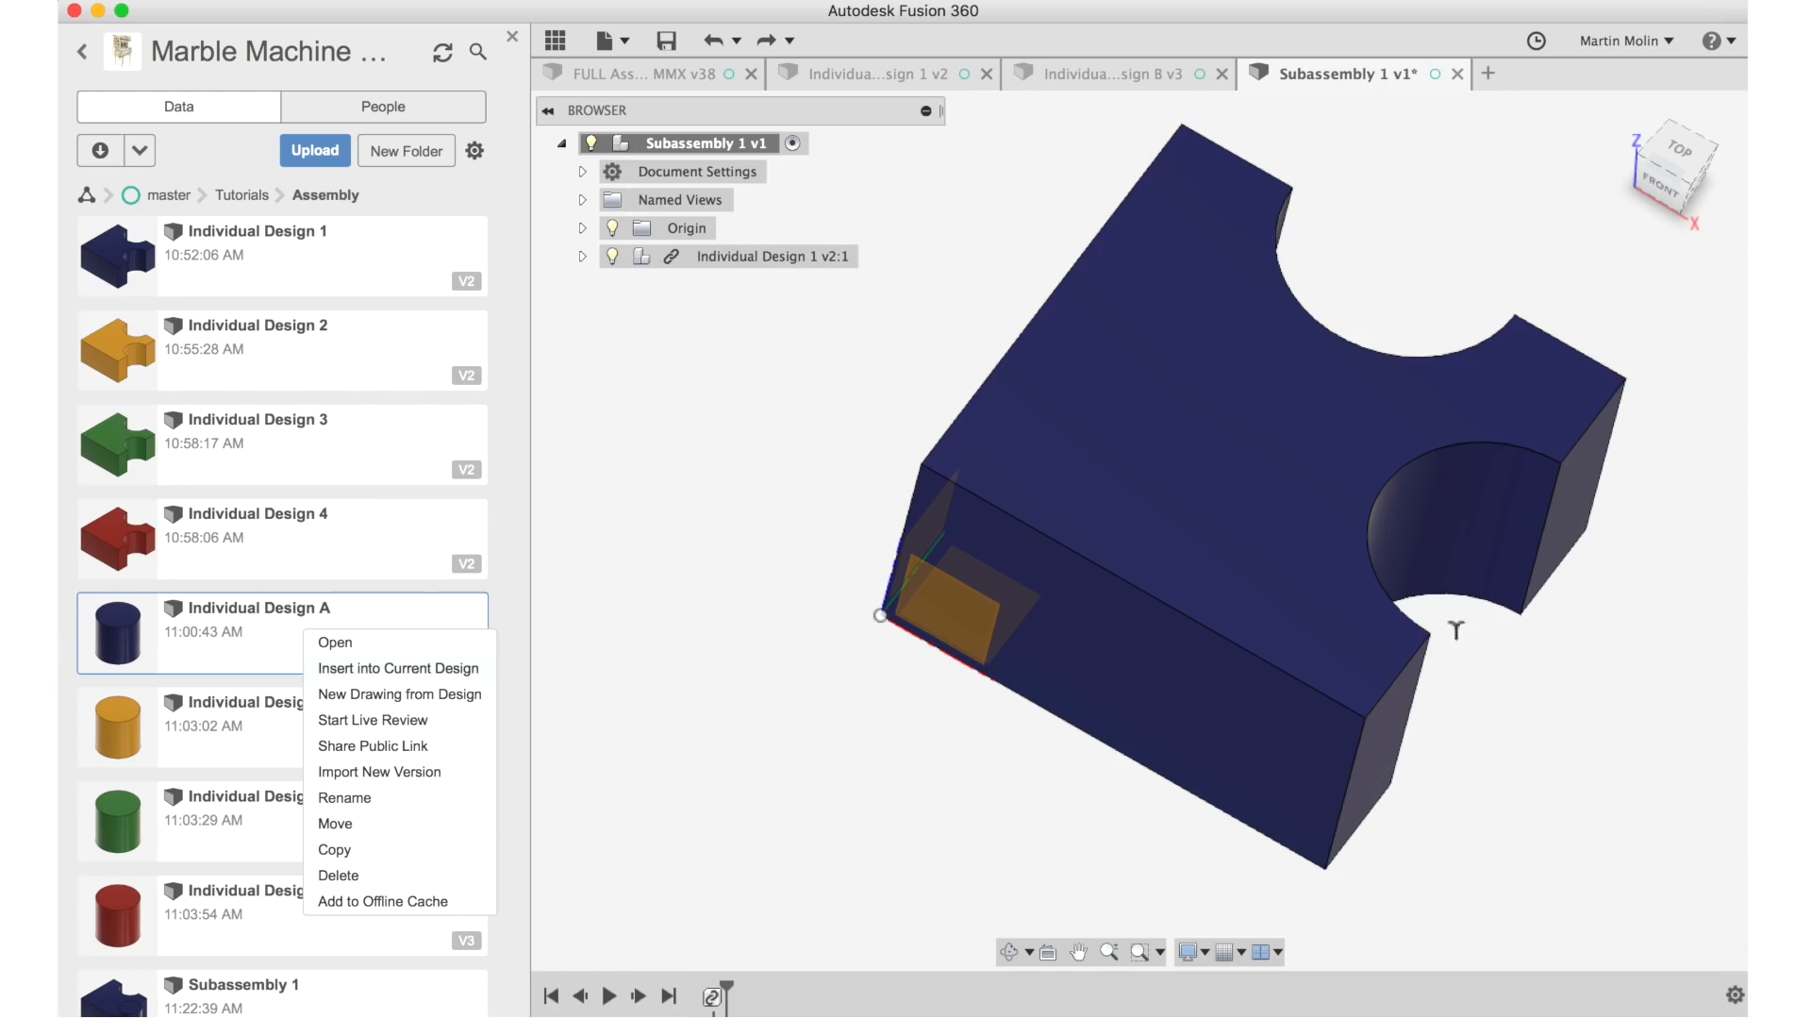
Insert Individual Design A and pick the cylinder's reference point for a point-to-point move.
click(398, 668)
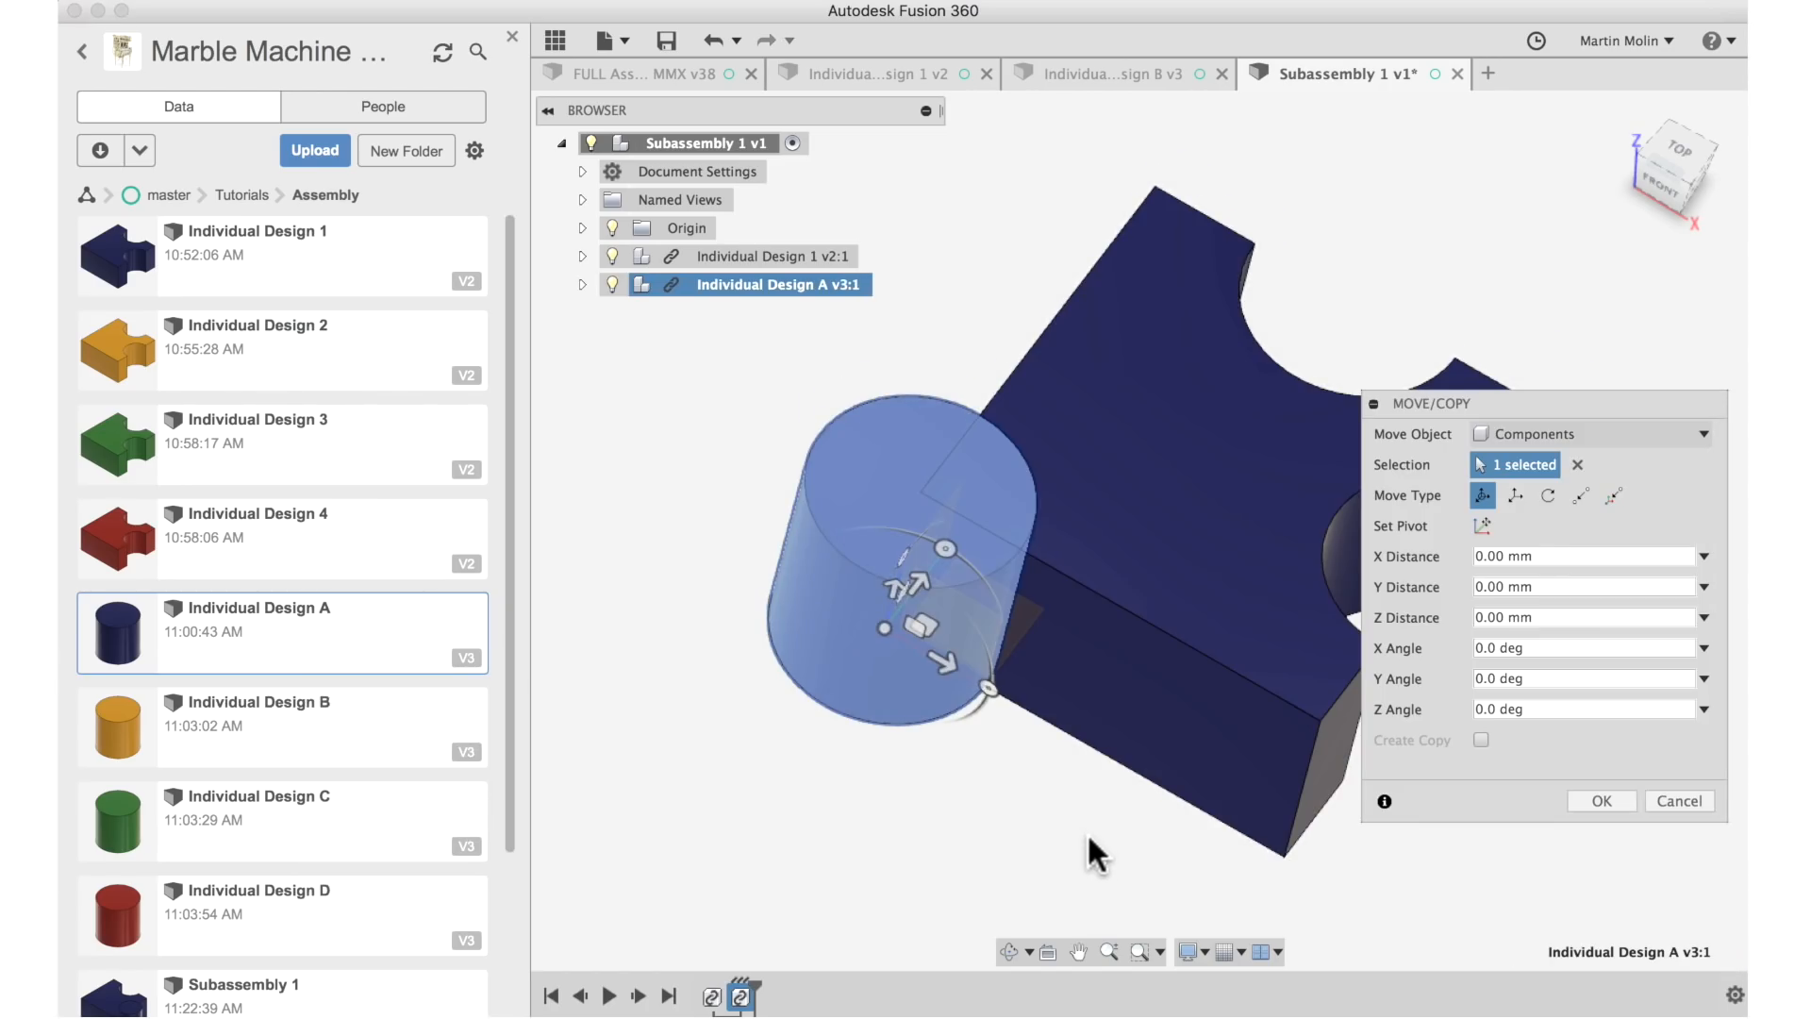
click(81, 51)
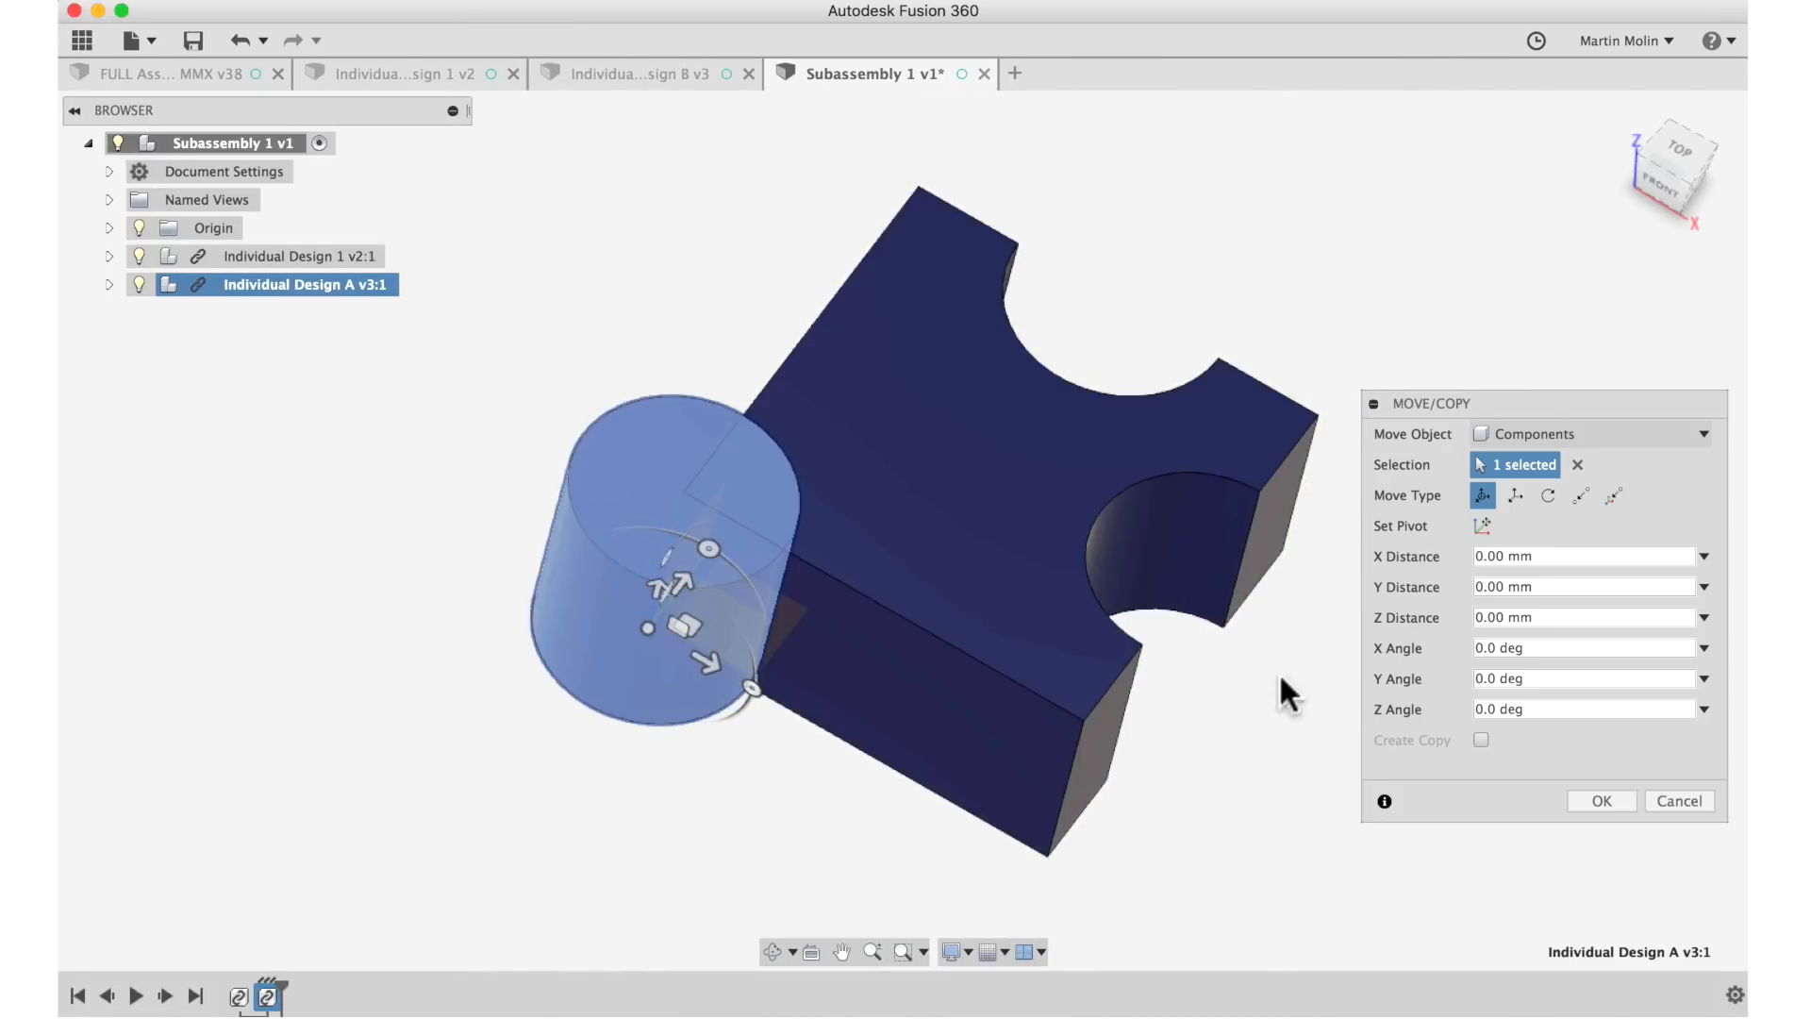
click(1581, 497)
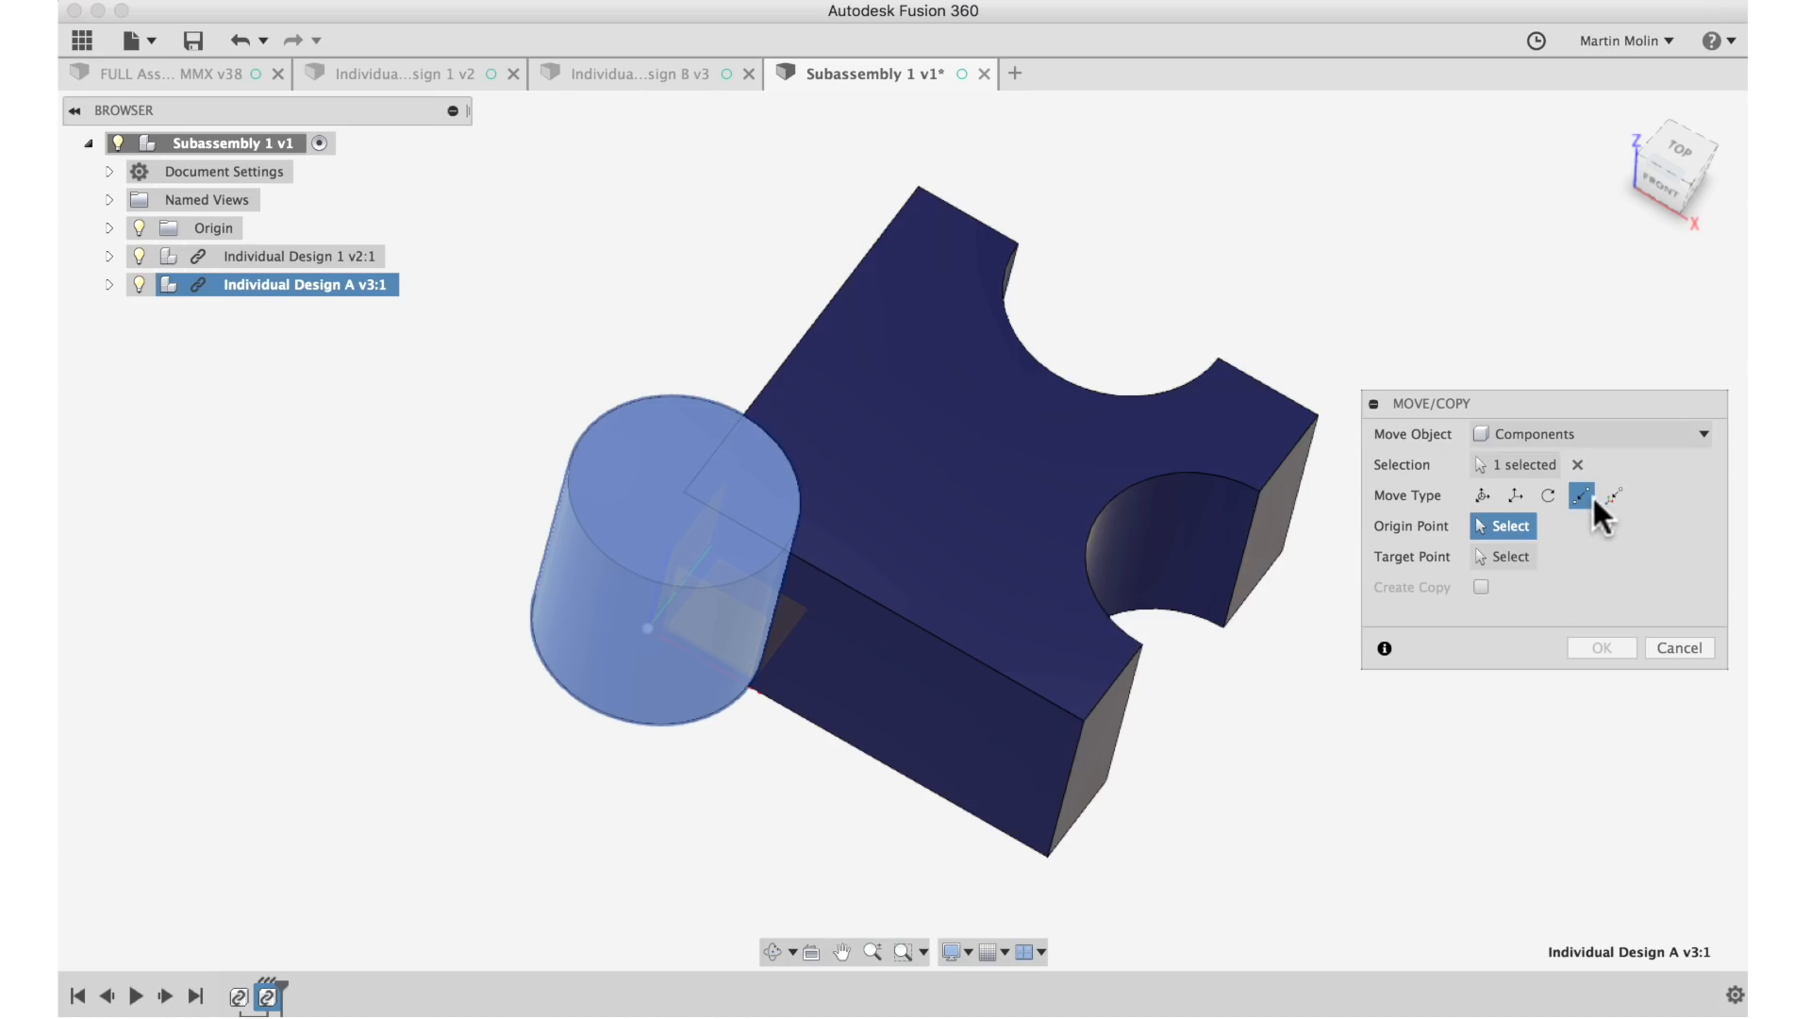
click(1002, 453)
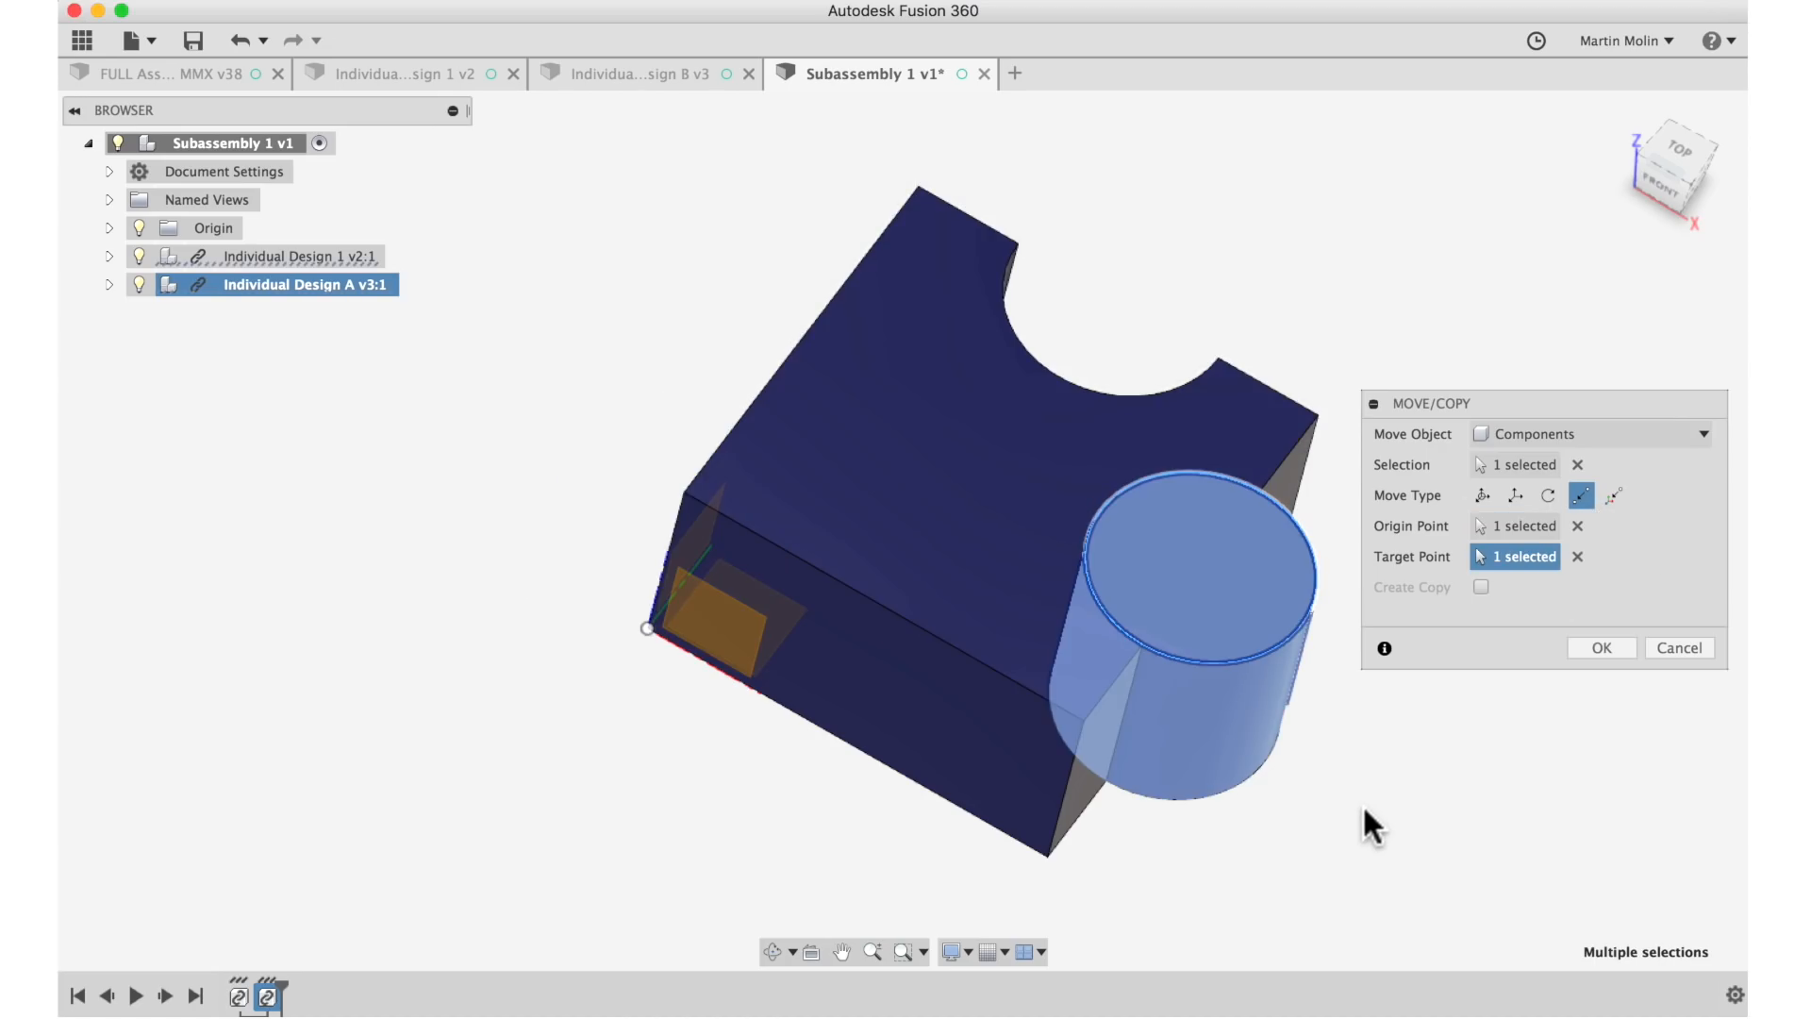
mouse_move(1484, 496)
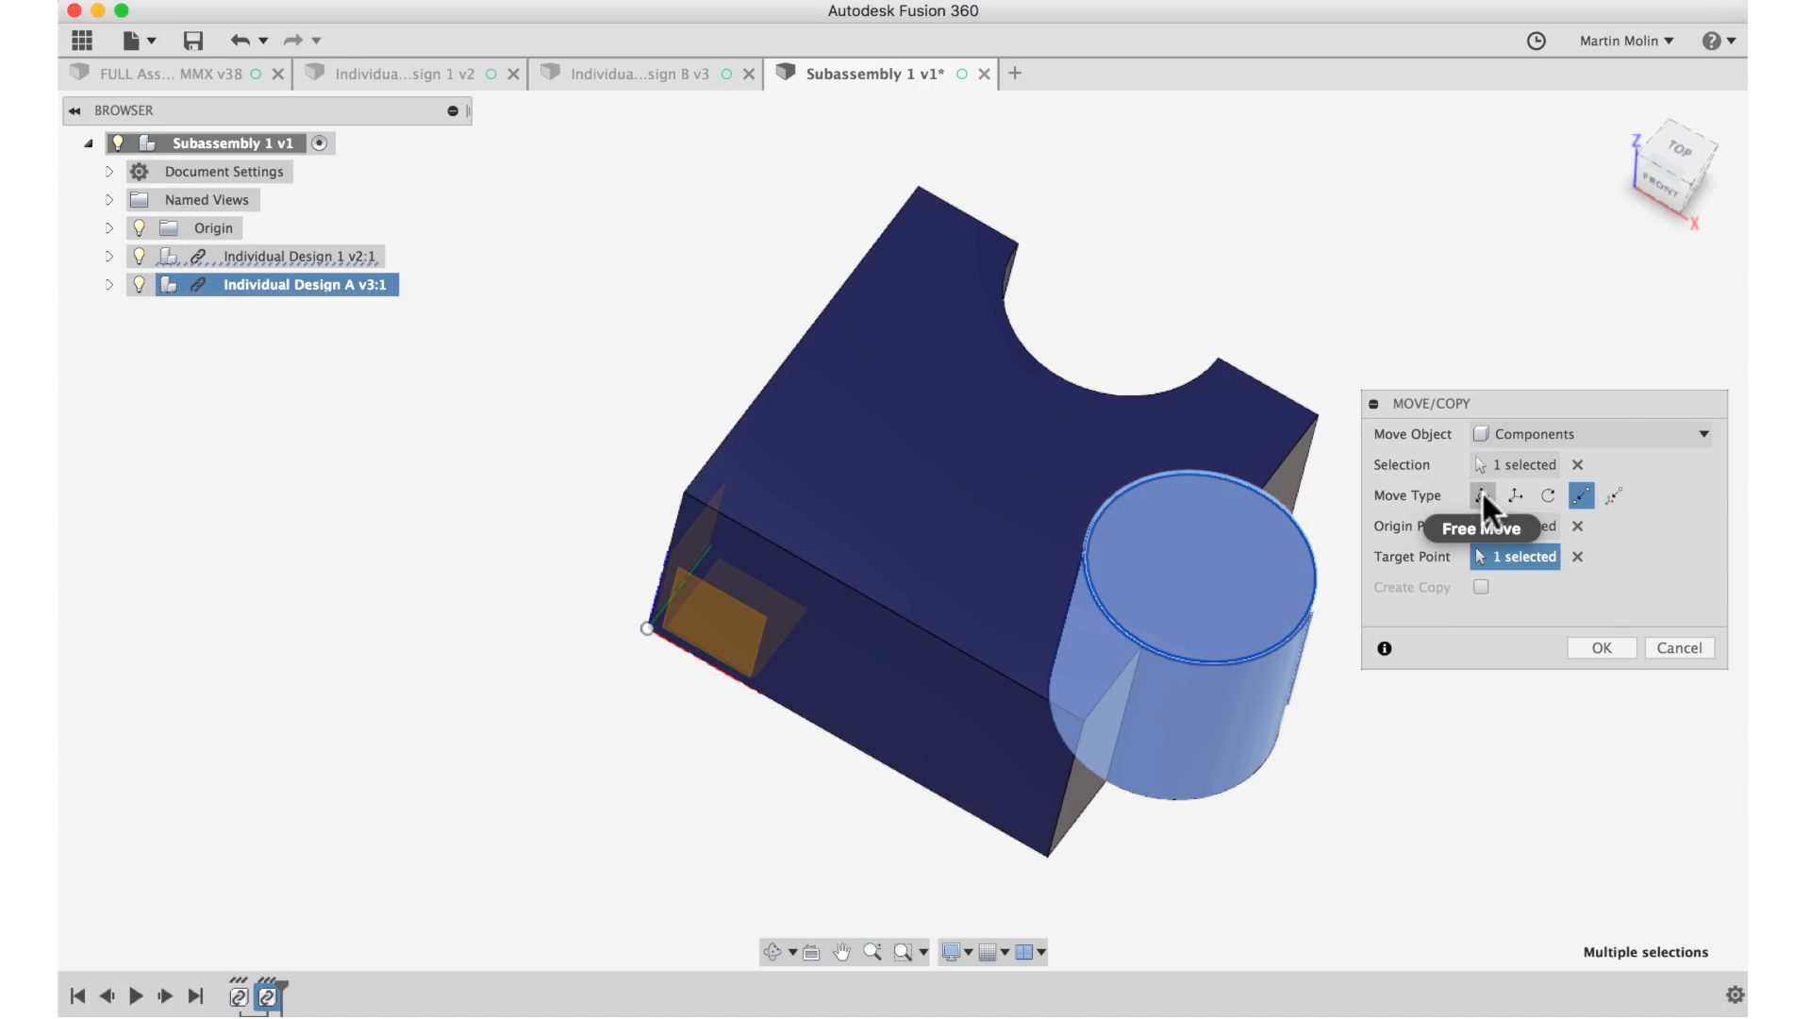
Lift the cylinder 55 mm, rotate it, and snap it to the notch's circular edge.
click(1483, 496)
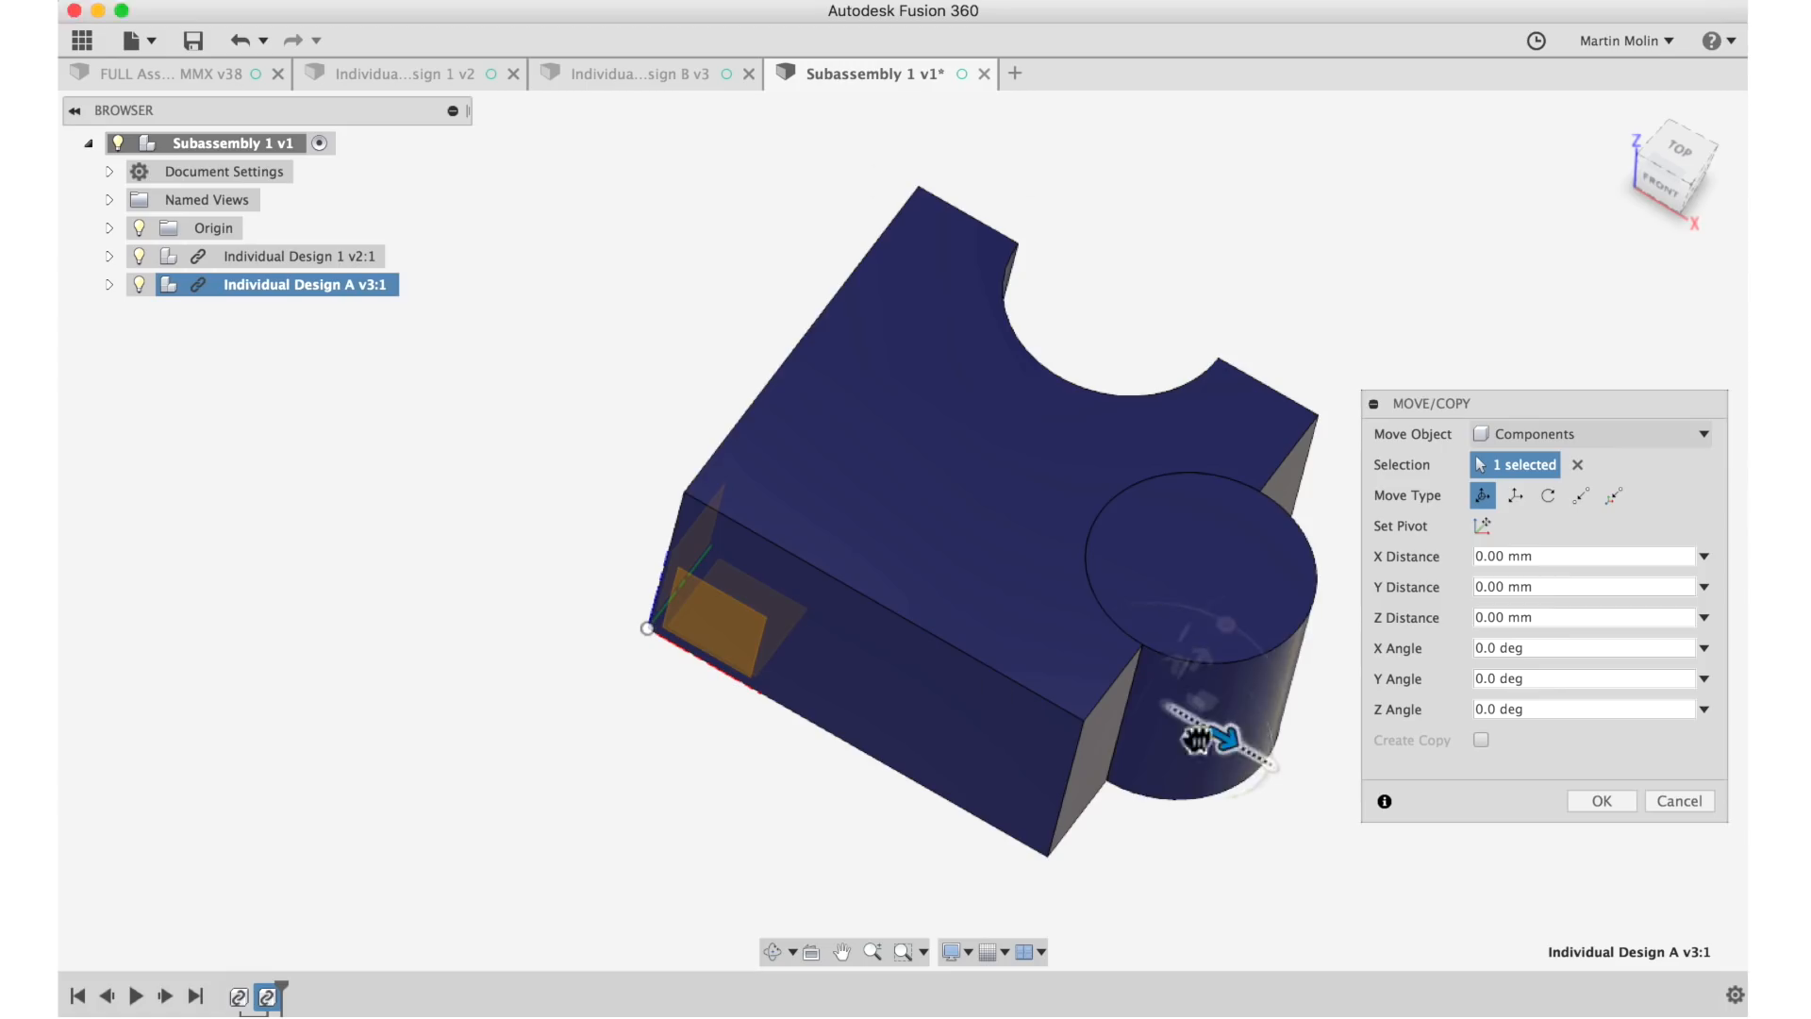
drag(1202, 740, 412, 542)
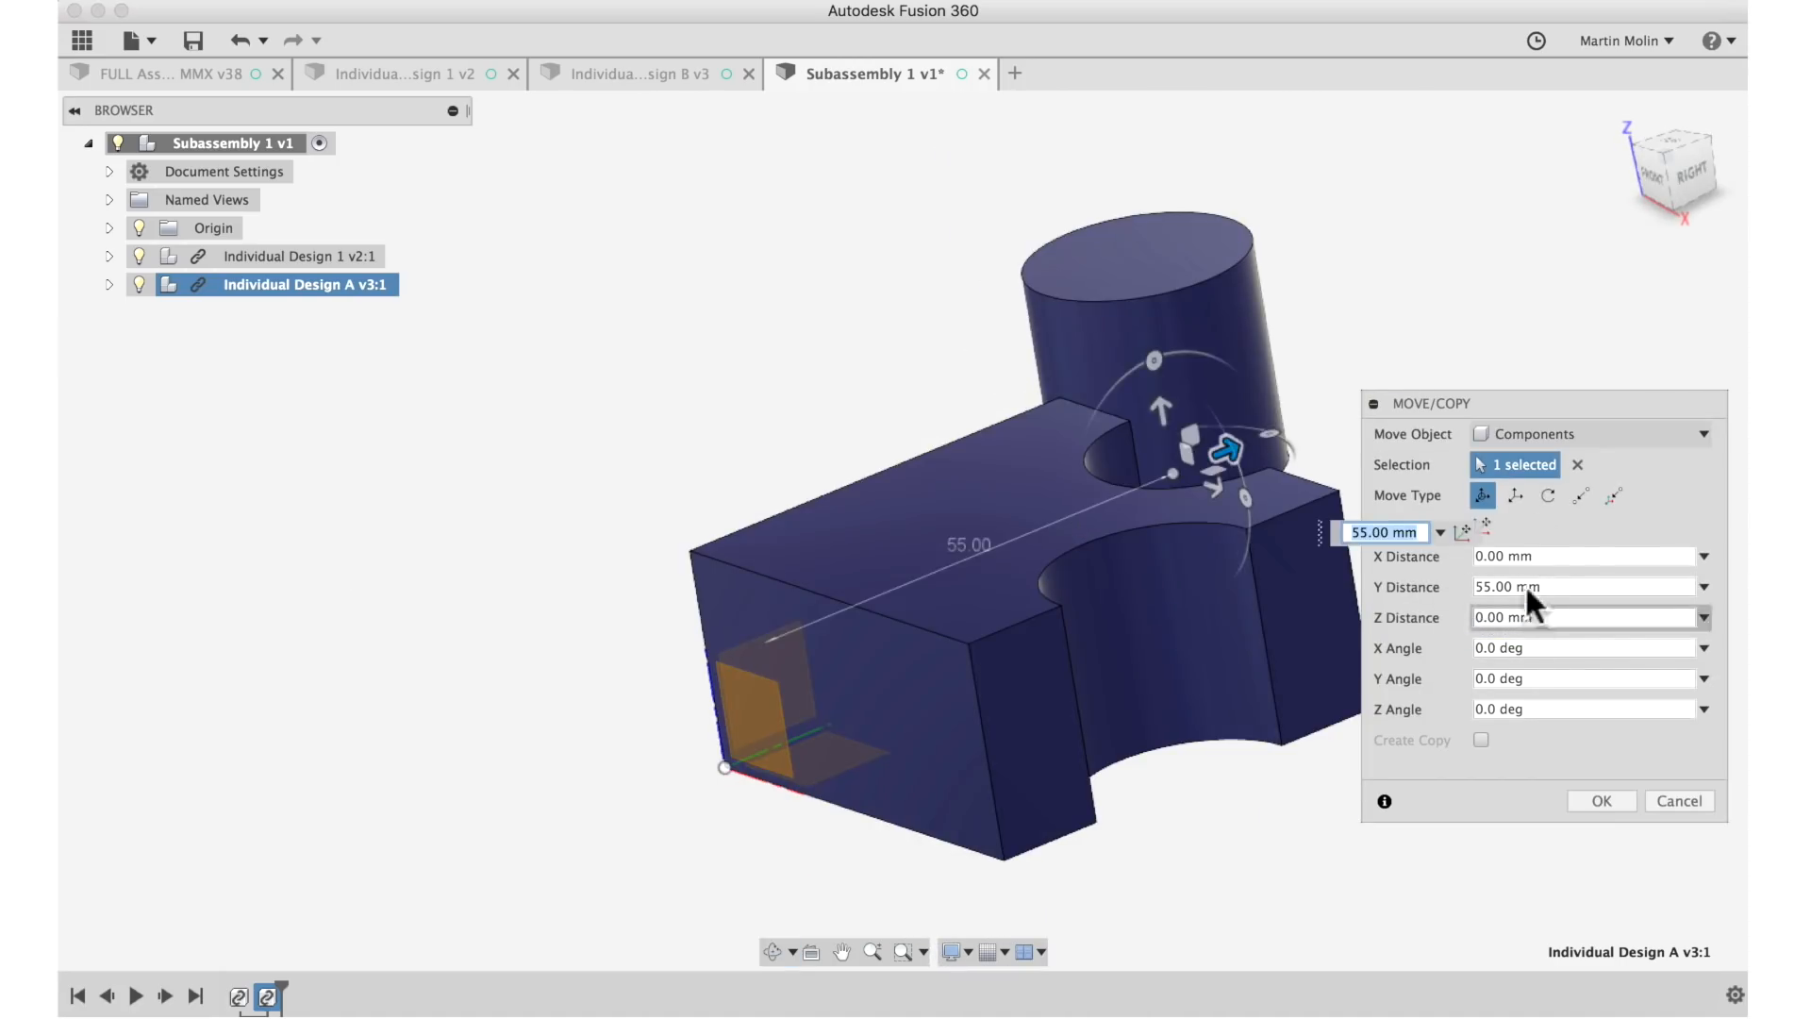
click(1547, 494)
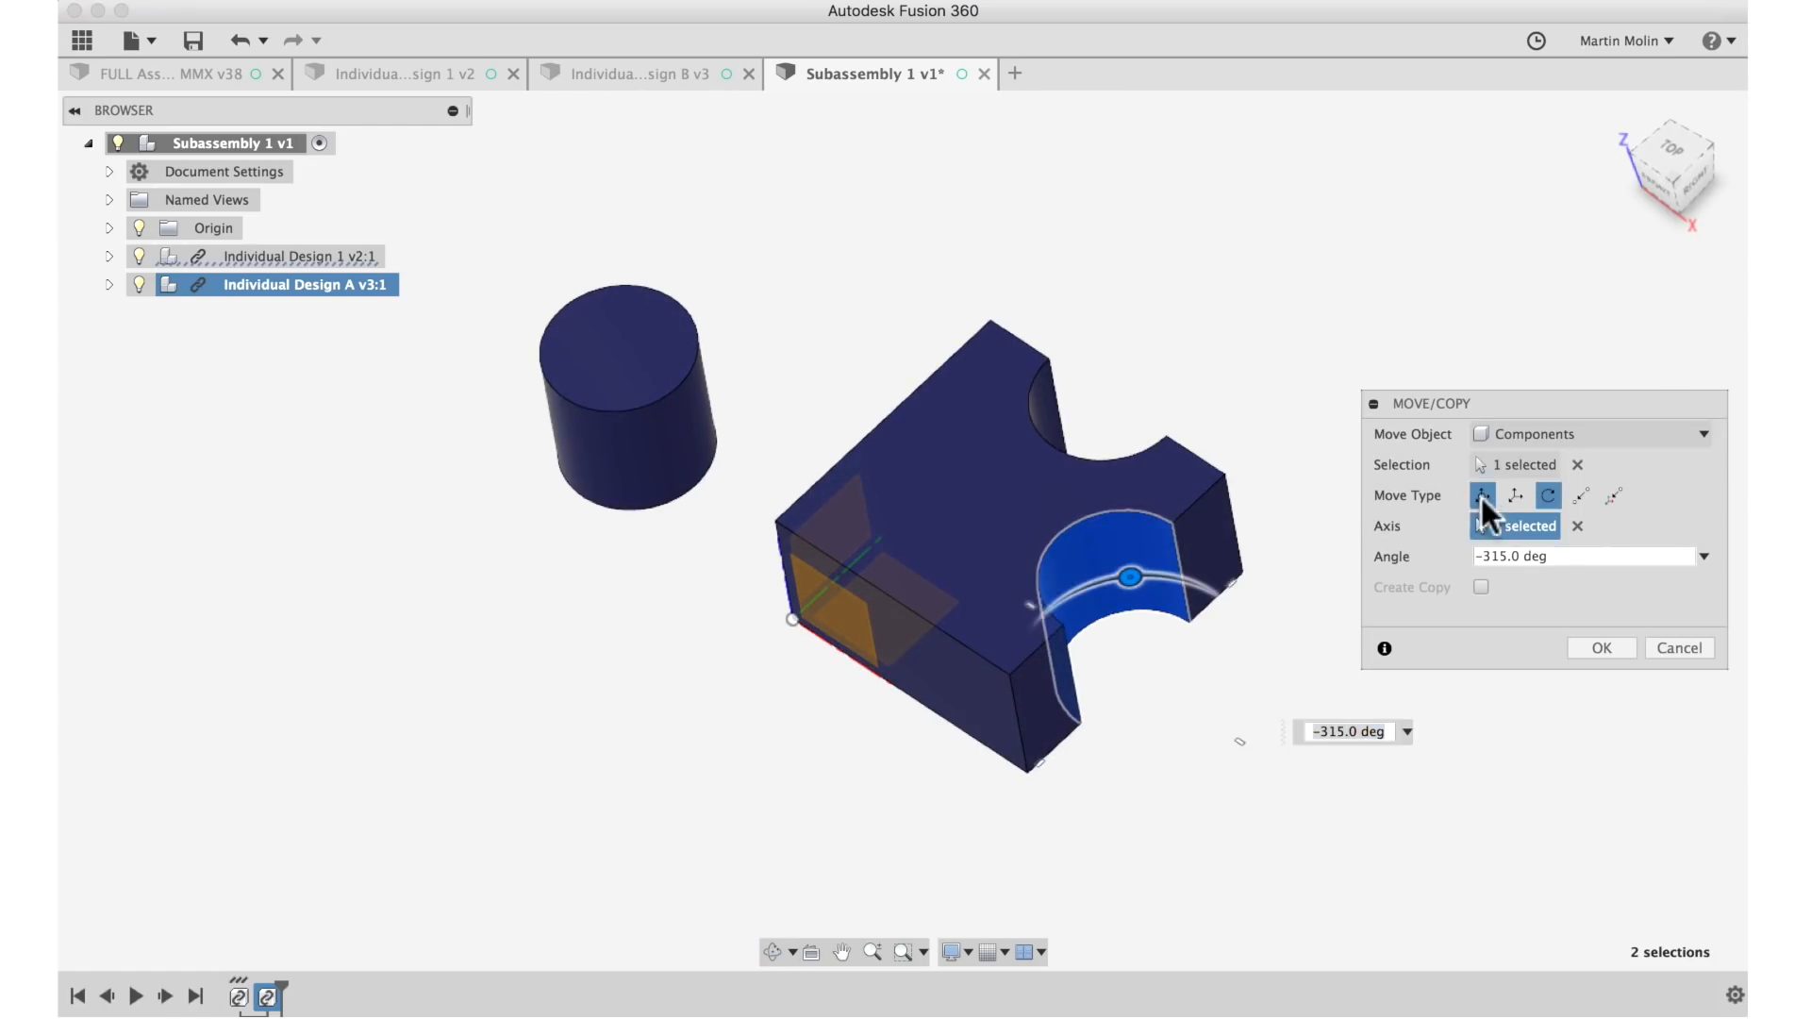
click(1483, 495)
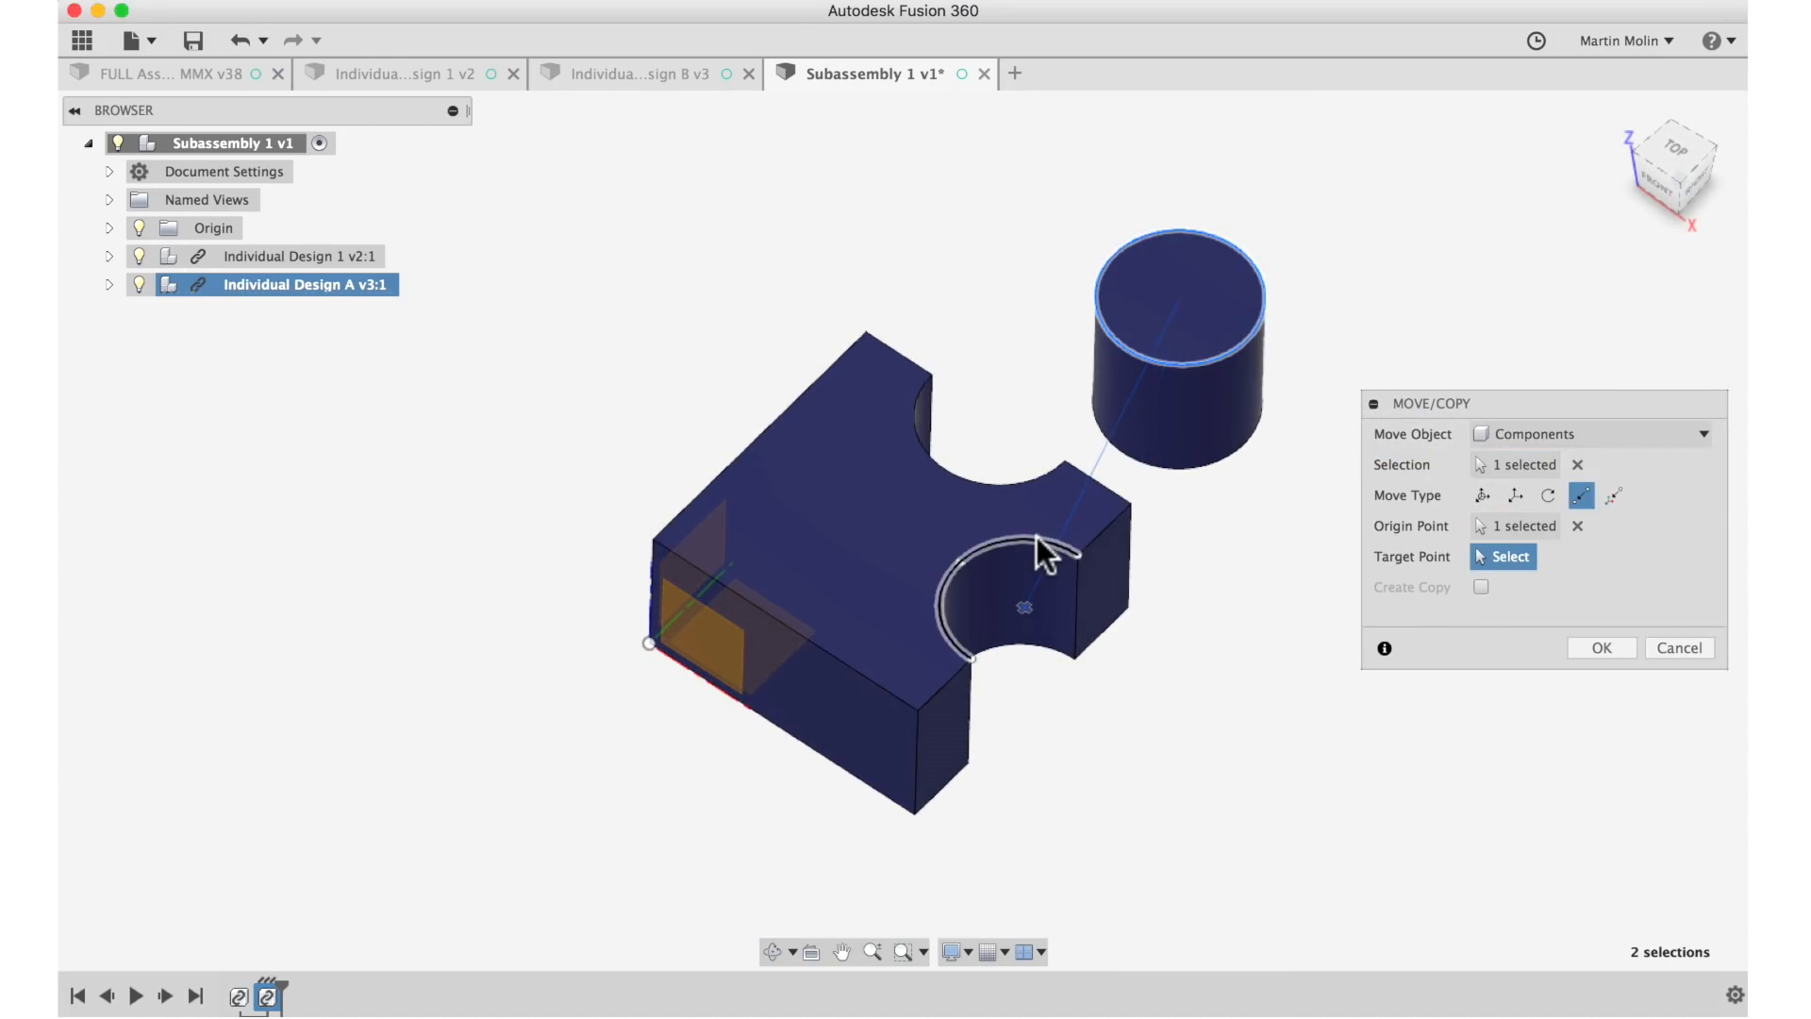
click(1600, 647)
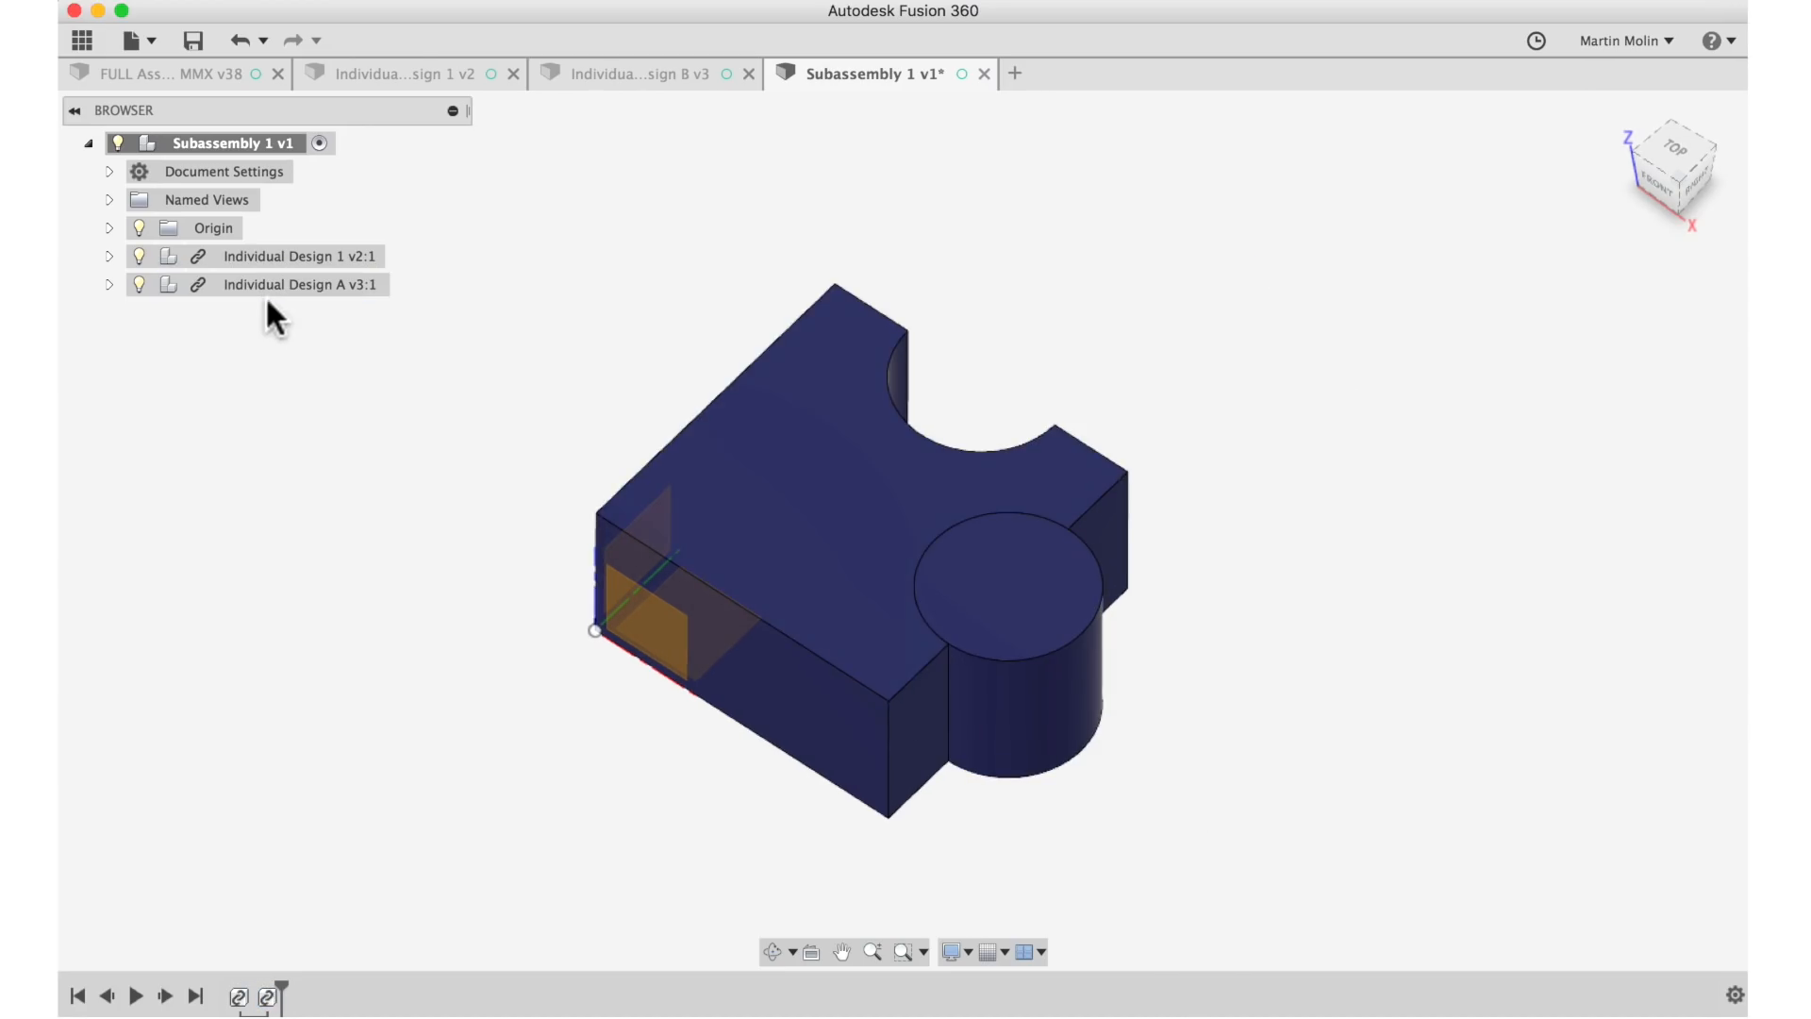
Free-move the cylinder -140 mm along X and confirm the new position.
click(304, 285)
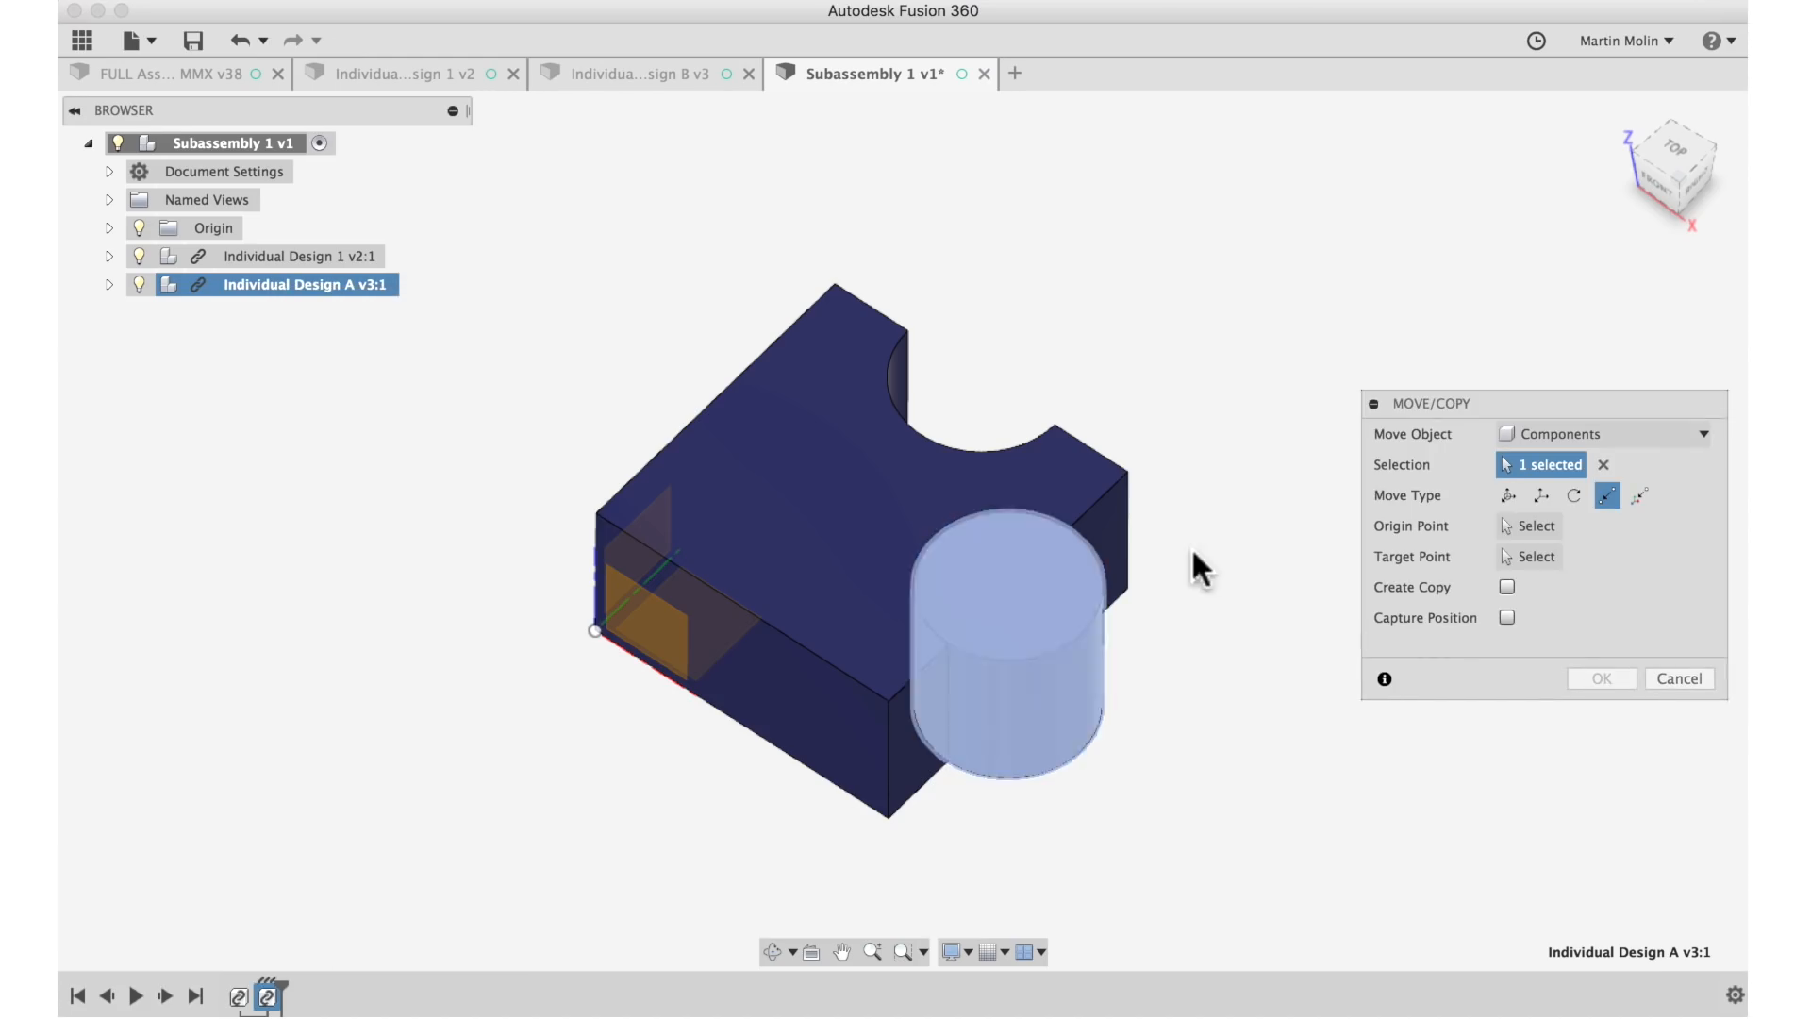
click(1507, 497)
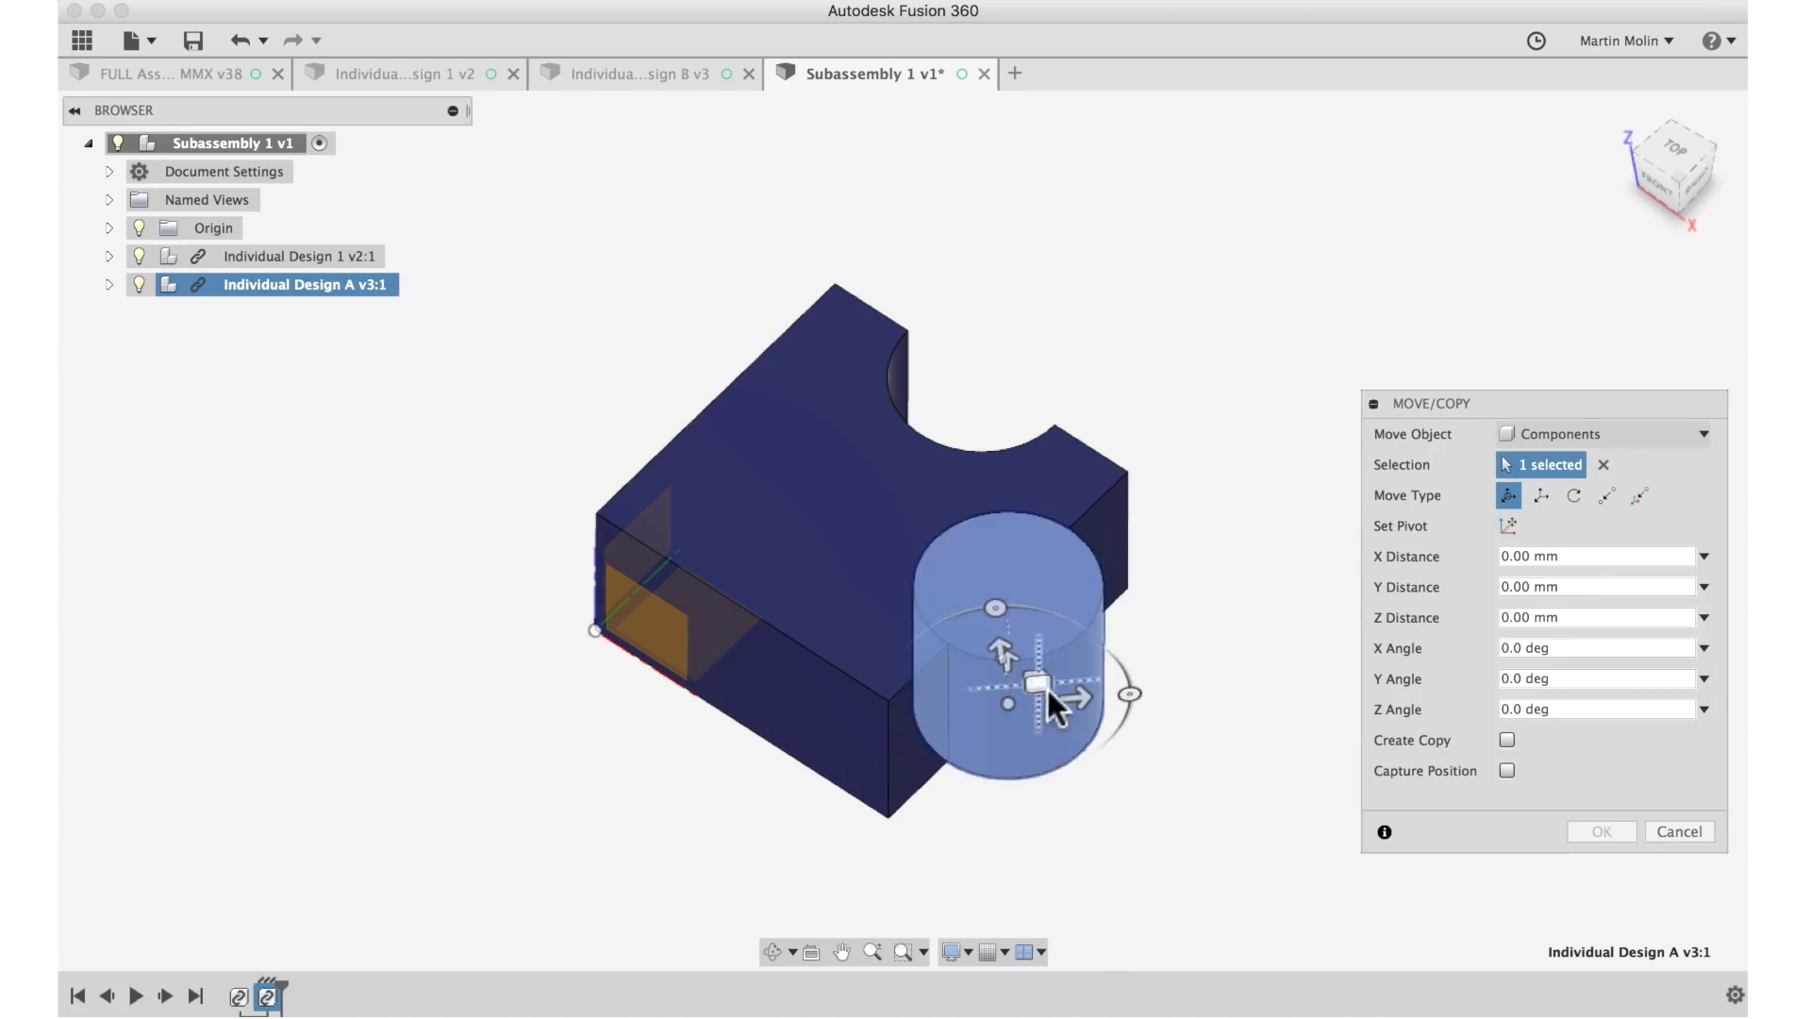
drag(1040, 681, 1351, 681)
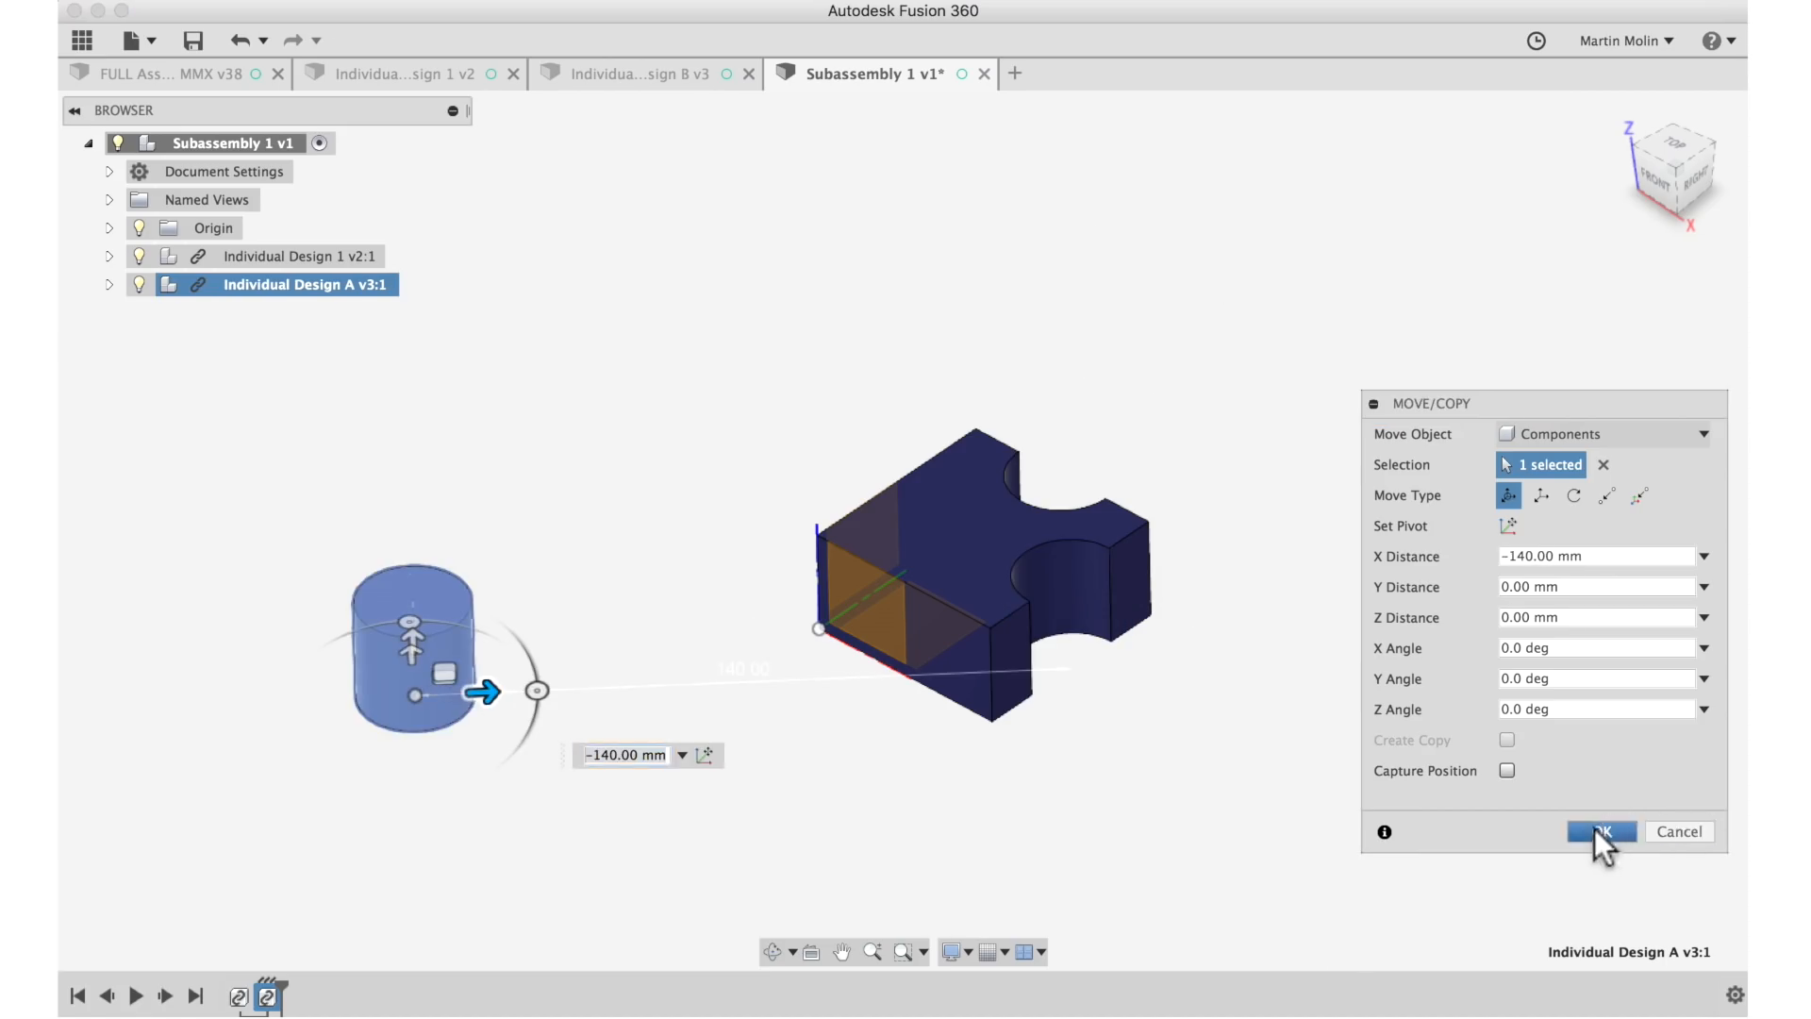
click(1599, 830)
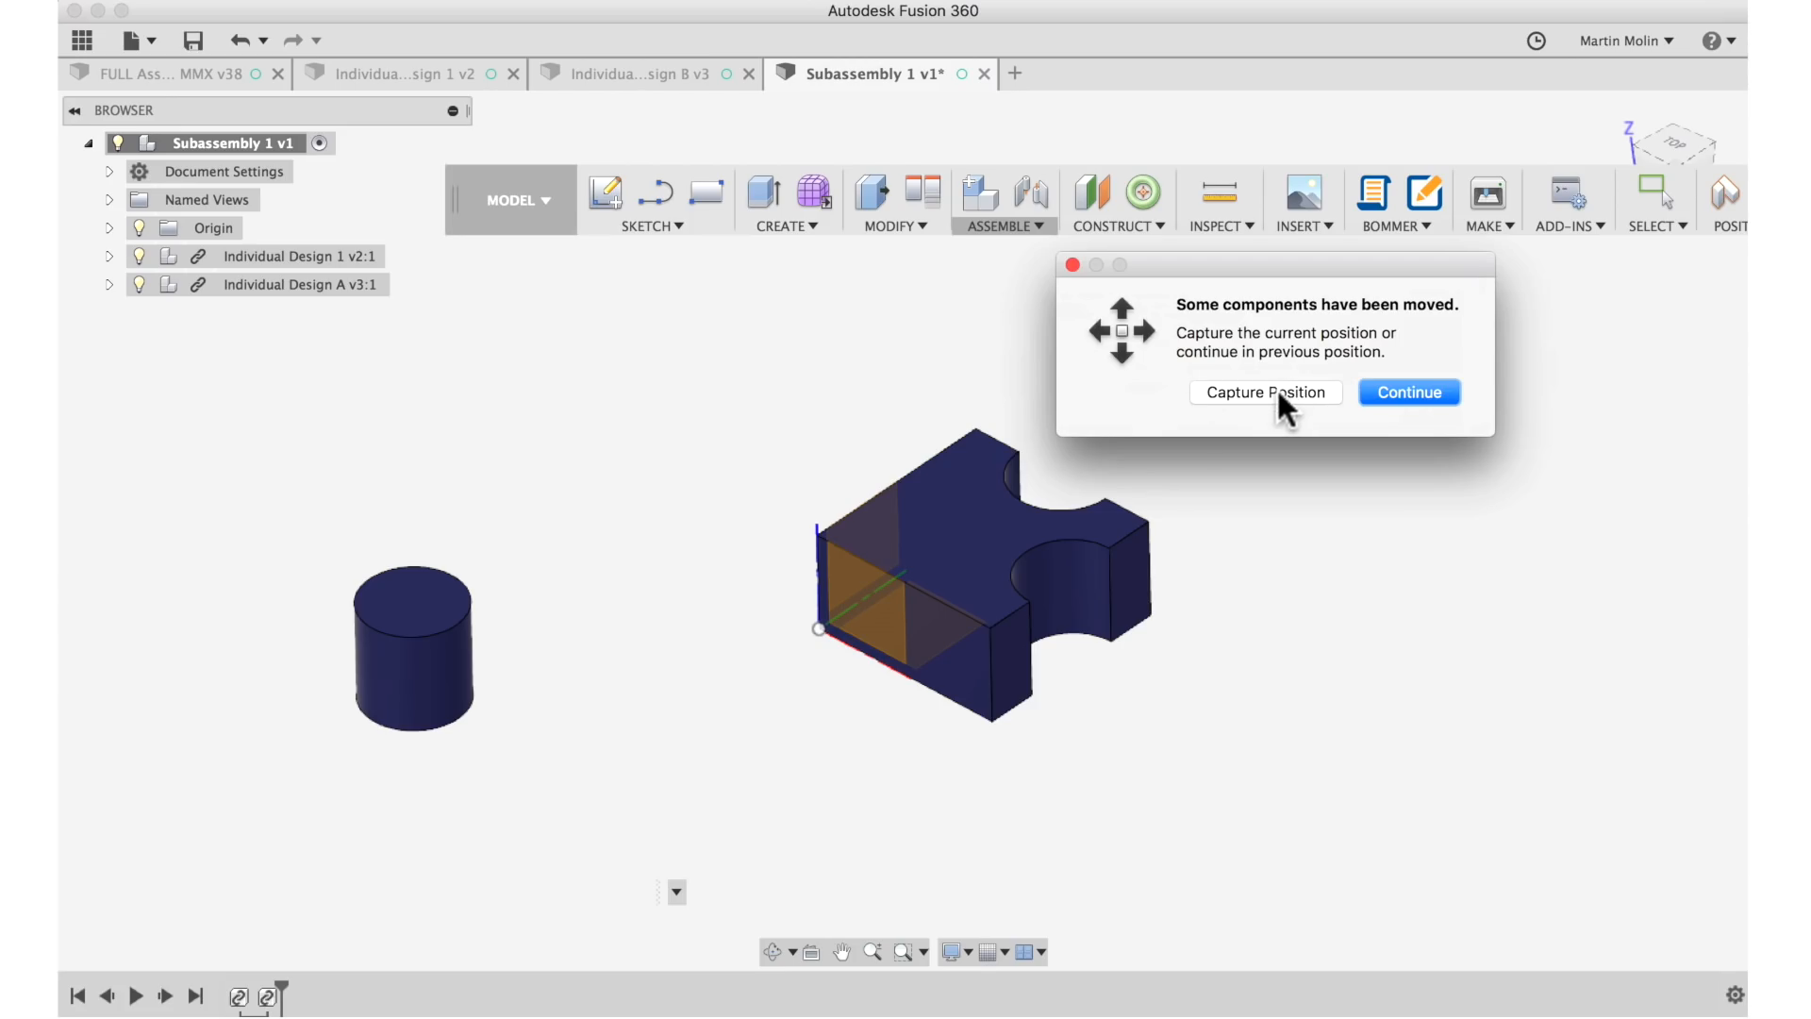
mouse_move(1260, 421)
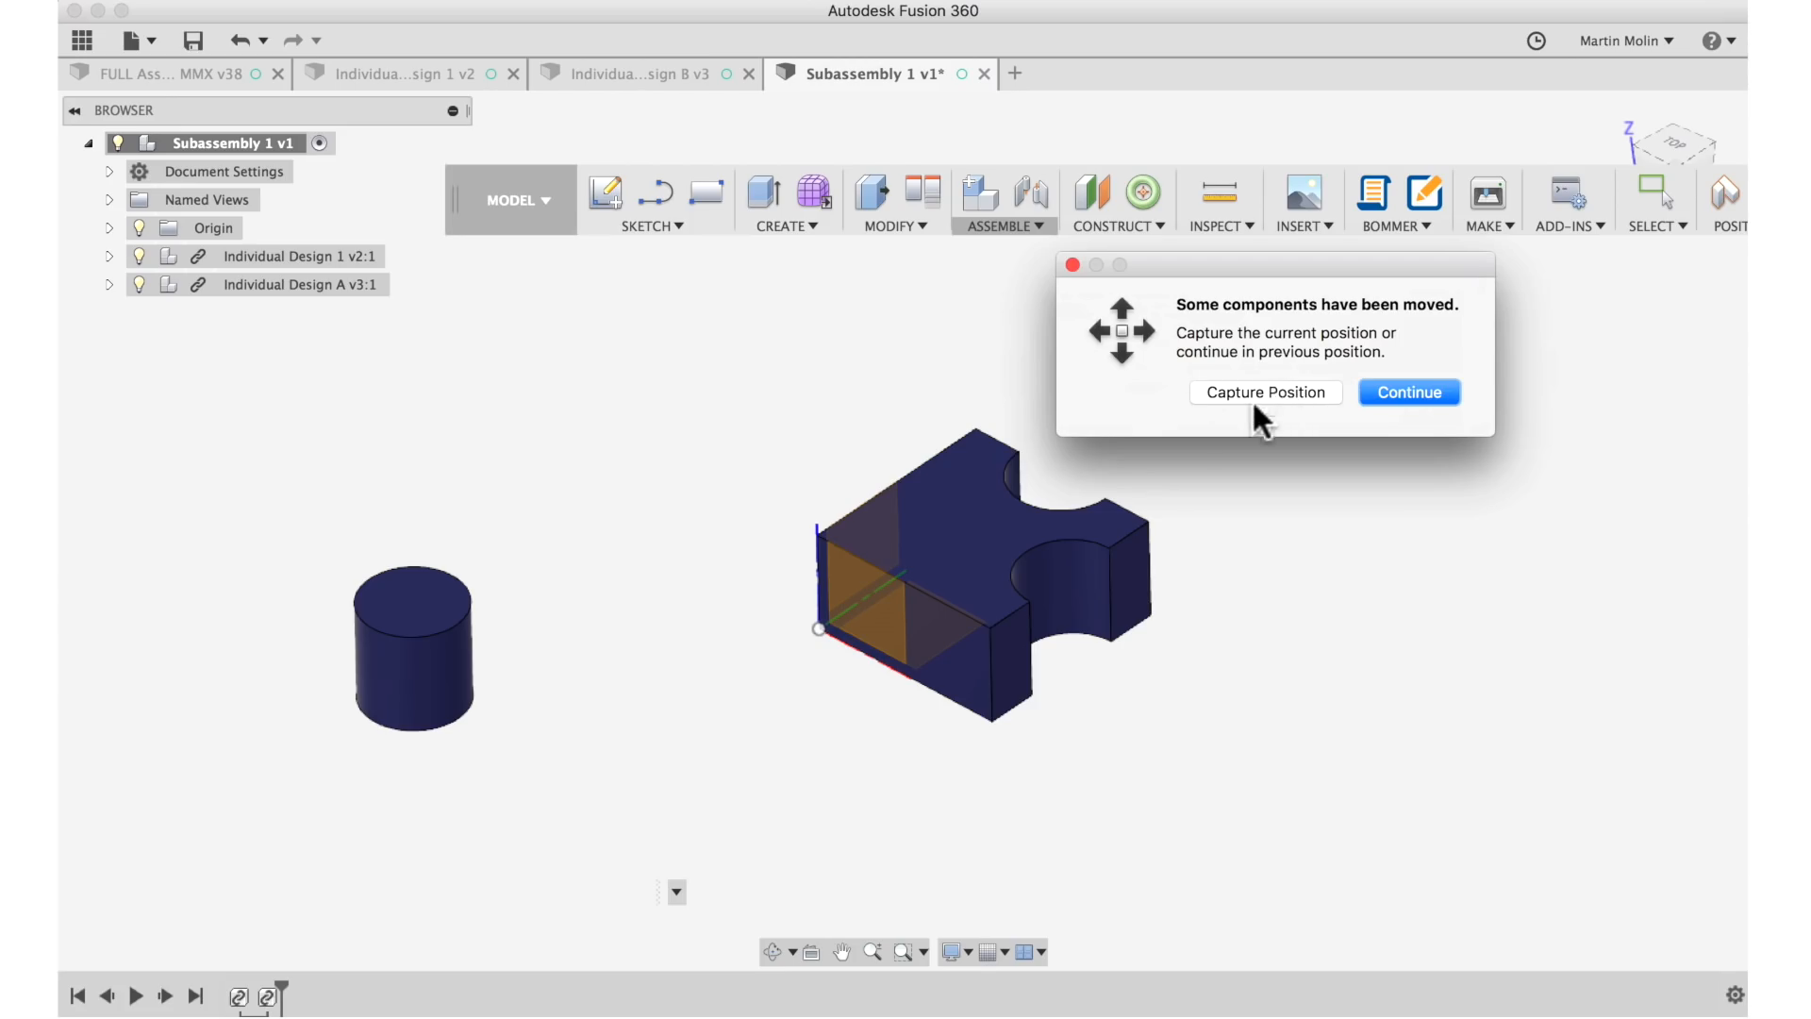
Dismiss the moved-components prompt and start a joint on the cylinder, choosing Revolute motion.
click(1407, 393)
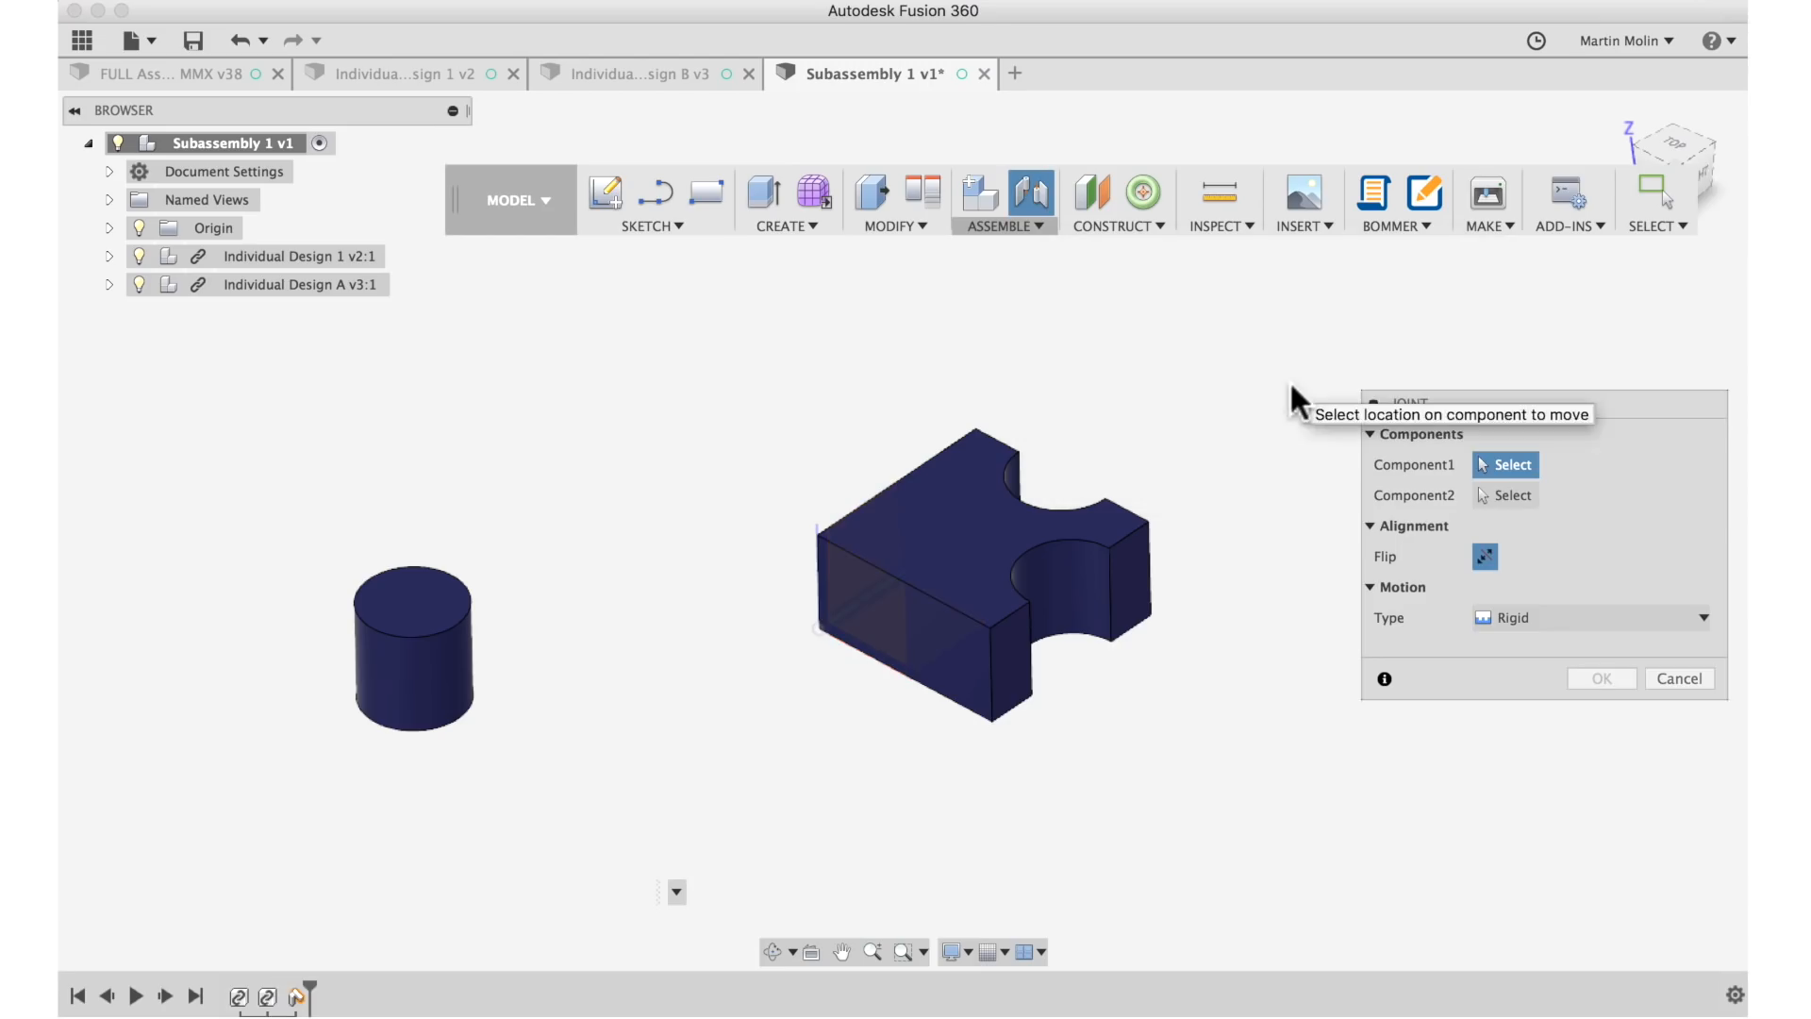
mouse_move(657, 655)
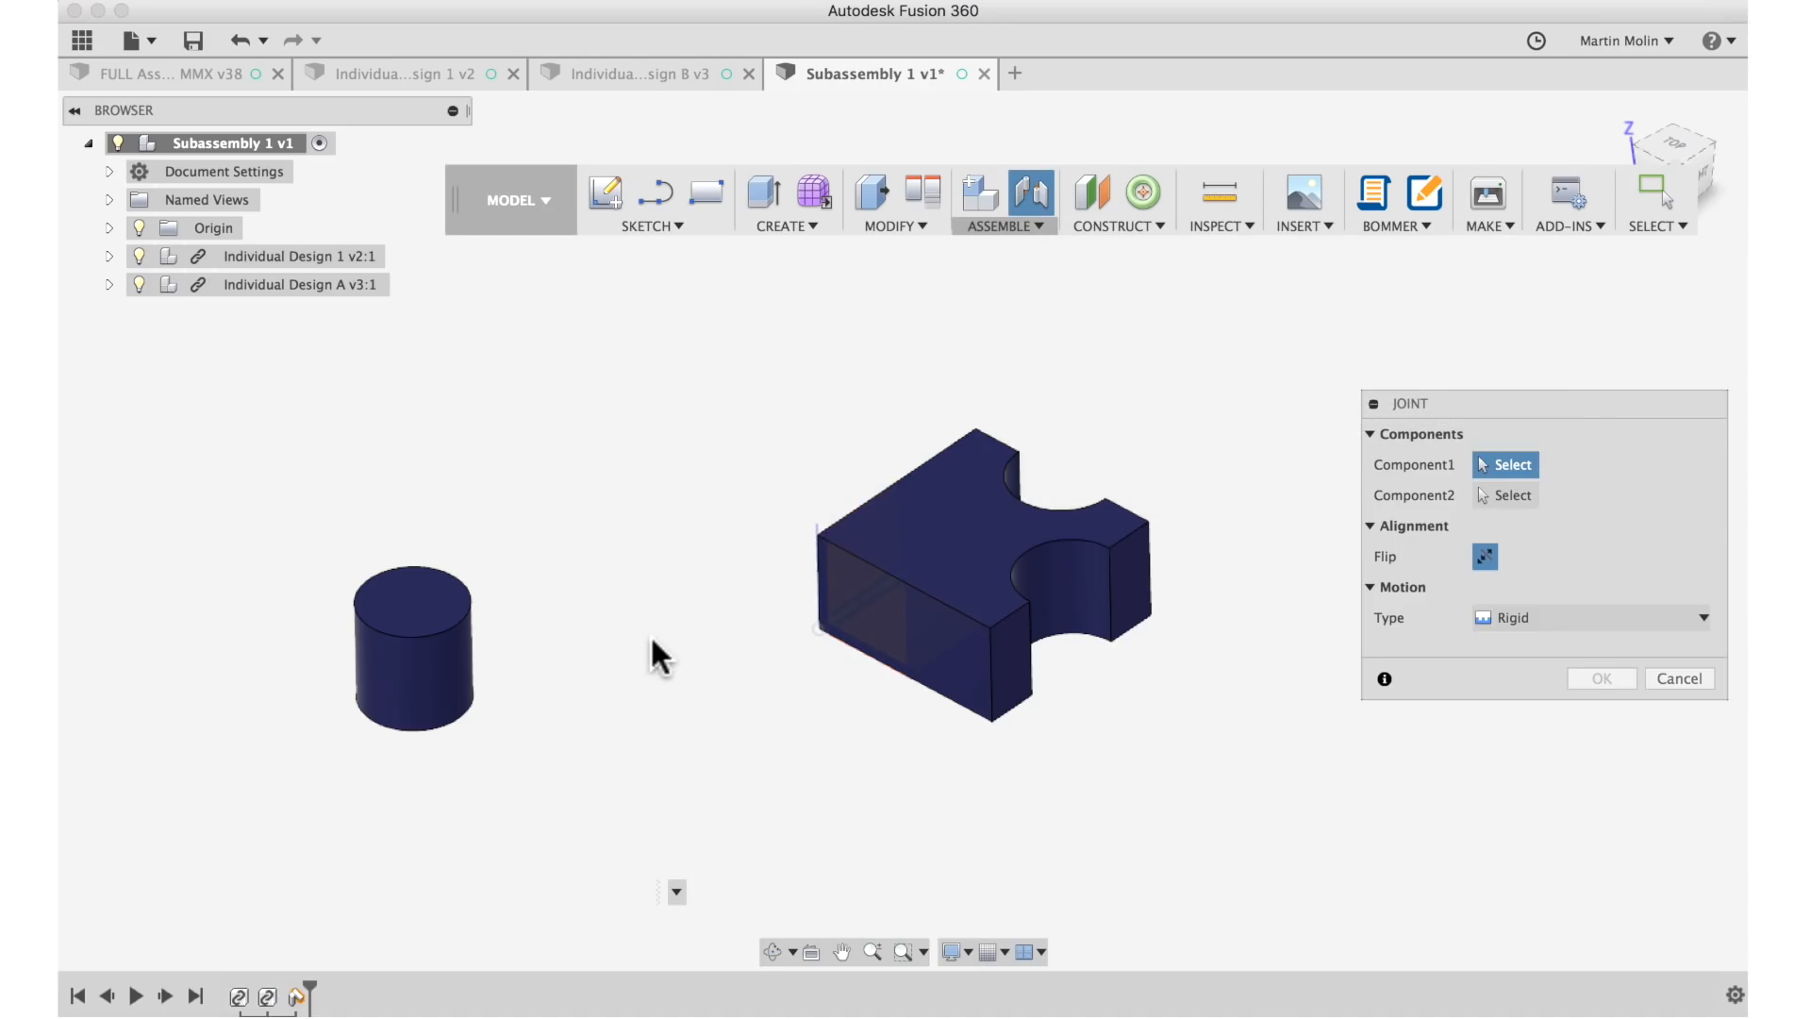
click(429, 681)
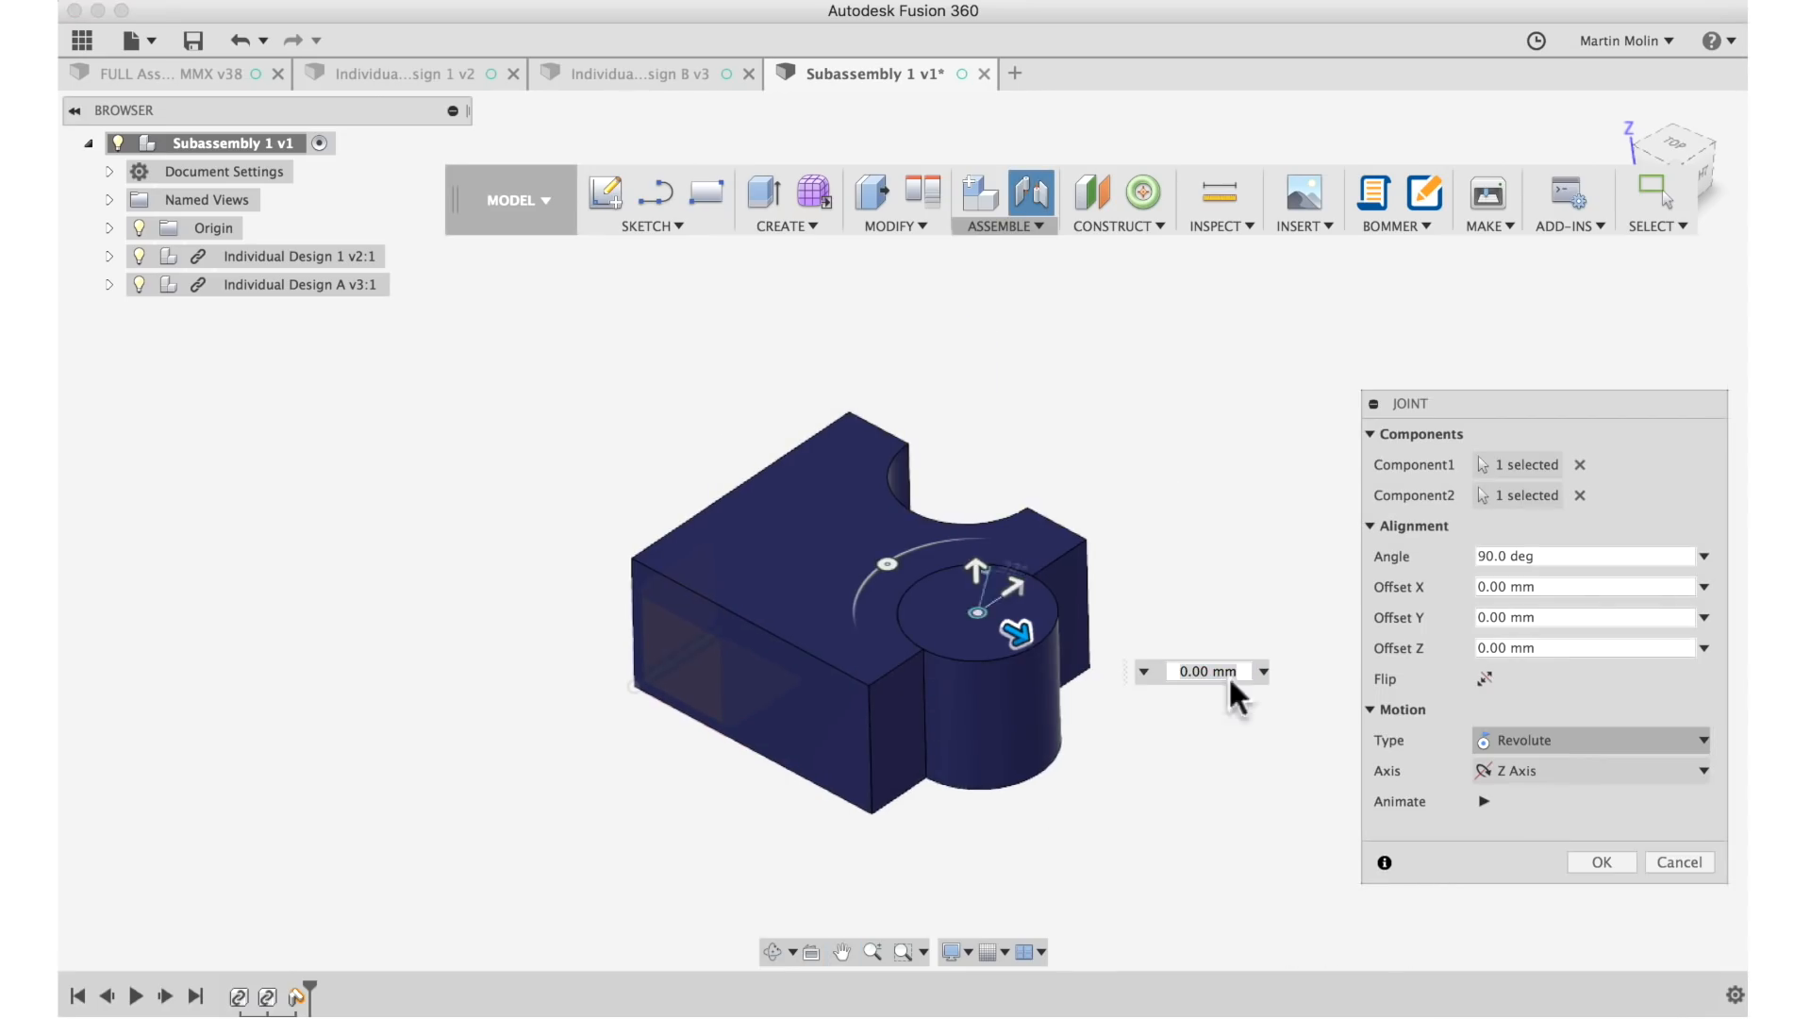
click(1589, 740)
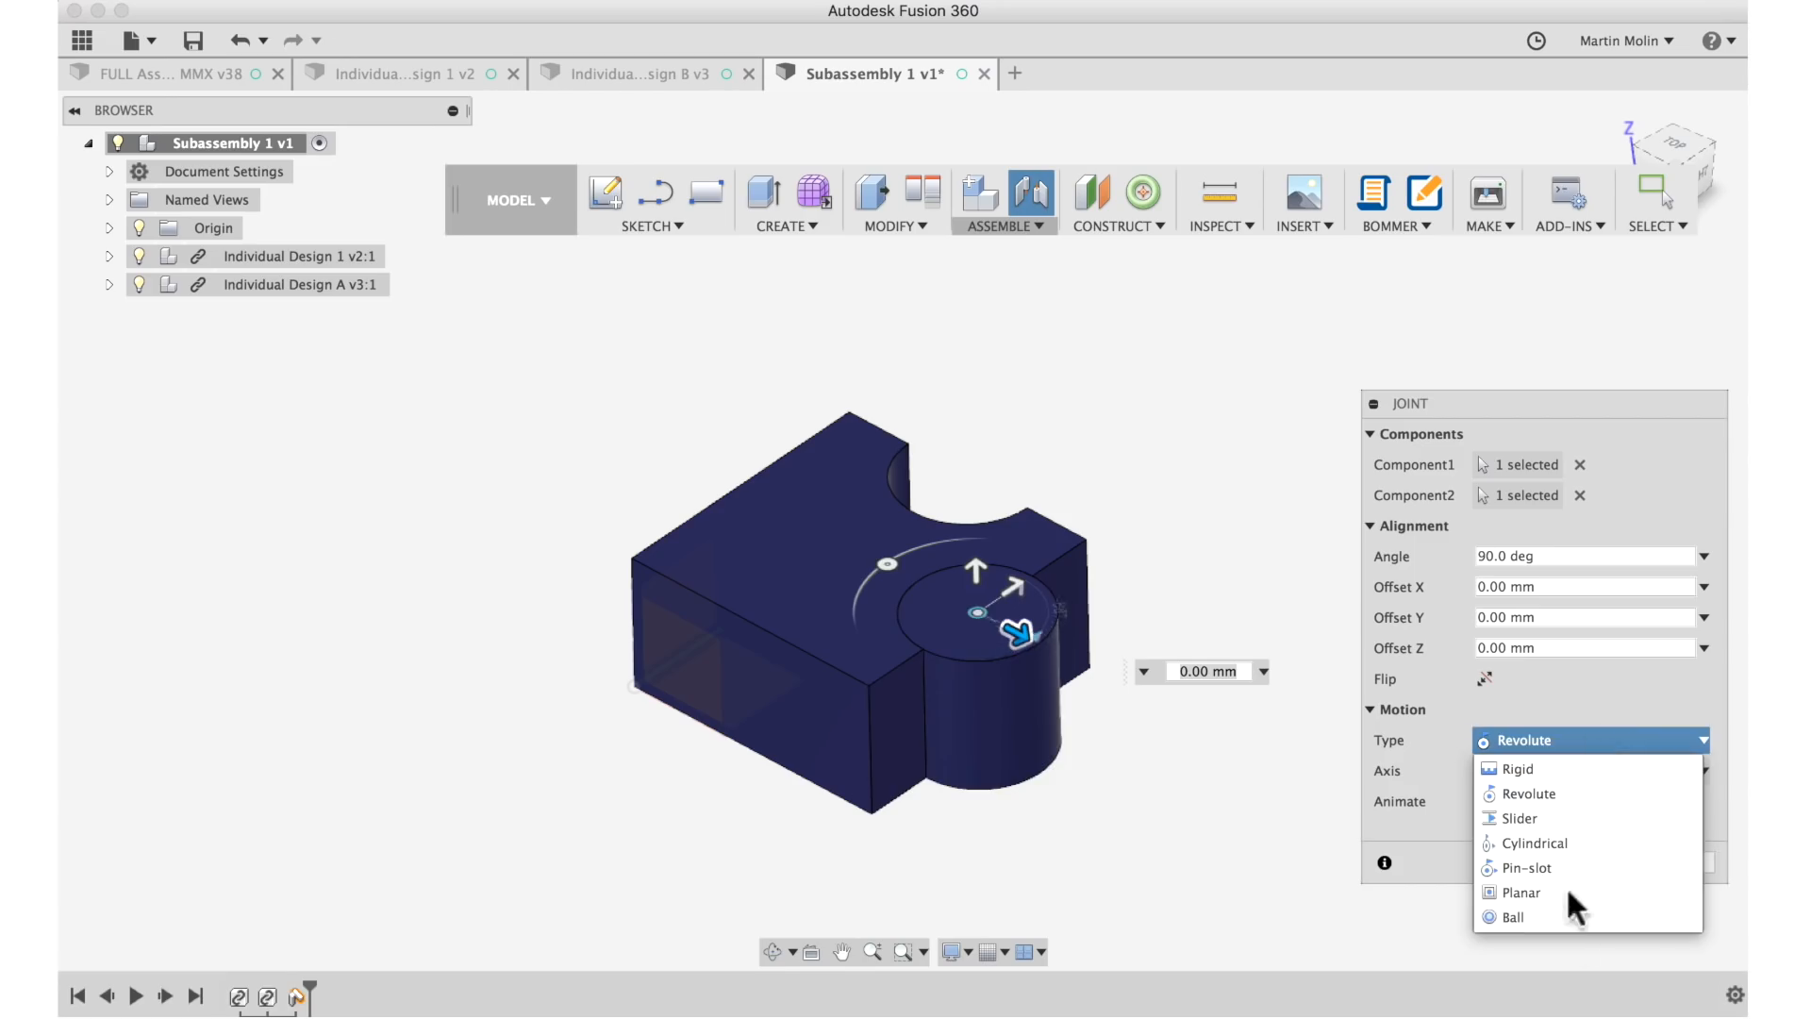
mouse_move(1268, 827)
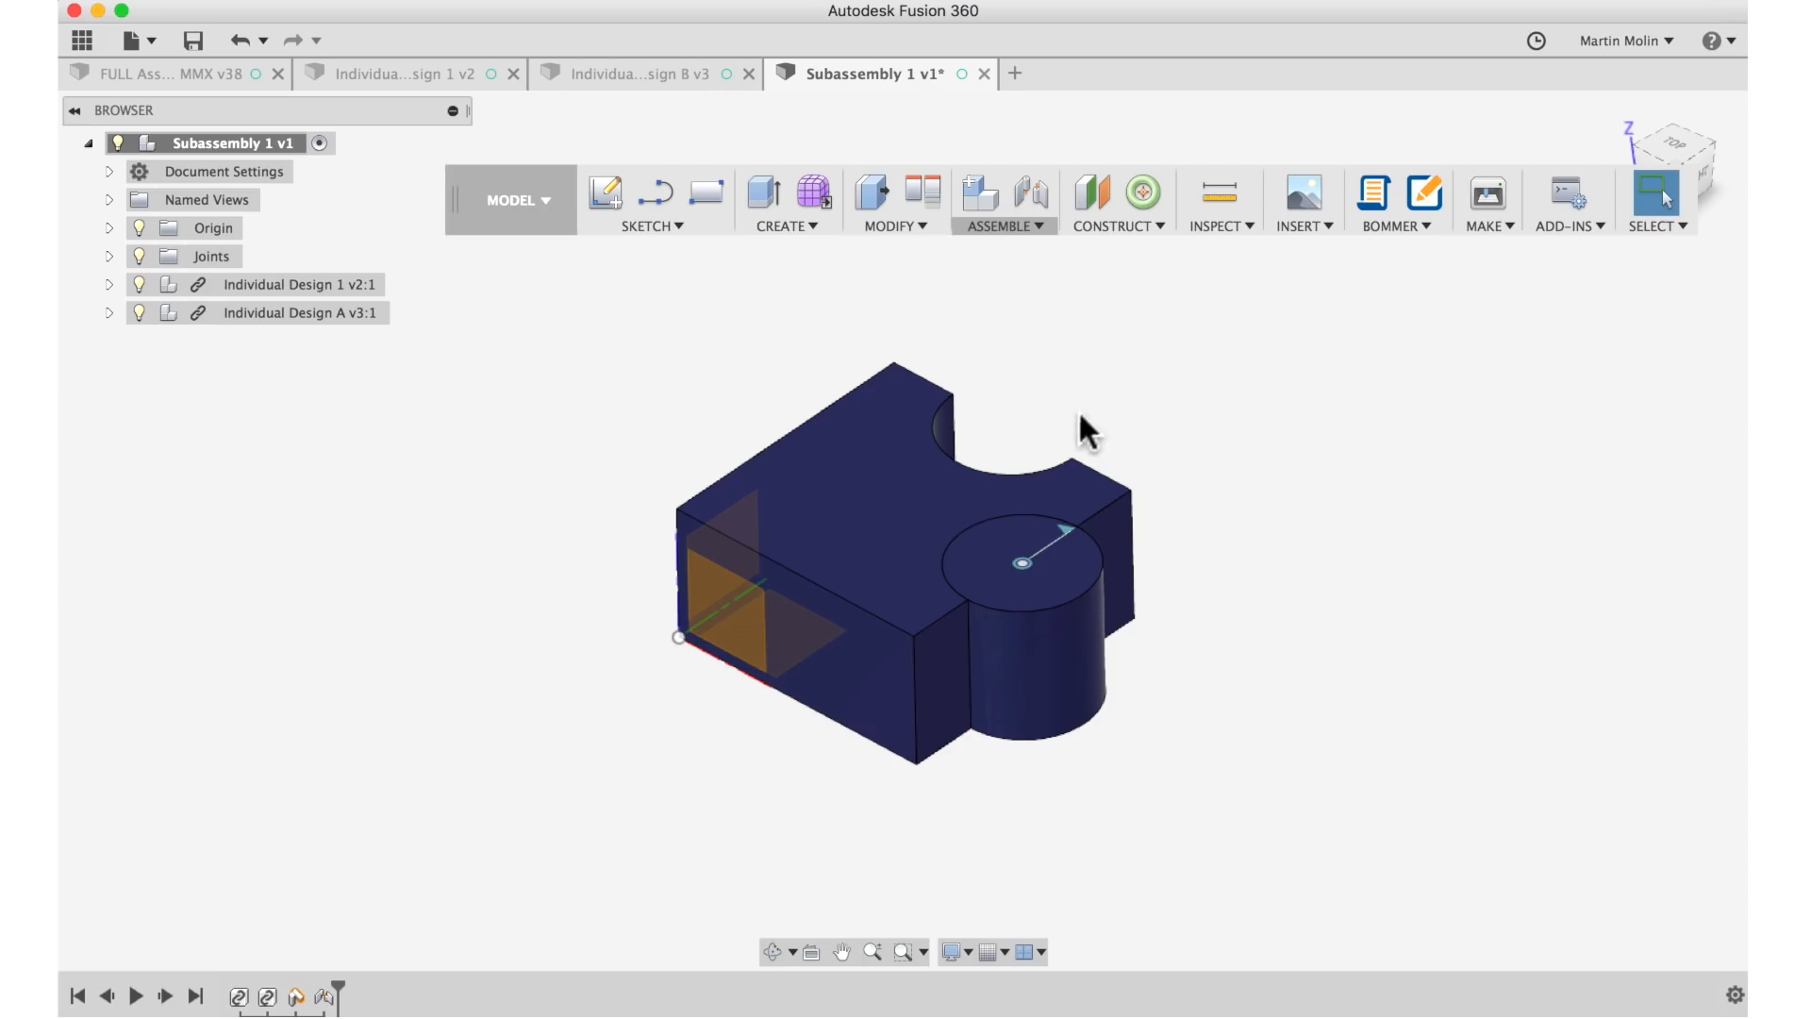
mouse_move(500, 508)
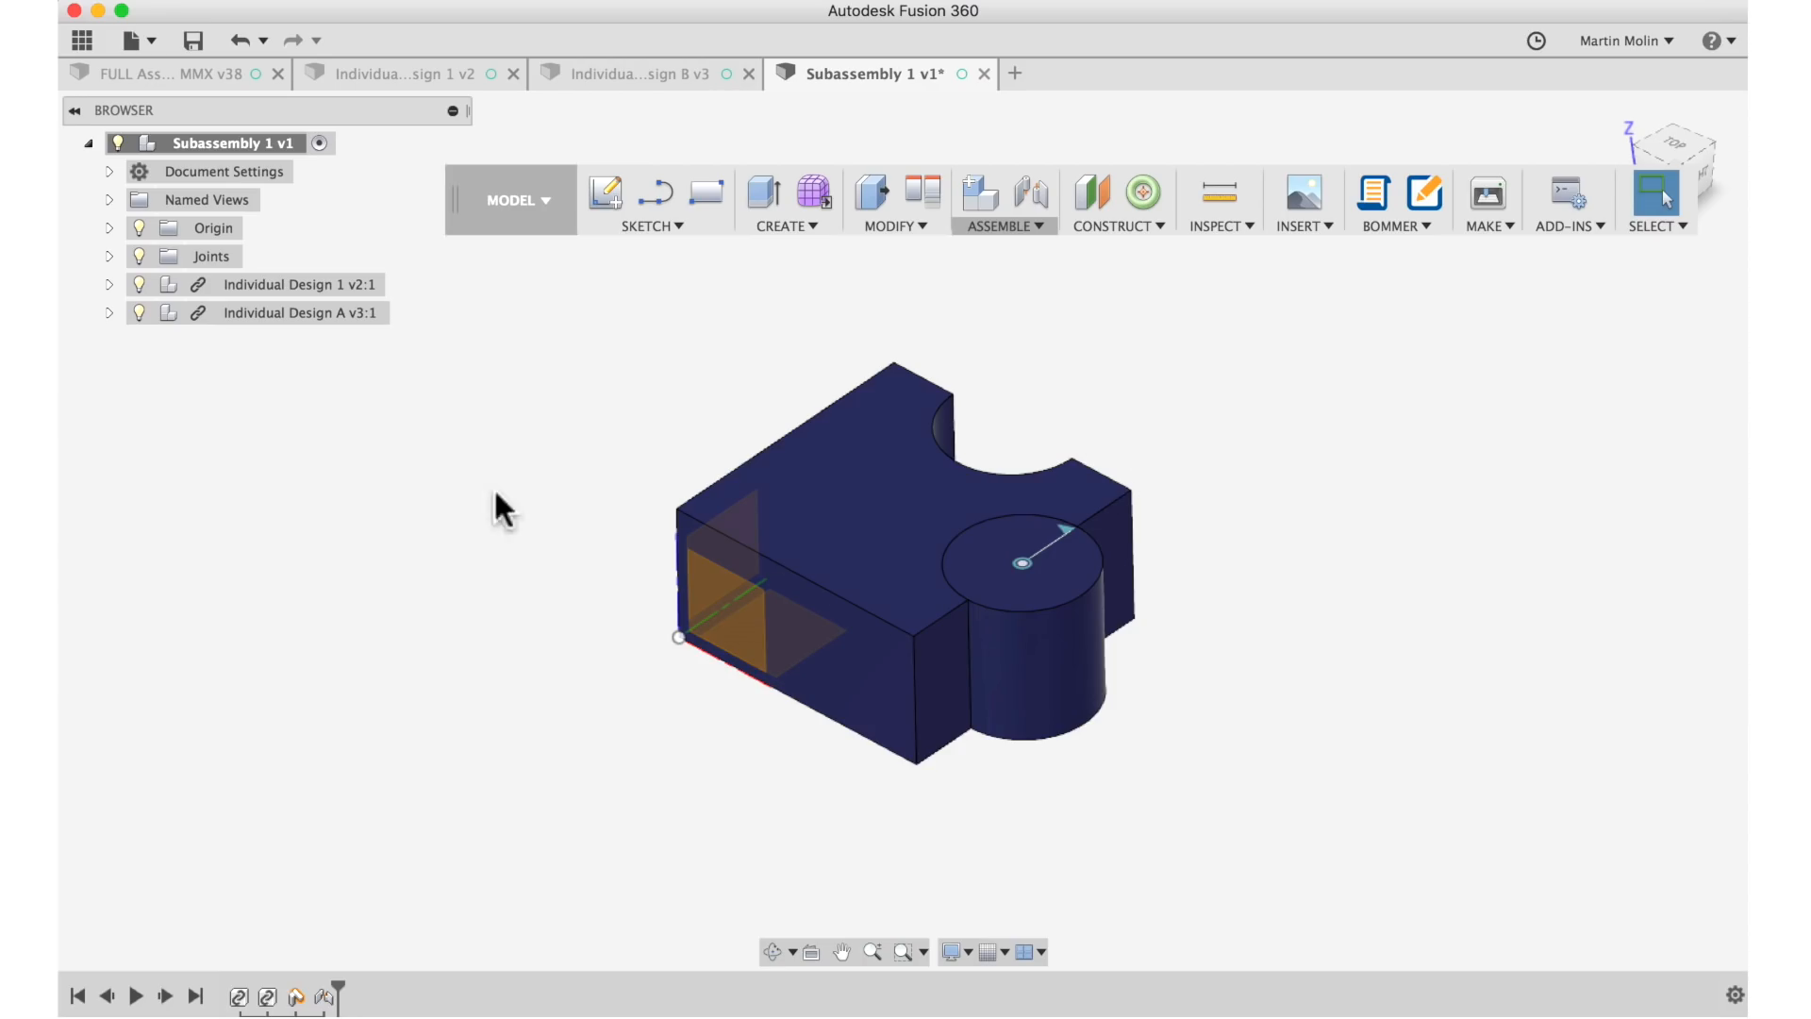
mouse_move(517, 955)
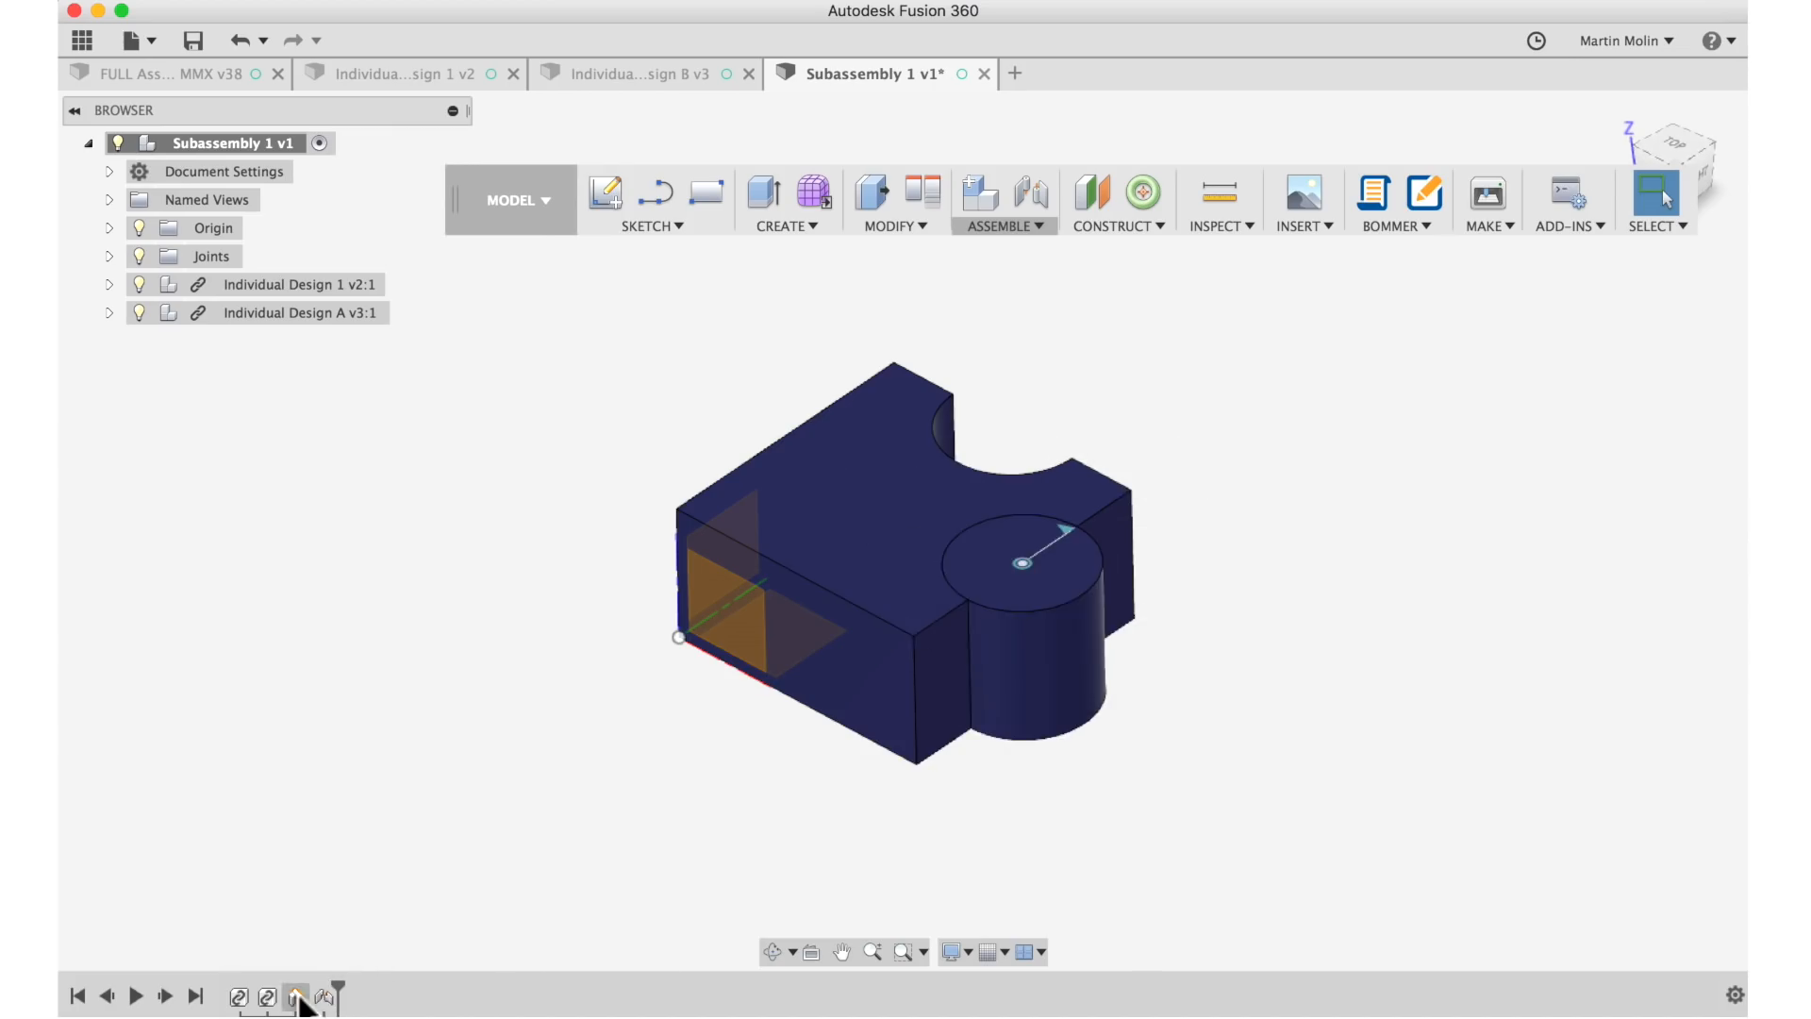
Select the joint feature in the design timeline for deletion.
click(294, 996)
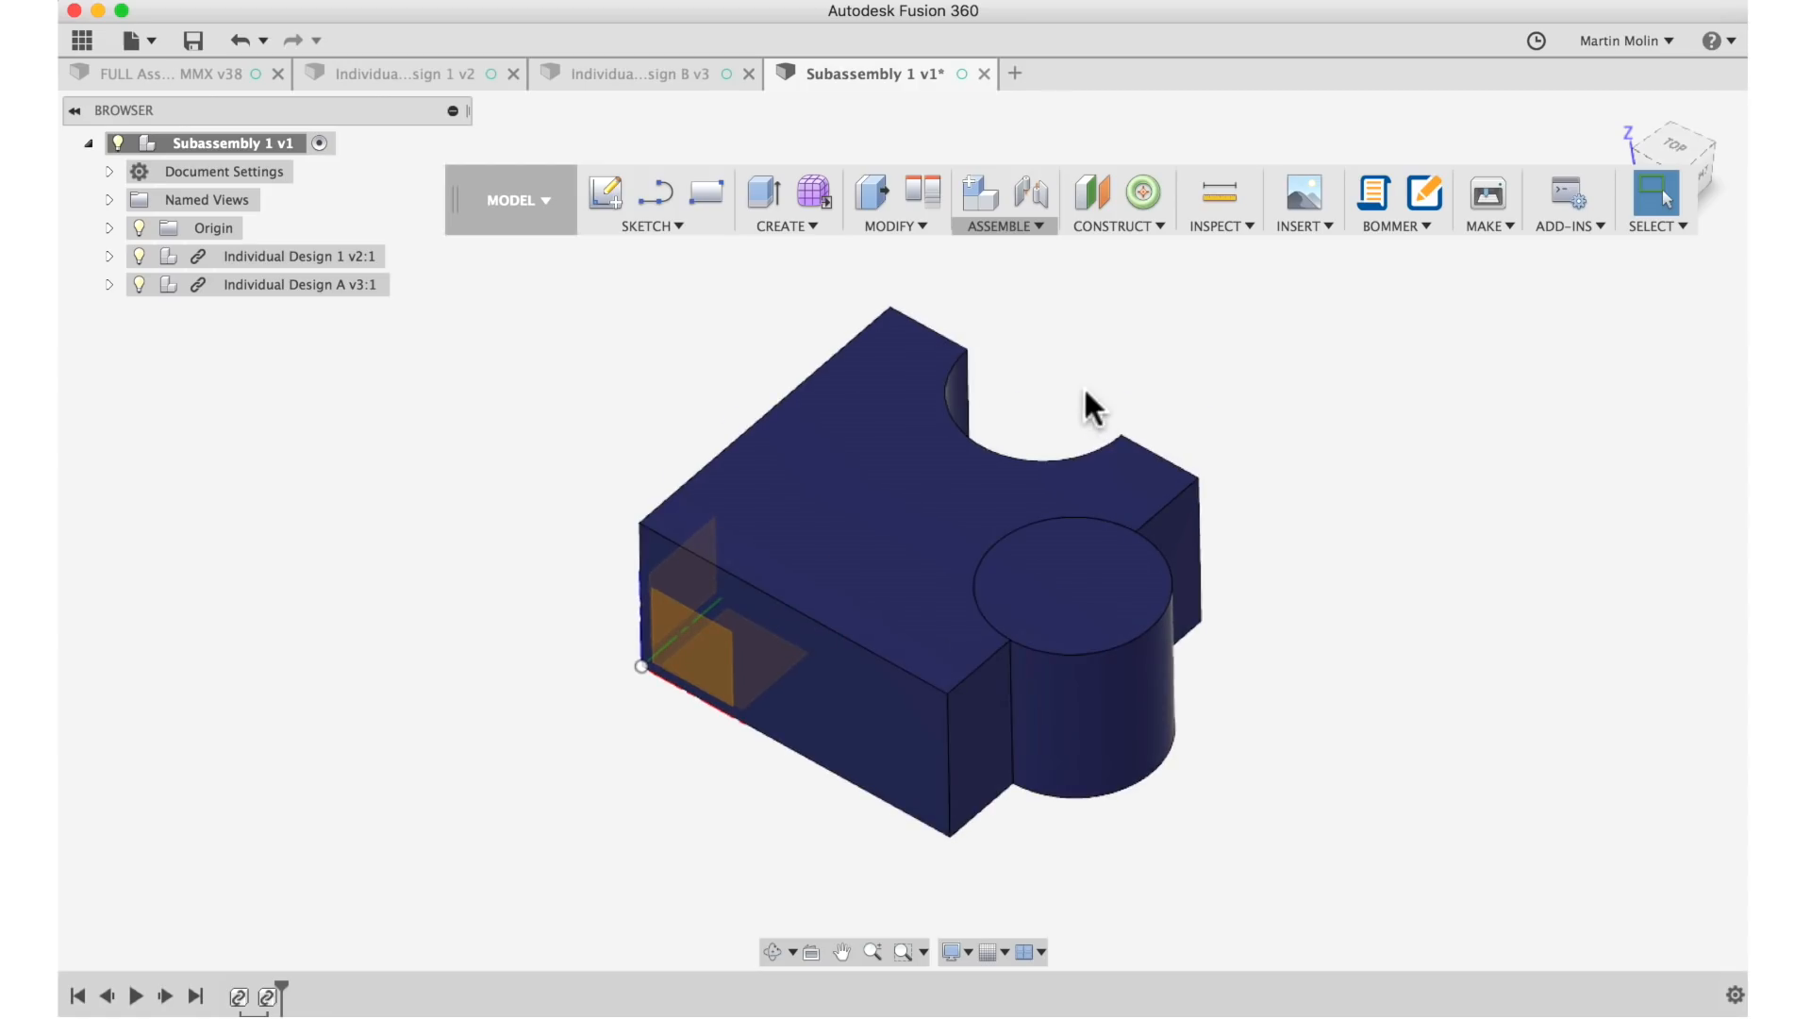
Create a Rigid Group locking the block and cylinder together.
click(1002, 198)
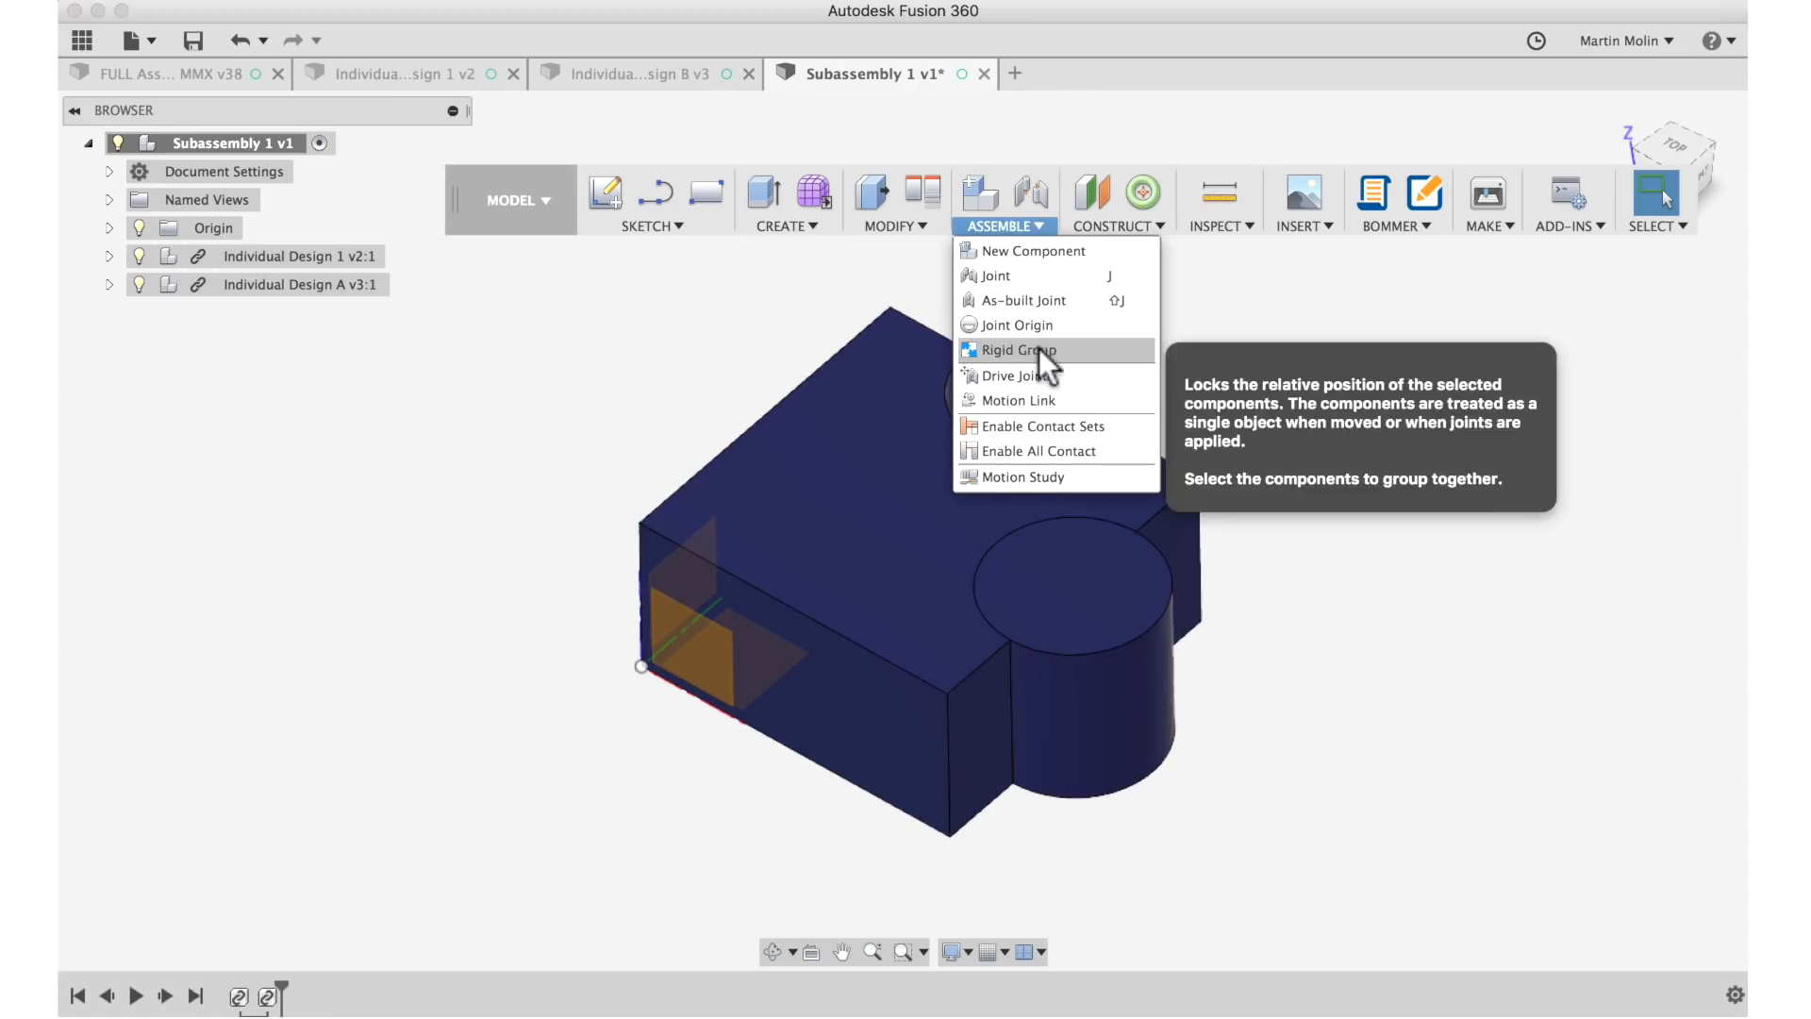
click(1009, 351)
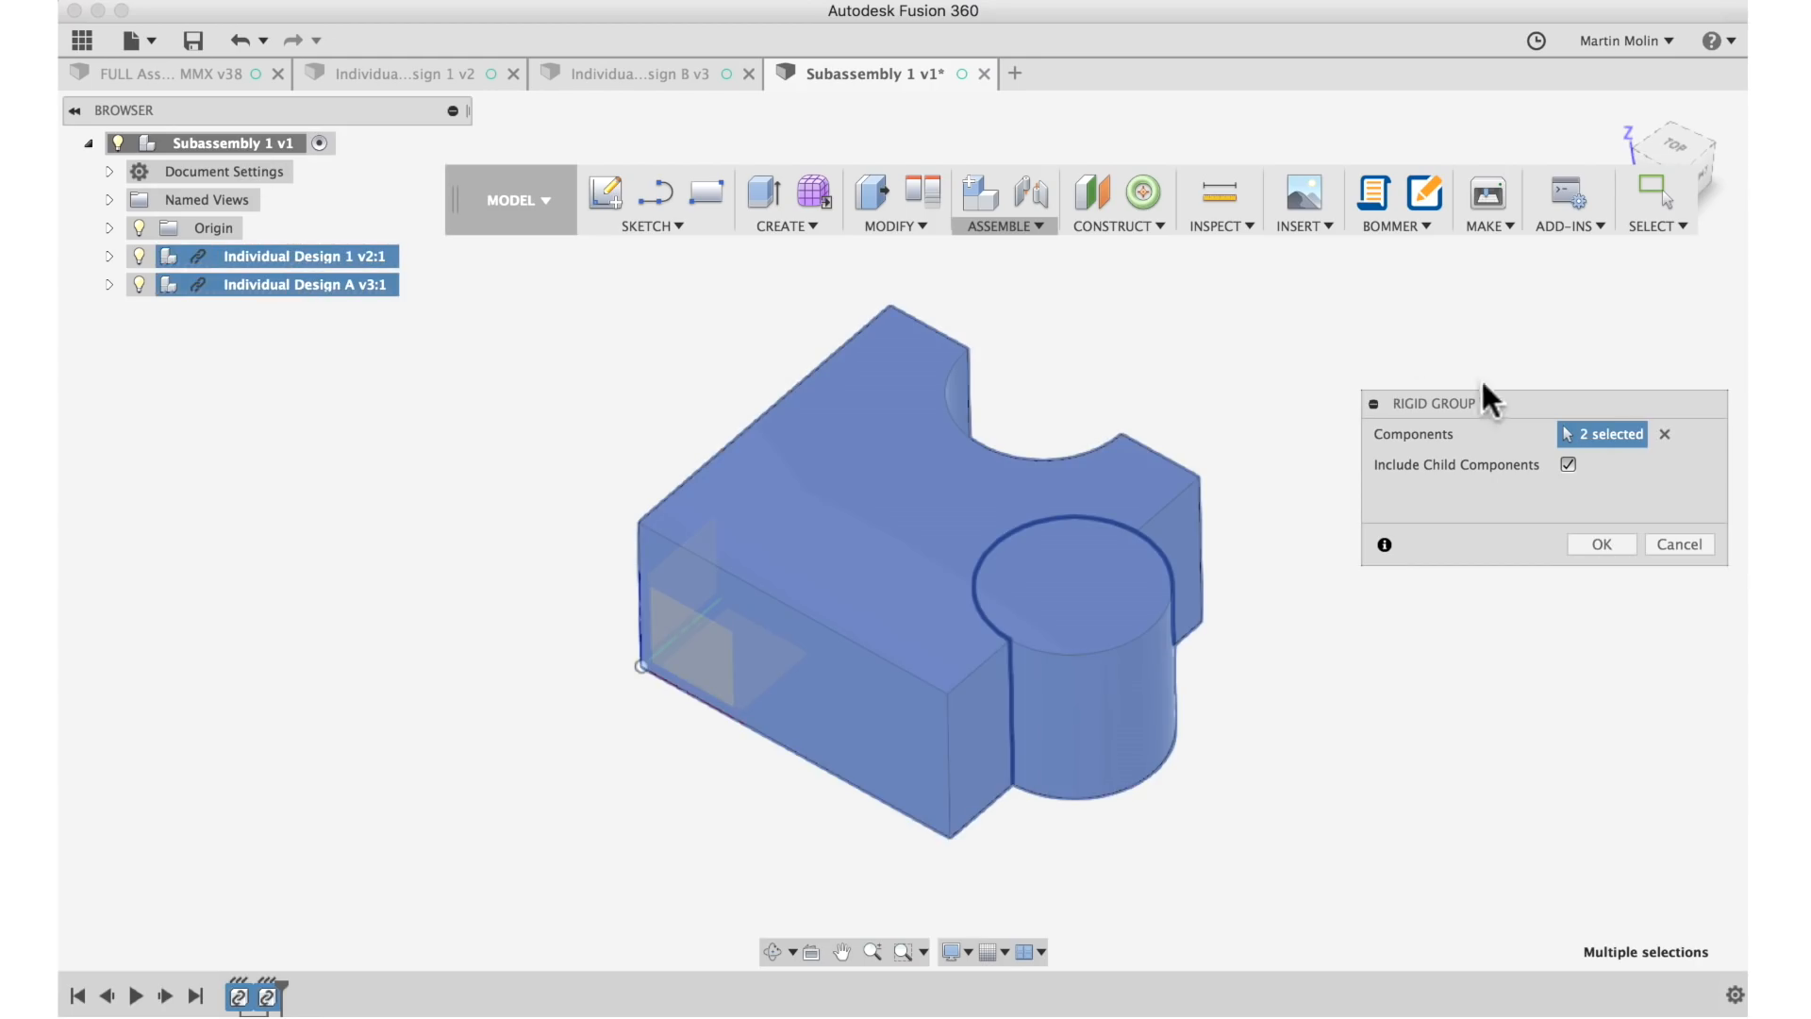
click(1600, 544)
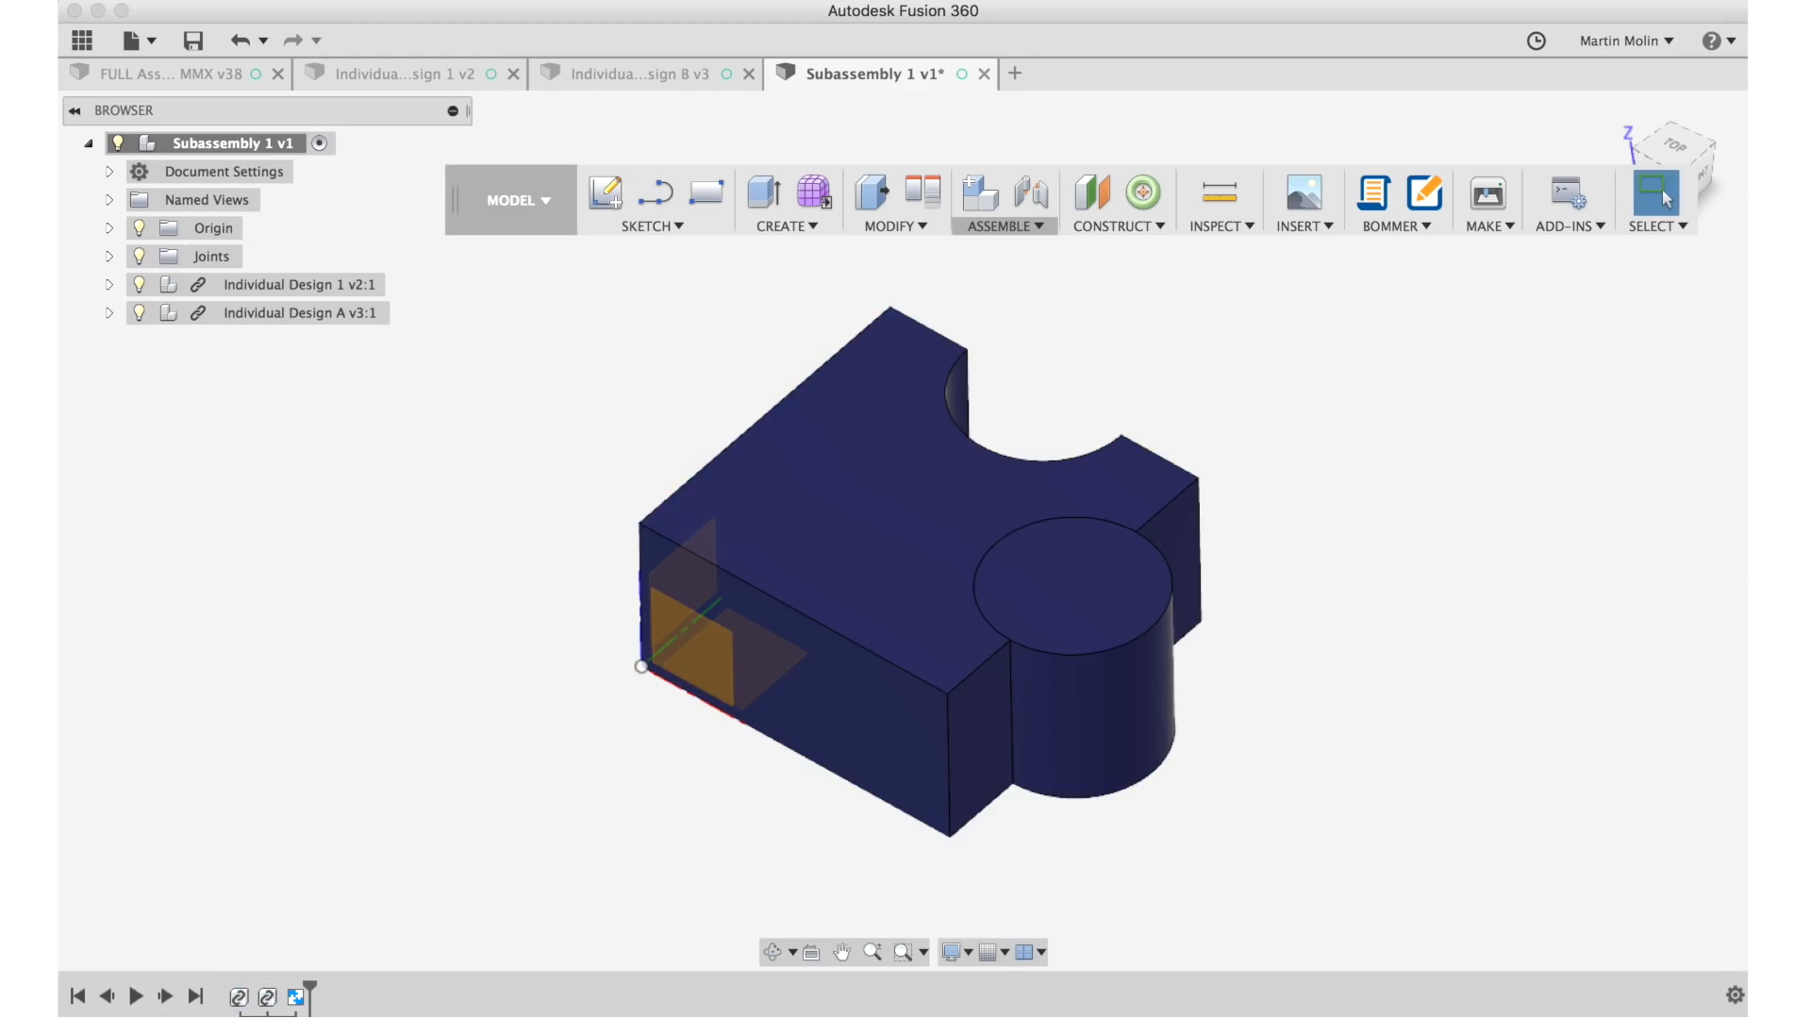
mouse_move(889, 332)
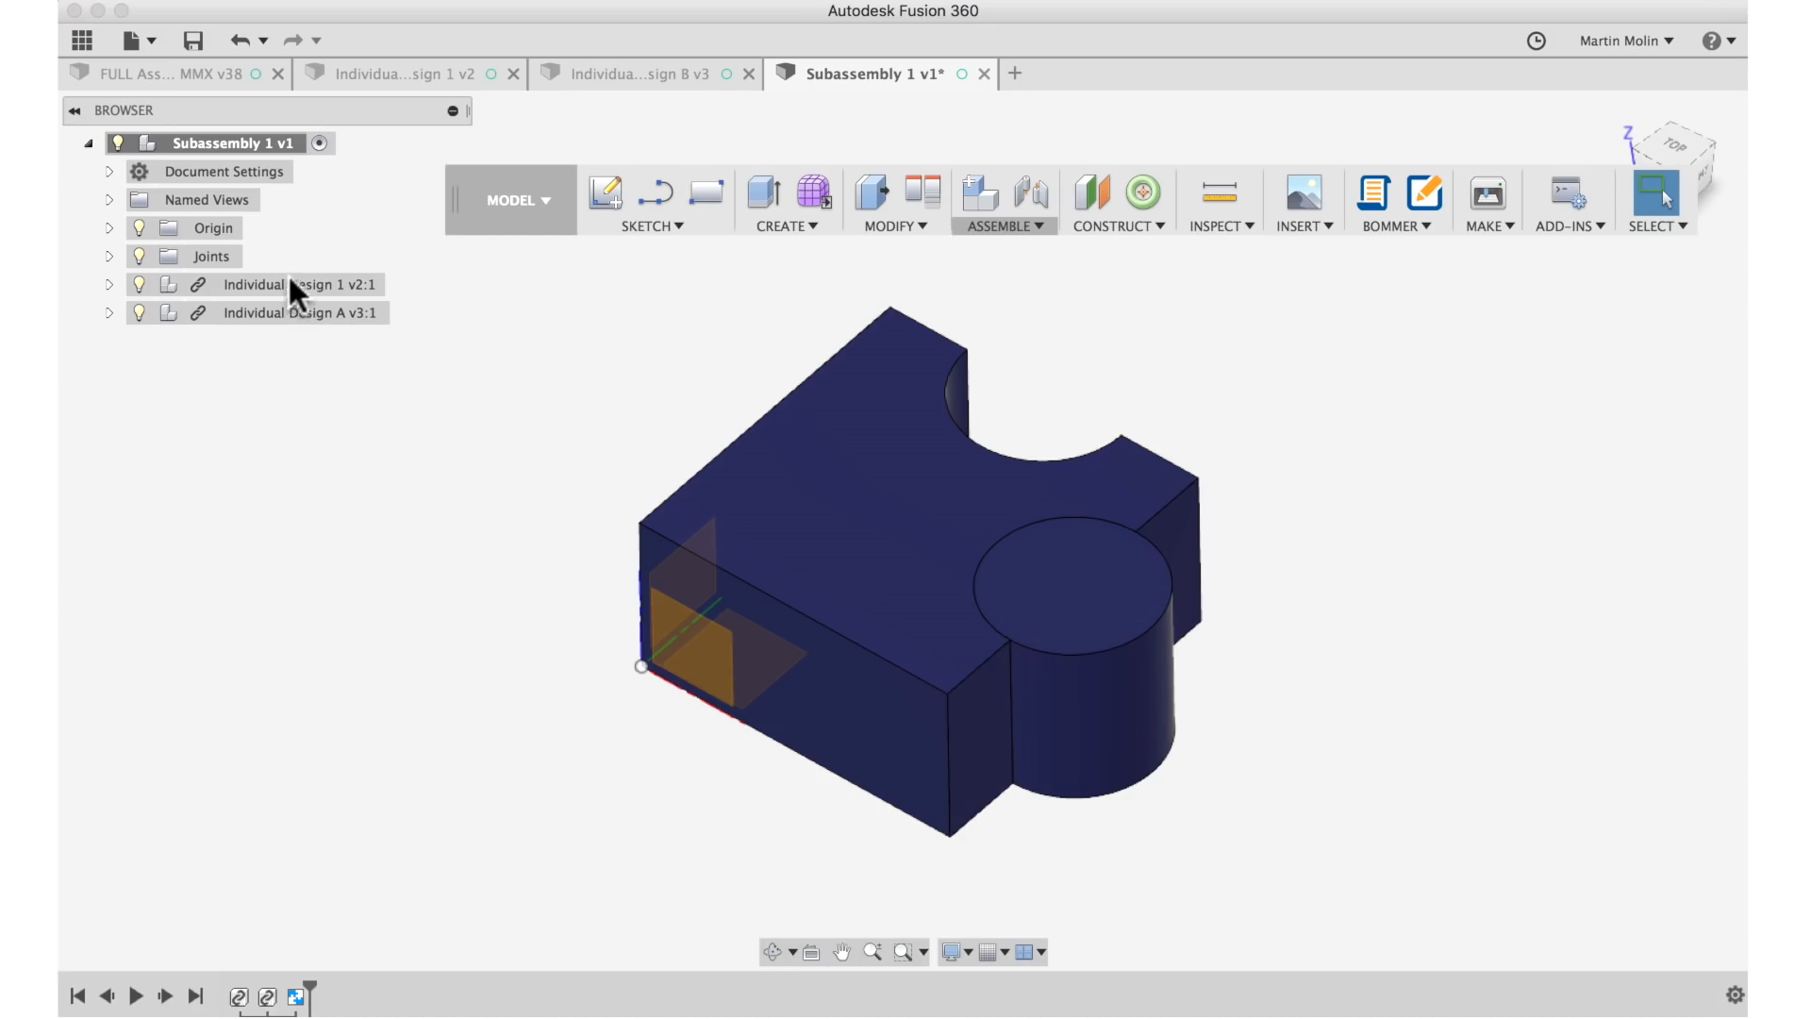
Create and save a new empty design as Subassembly 2.
right_click(300, 314)
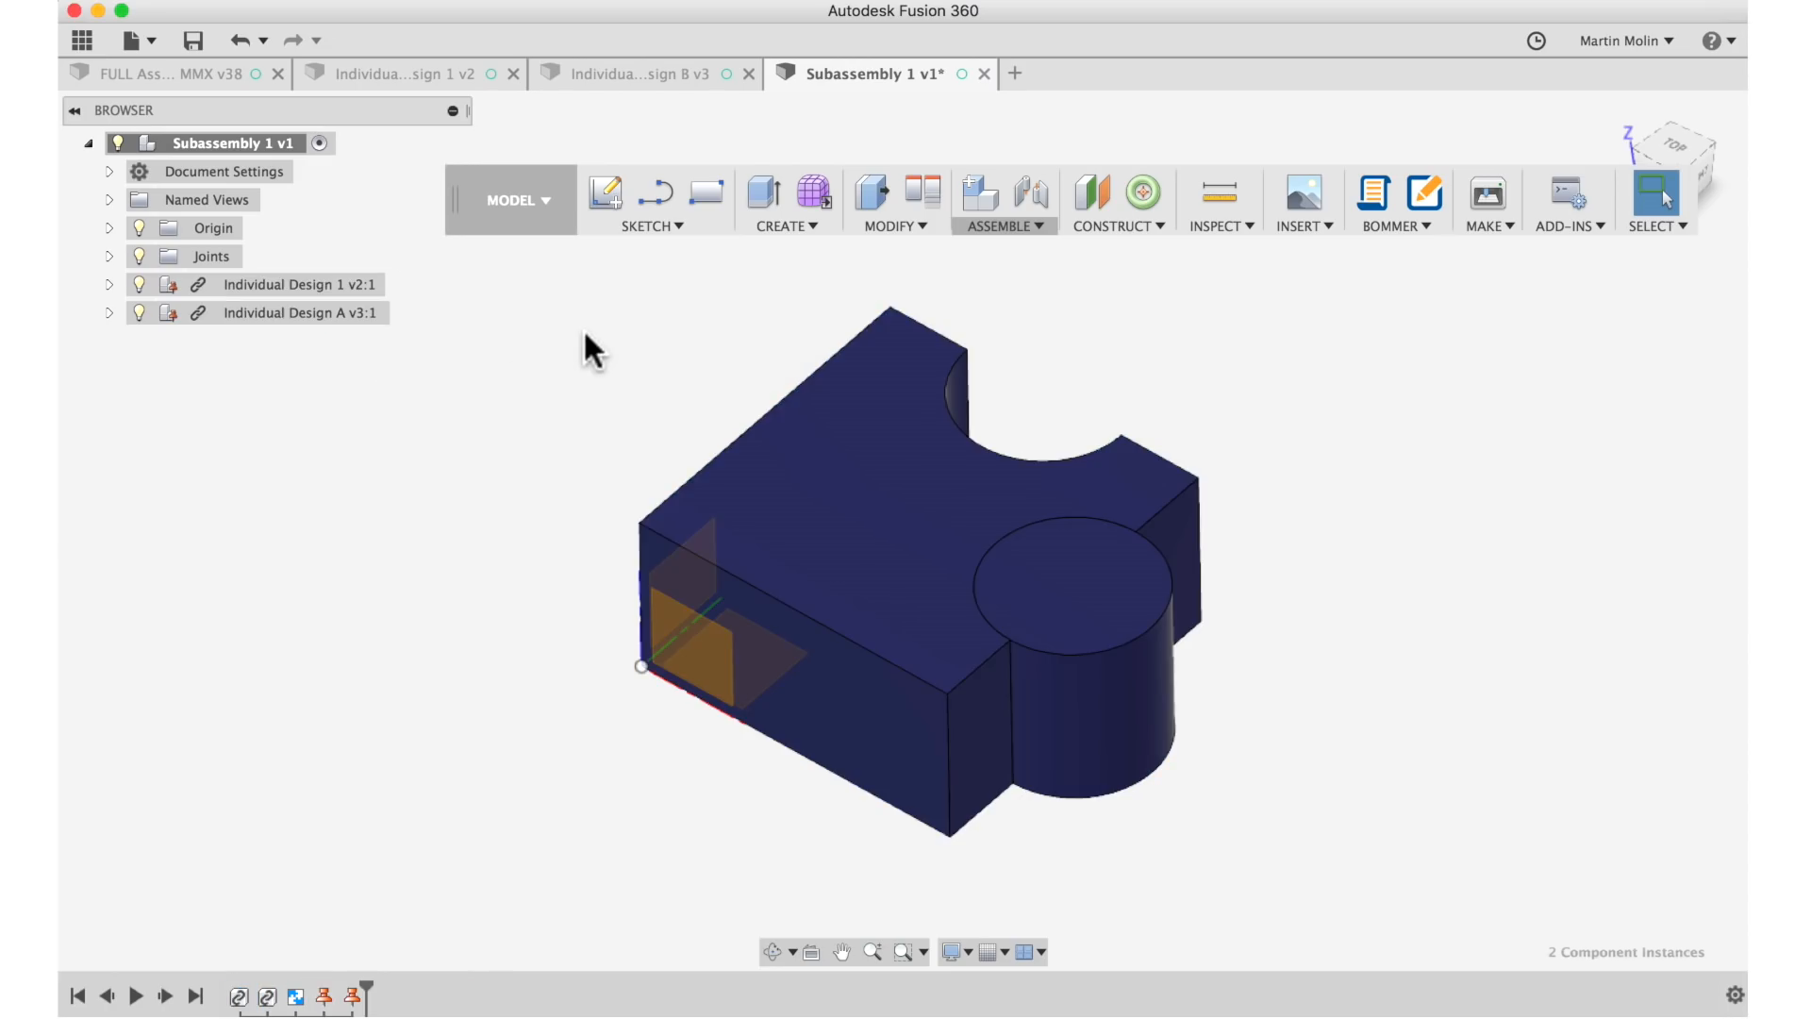
click(1068, 583)
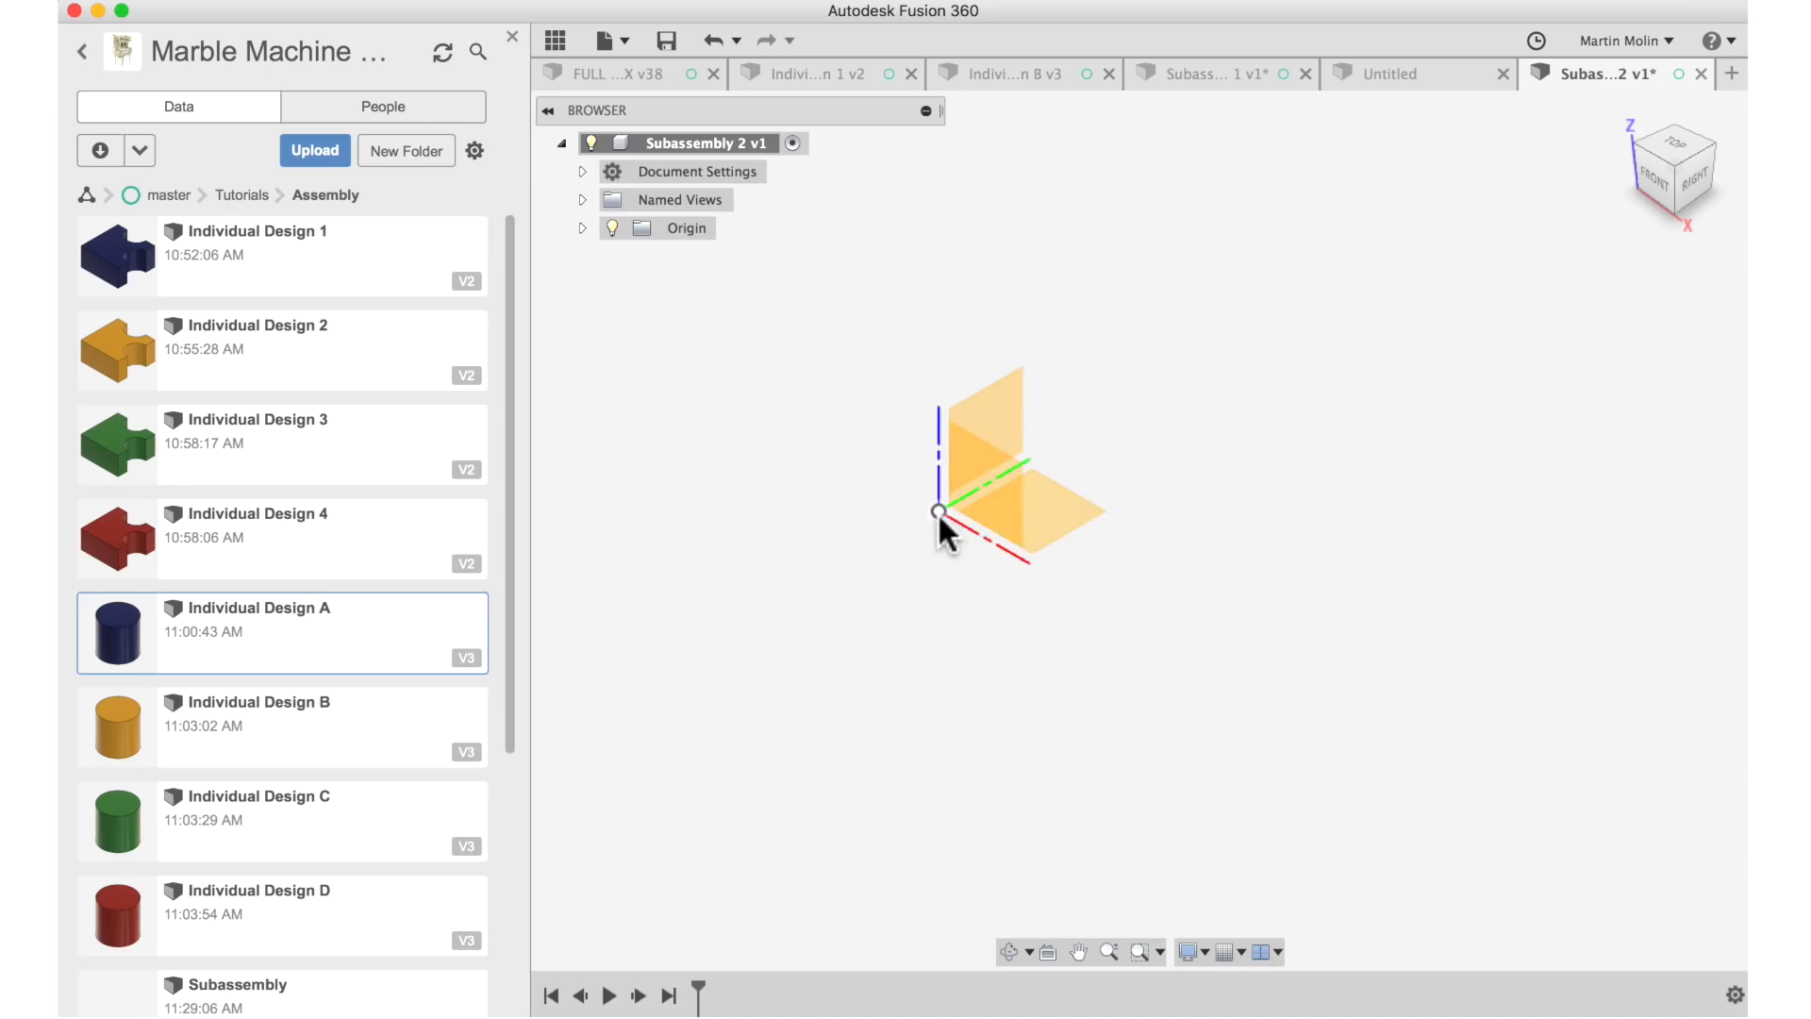
right_click(254, 347)
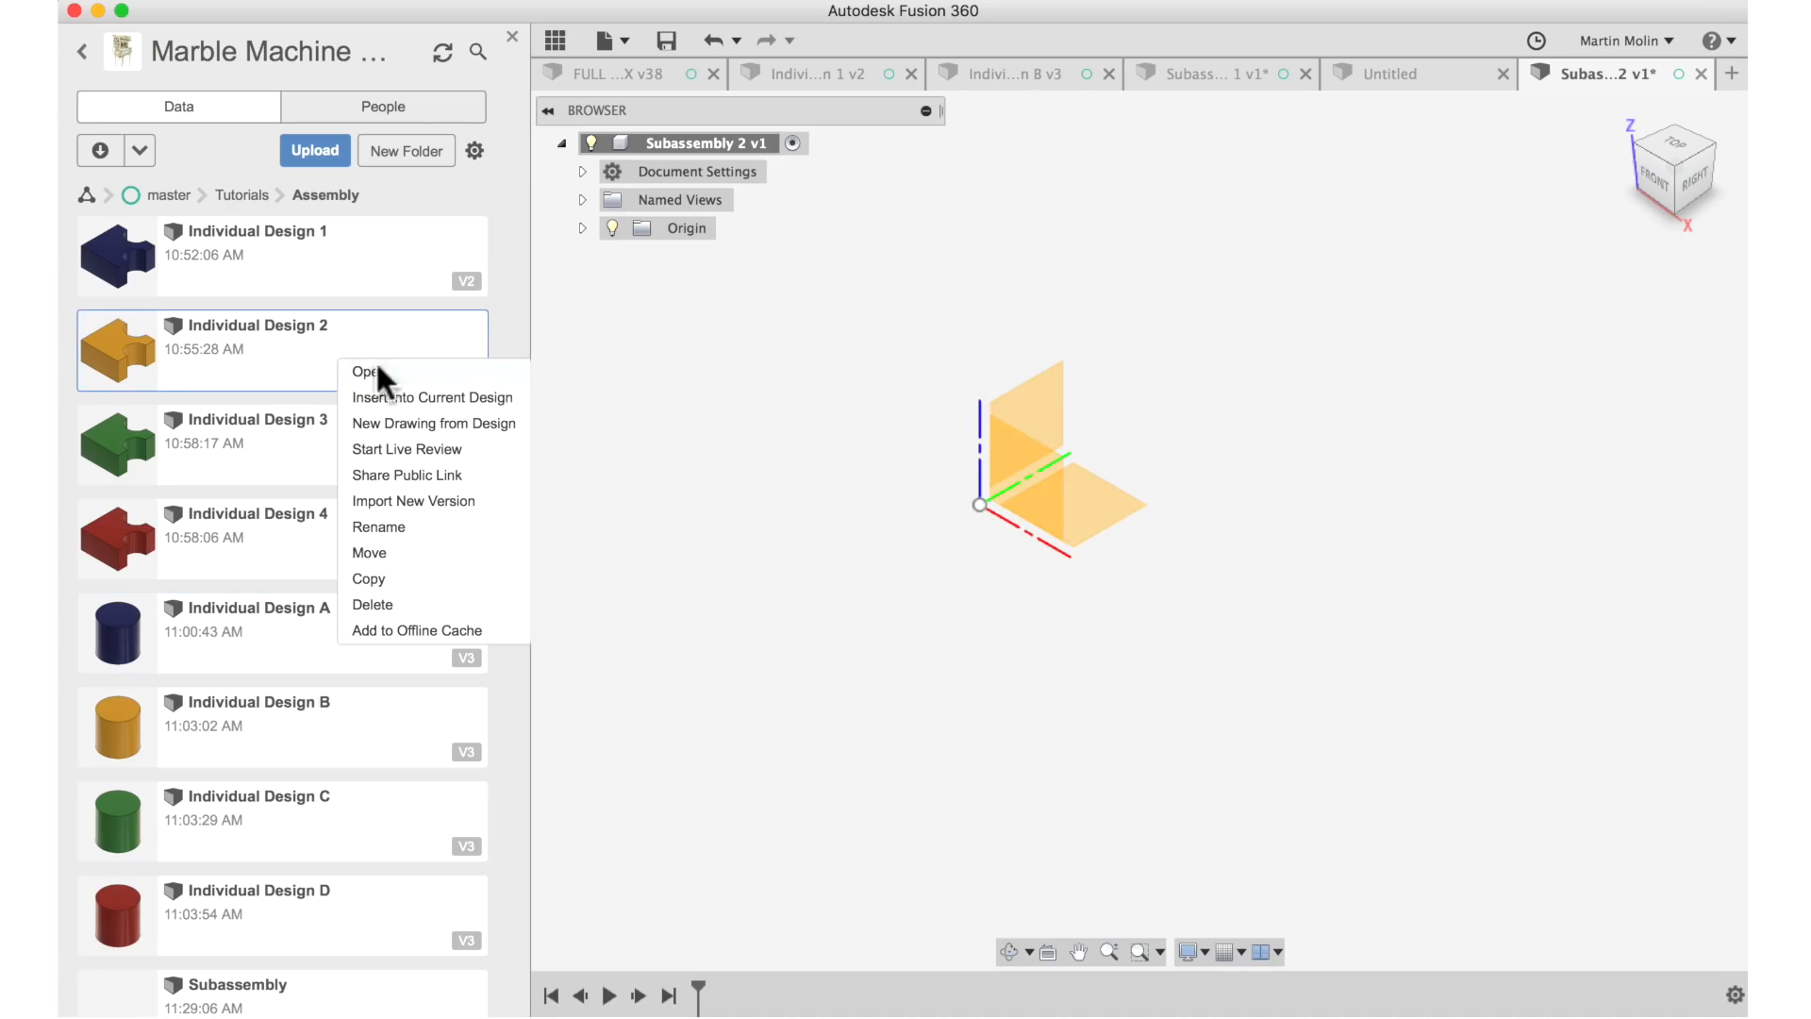
mouse_move(424, 413)
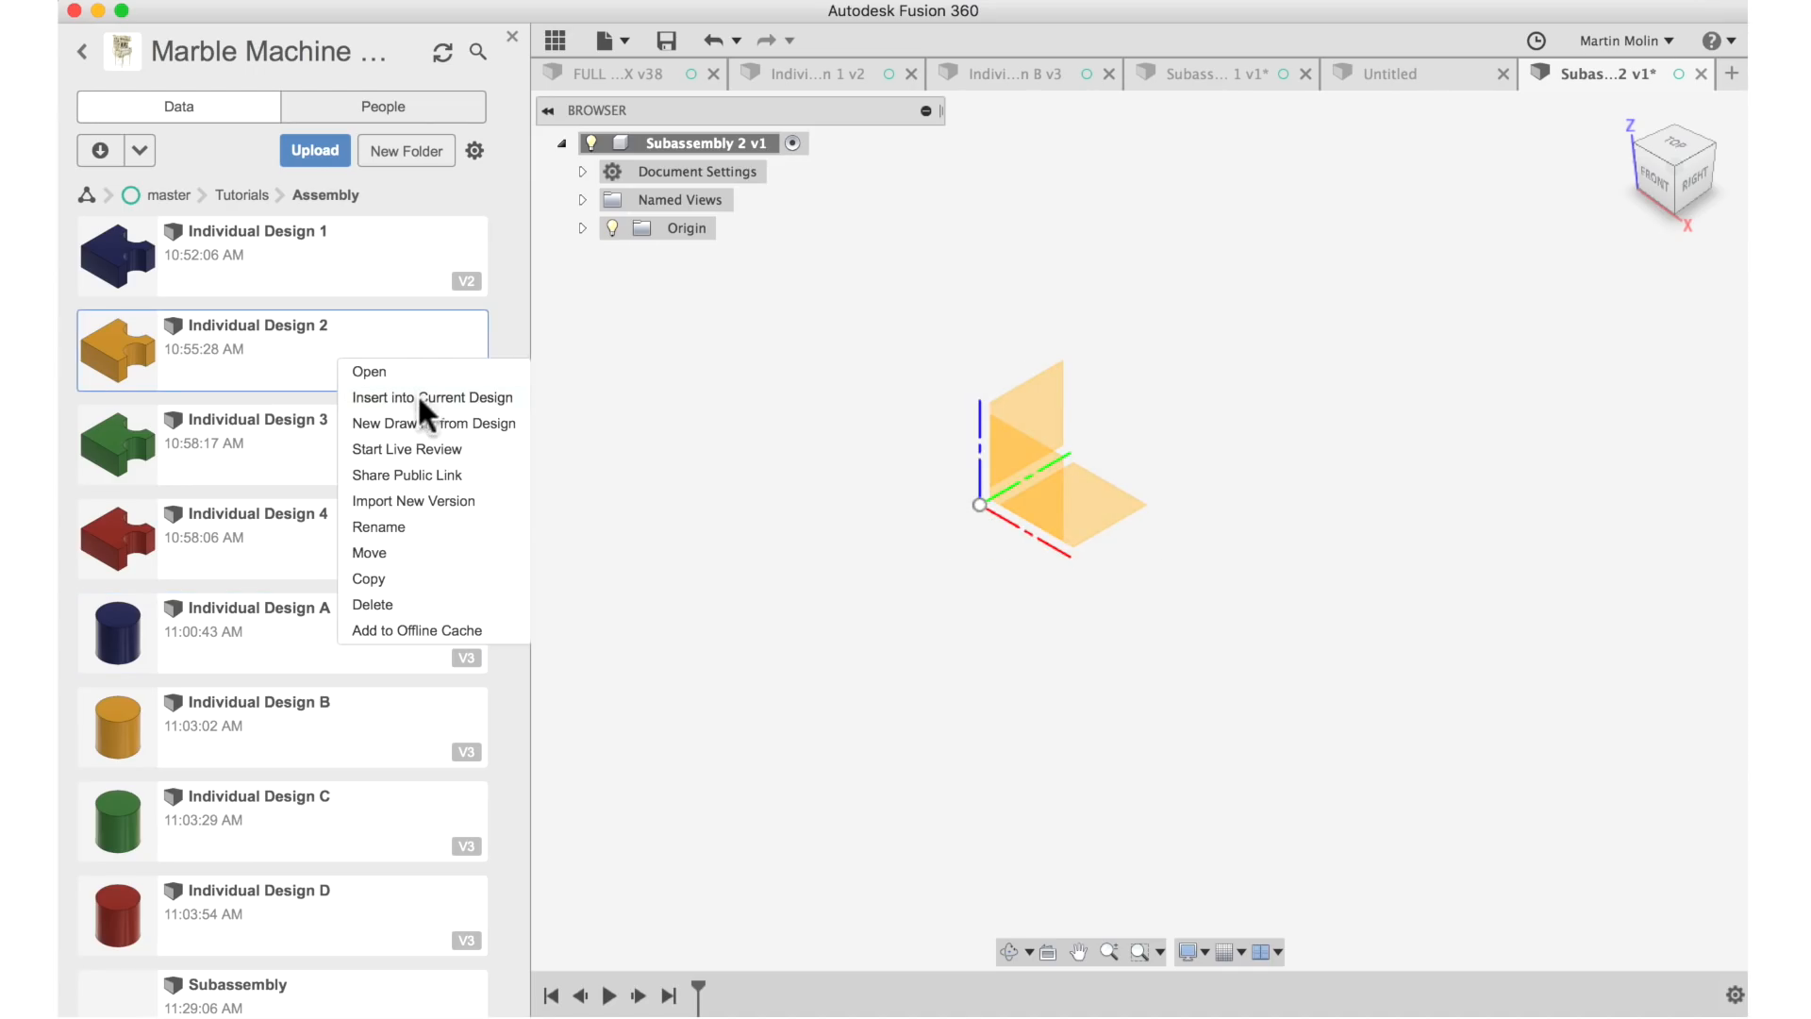
click(432, 396)
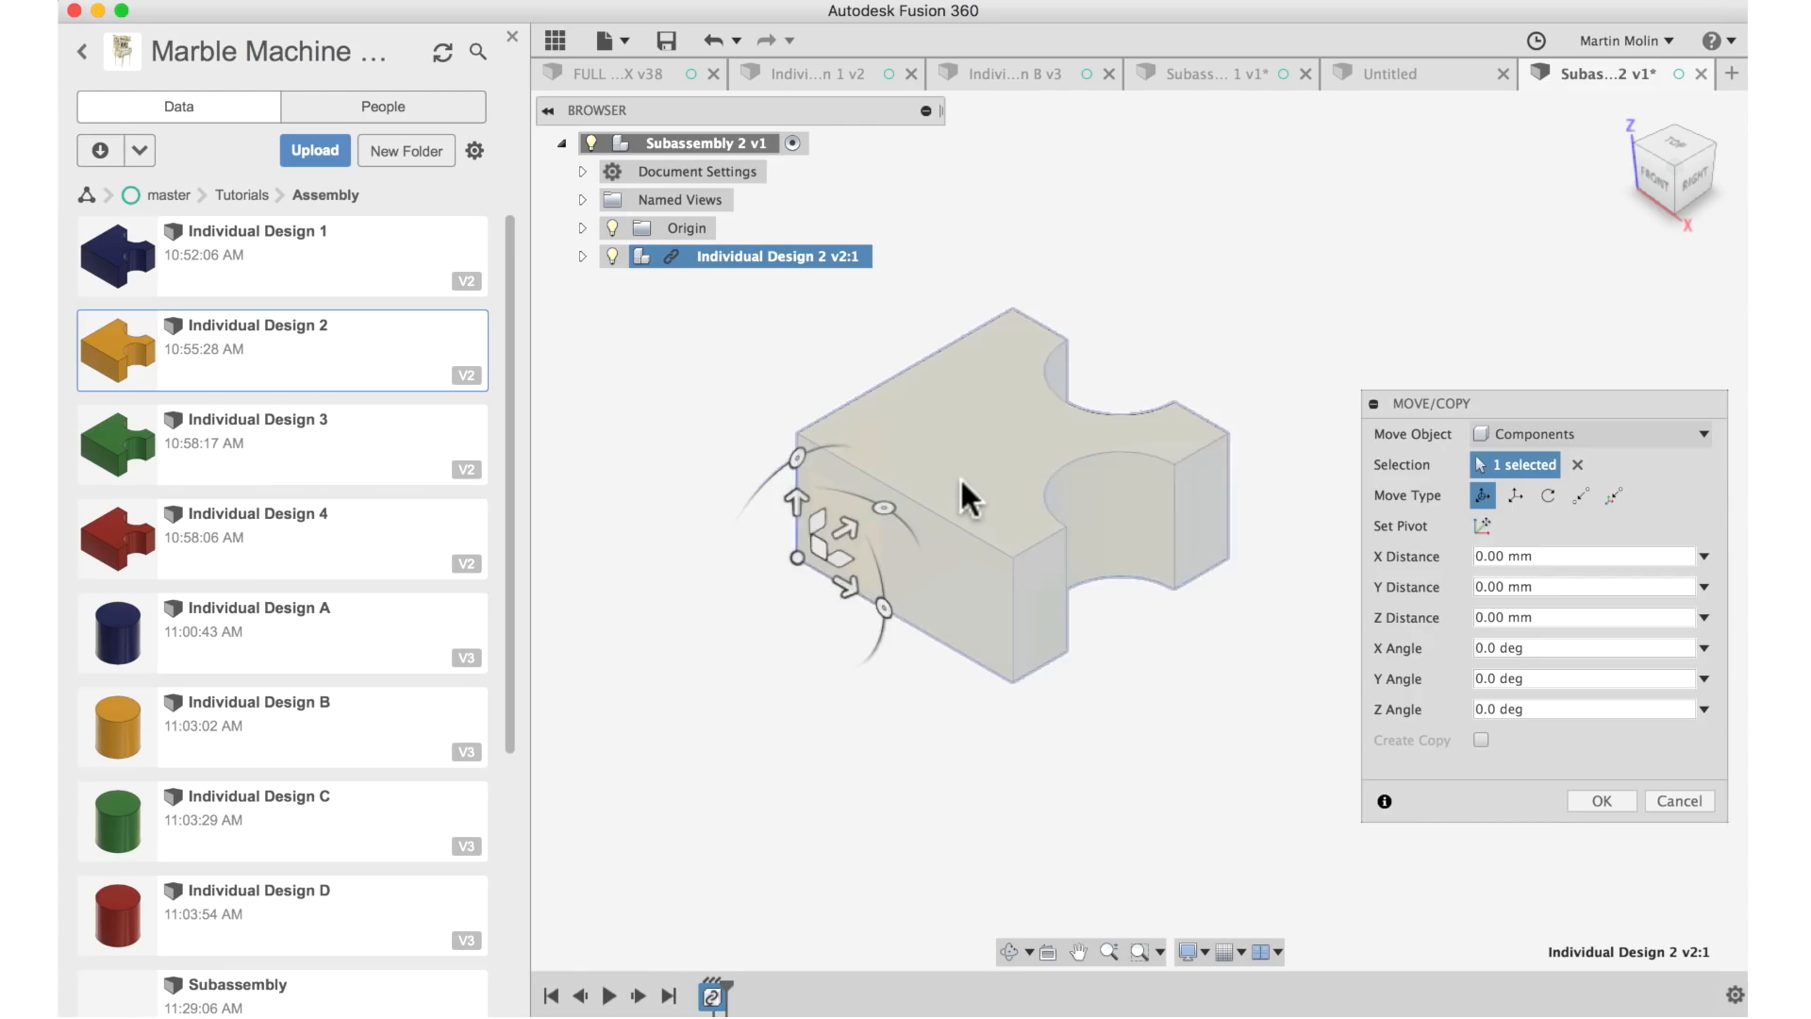
drag(968, 496, 919, 698)
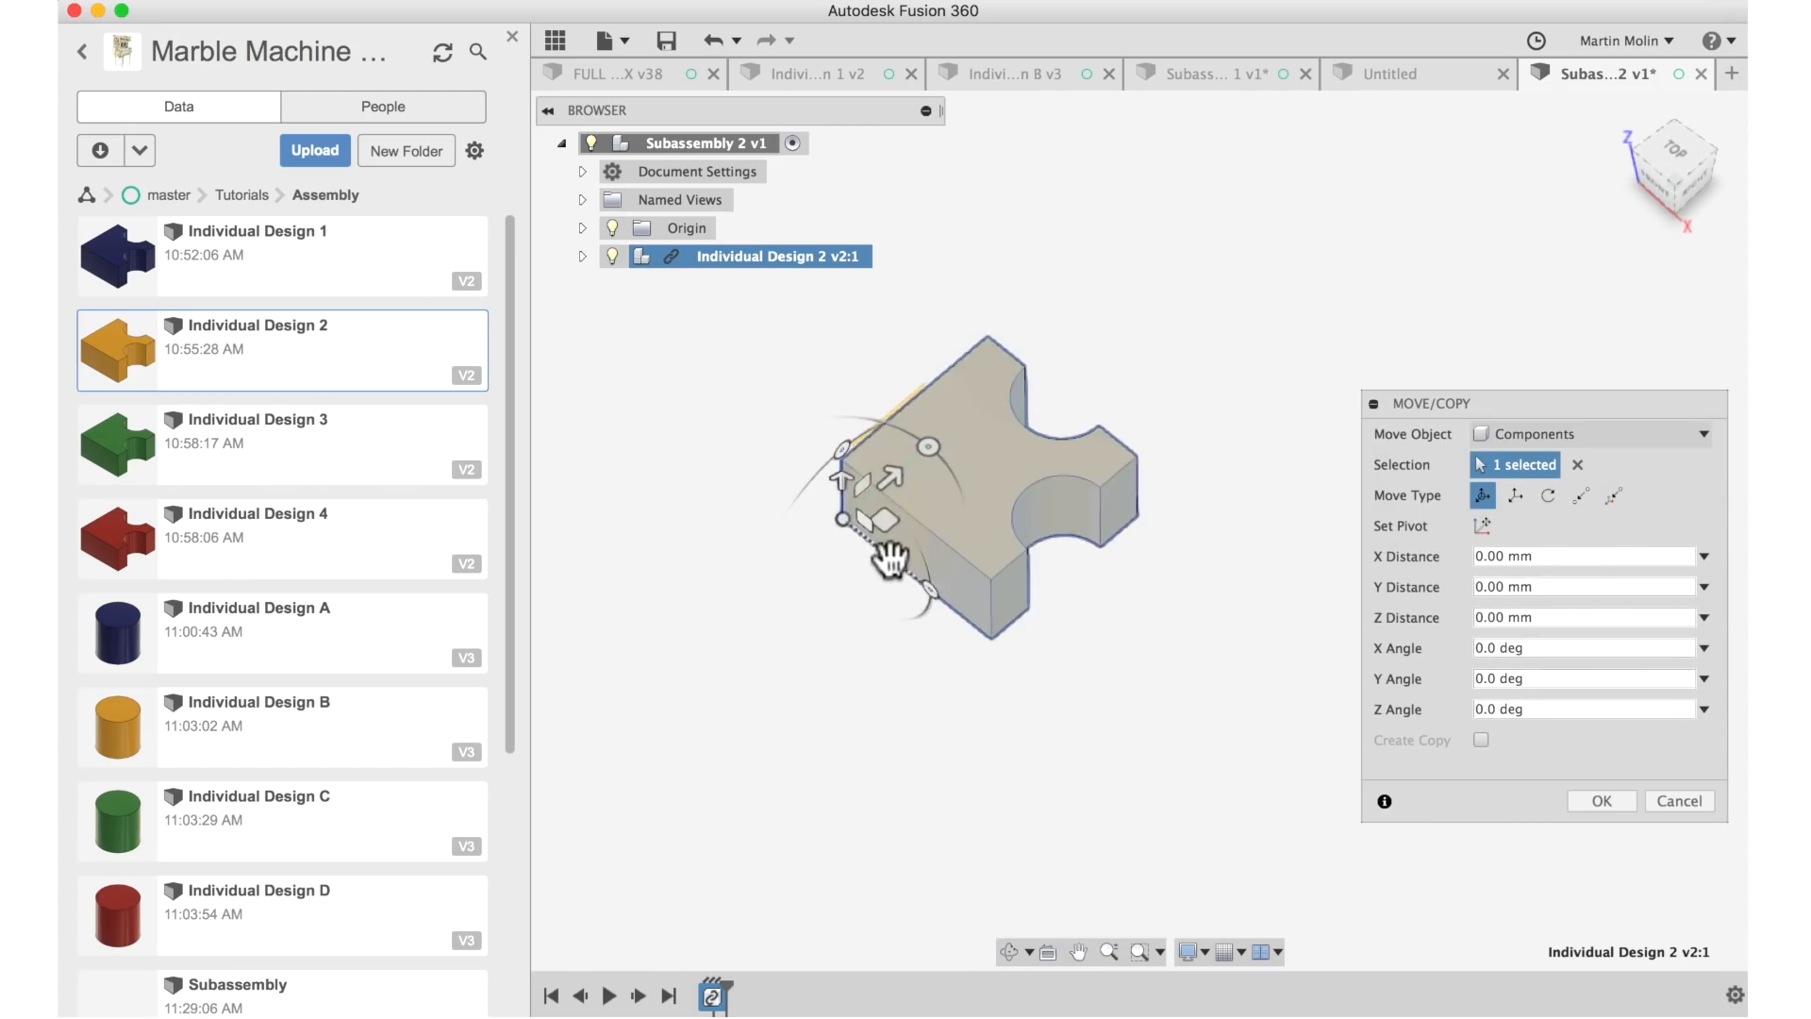
drag(886, 479, 1051, 577)
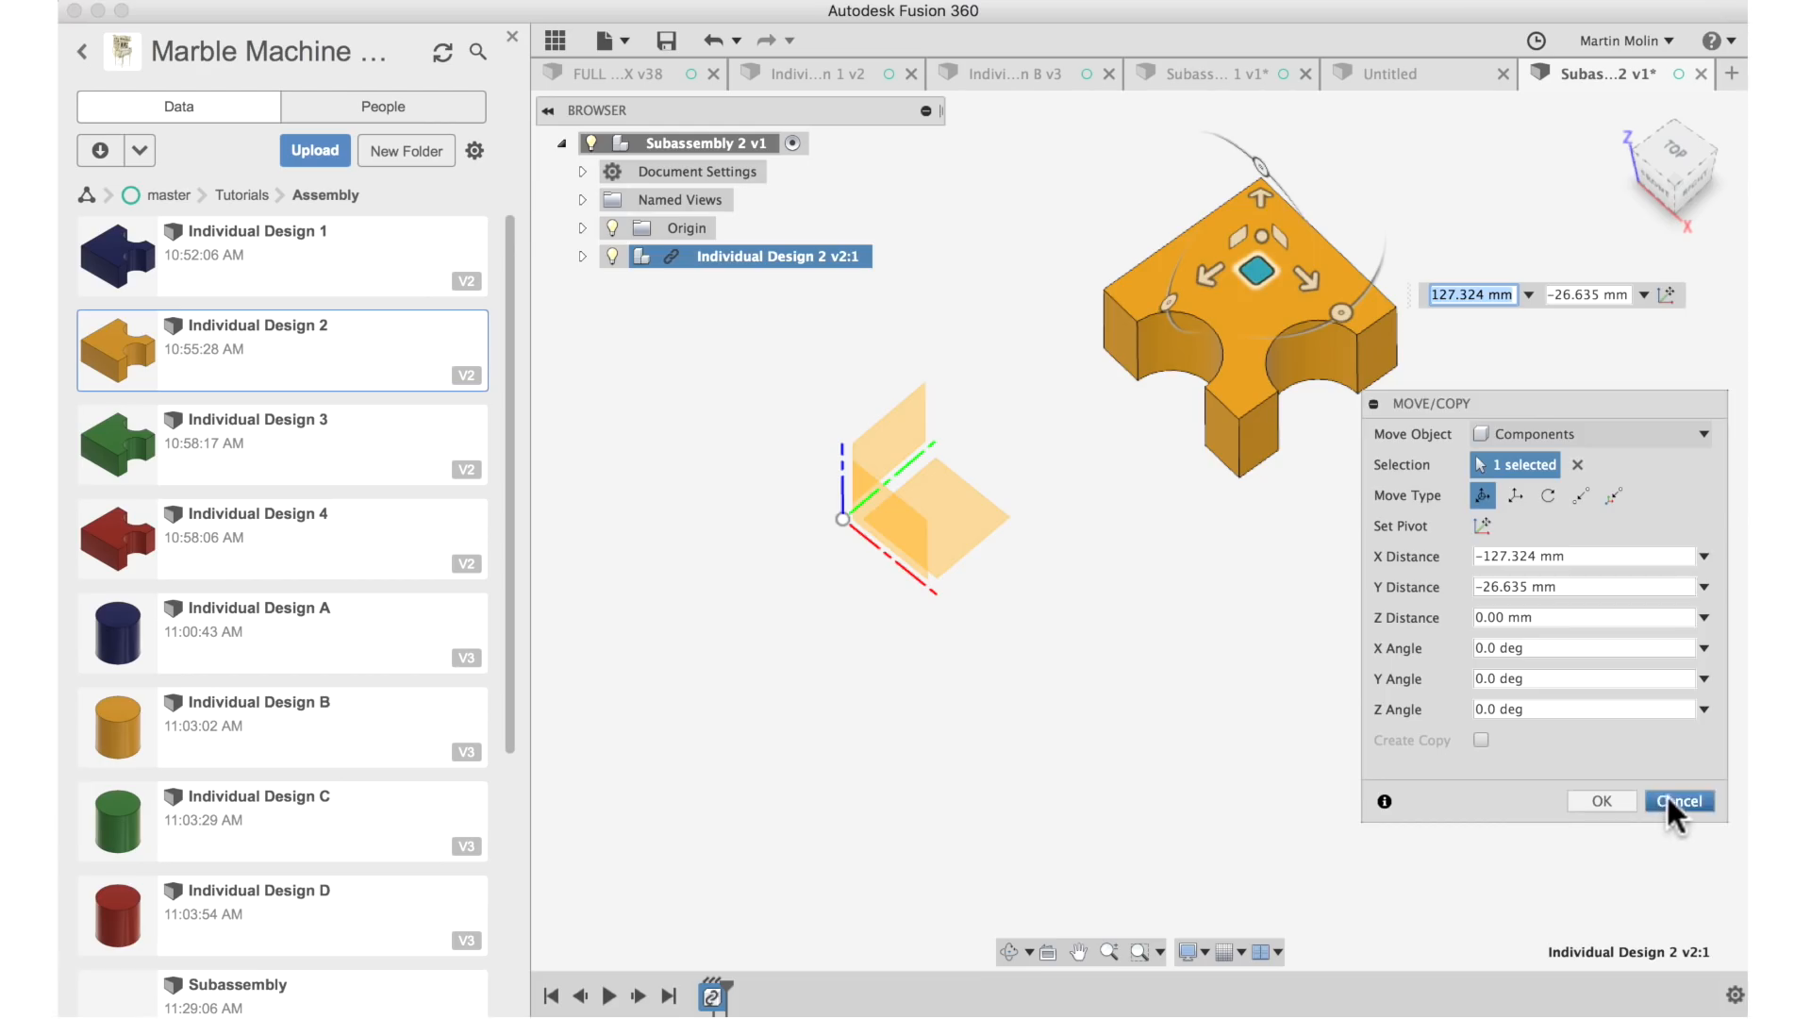
click(1675, 800)
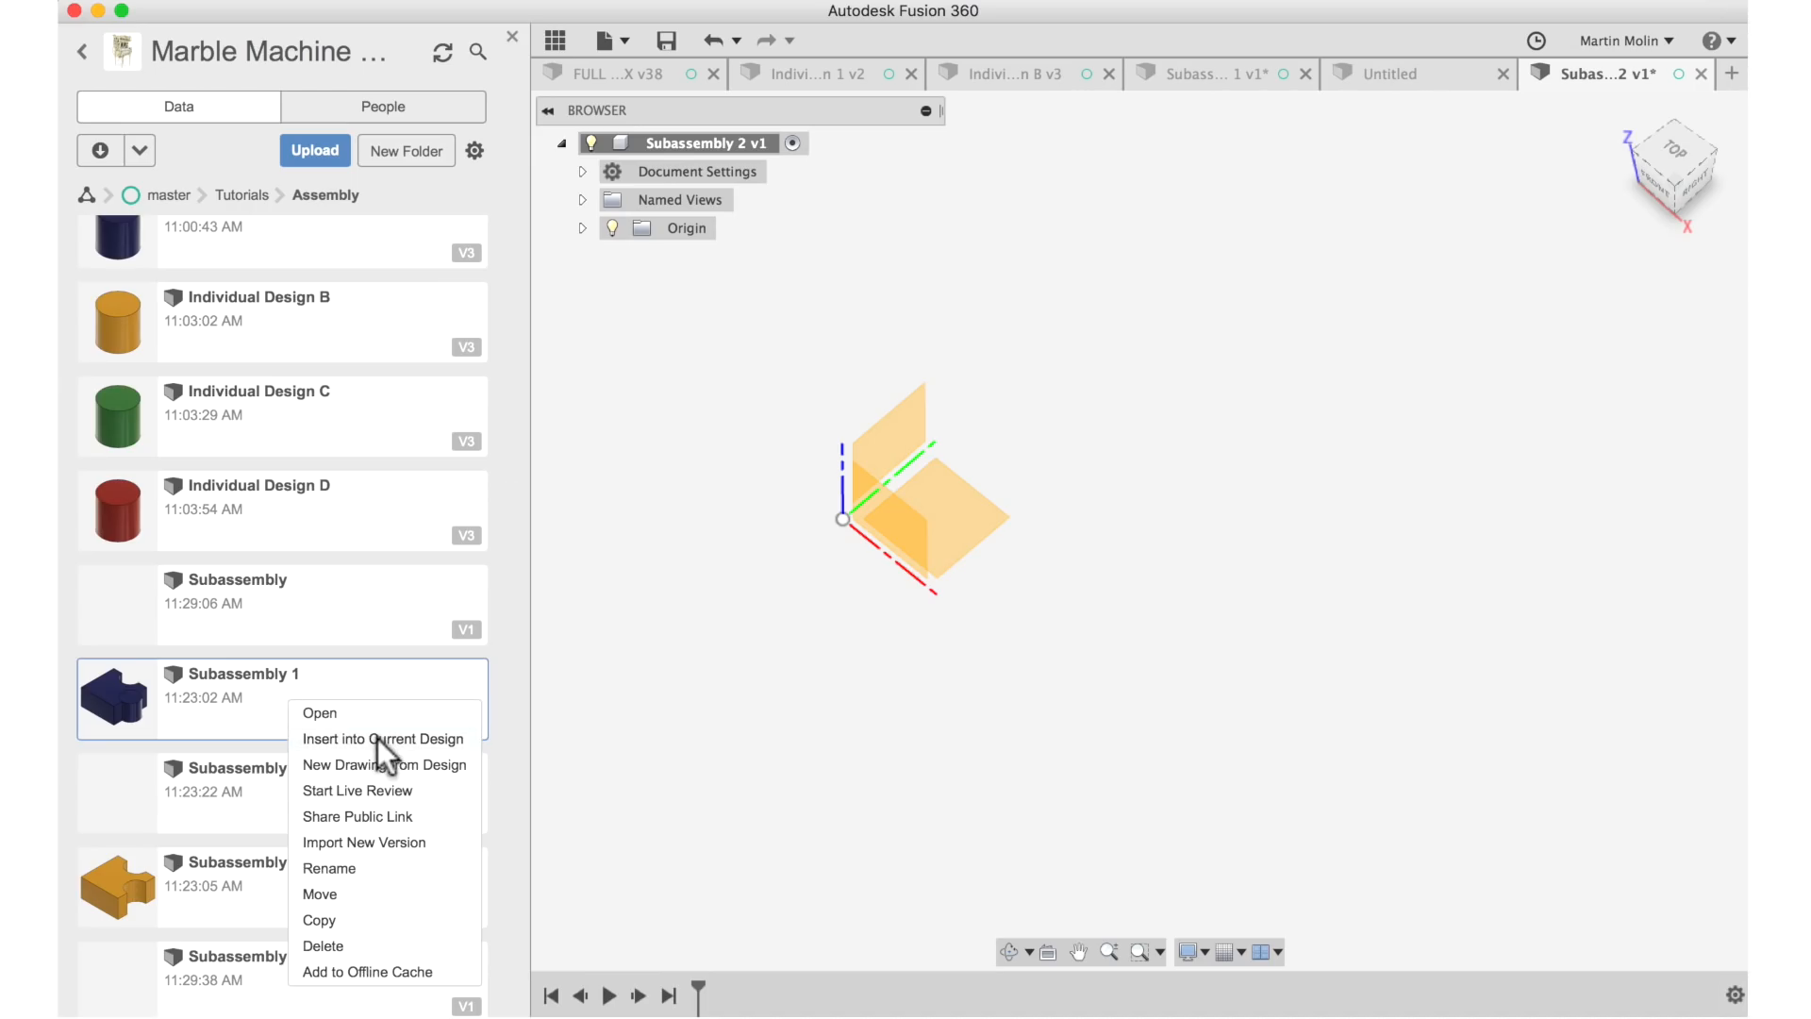
mouse_move(386, 754)
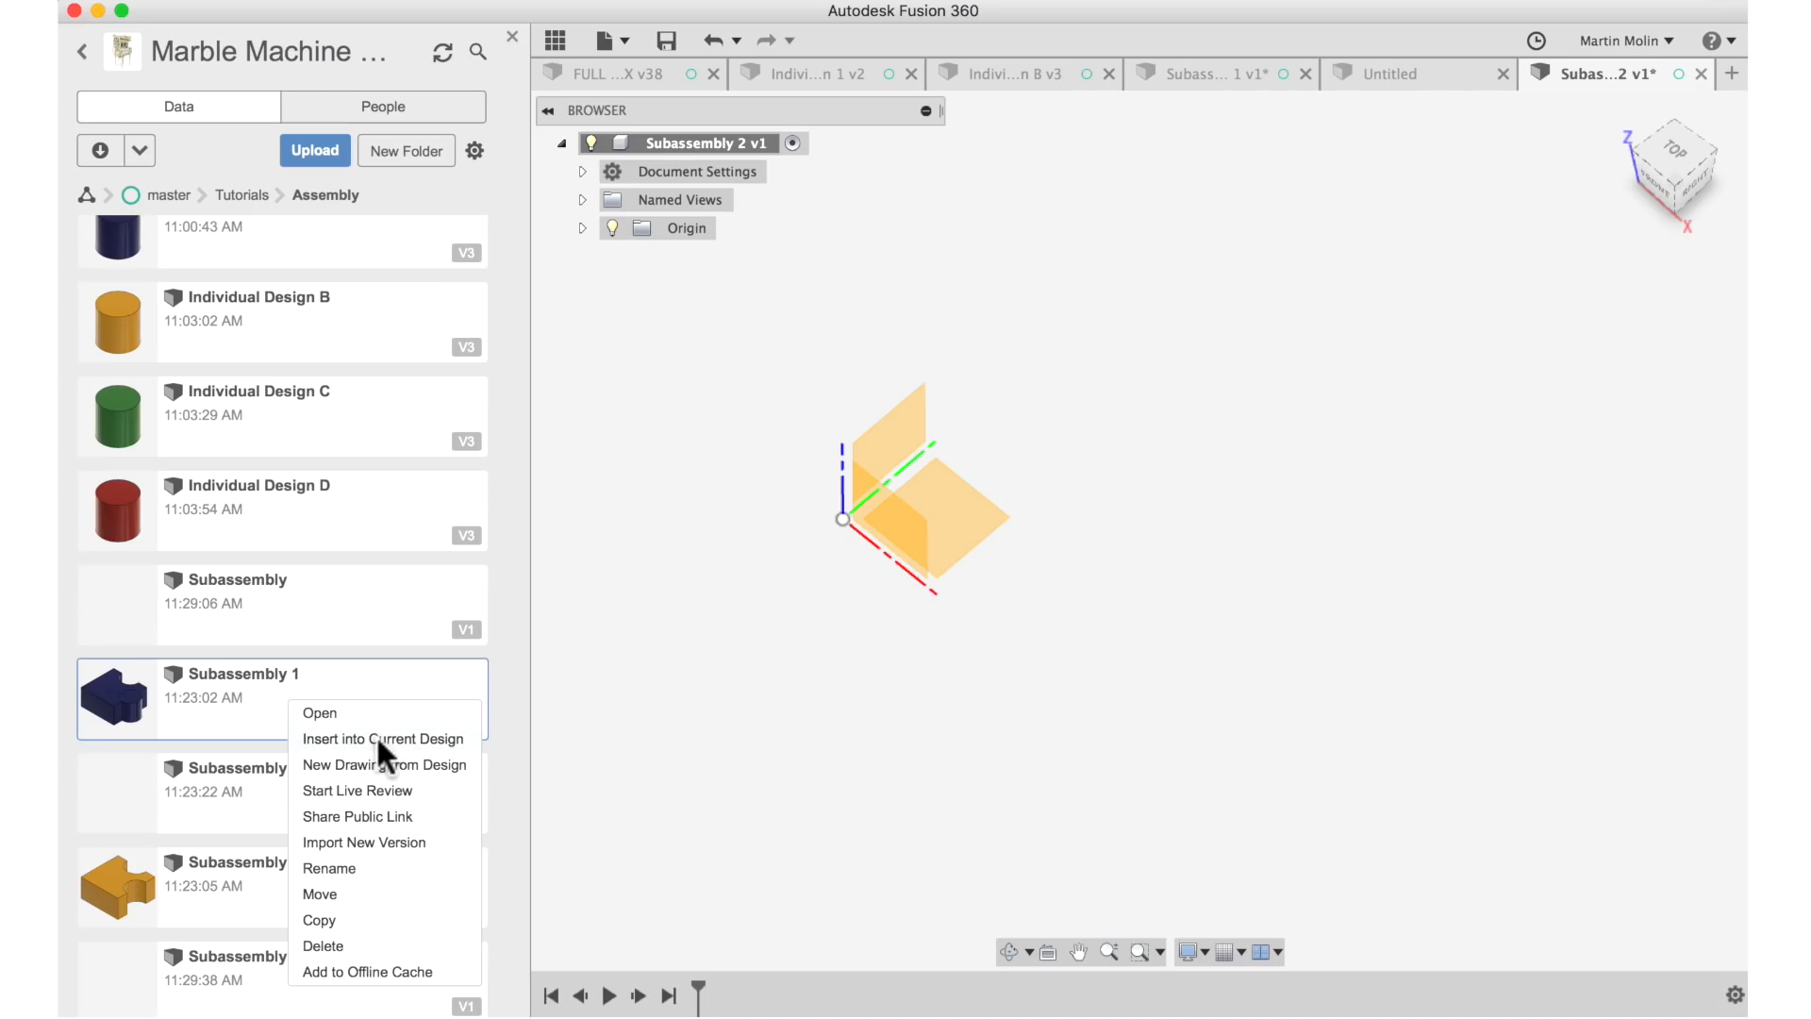
Insert Subassembly 1 into the Subassembly 2 design at its original position.
click(383, 738)
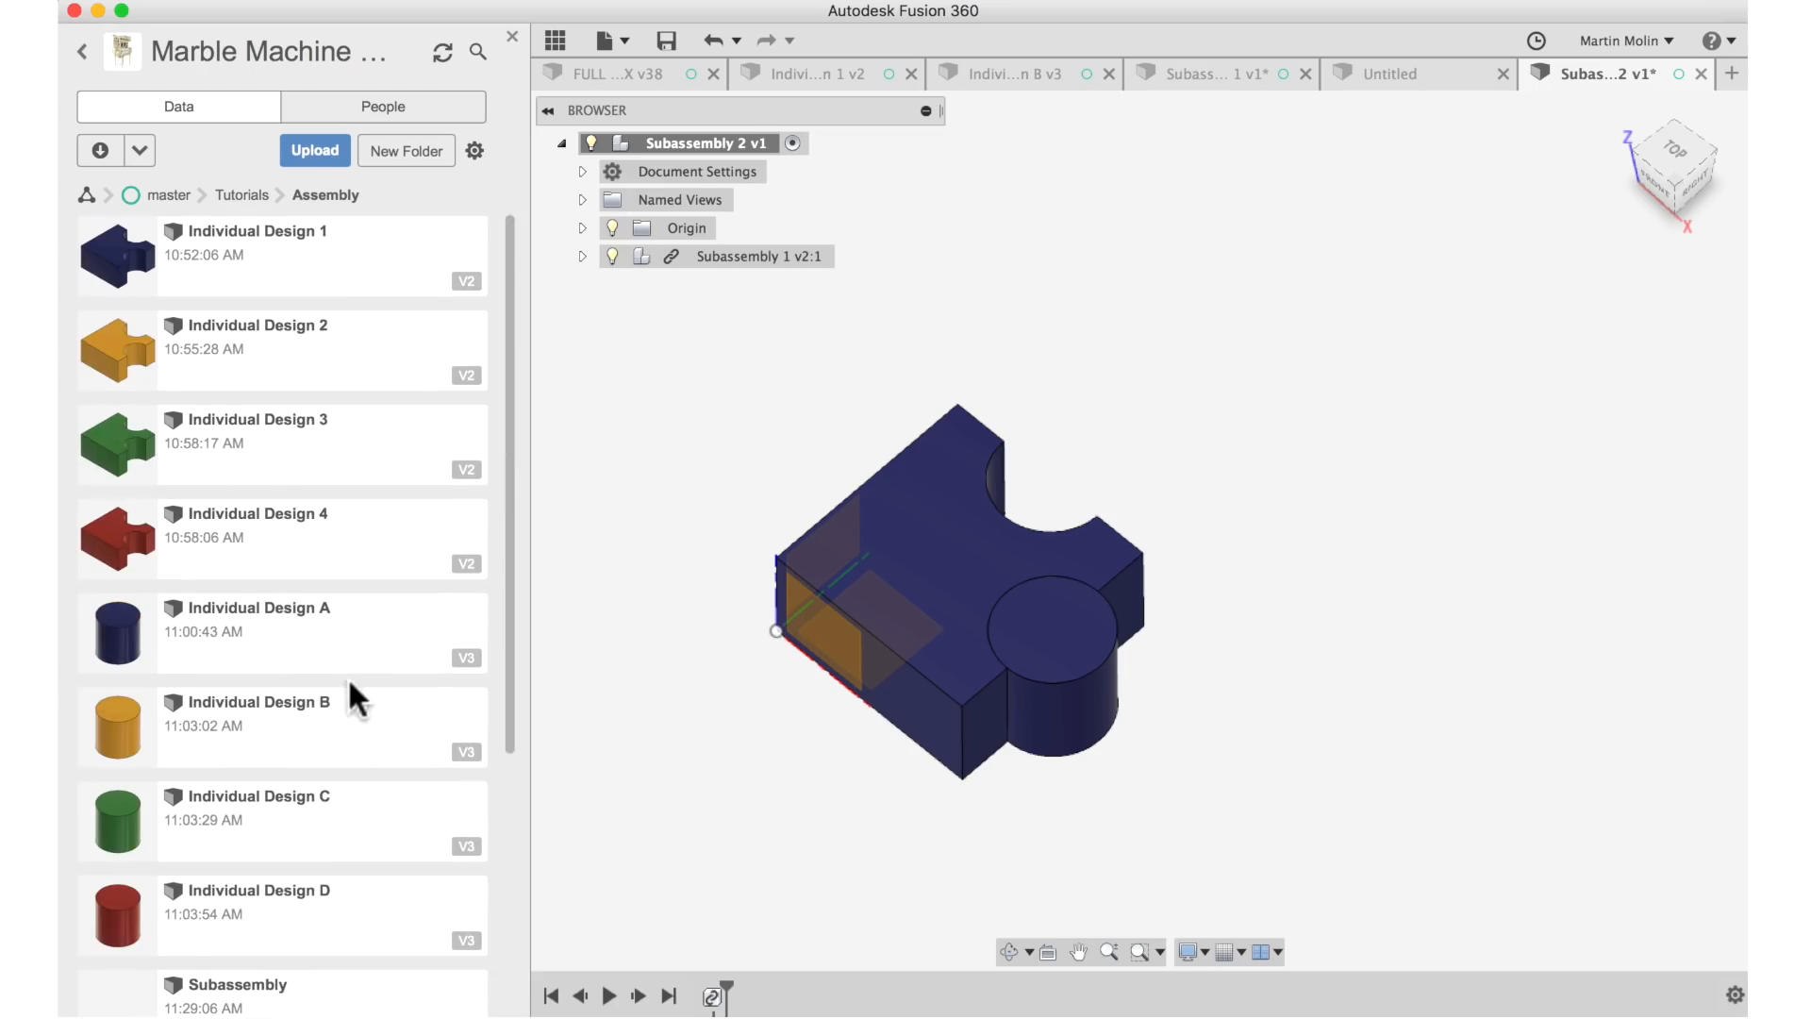
Insert Individual Design 2, turn it 90 deg and place it point to point against the blue block.
right_click(230, 336)
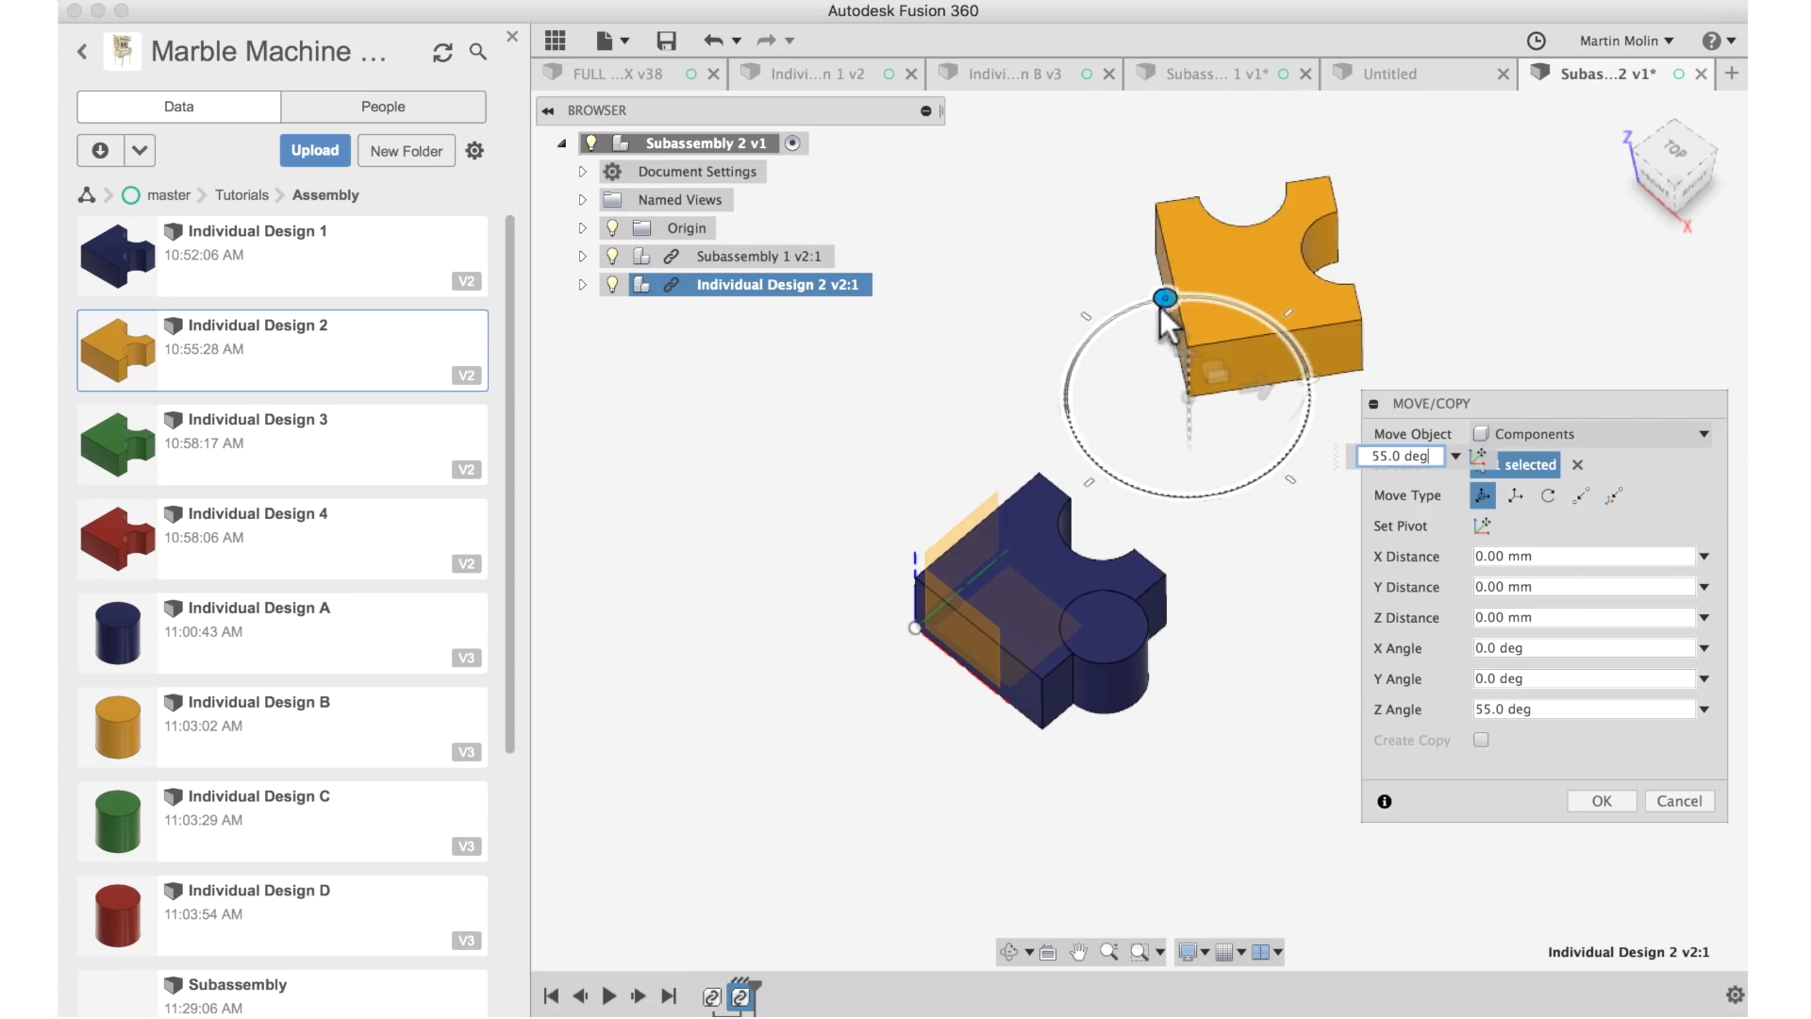
drag(1164, 298, 1094, 328)
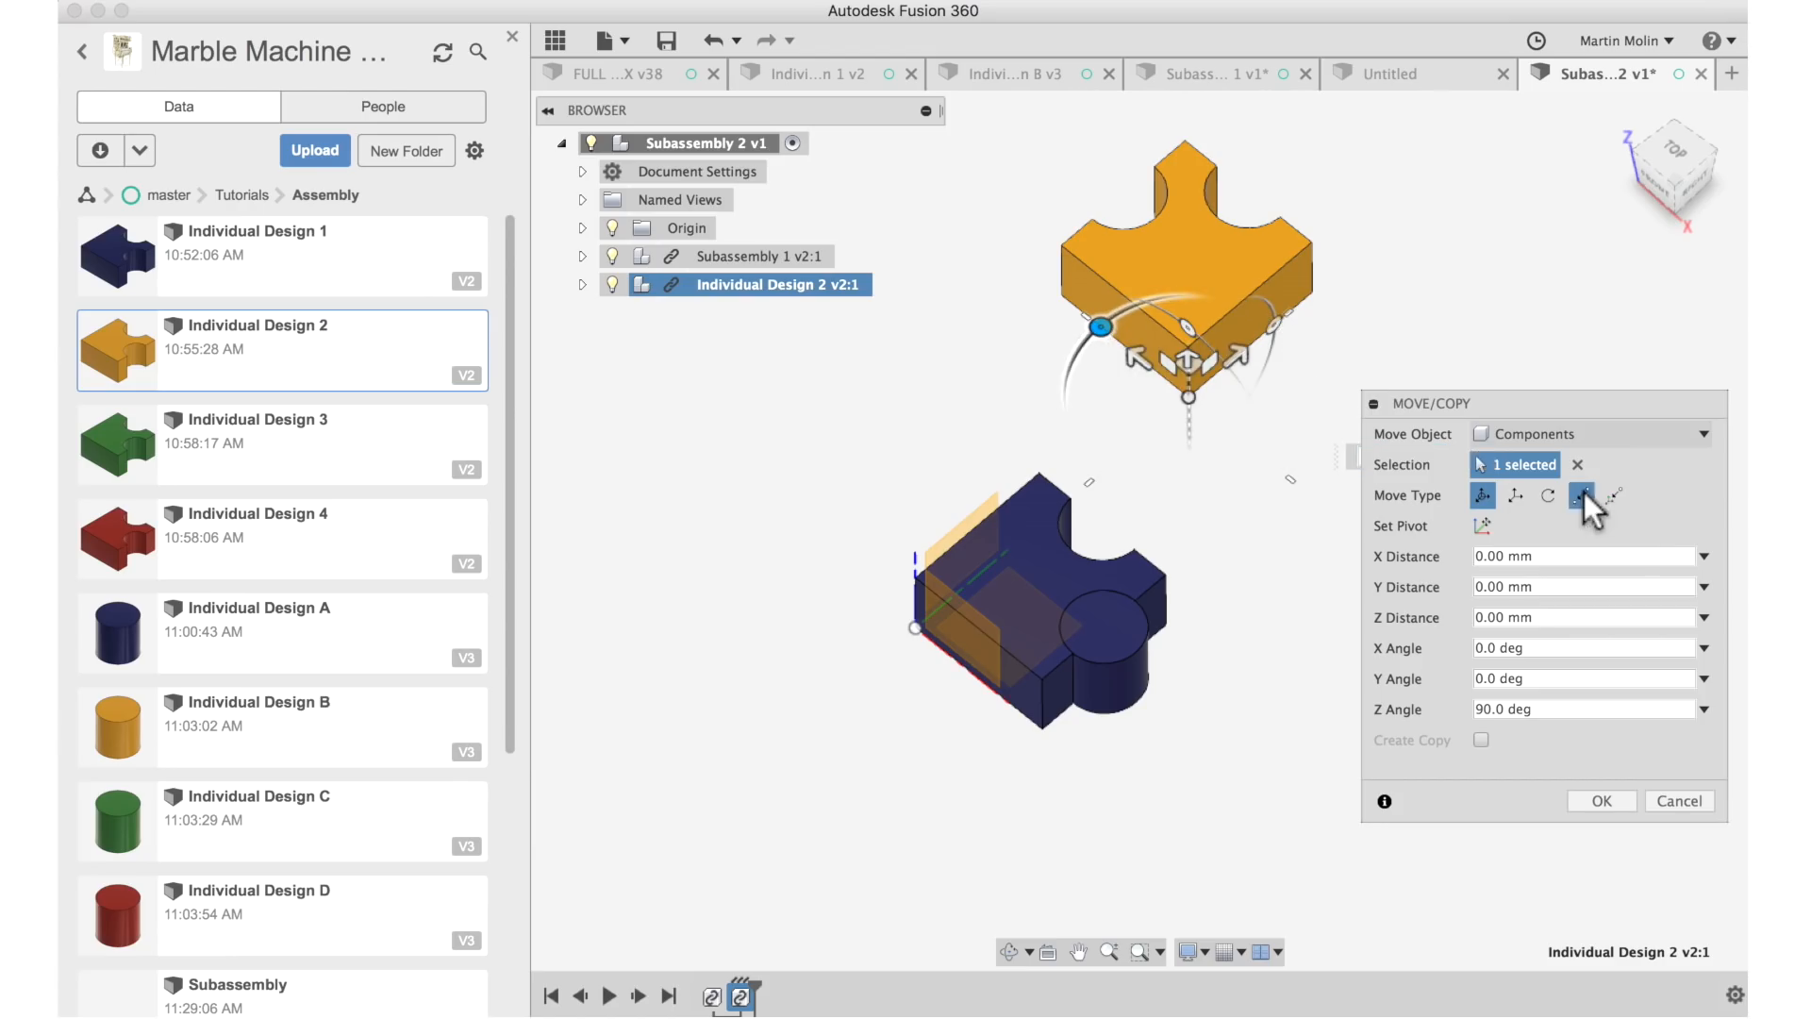
click(1581, 494)
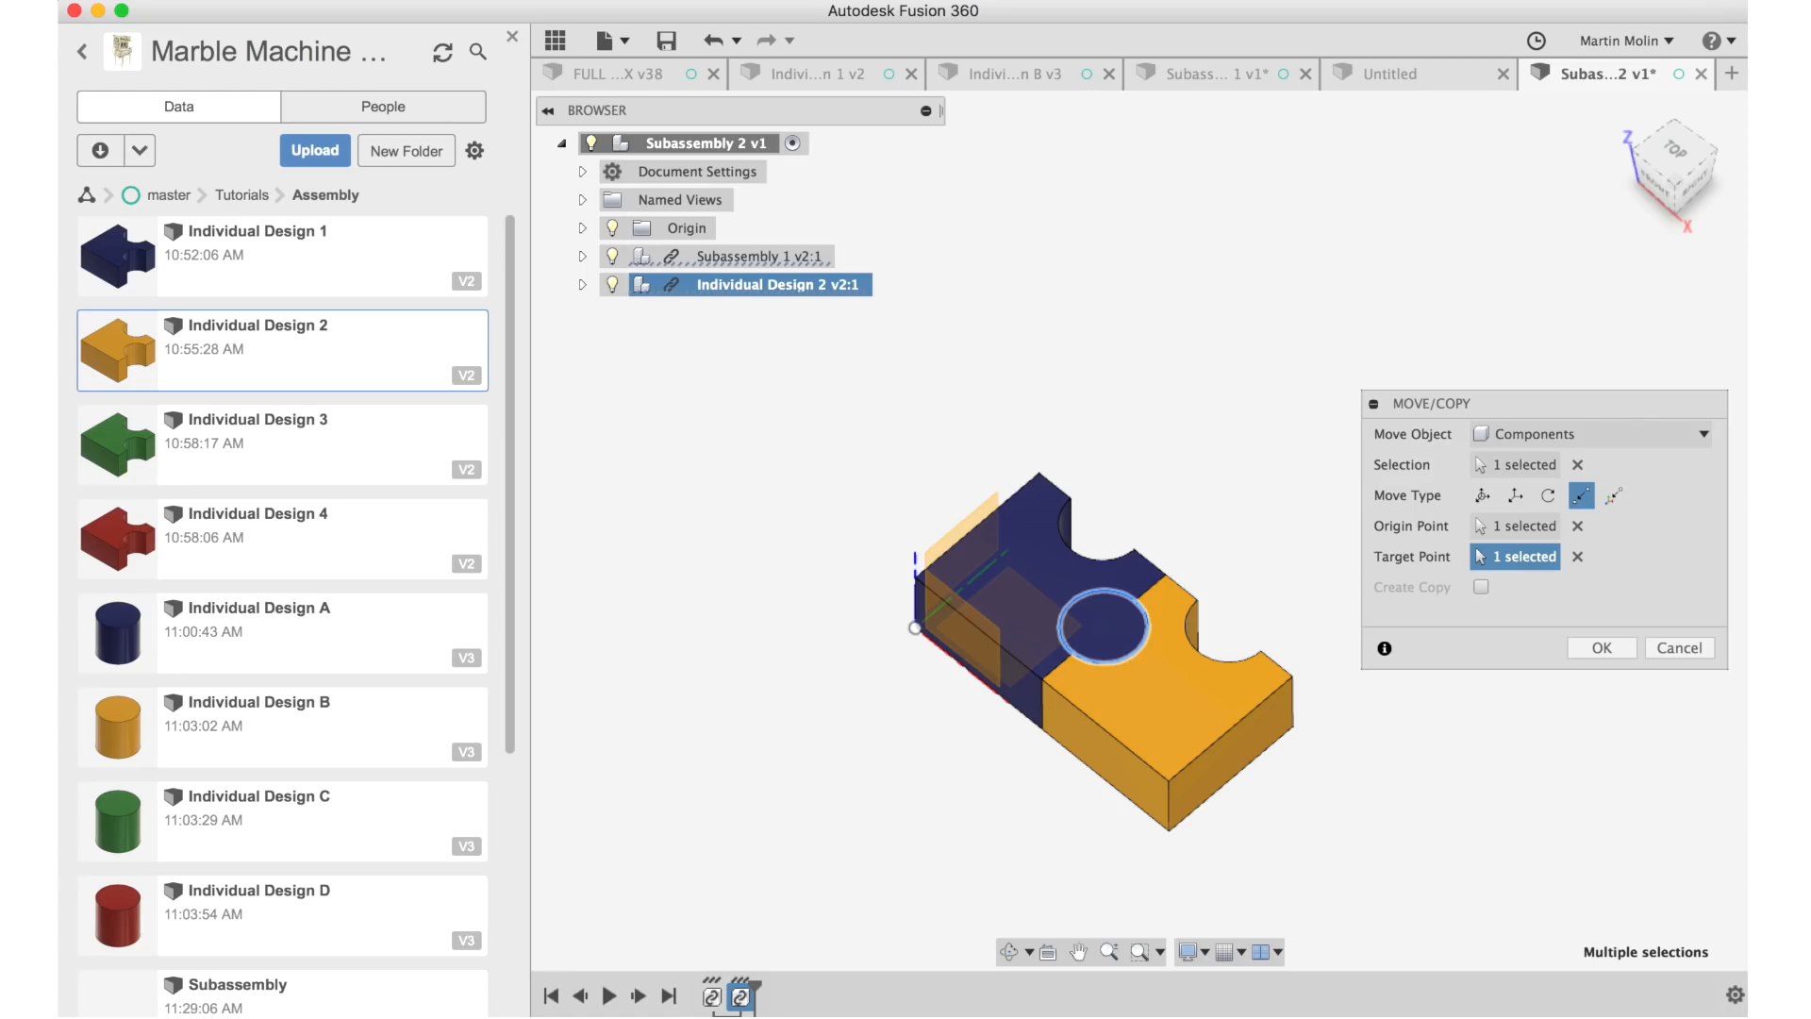
click(1601, 647)
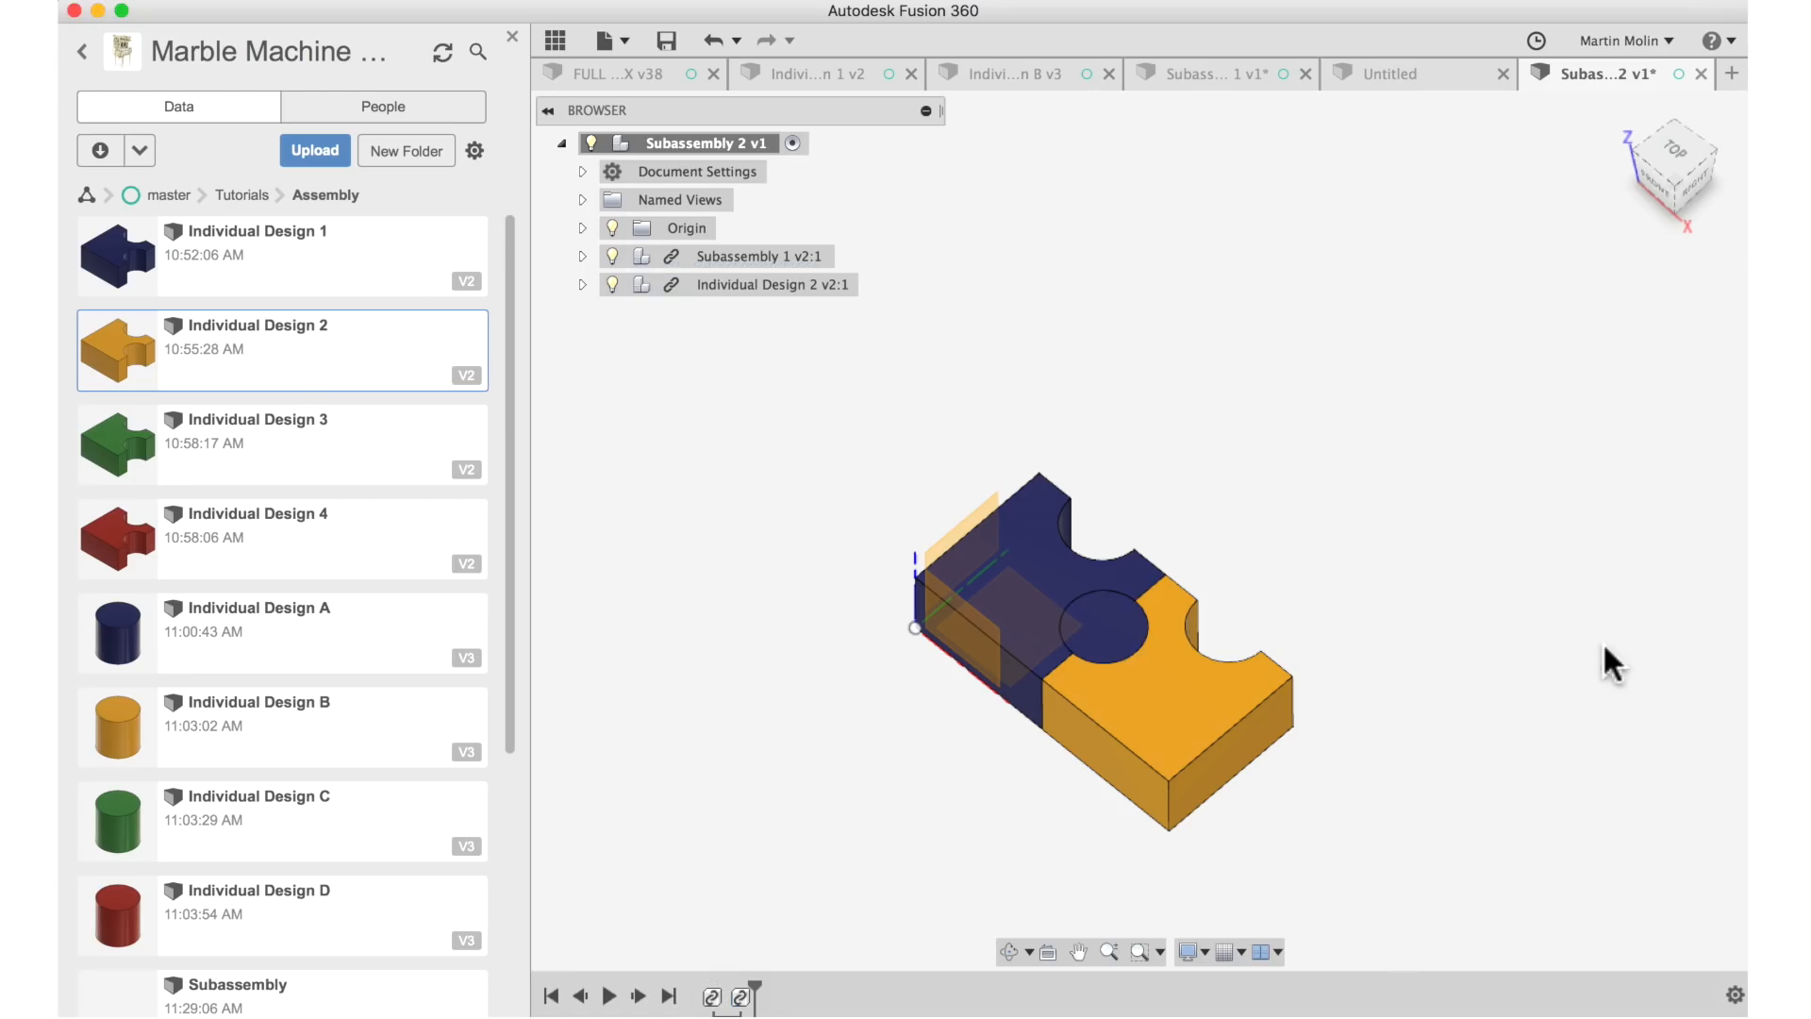
mouse_move(745, 272)
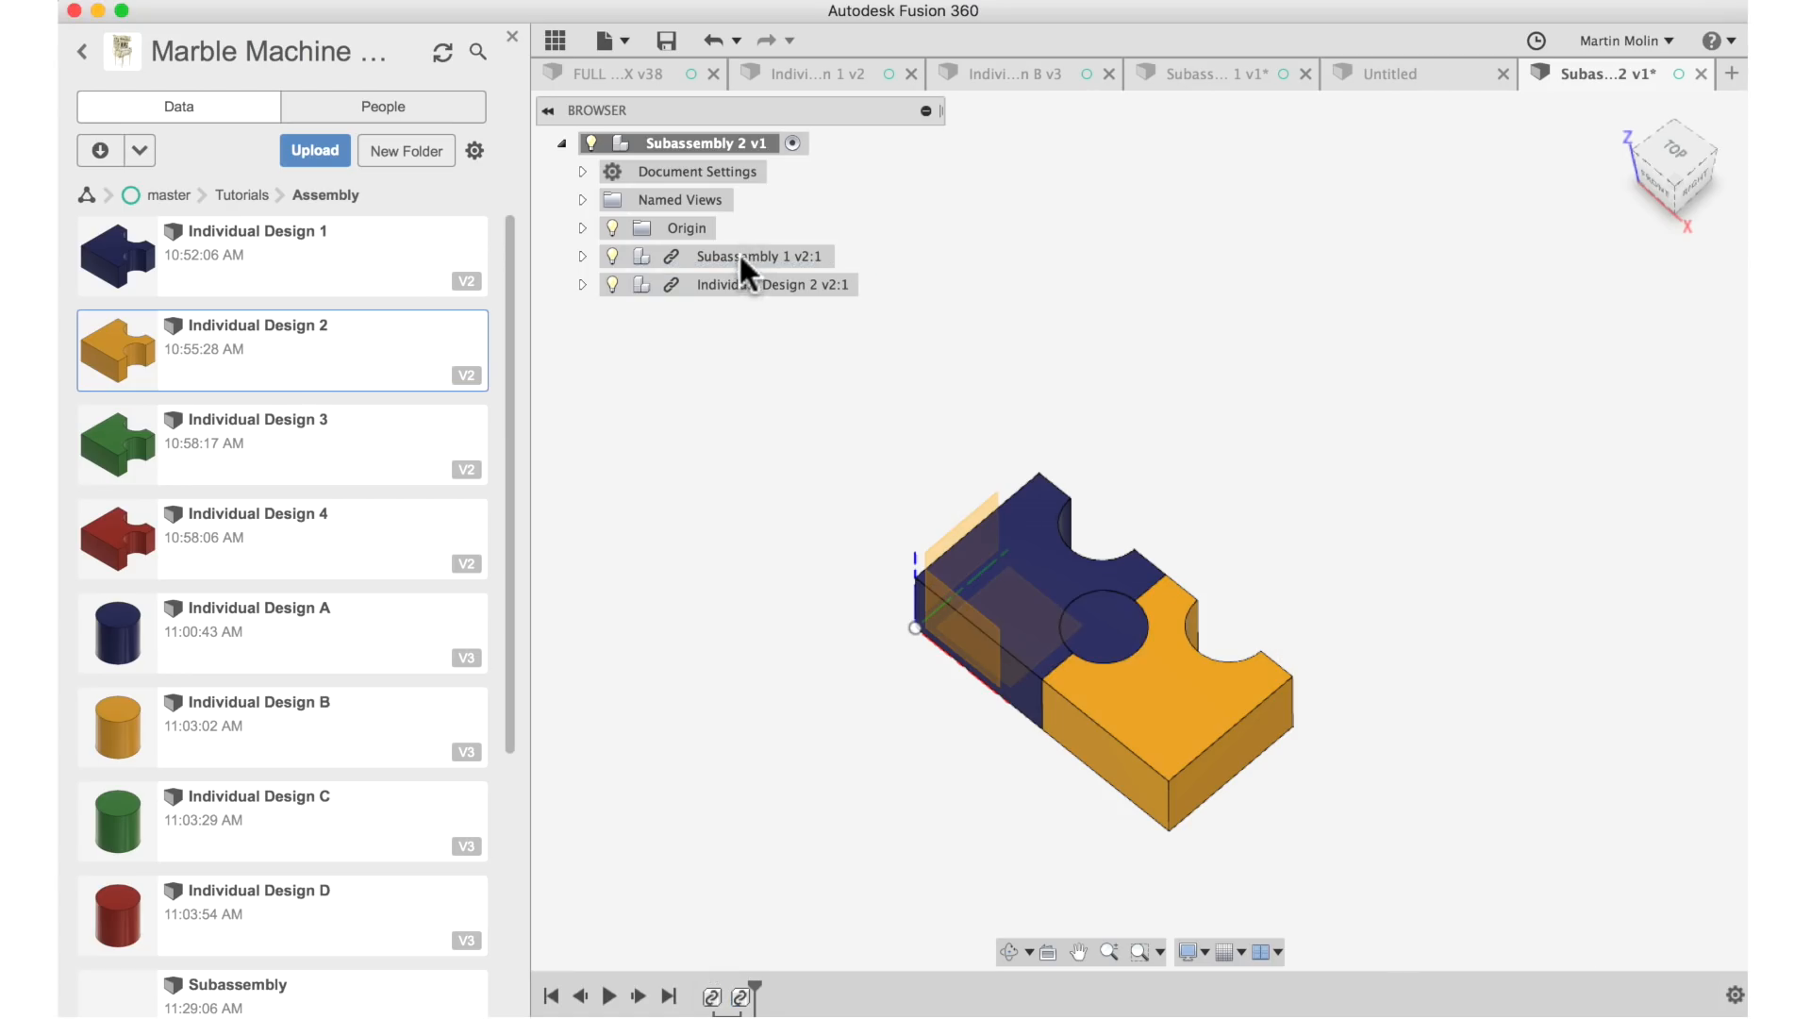
Delete Subassembly 1 from the Browser, leaving only the orange Individual Design 2 piece.
click(760, 254)
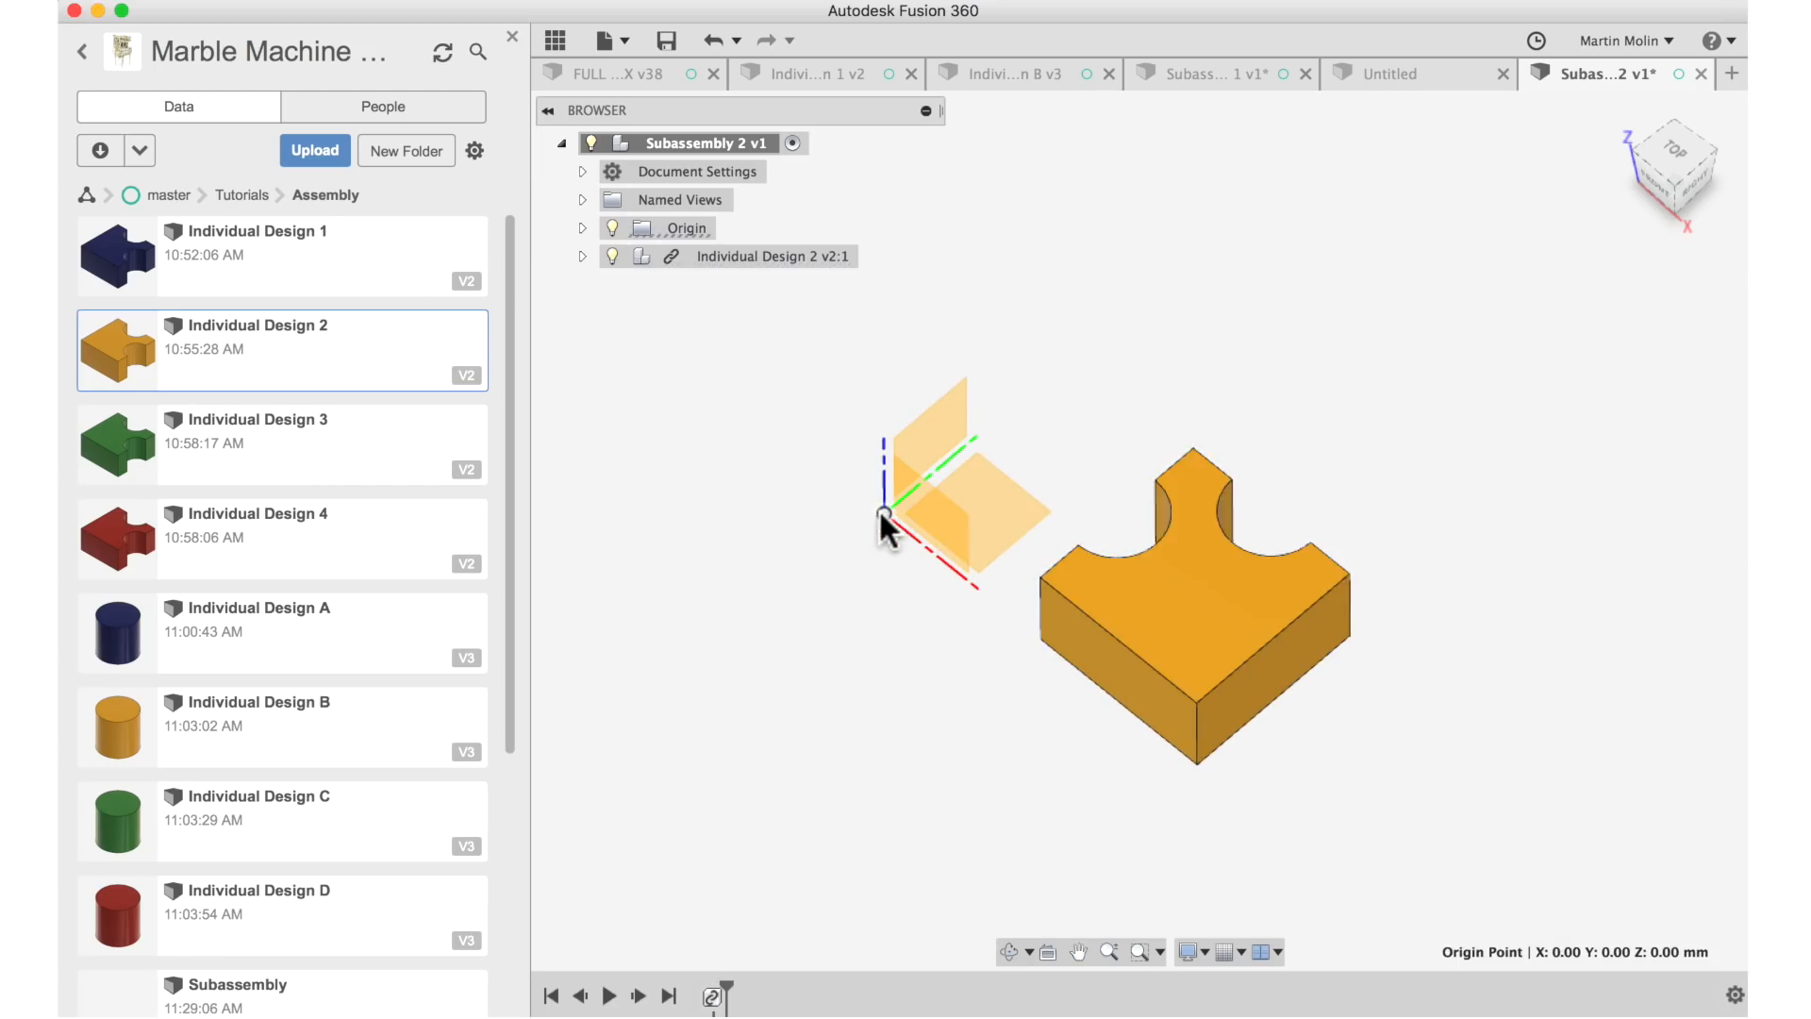
mouse_move(800, 311)
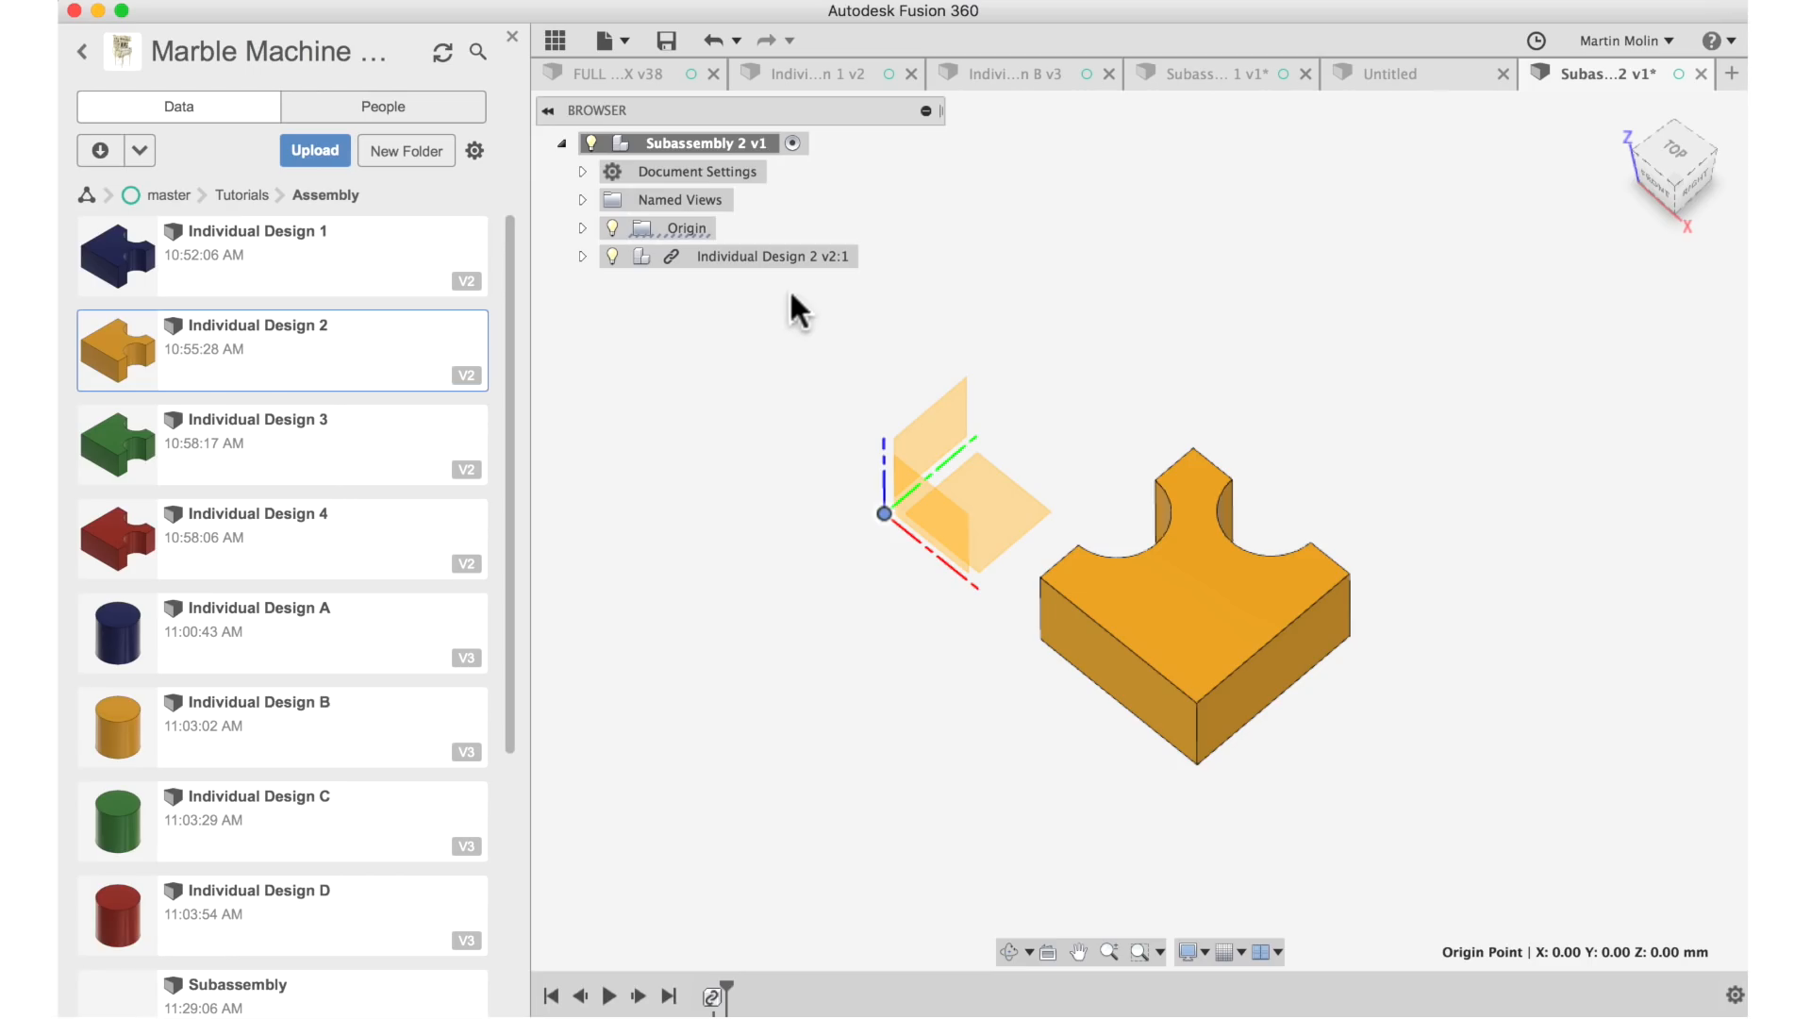
Seat cylinder Individual Design B in the orange piece's notch and lock both as a rigid group, then save.
click(283, 724)
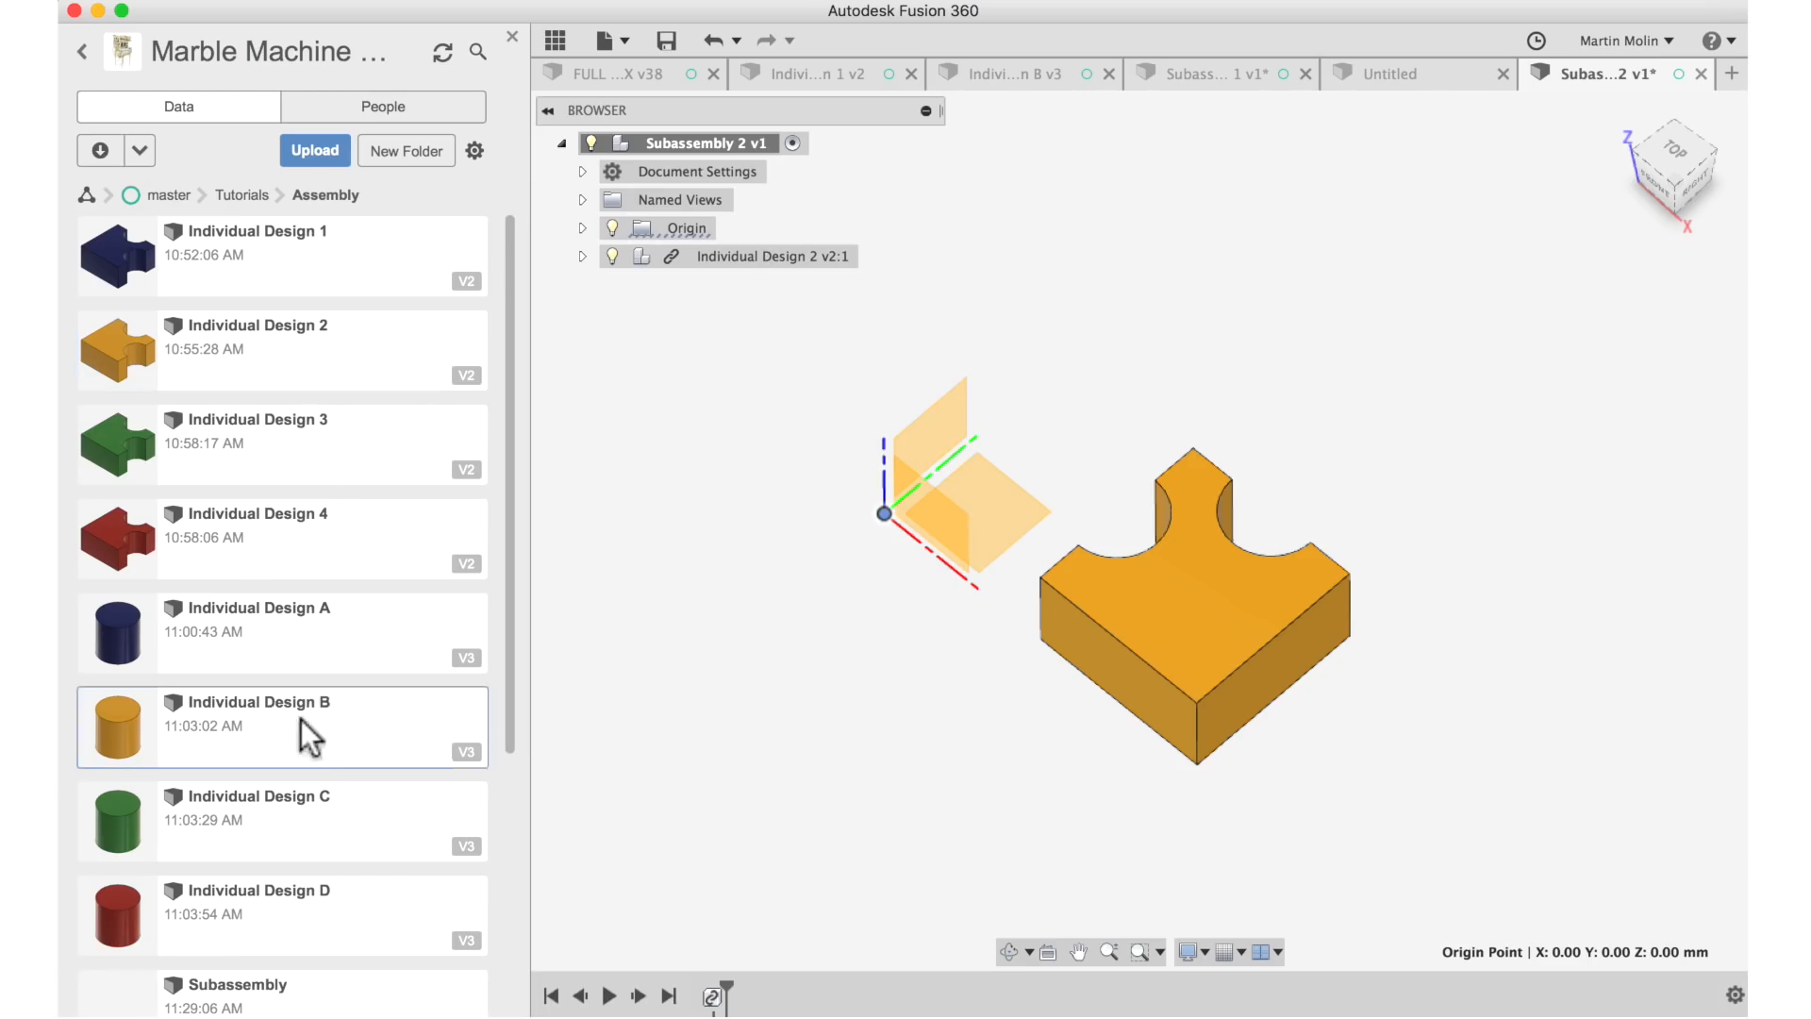
right_click(230, 725)
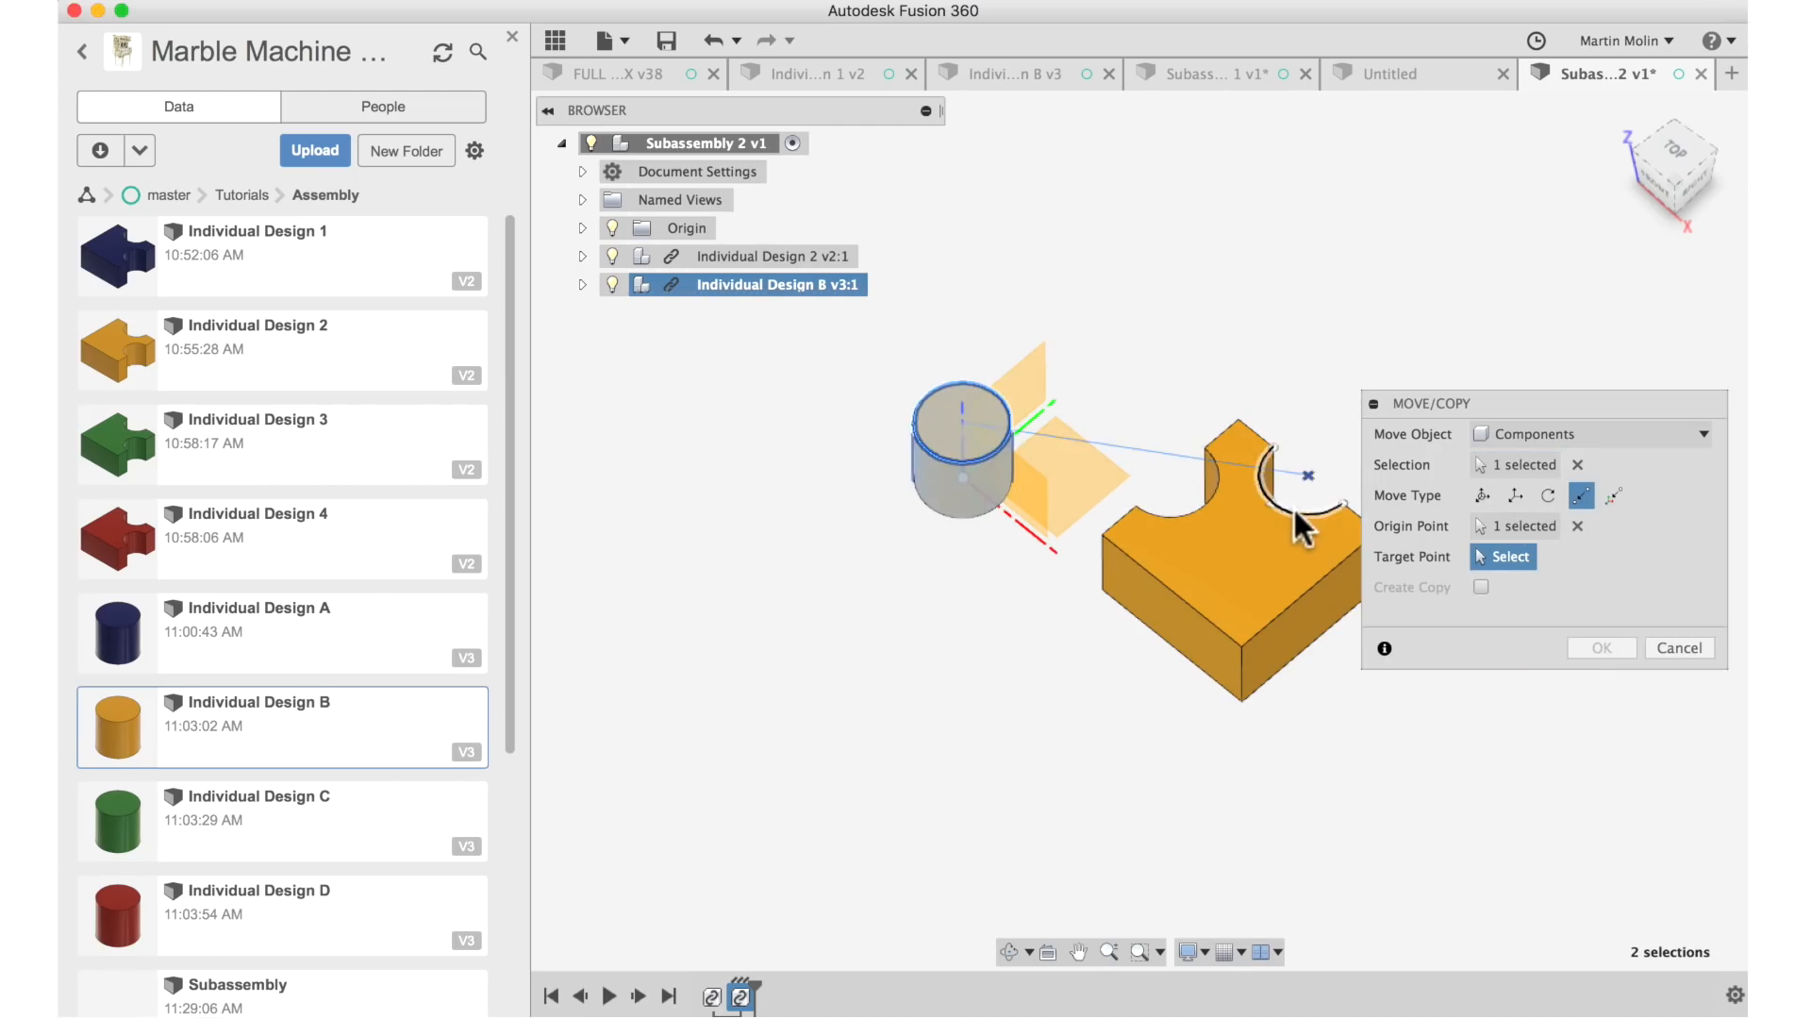
click(1600, 647)
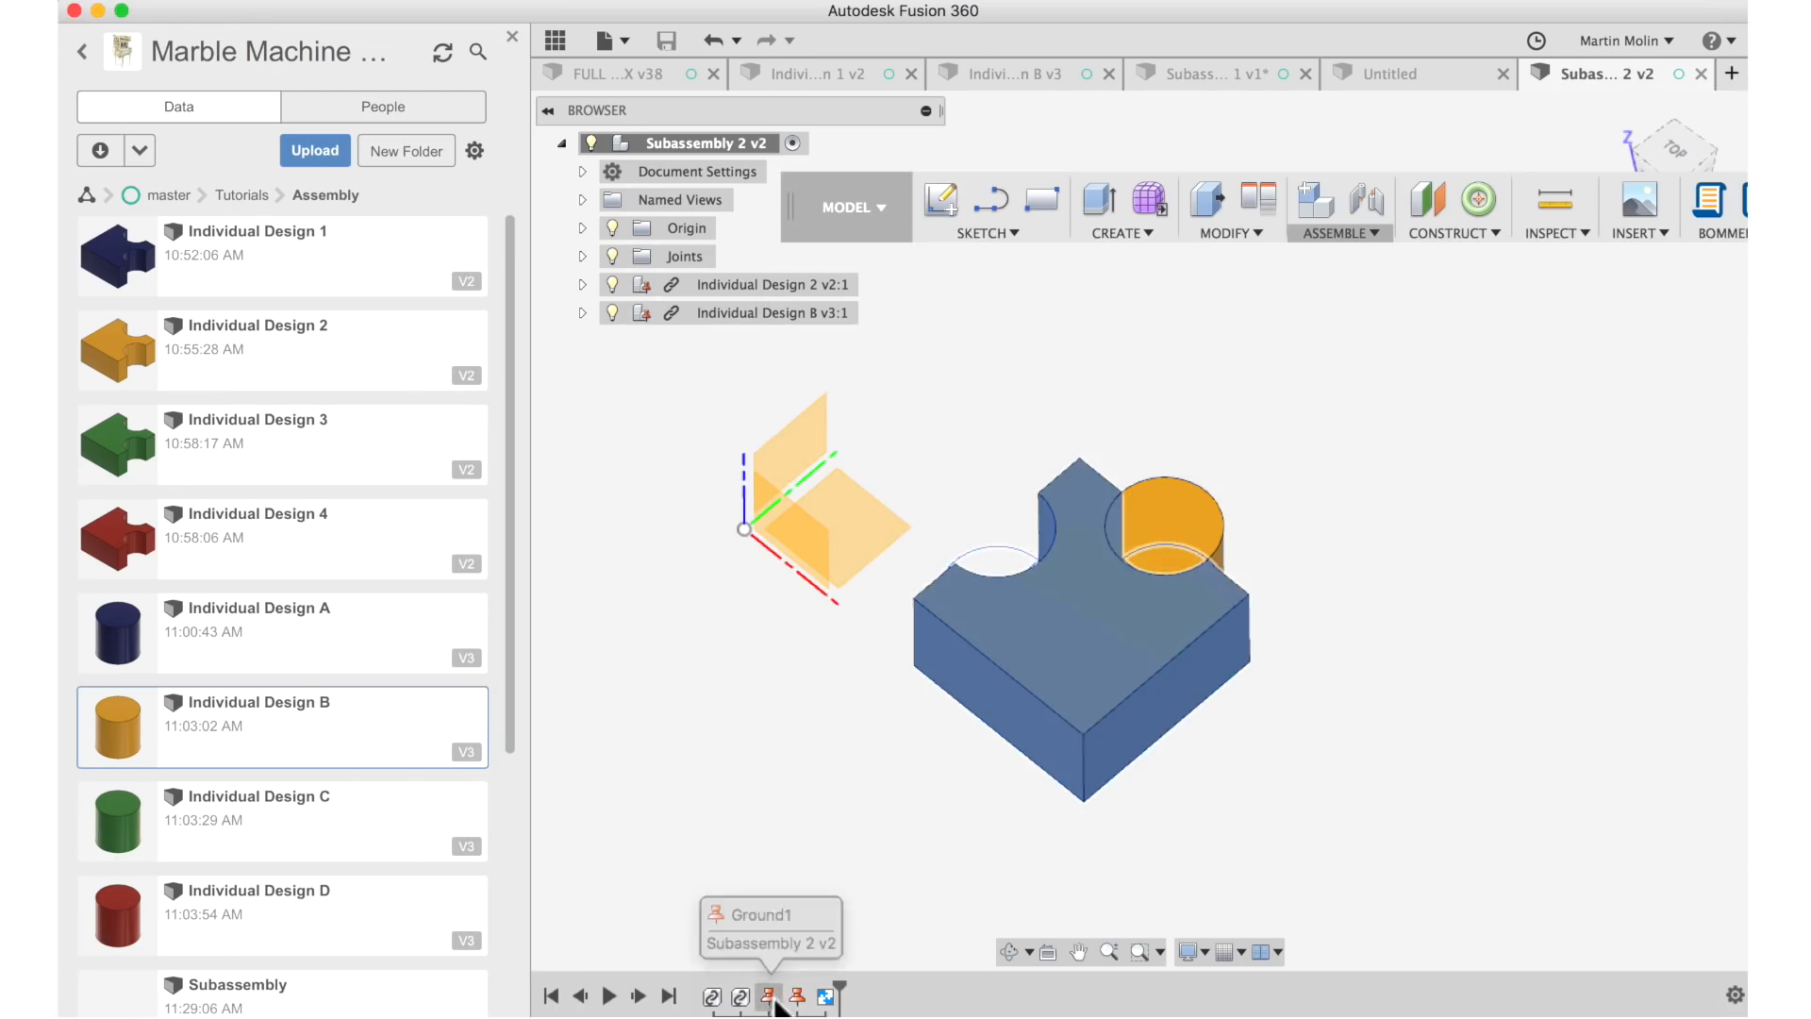
click(796, 997)
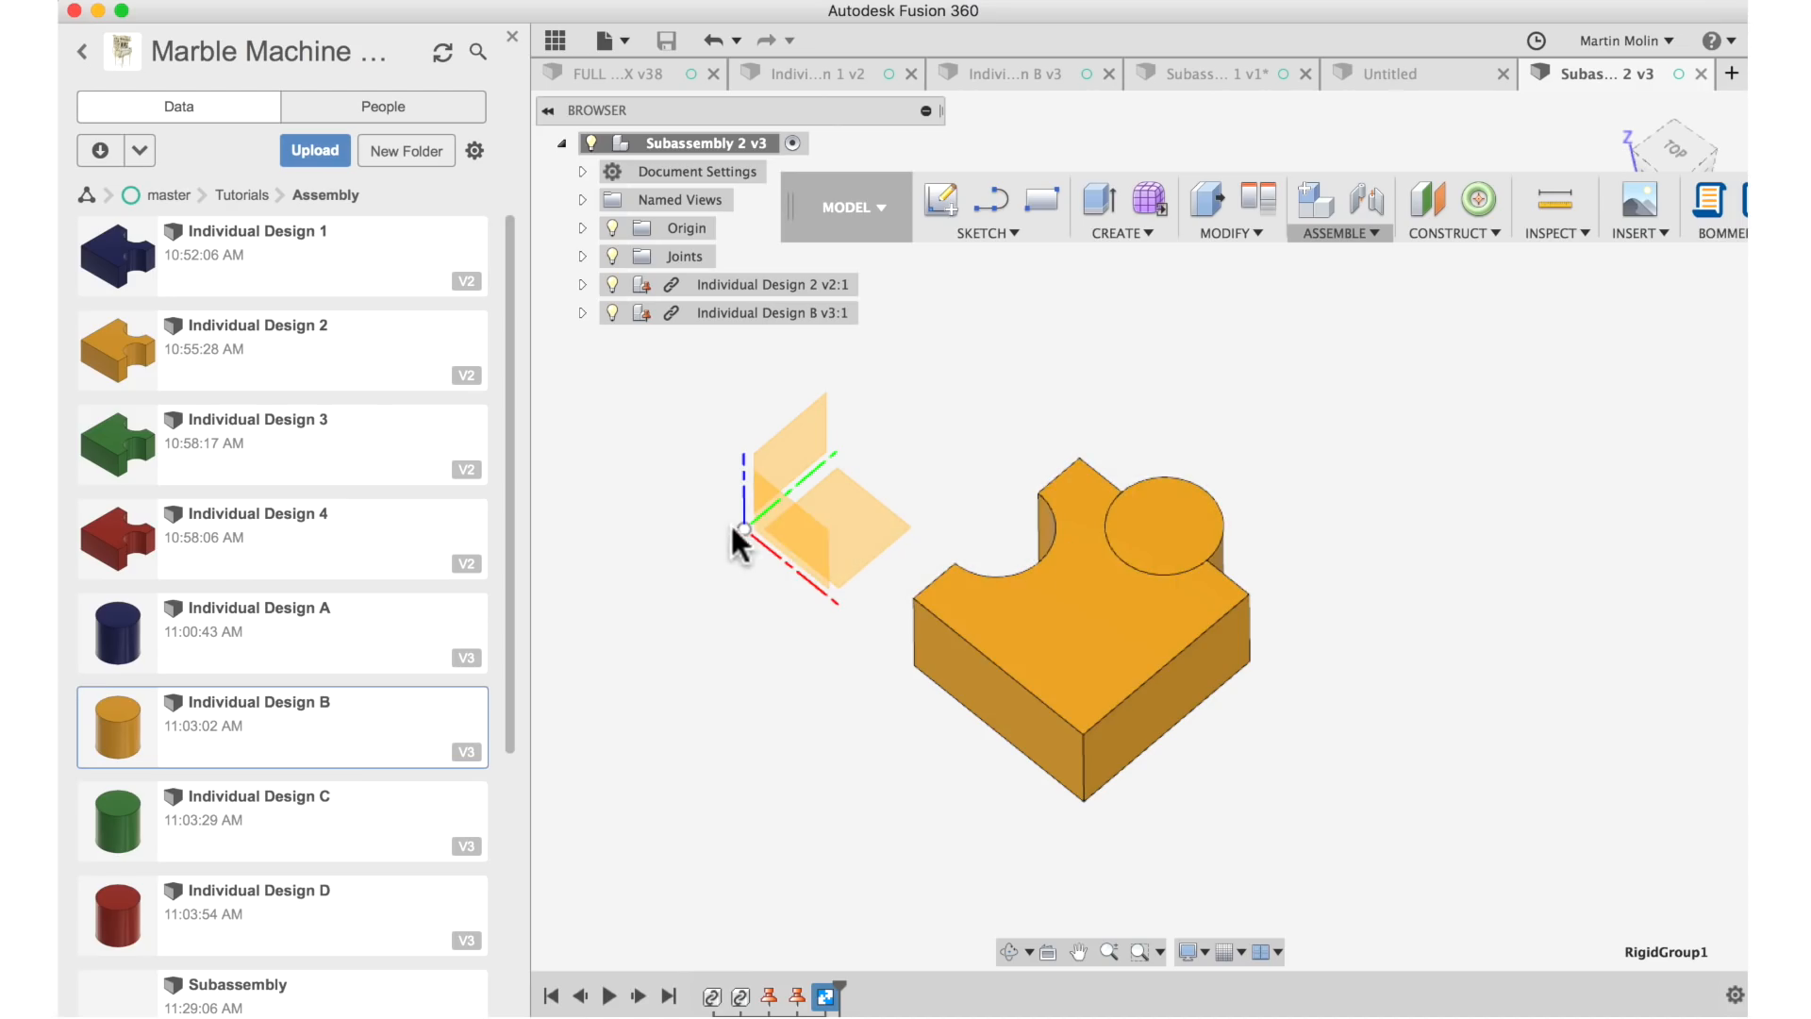
mouse_move(1236, 442)
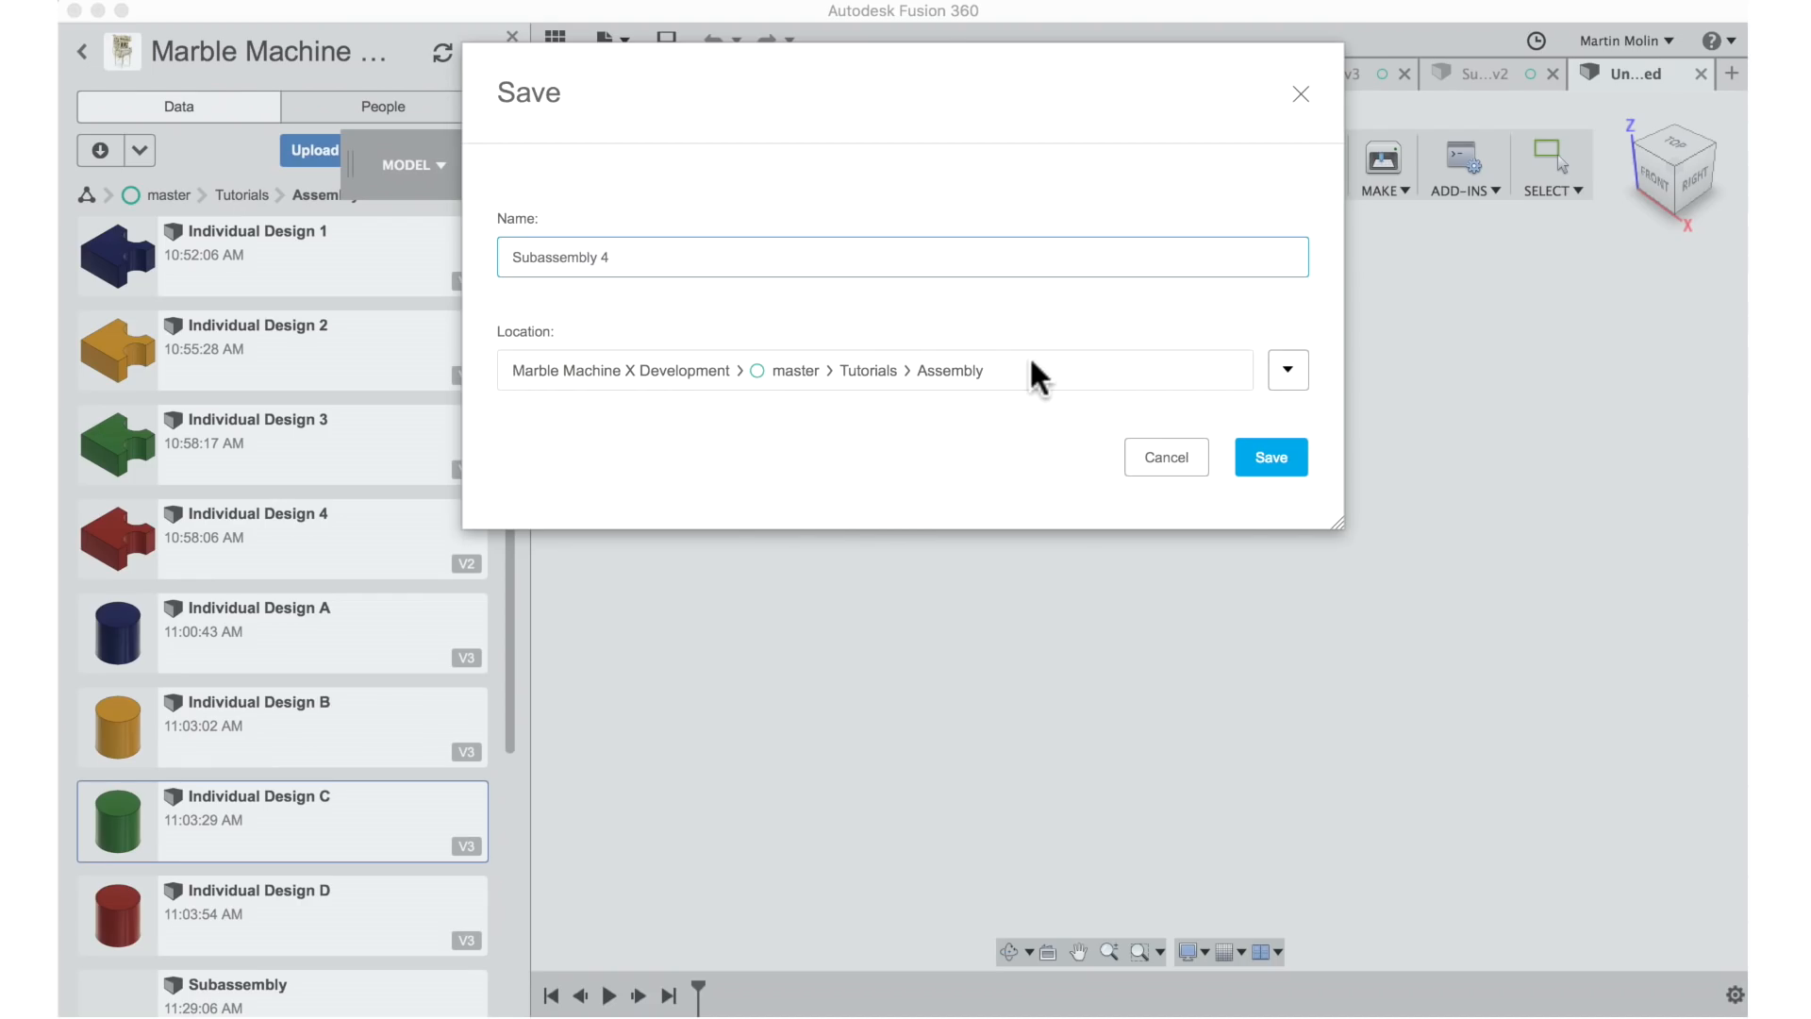
Save the new design as Subassembly 4 and insert the blue Subassembly 1 into it from the Data Panel.
click(1270, 457)
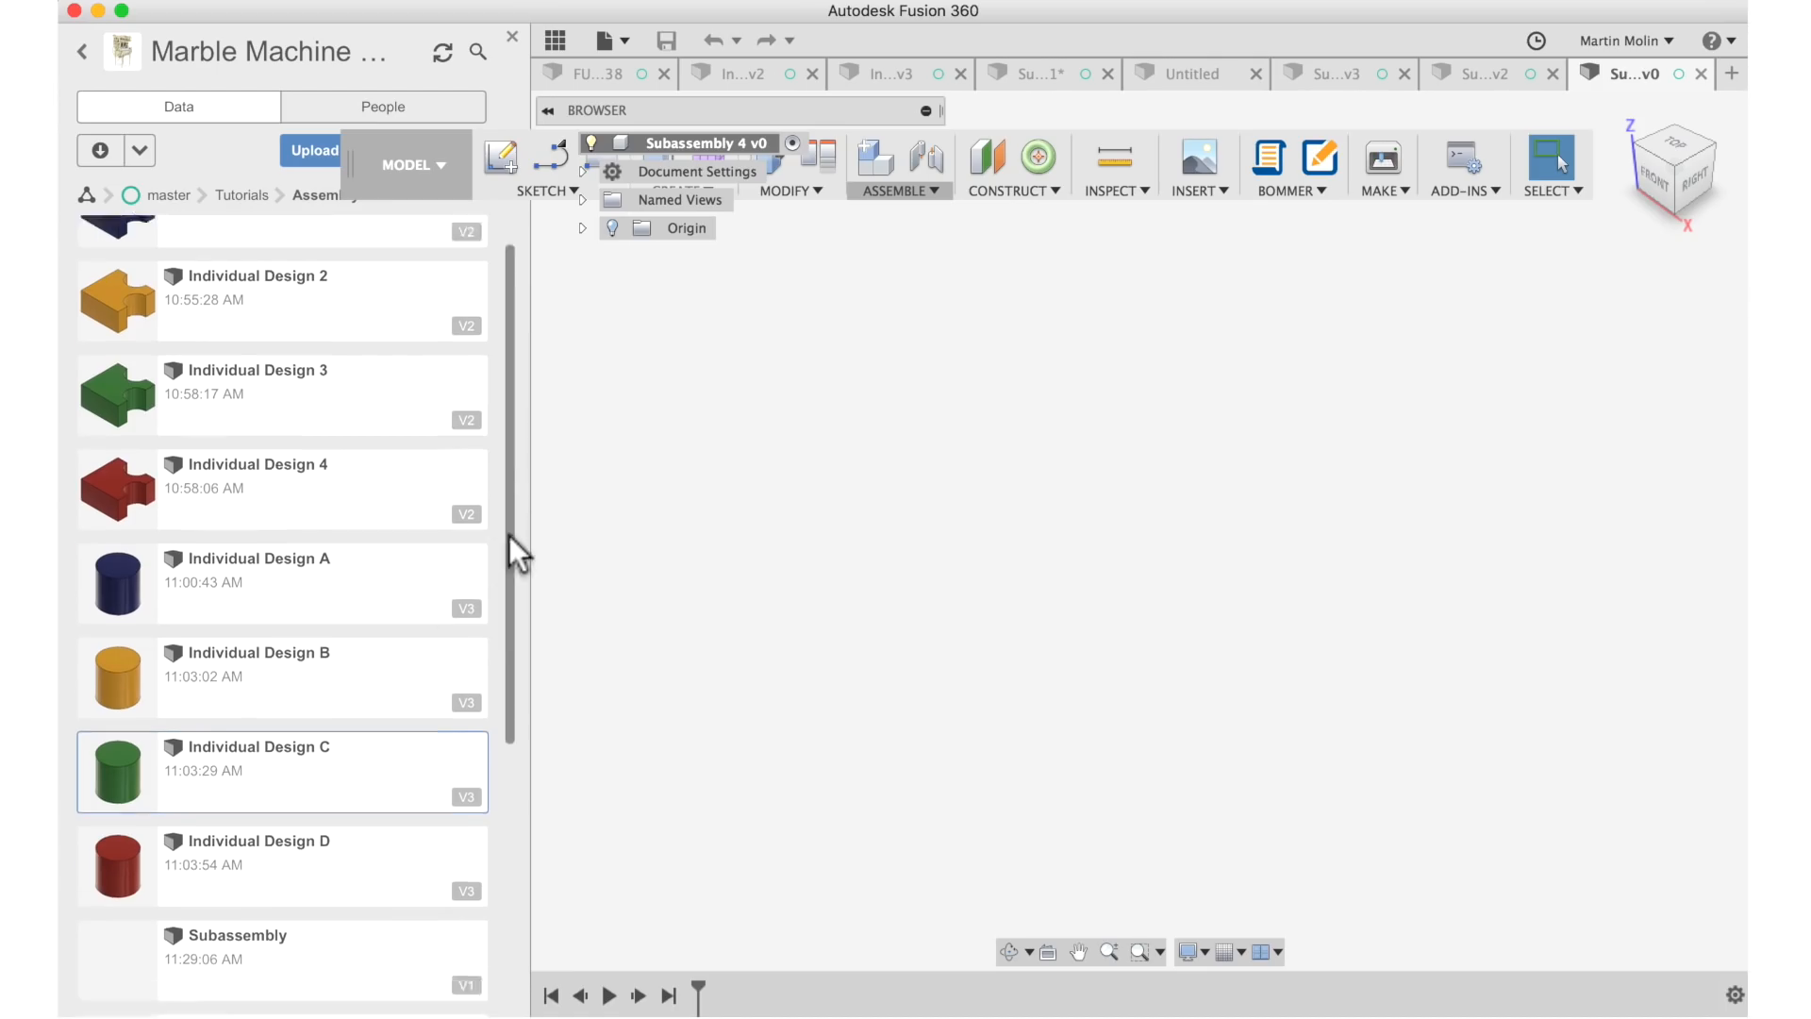
scroll(down, 3)
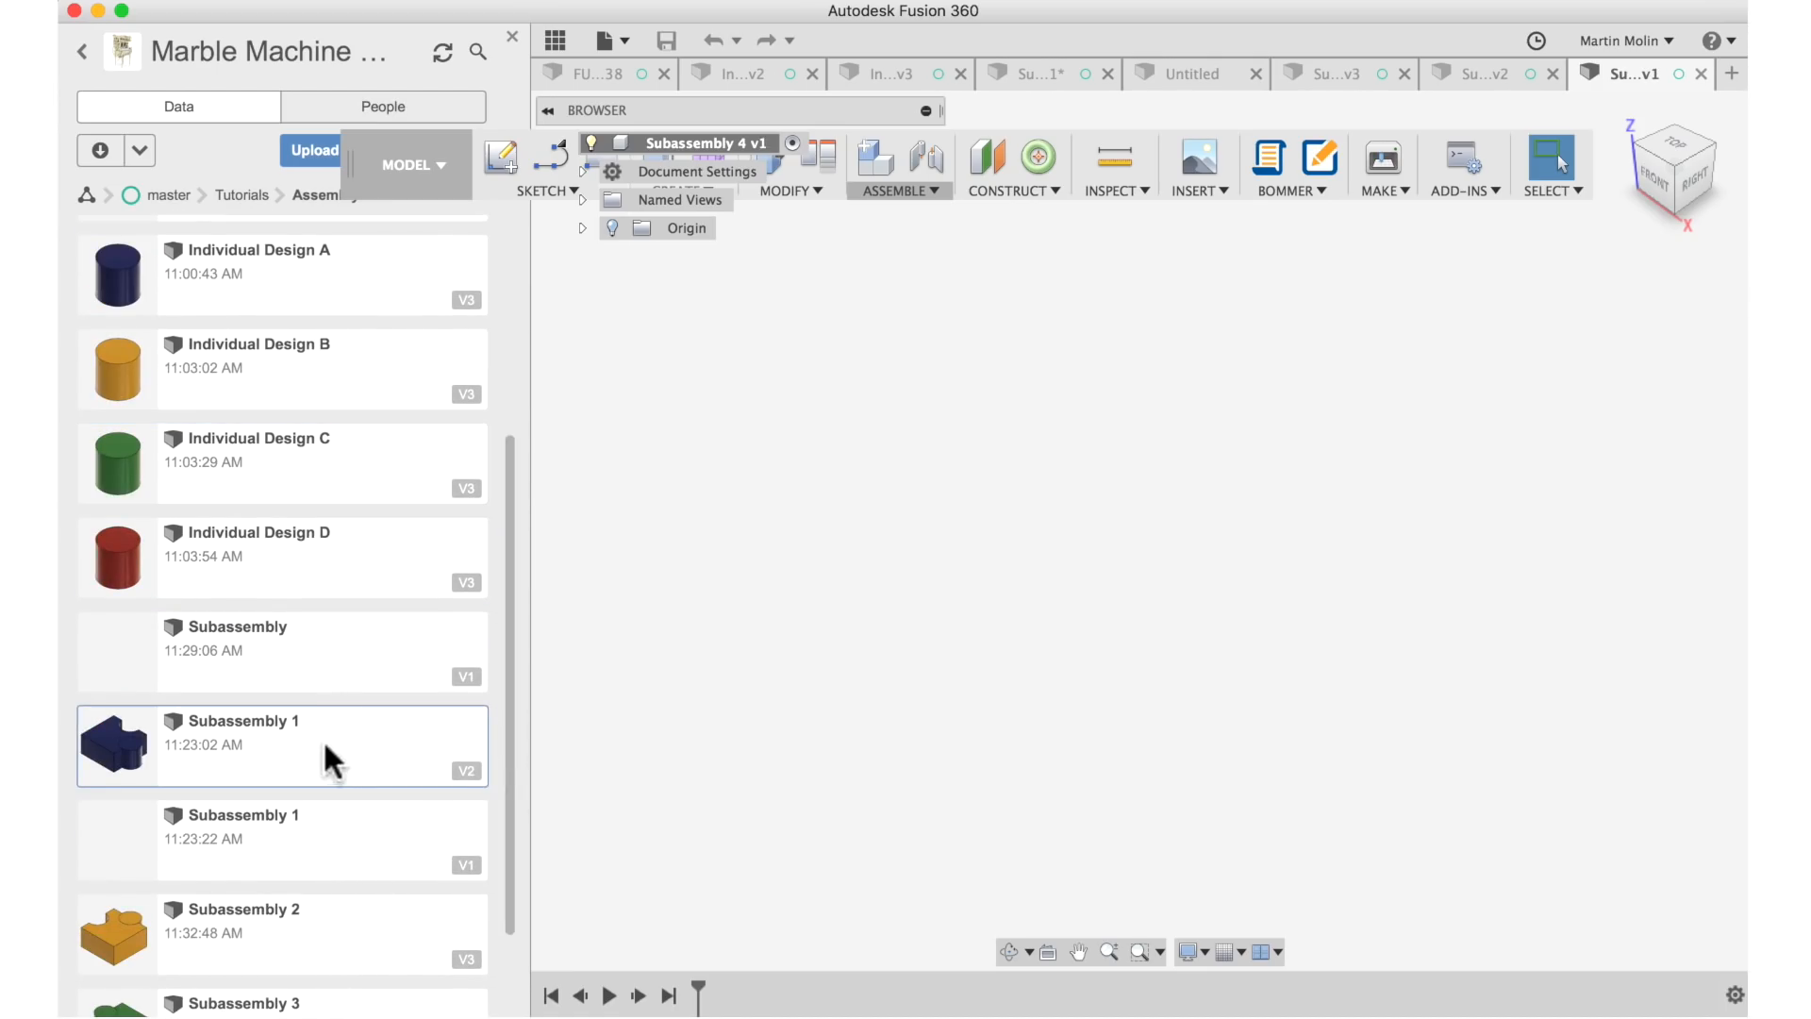
right_click(328, 760)
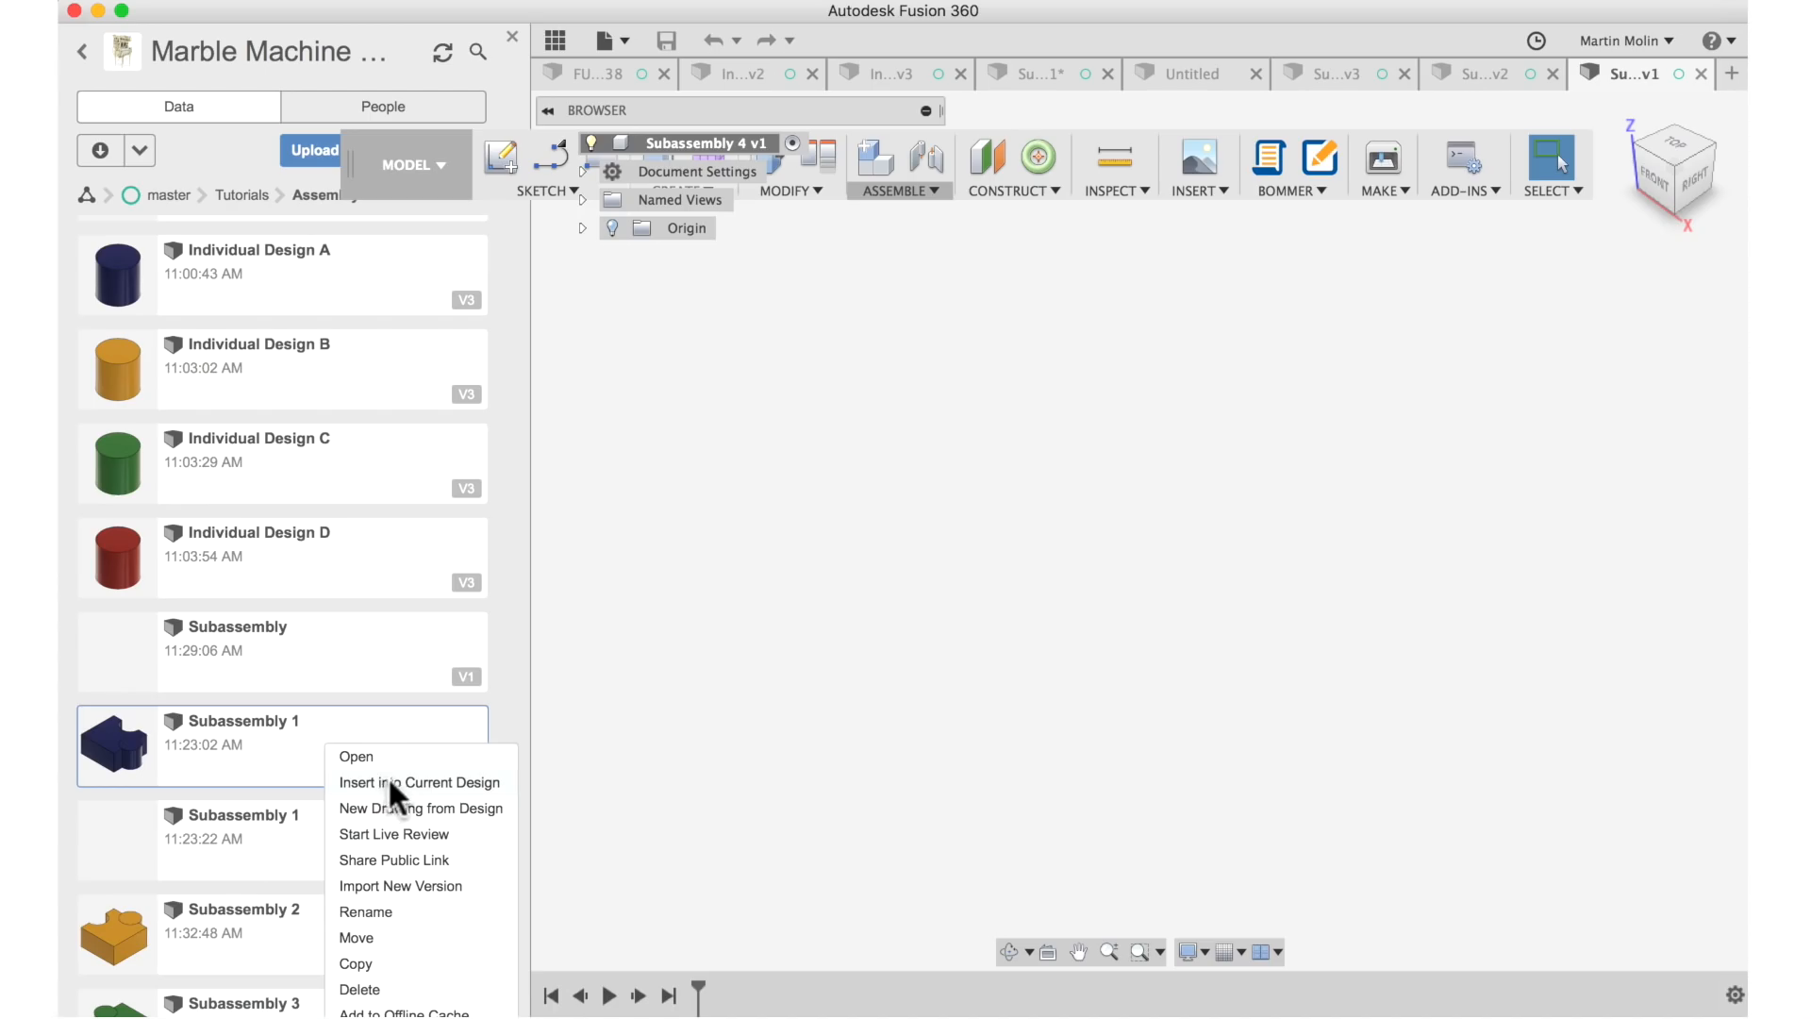
click(418, 782)
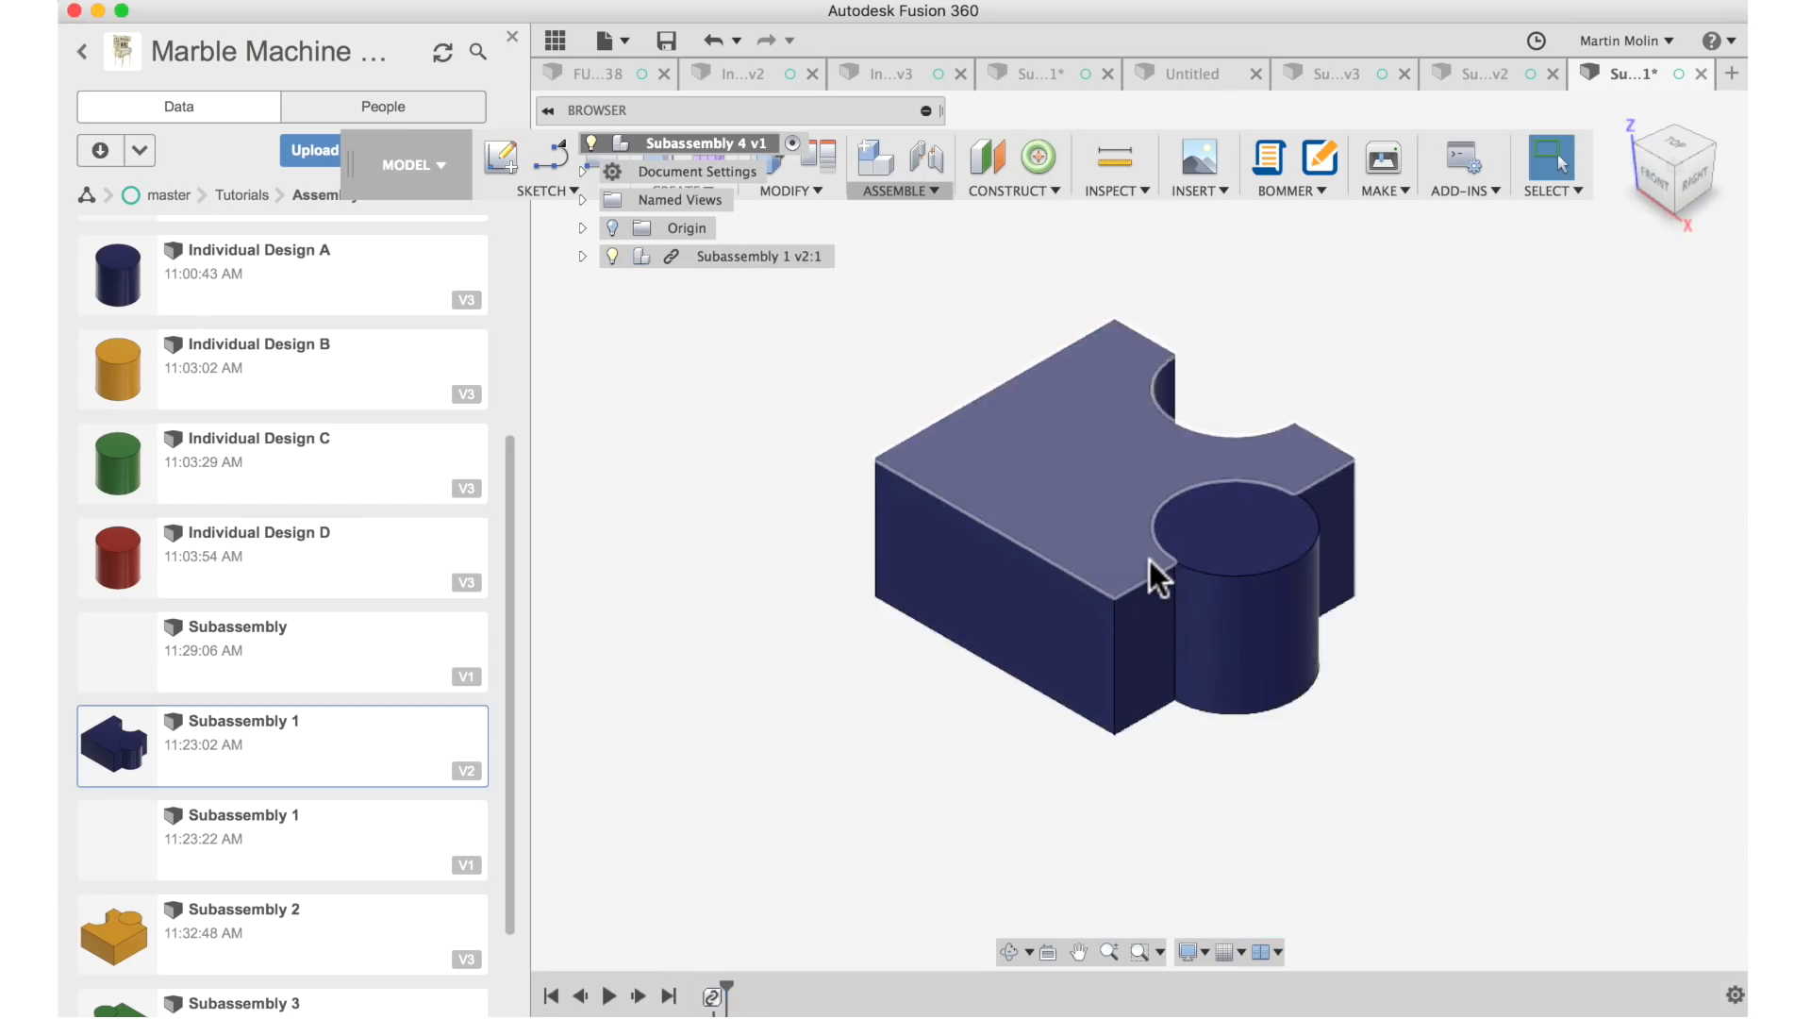
Insert red Individual Design 4 and mate it point-to-point against the blue Subassembly 1 block.
scroll(down, 3)
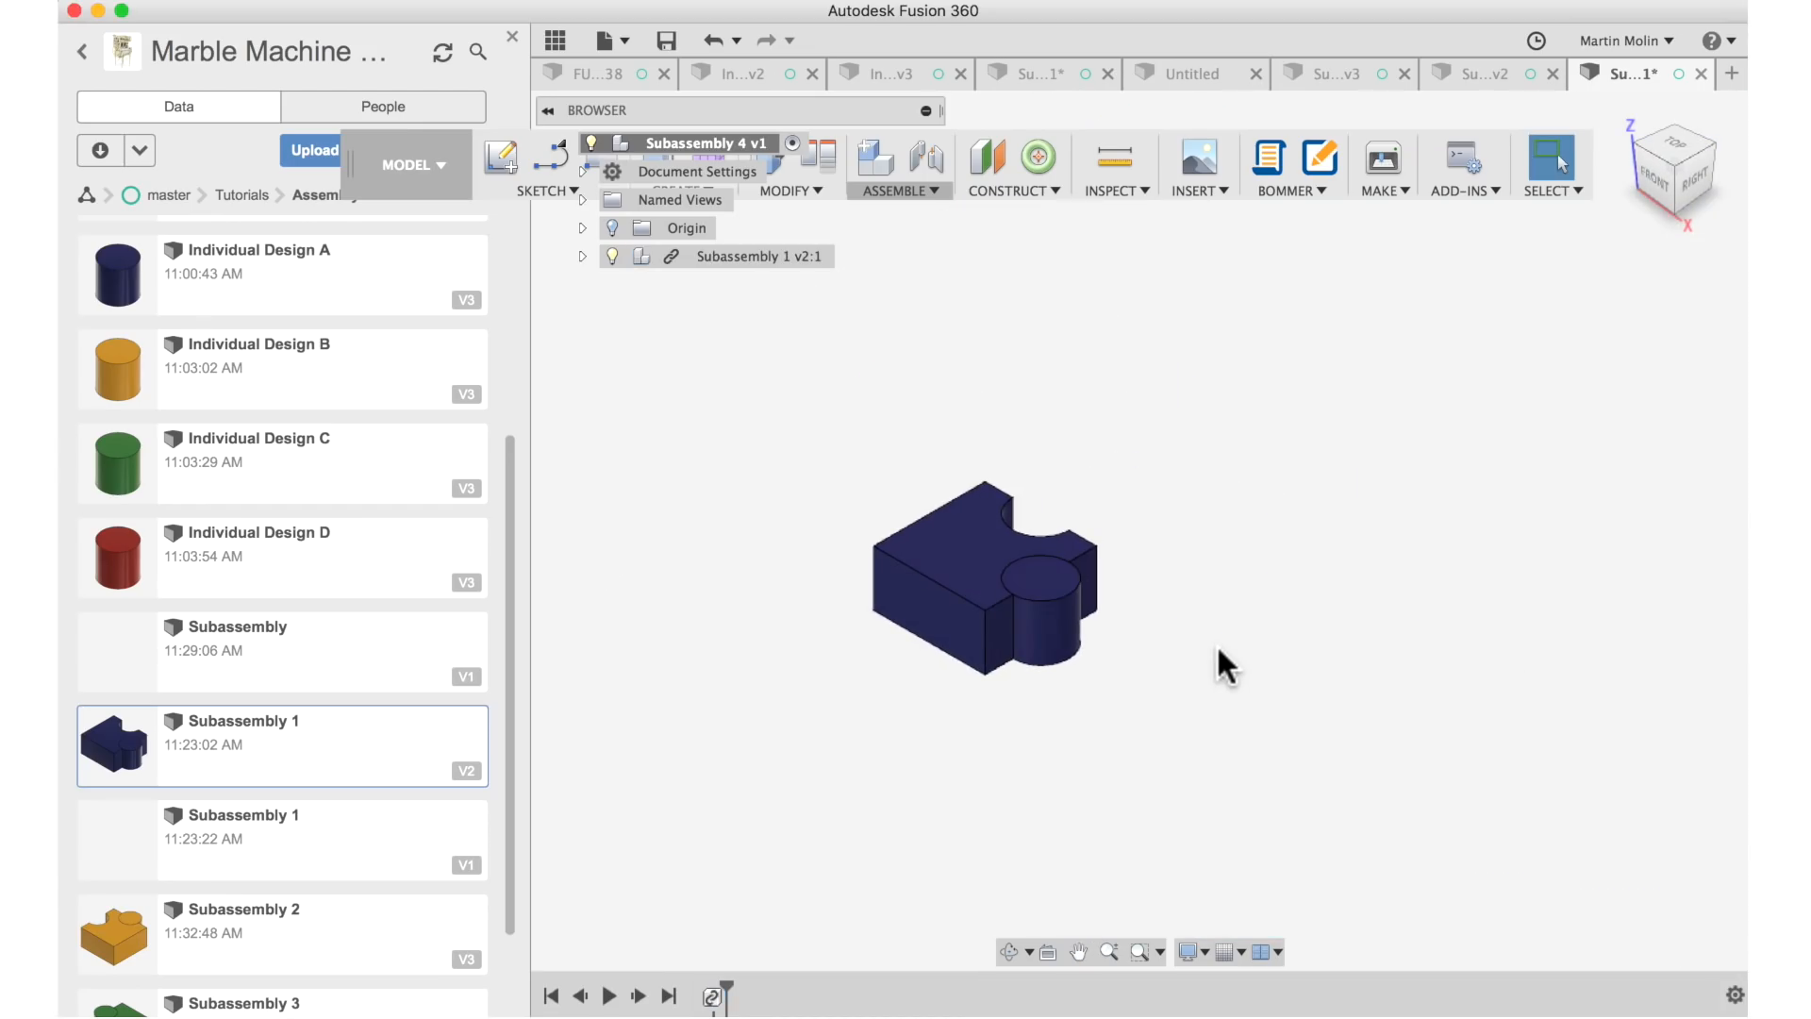
mouse_move(507, 773)
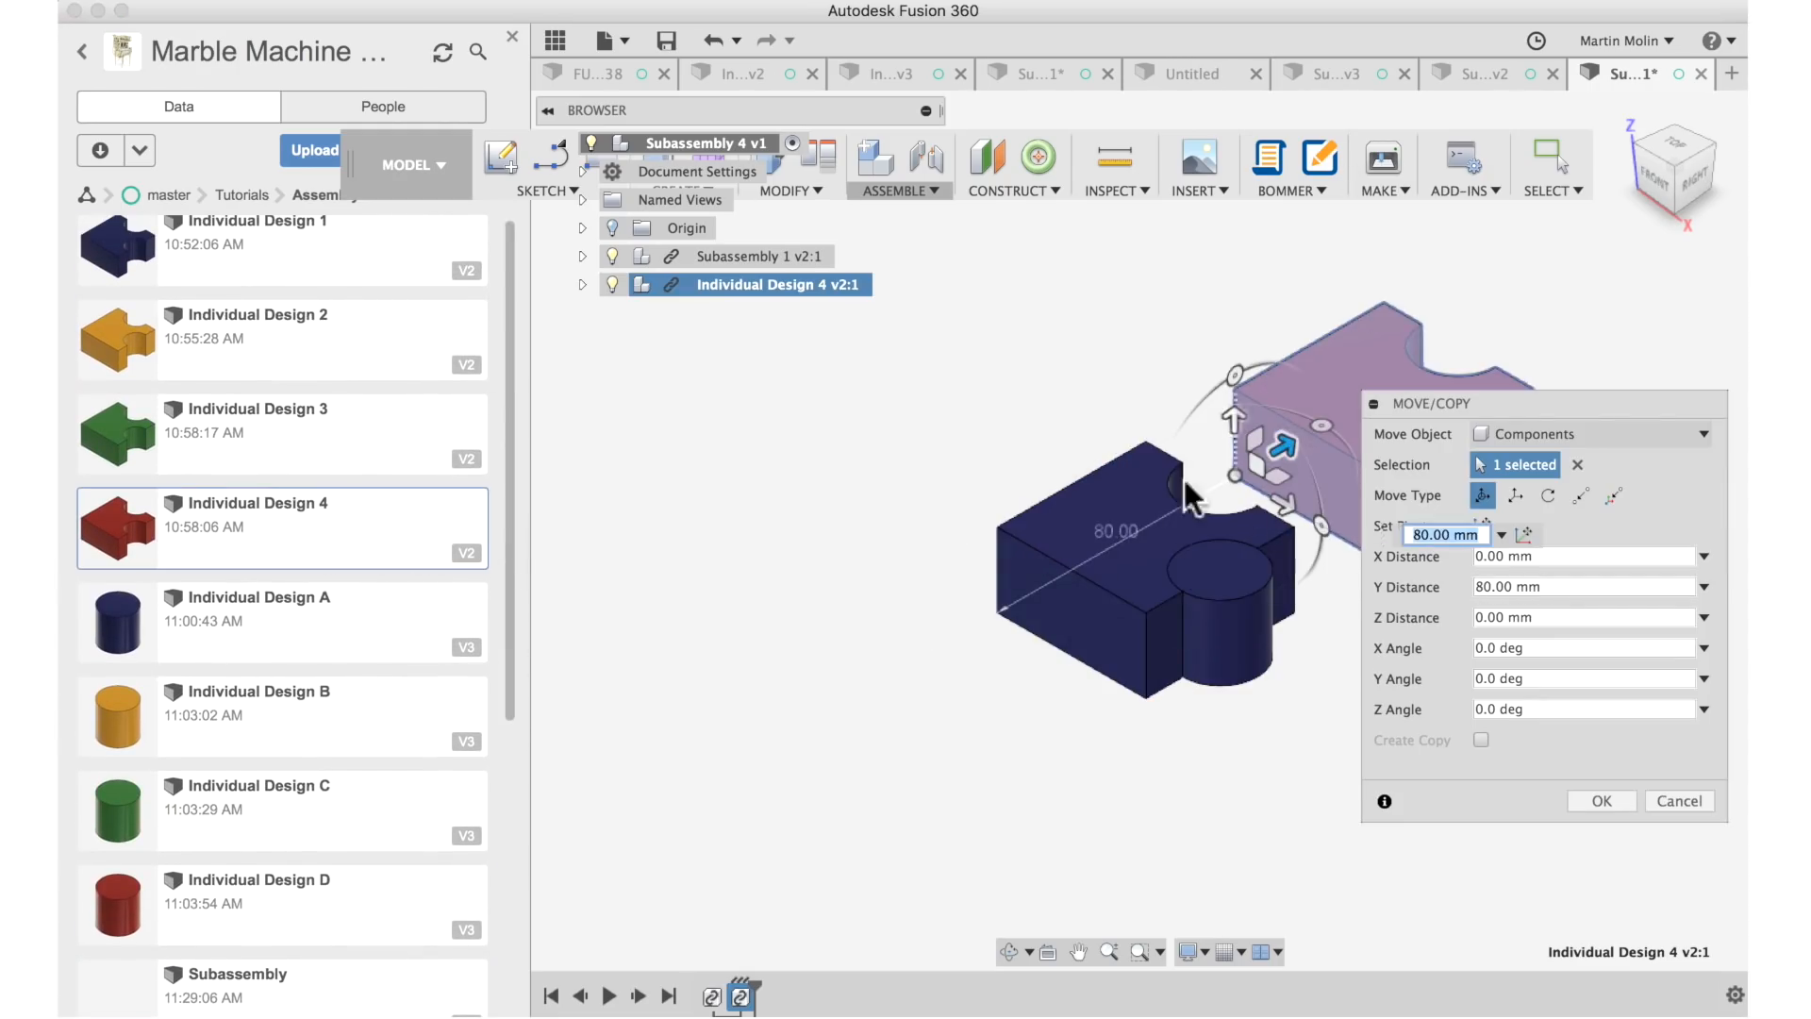
drag(1264, 451, 1264, 451)
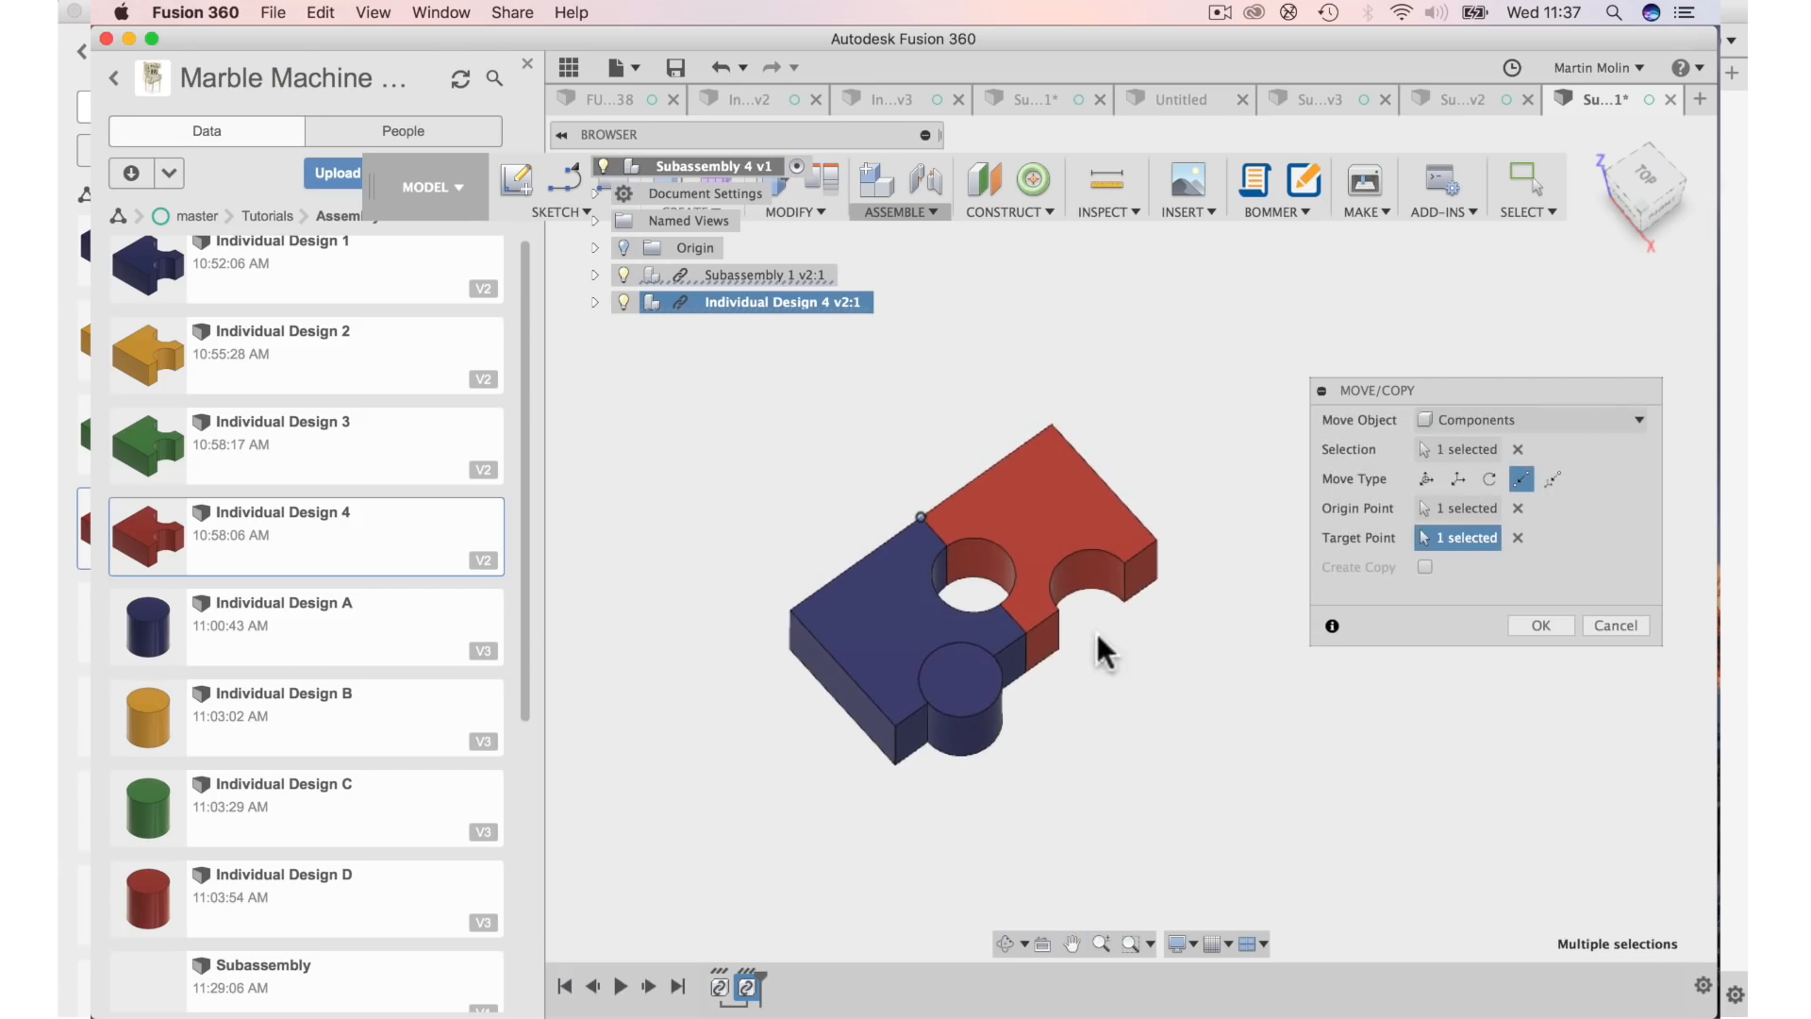
click(1539, 625)
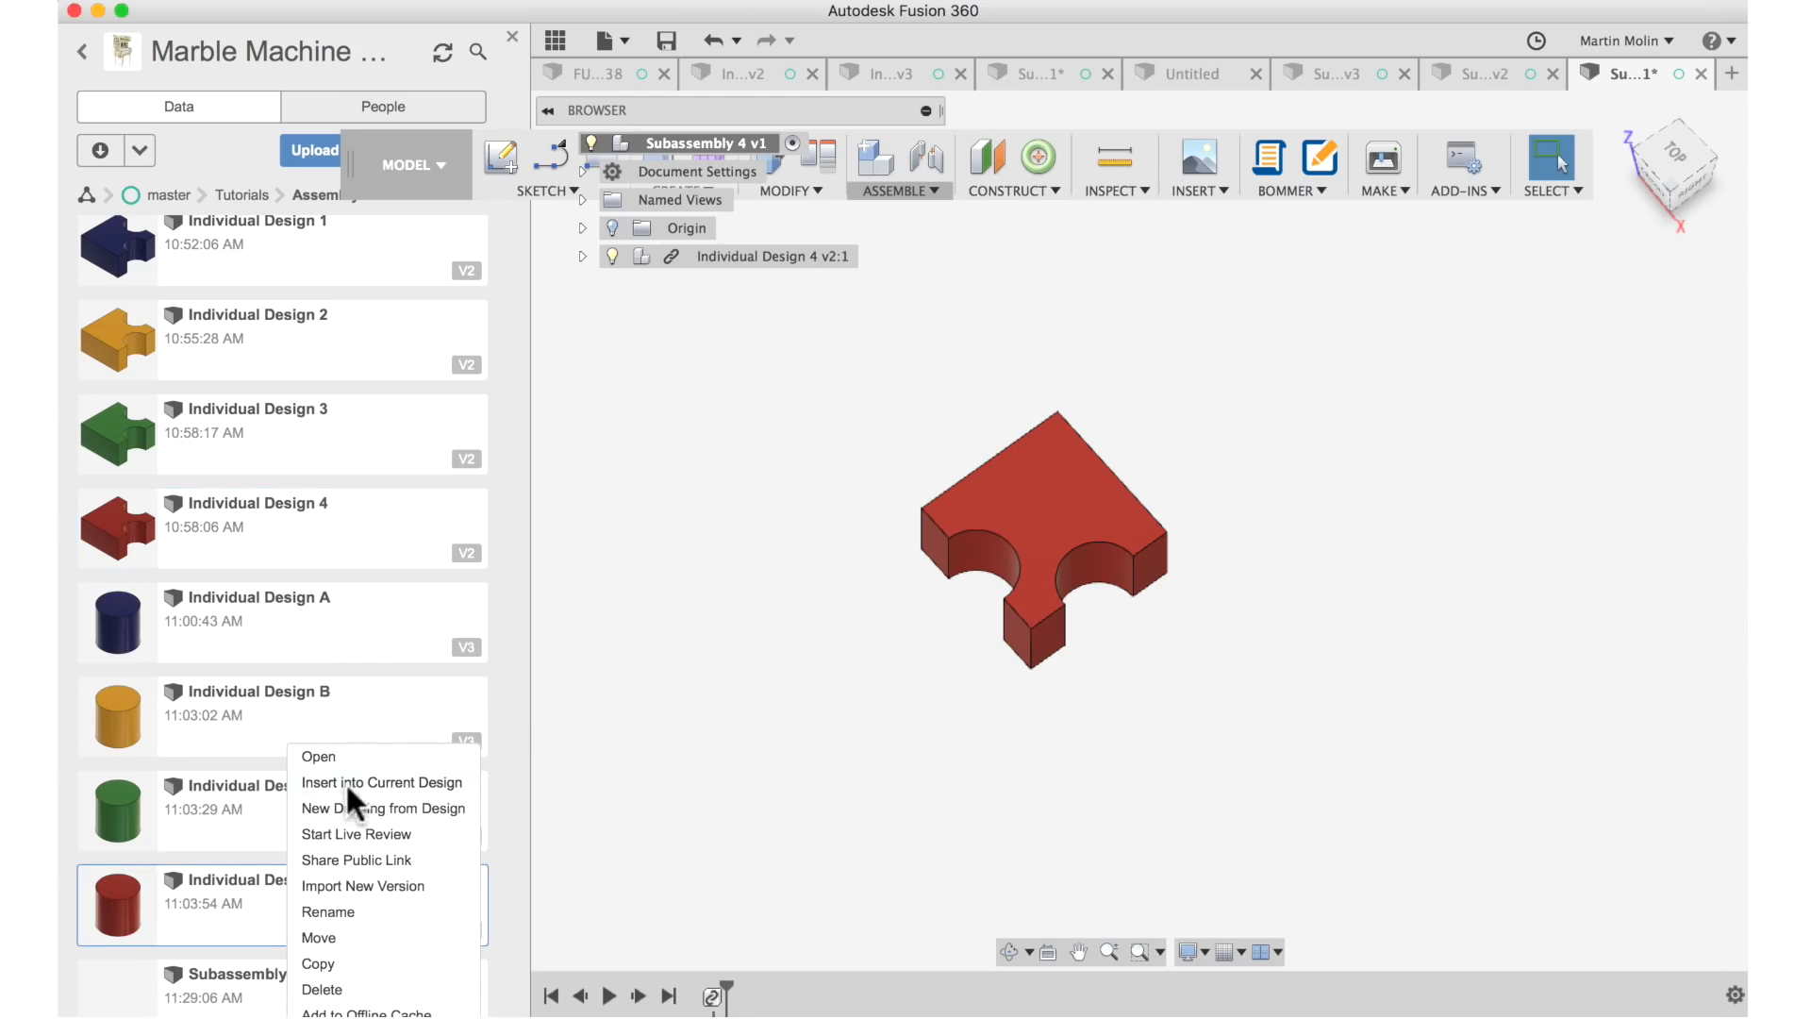
mouse_move(1238, 657)
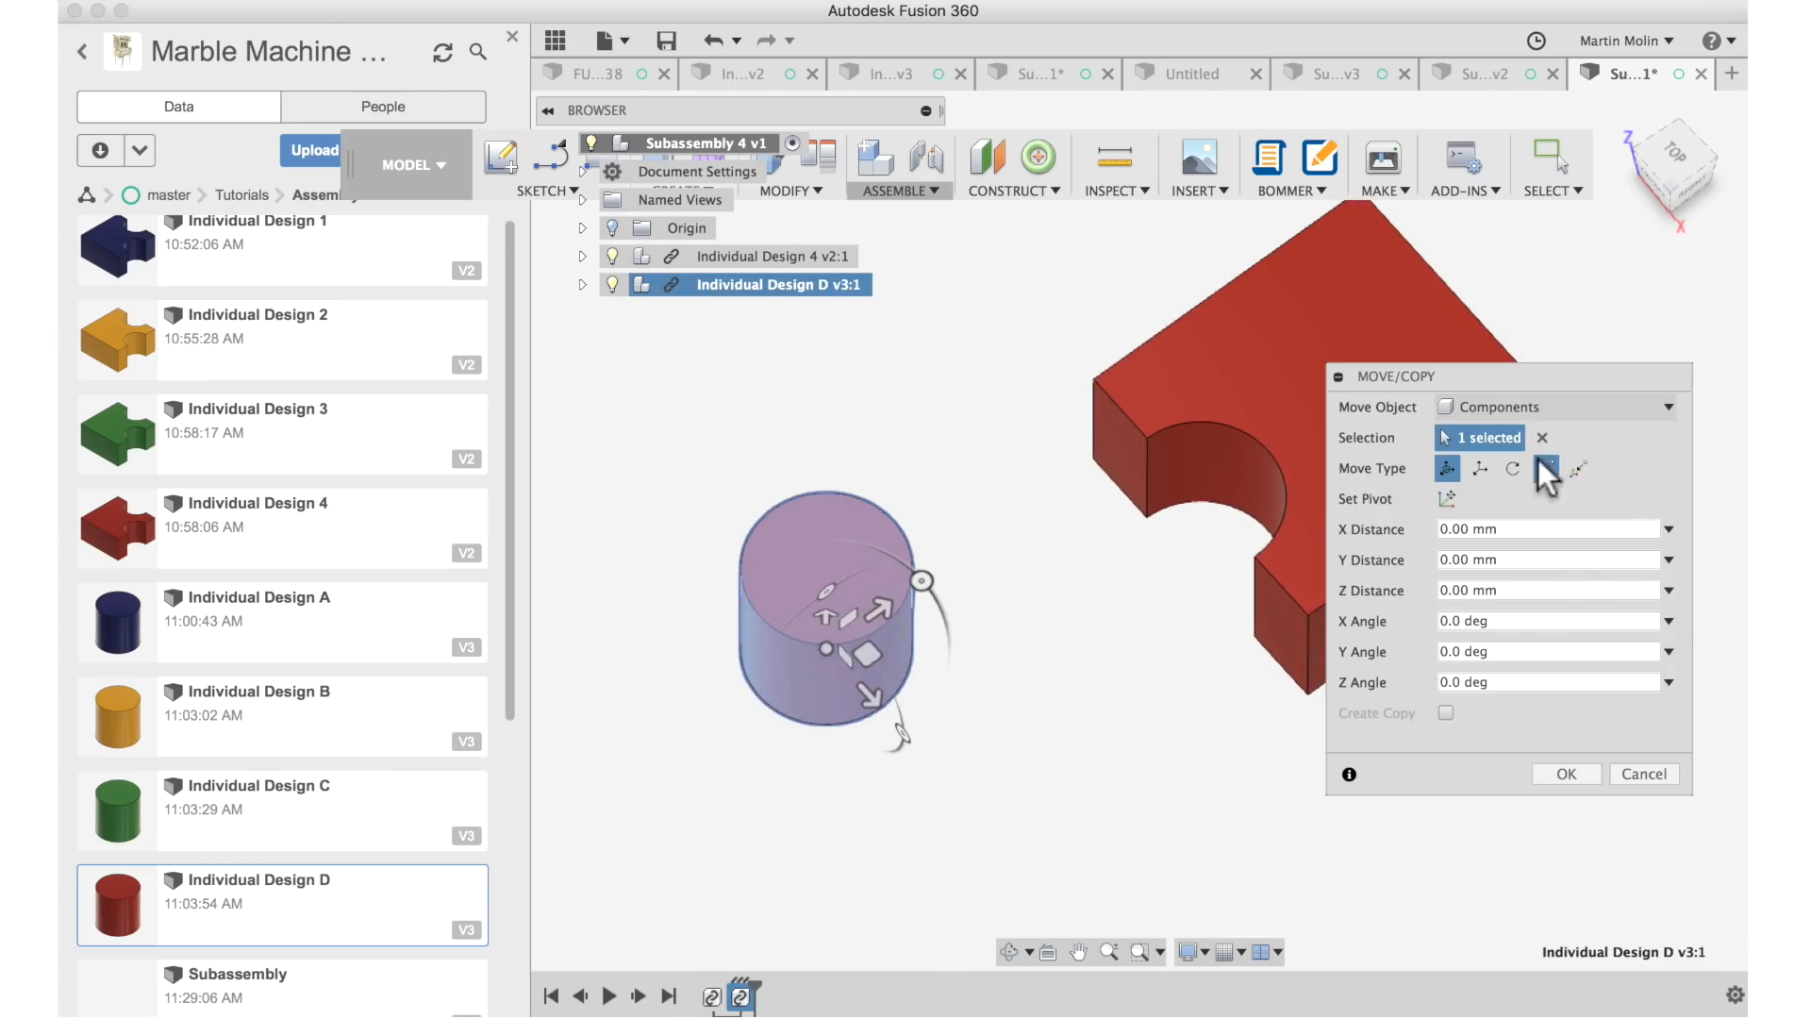
Move red cylinder Individual Design D point to point into the red piece's round notch.
click(1577, 468)
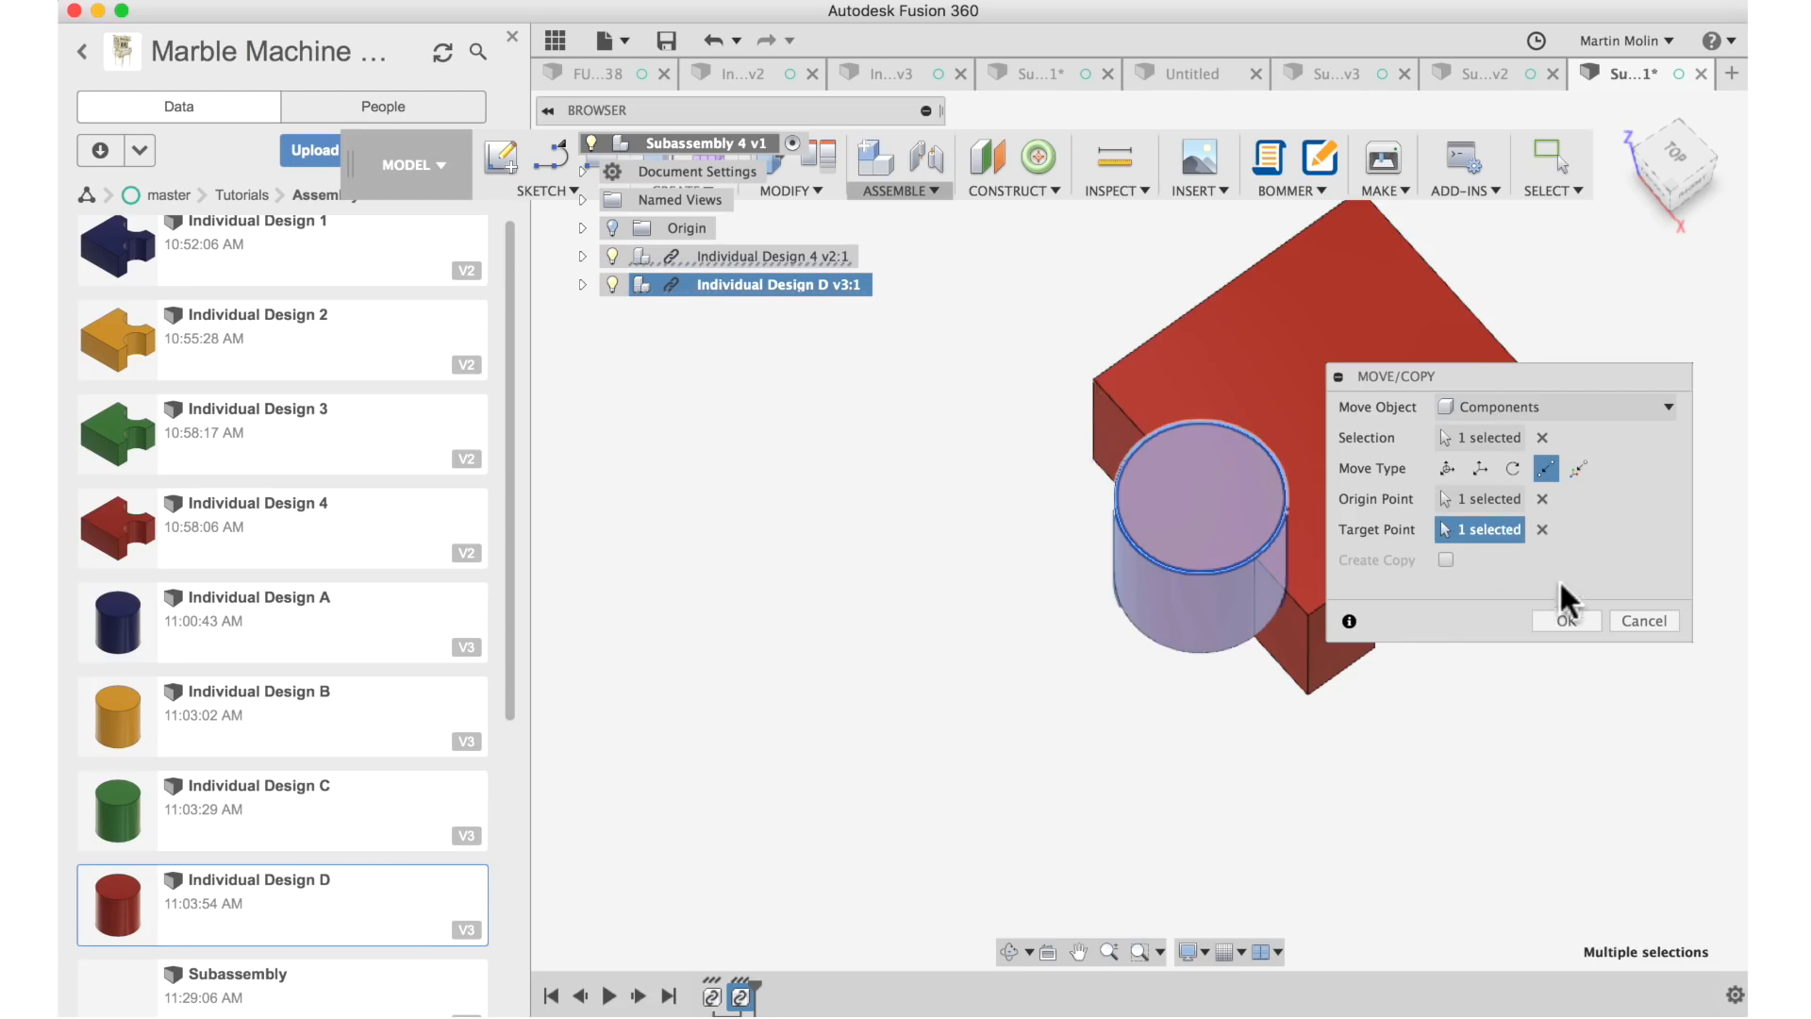
click(1566, 620)
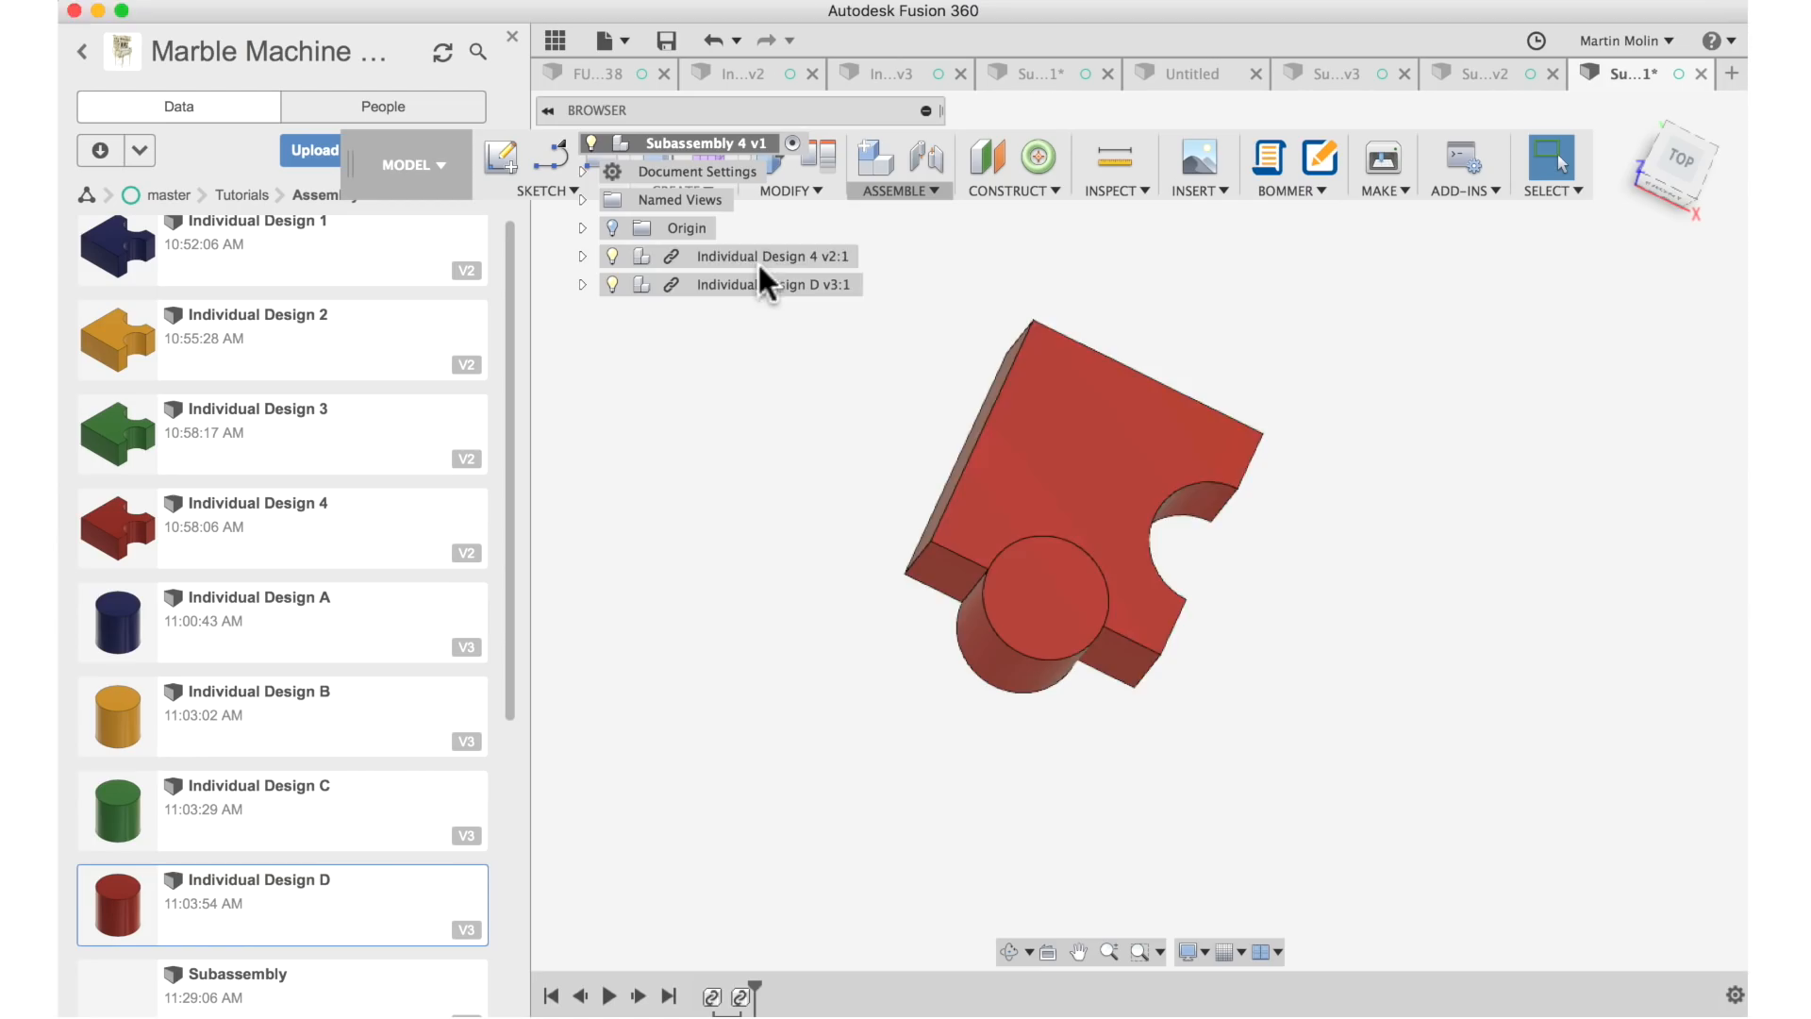
Make Individual Design 4 and cylinder Individual Design D one rigid group, then start a new design.
right_click(778, 285)
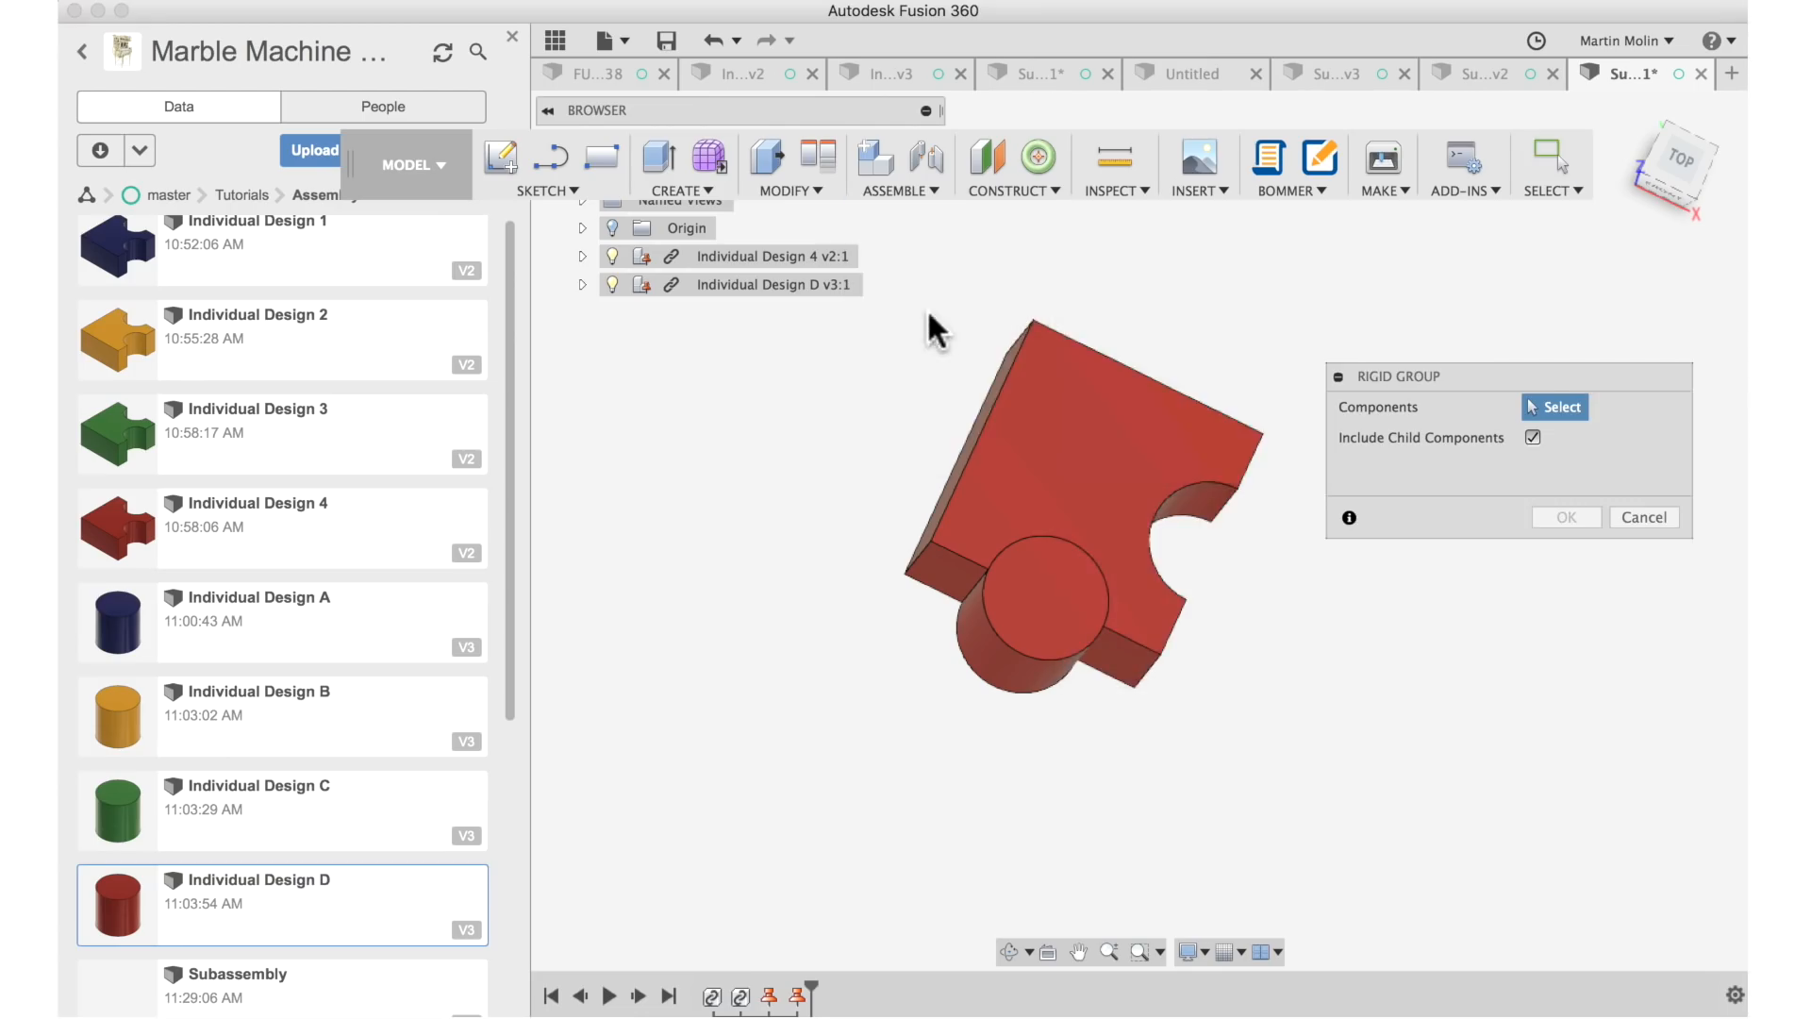
click(1034, 611)
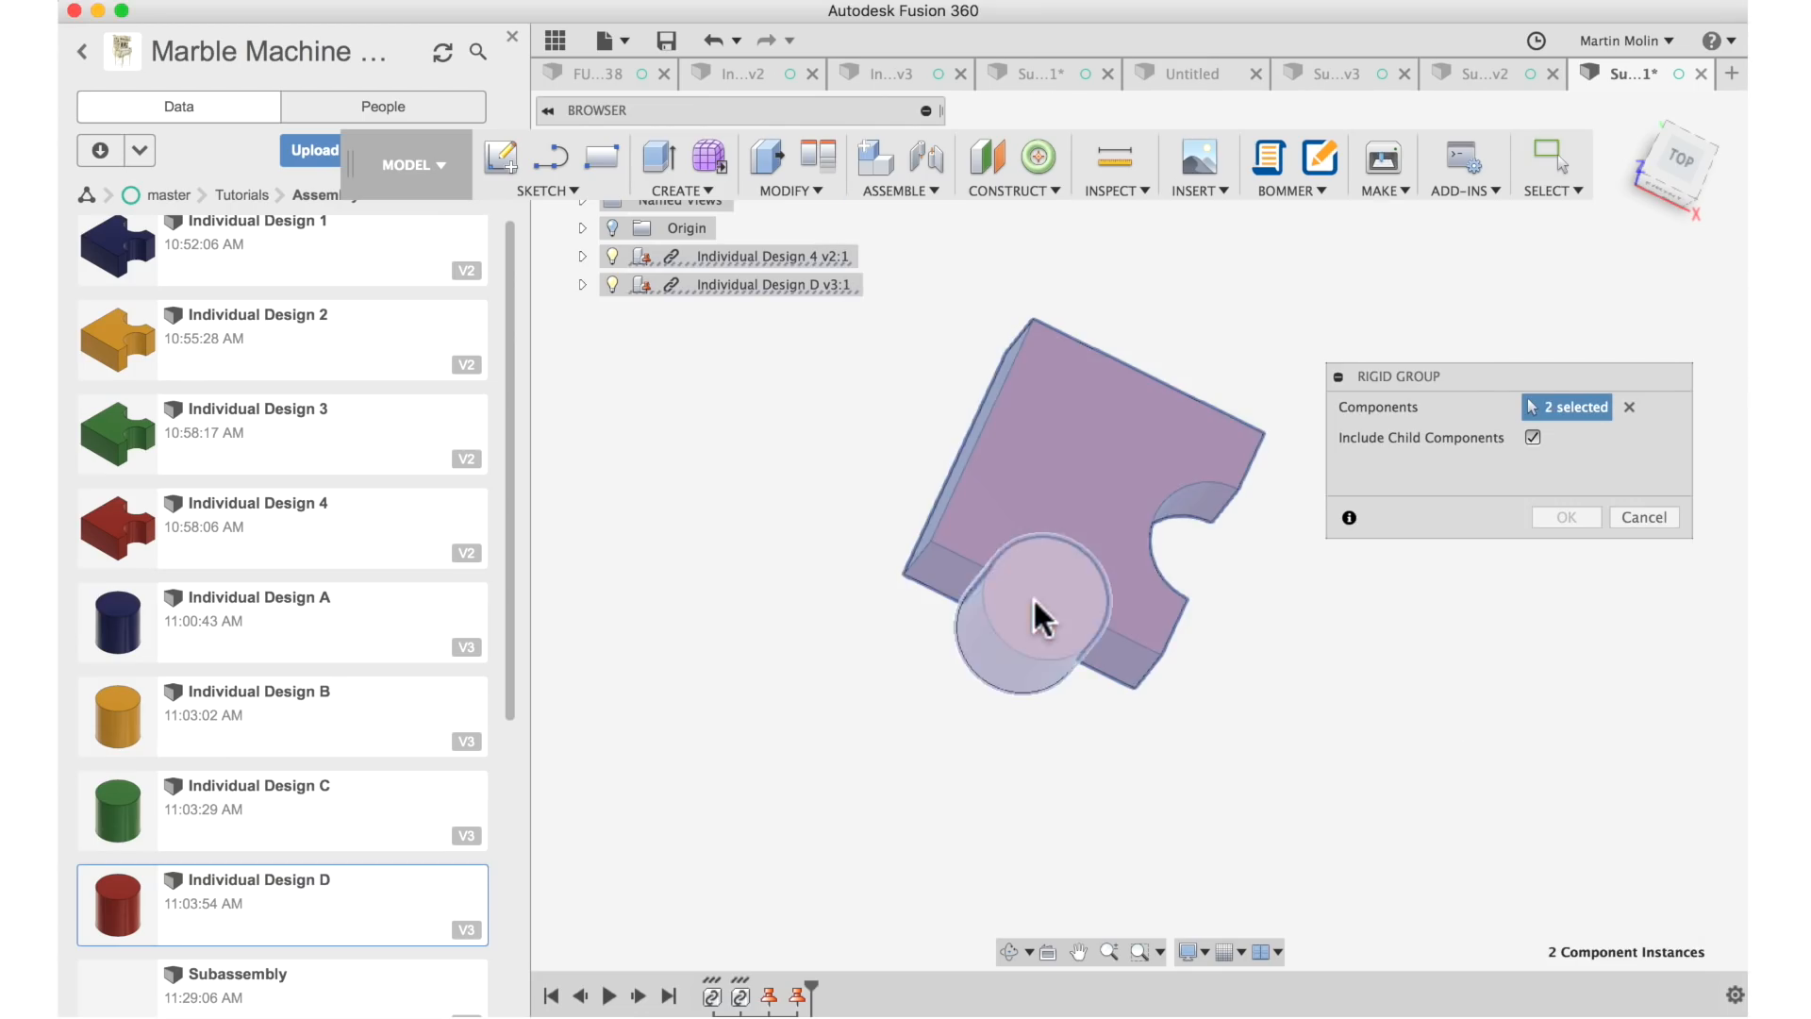
click(1566, 517)
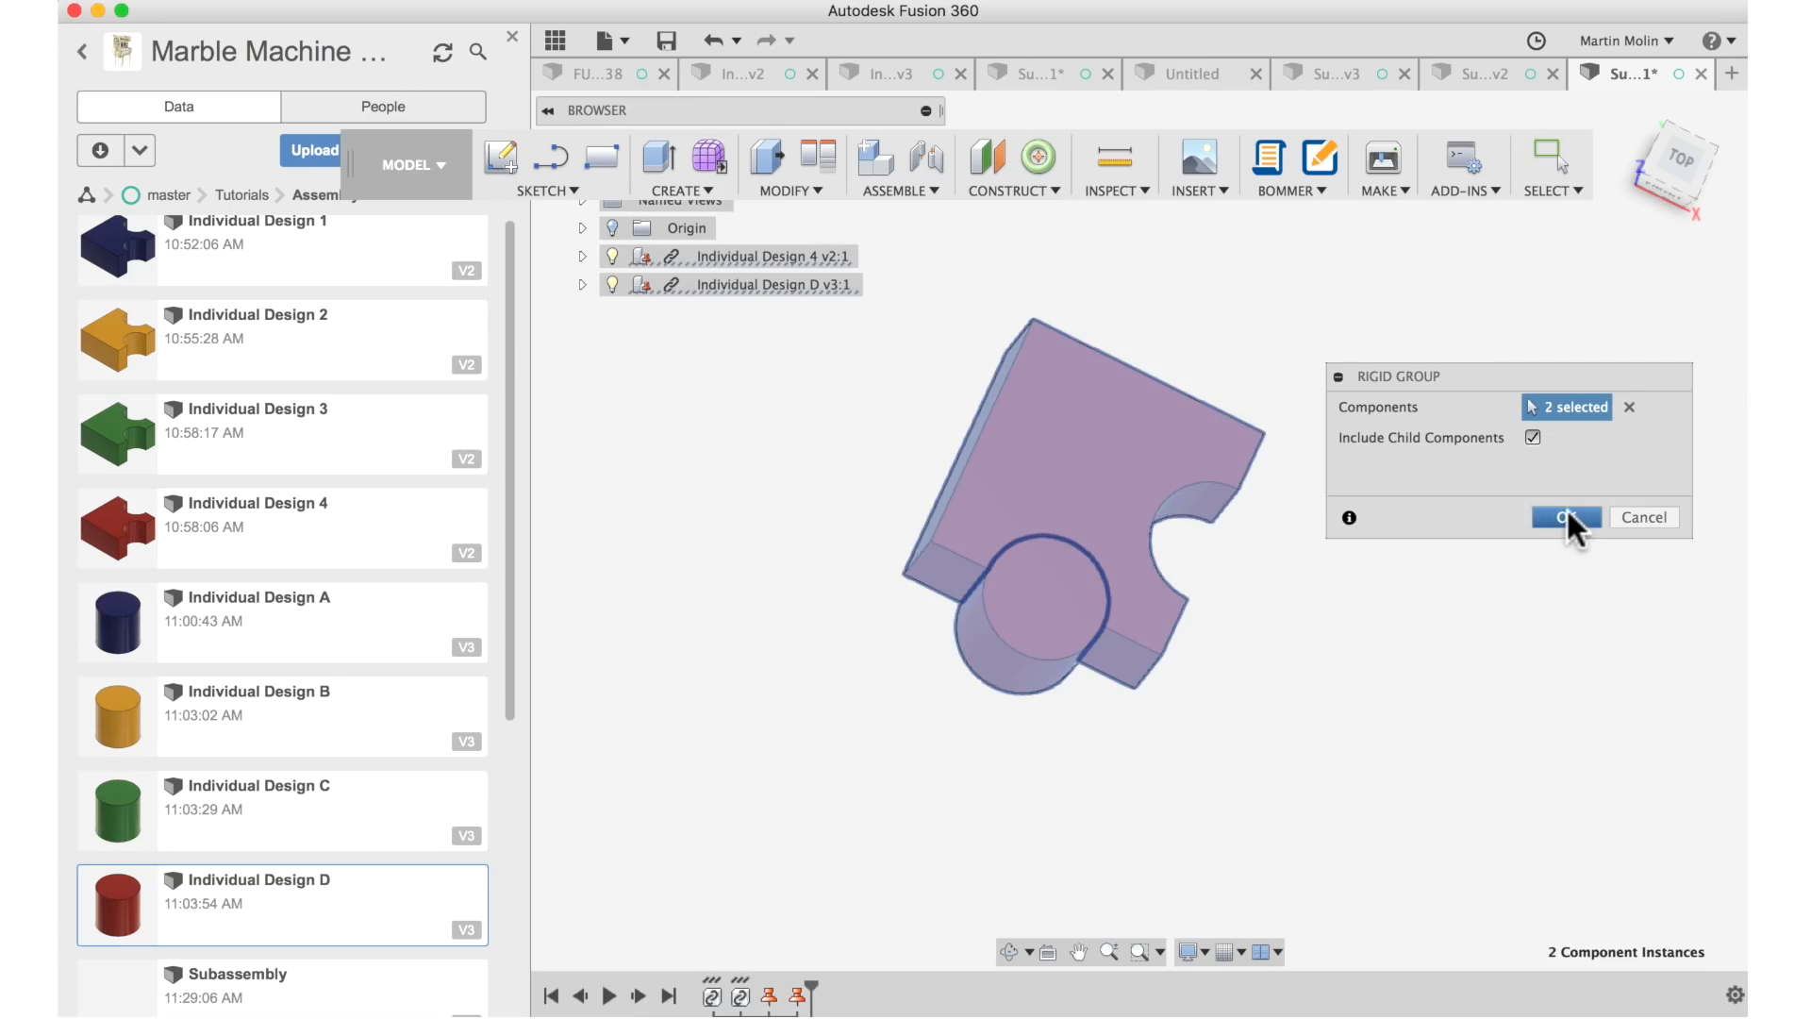
click(1566, 517)
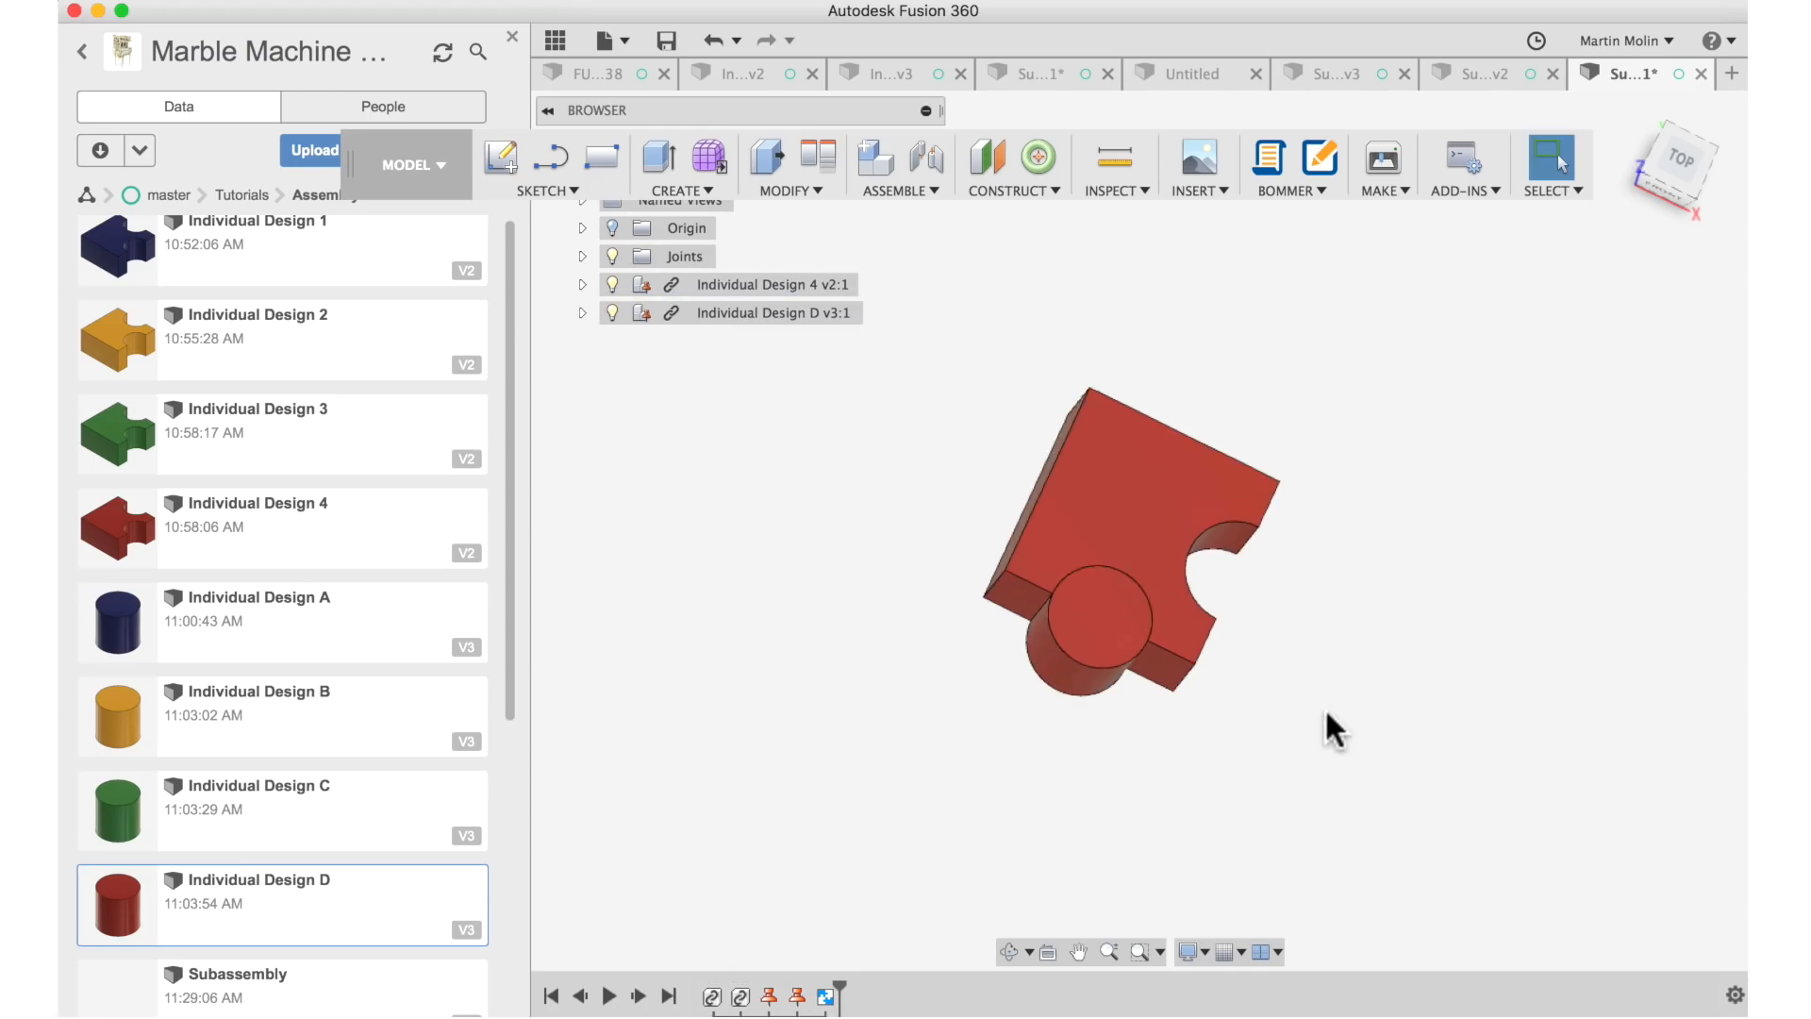
click(1330, 74)
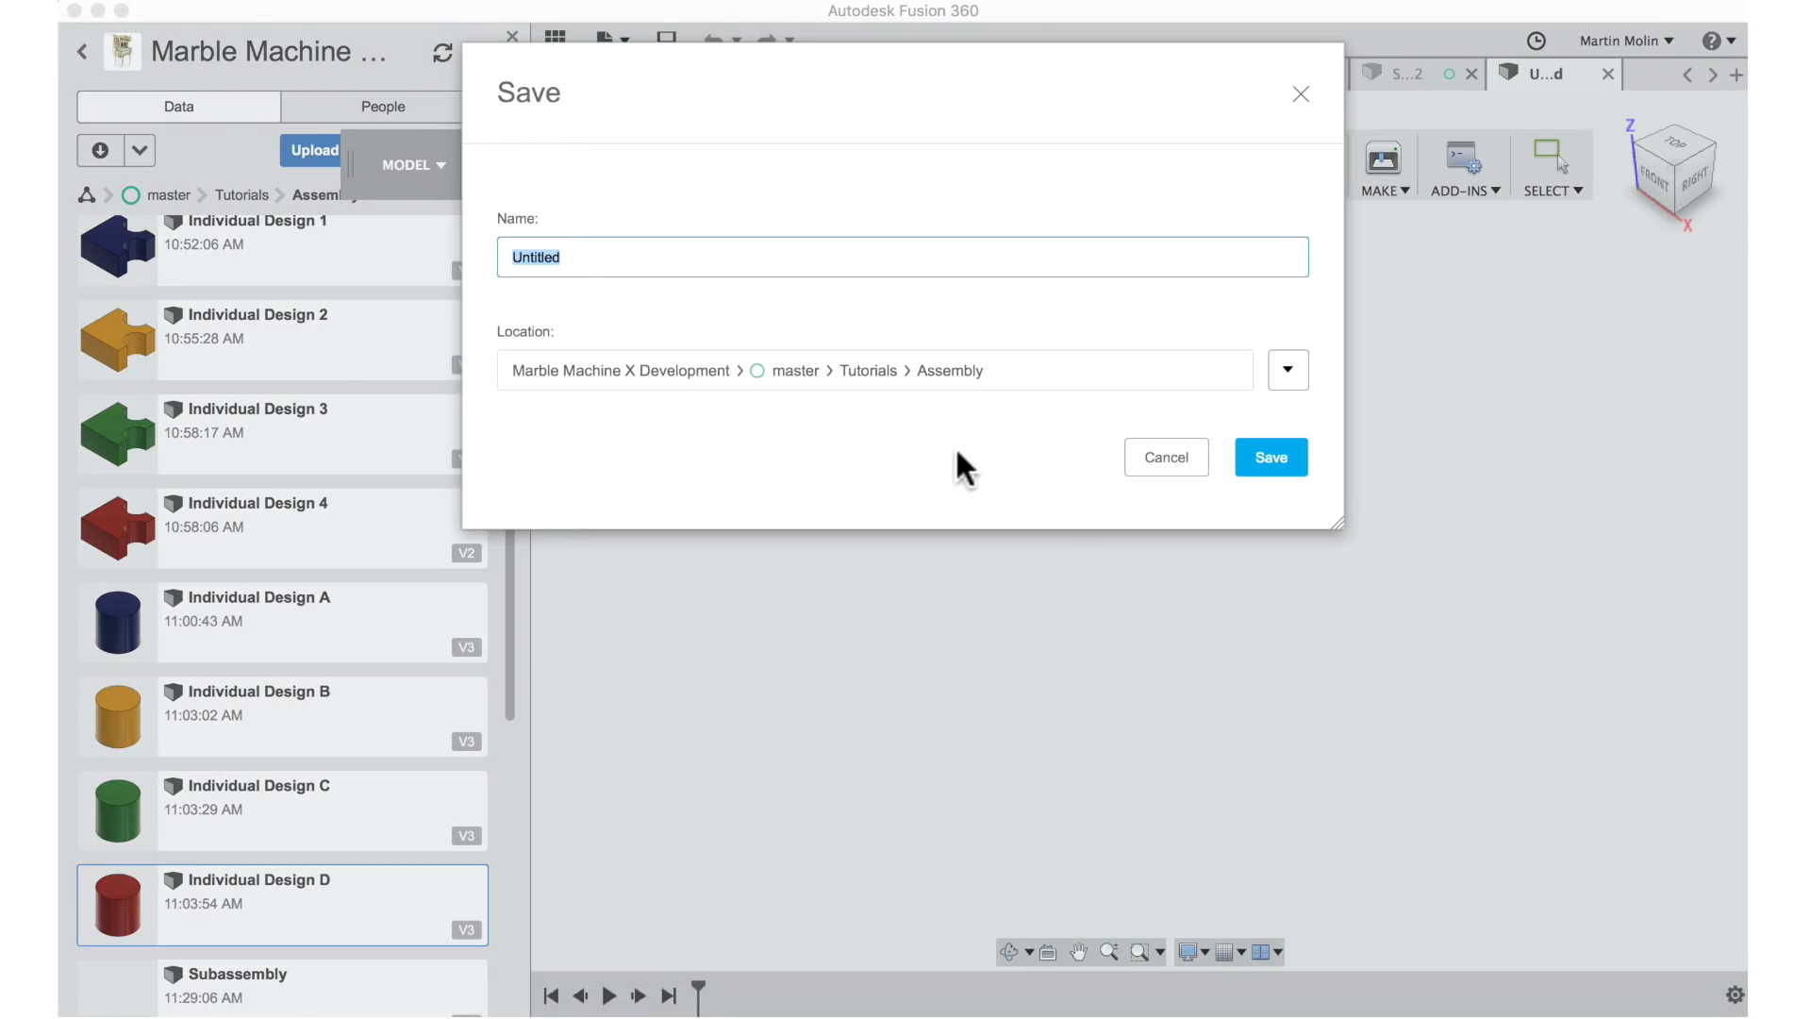
Save the new empty design as 'Full Assembly' in the Assembly folder.
text(Full A)
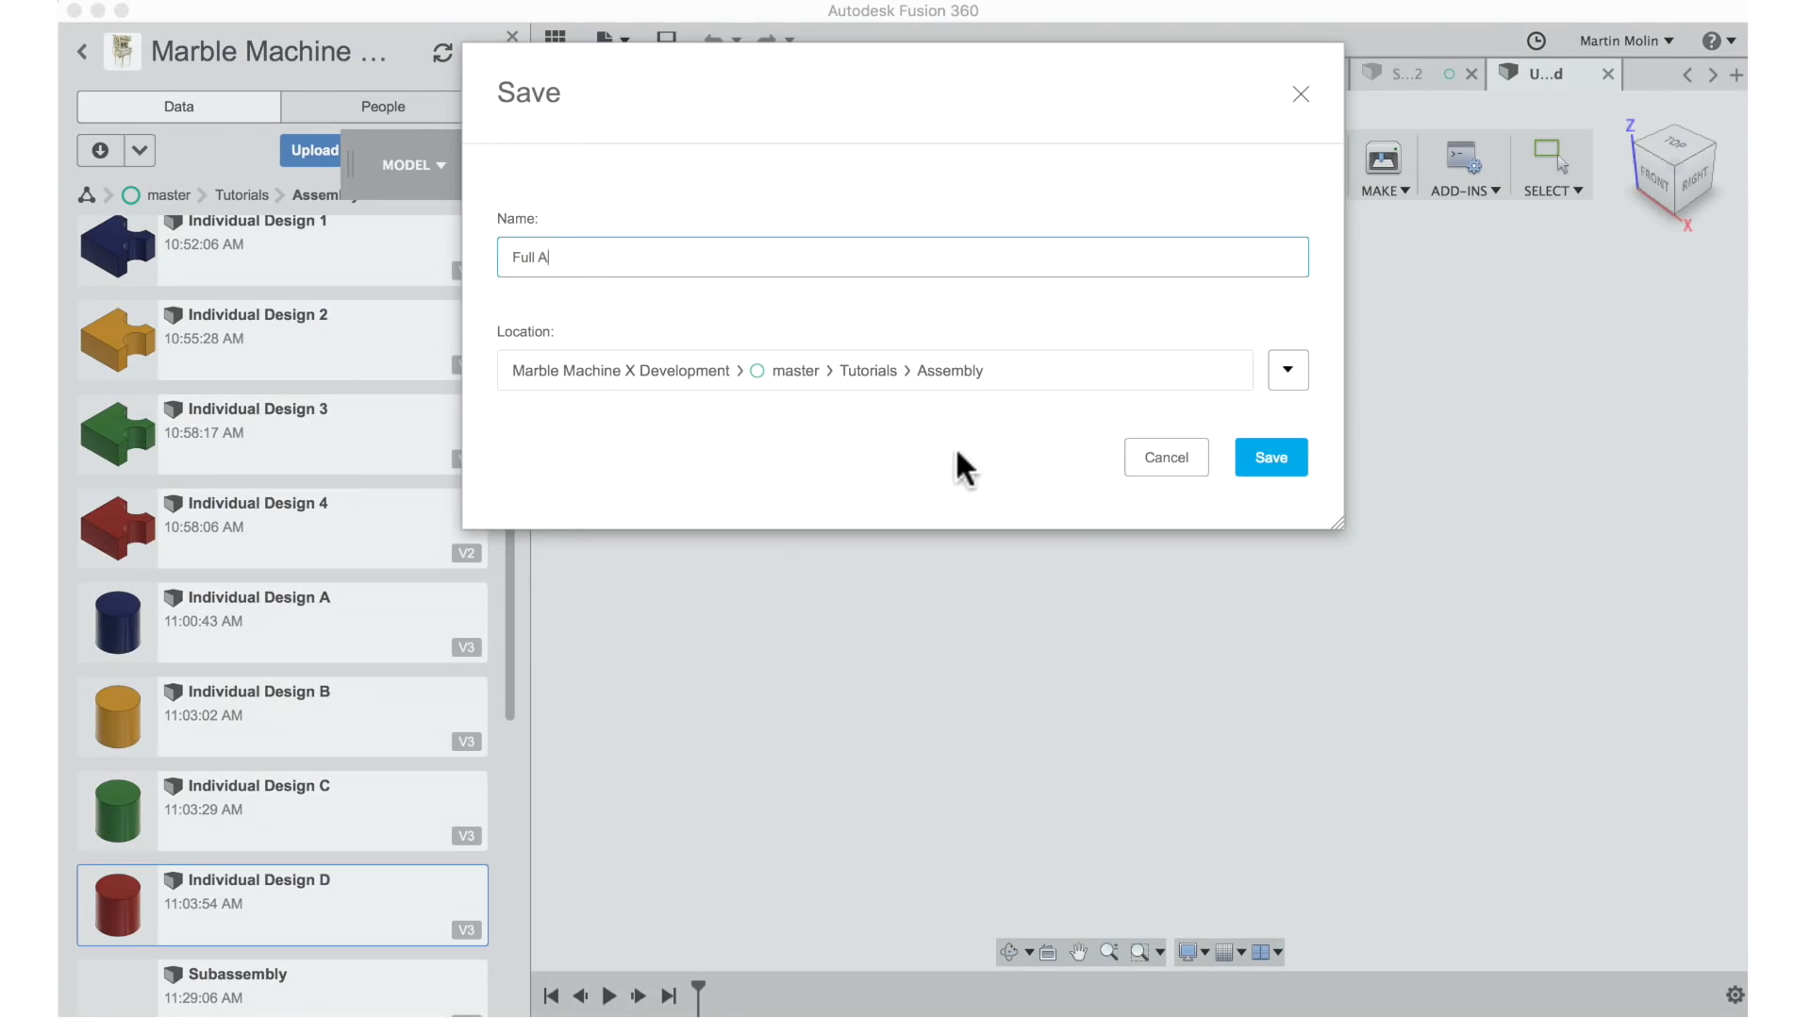
click(1270, 457)
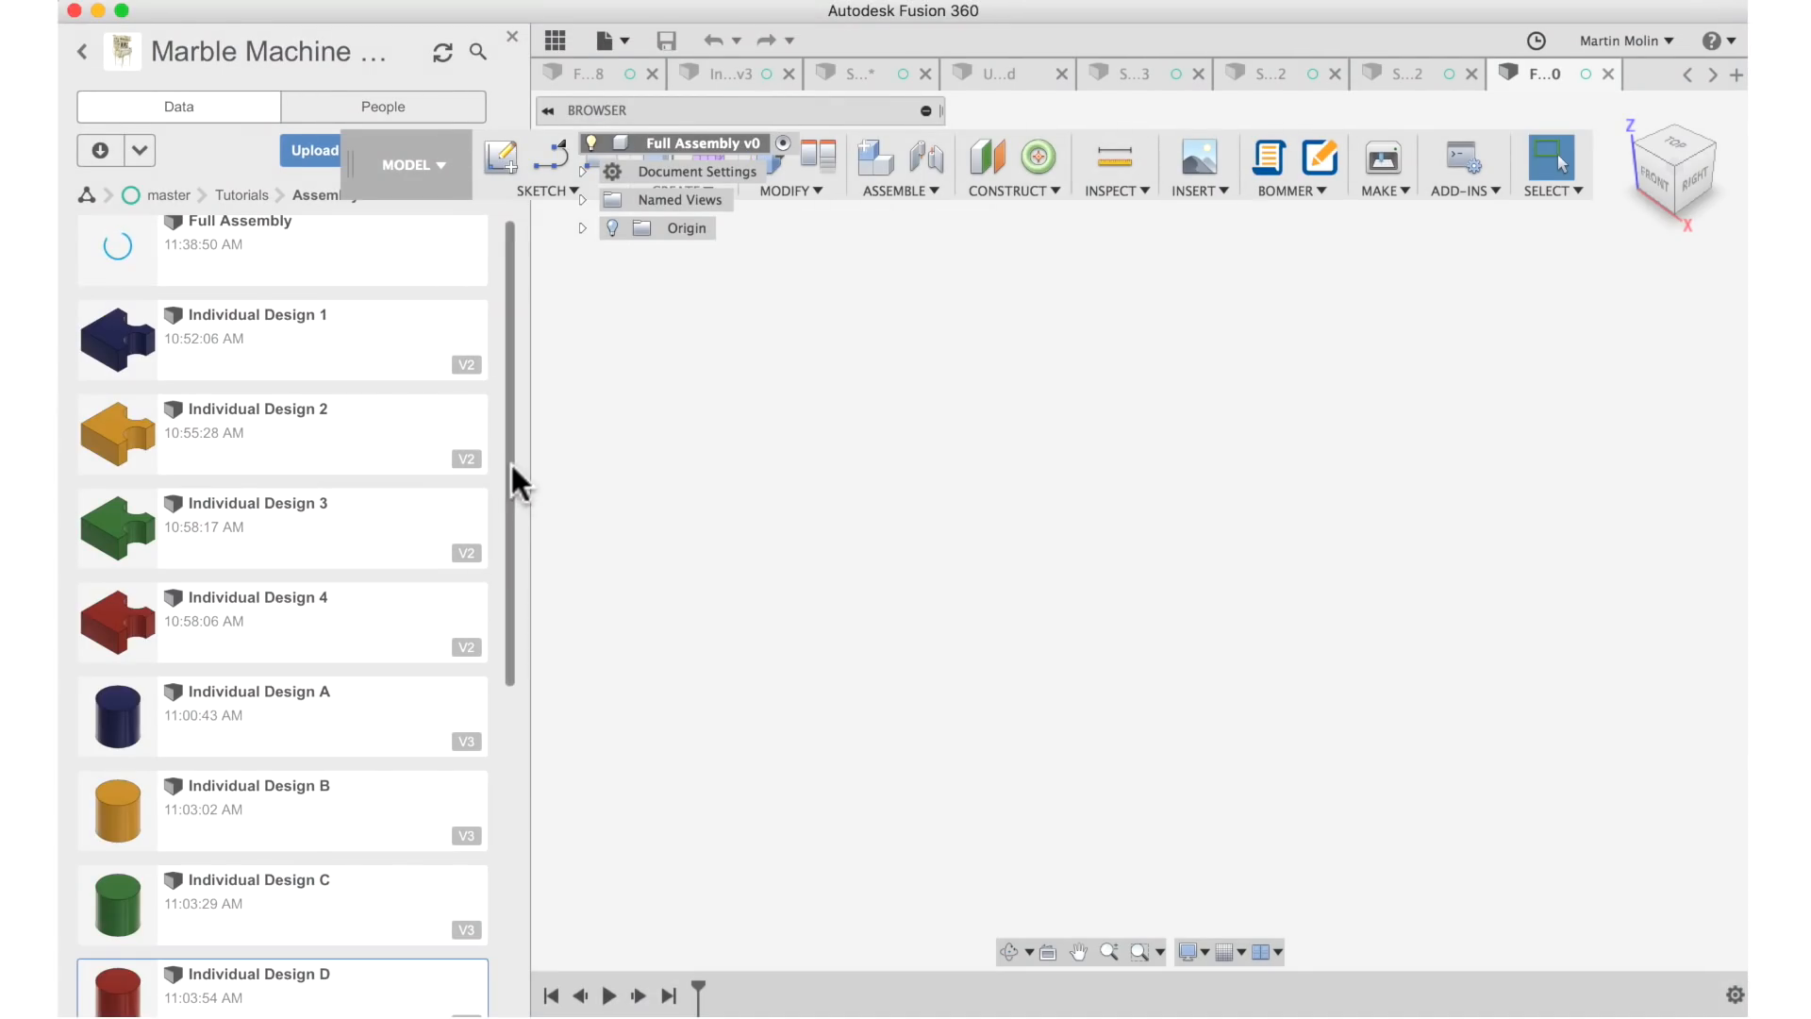
scroll(down, 3)
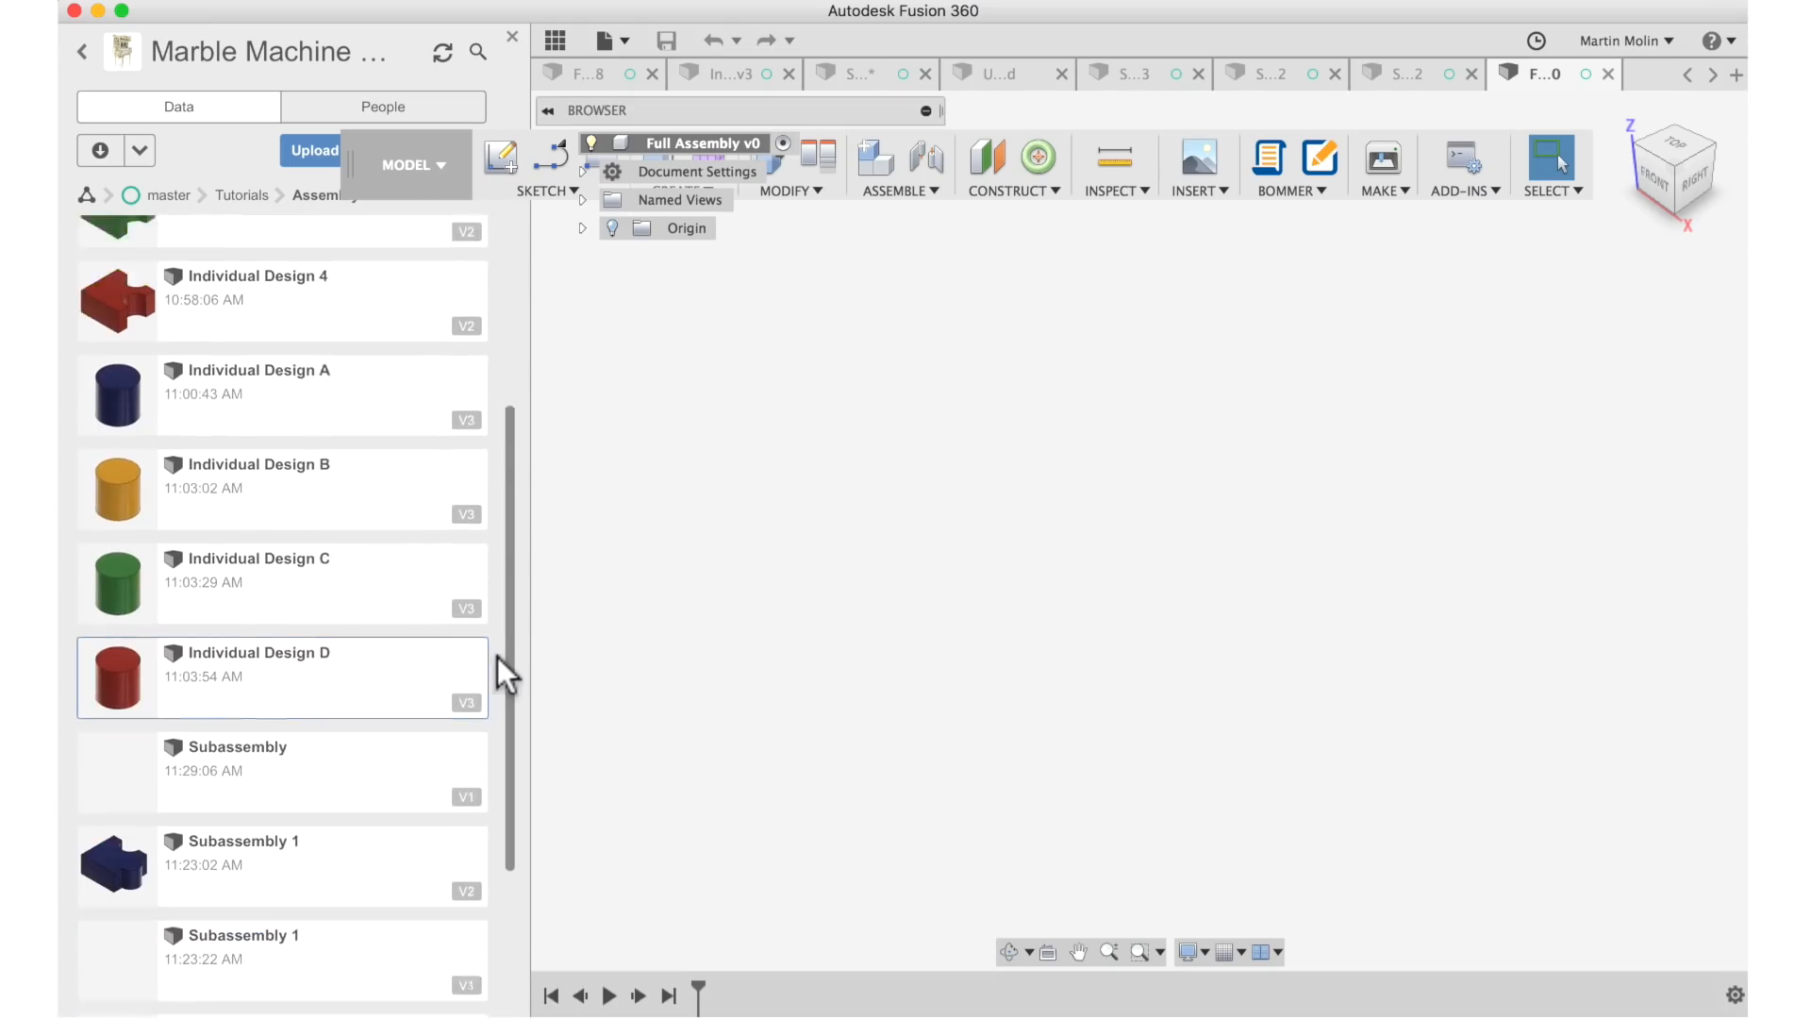
scroll(down, 3)
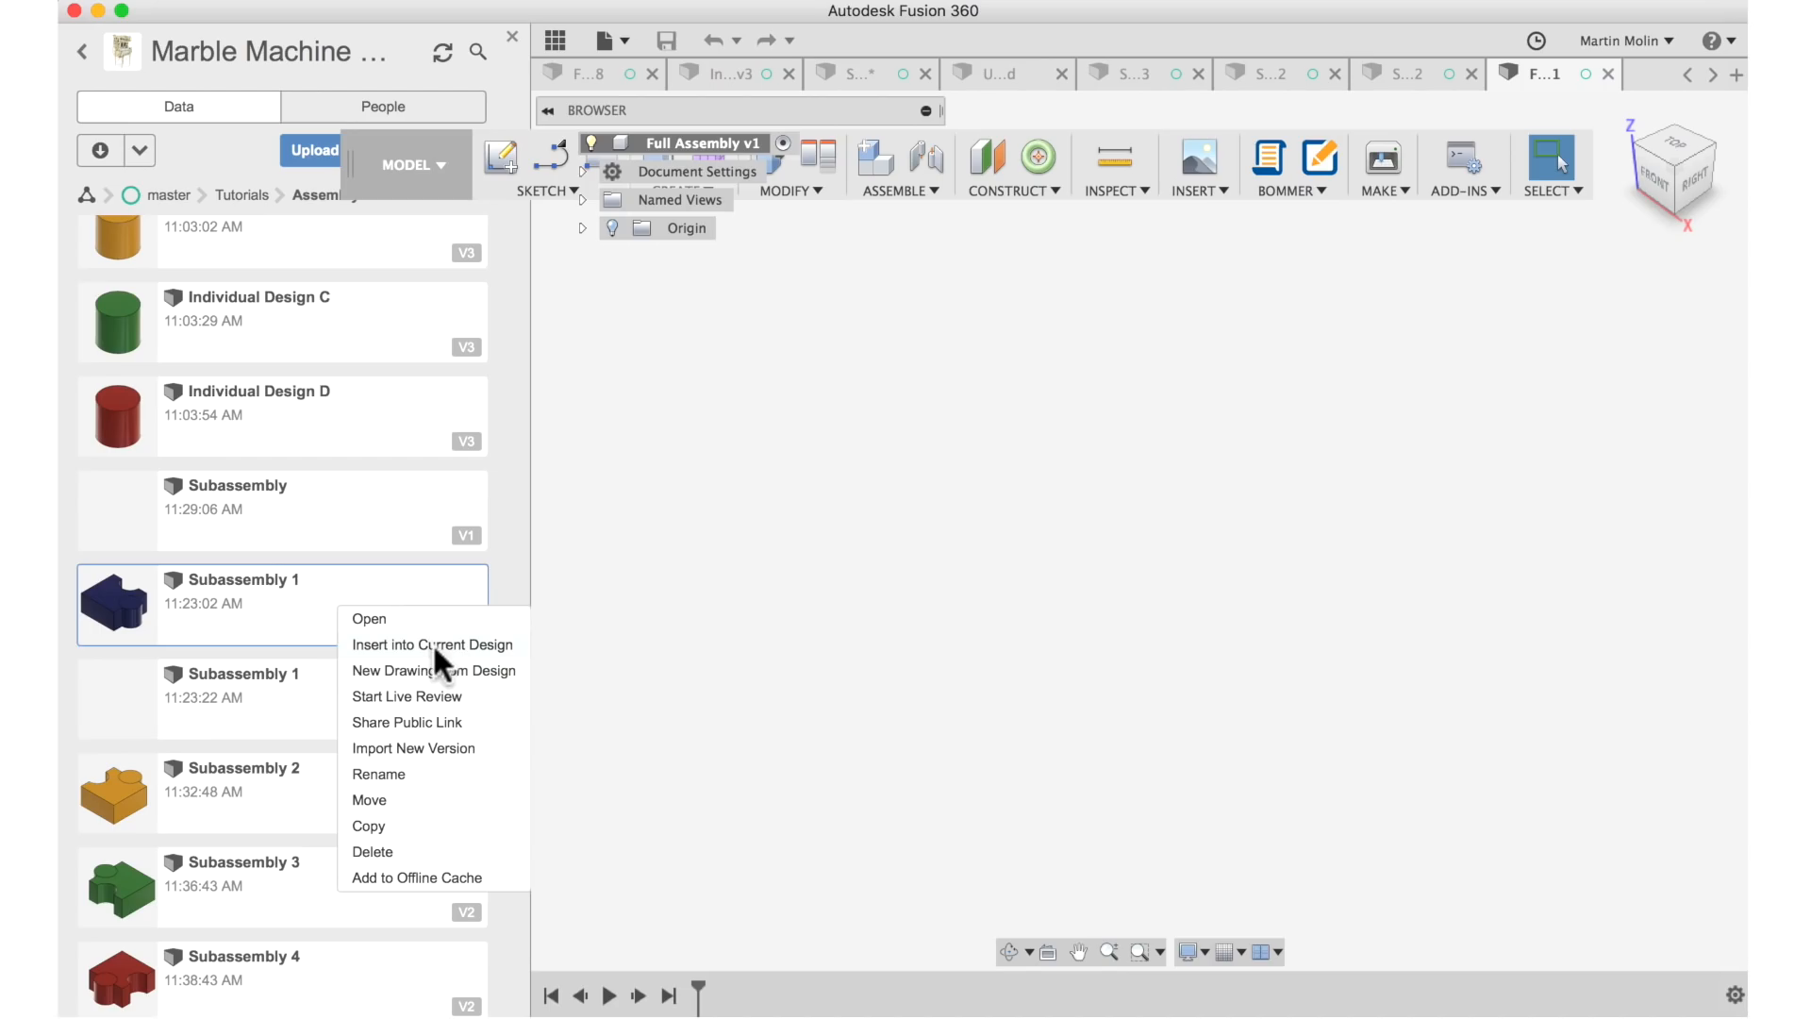
Insert Subassemblies 1, 2 and 3 from the Data Panel into Full Assembly, then bring in Subassembly 4.
click(432, 645)
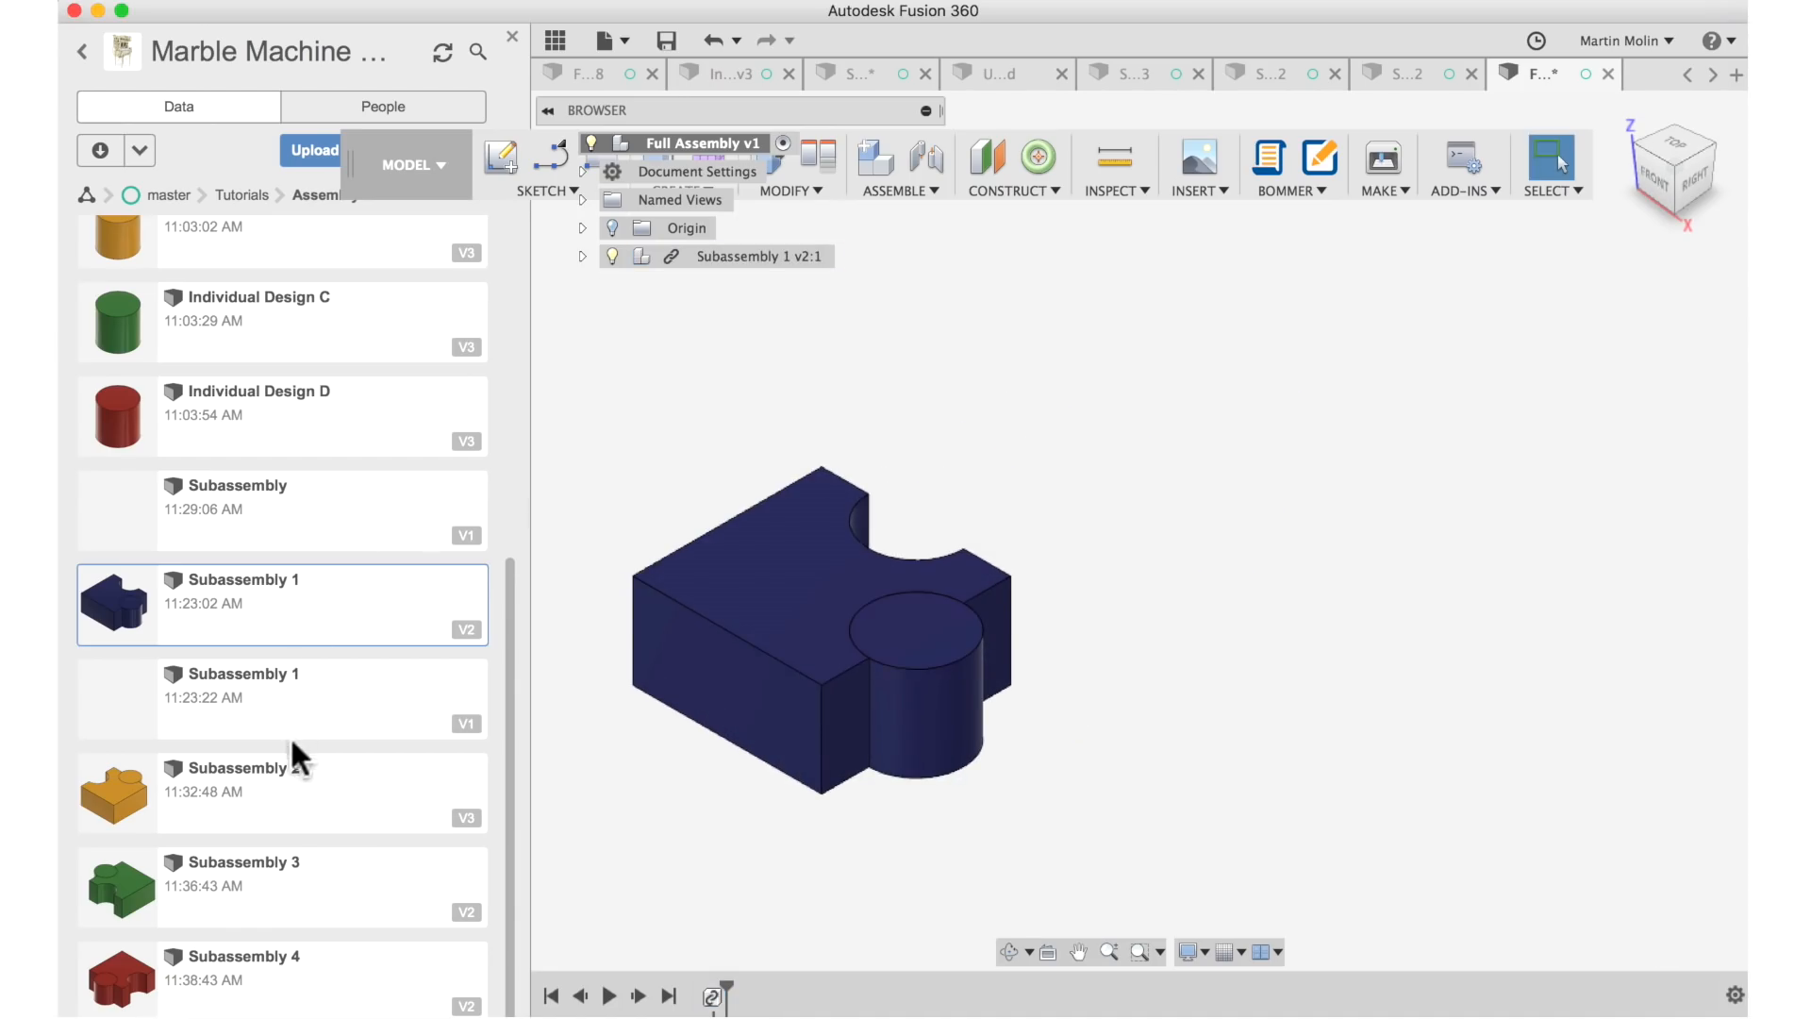
right_click(230, 784)
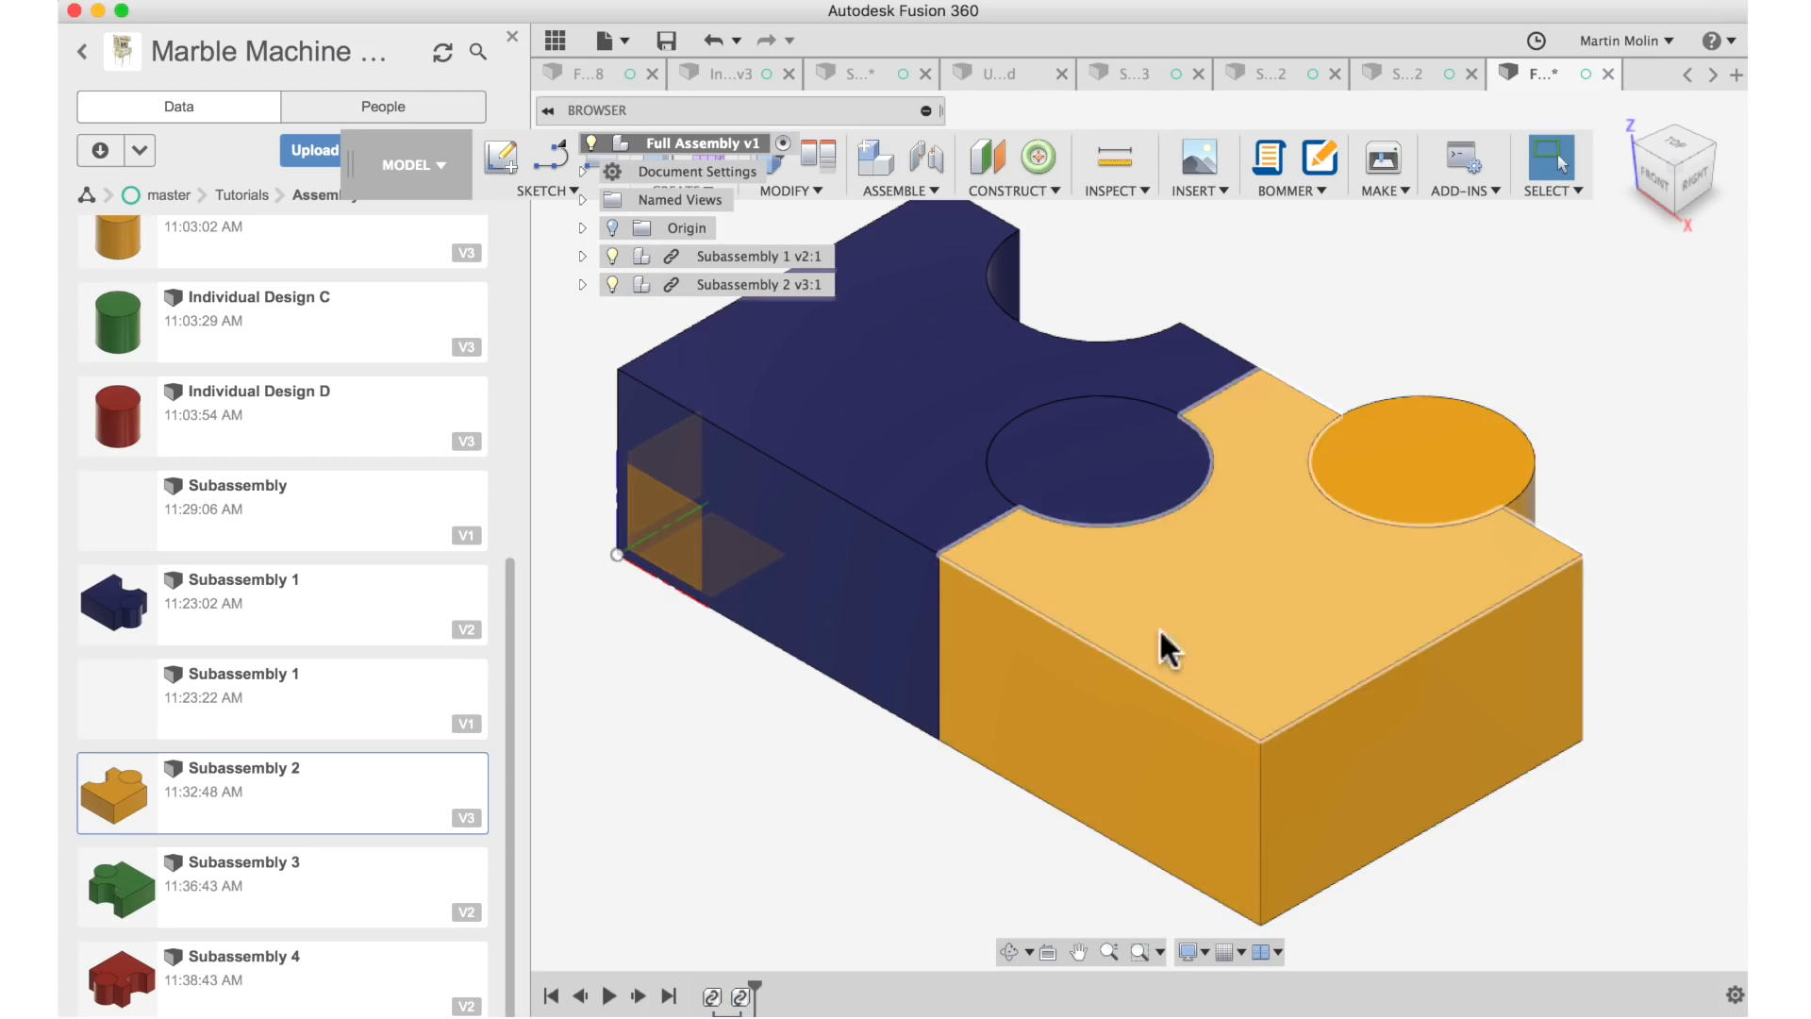
right_click(230, 878)
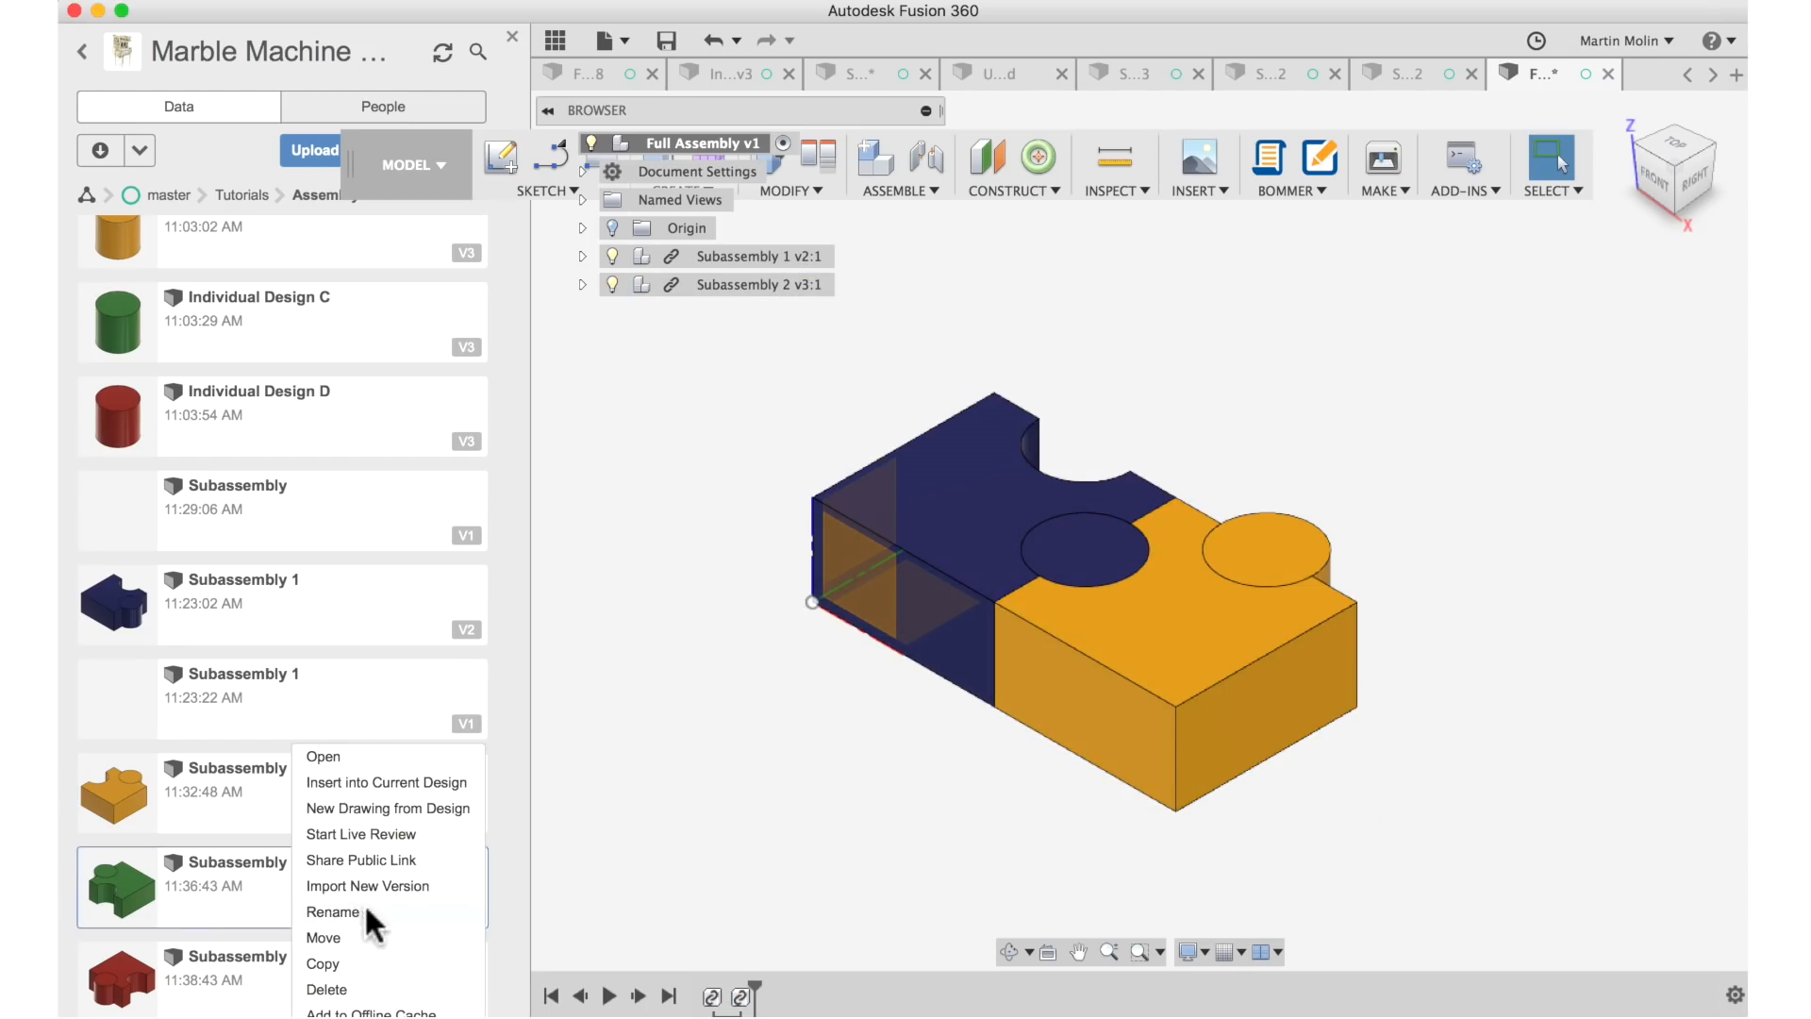
mouse_move(369, 790)
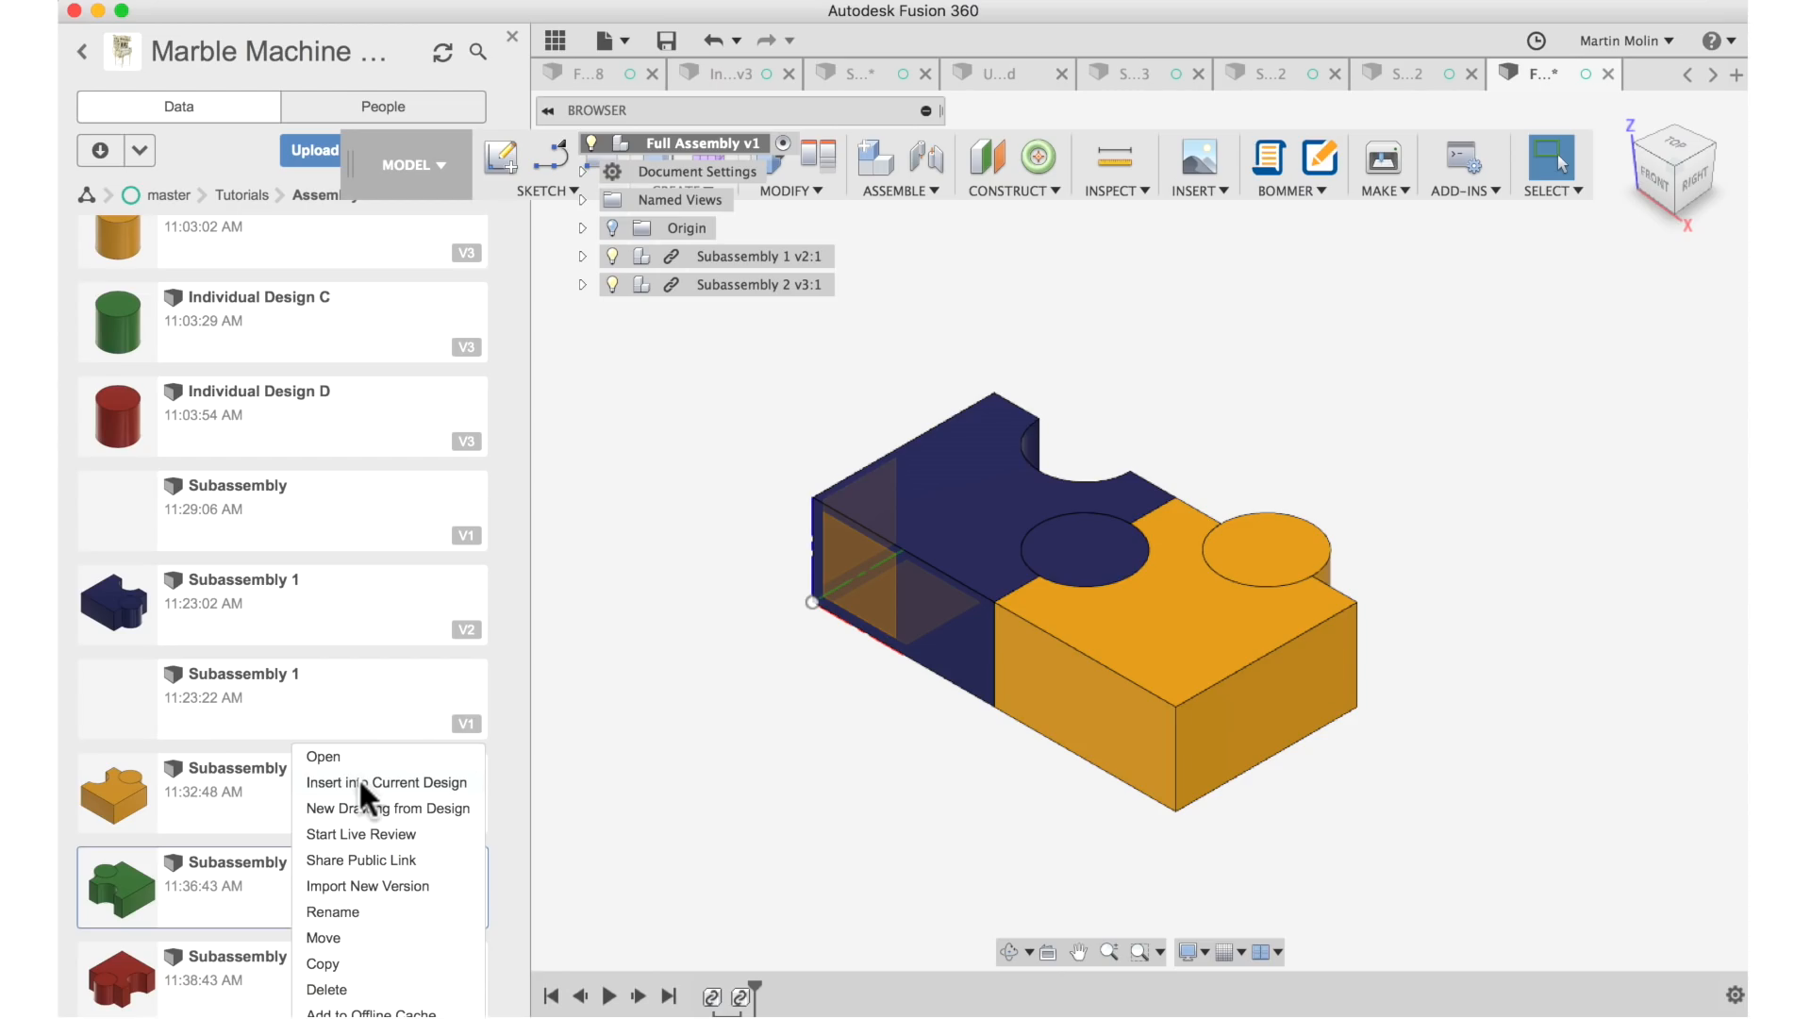
click(384, 782)
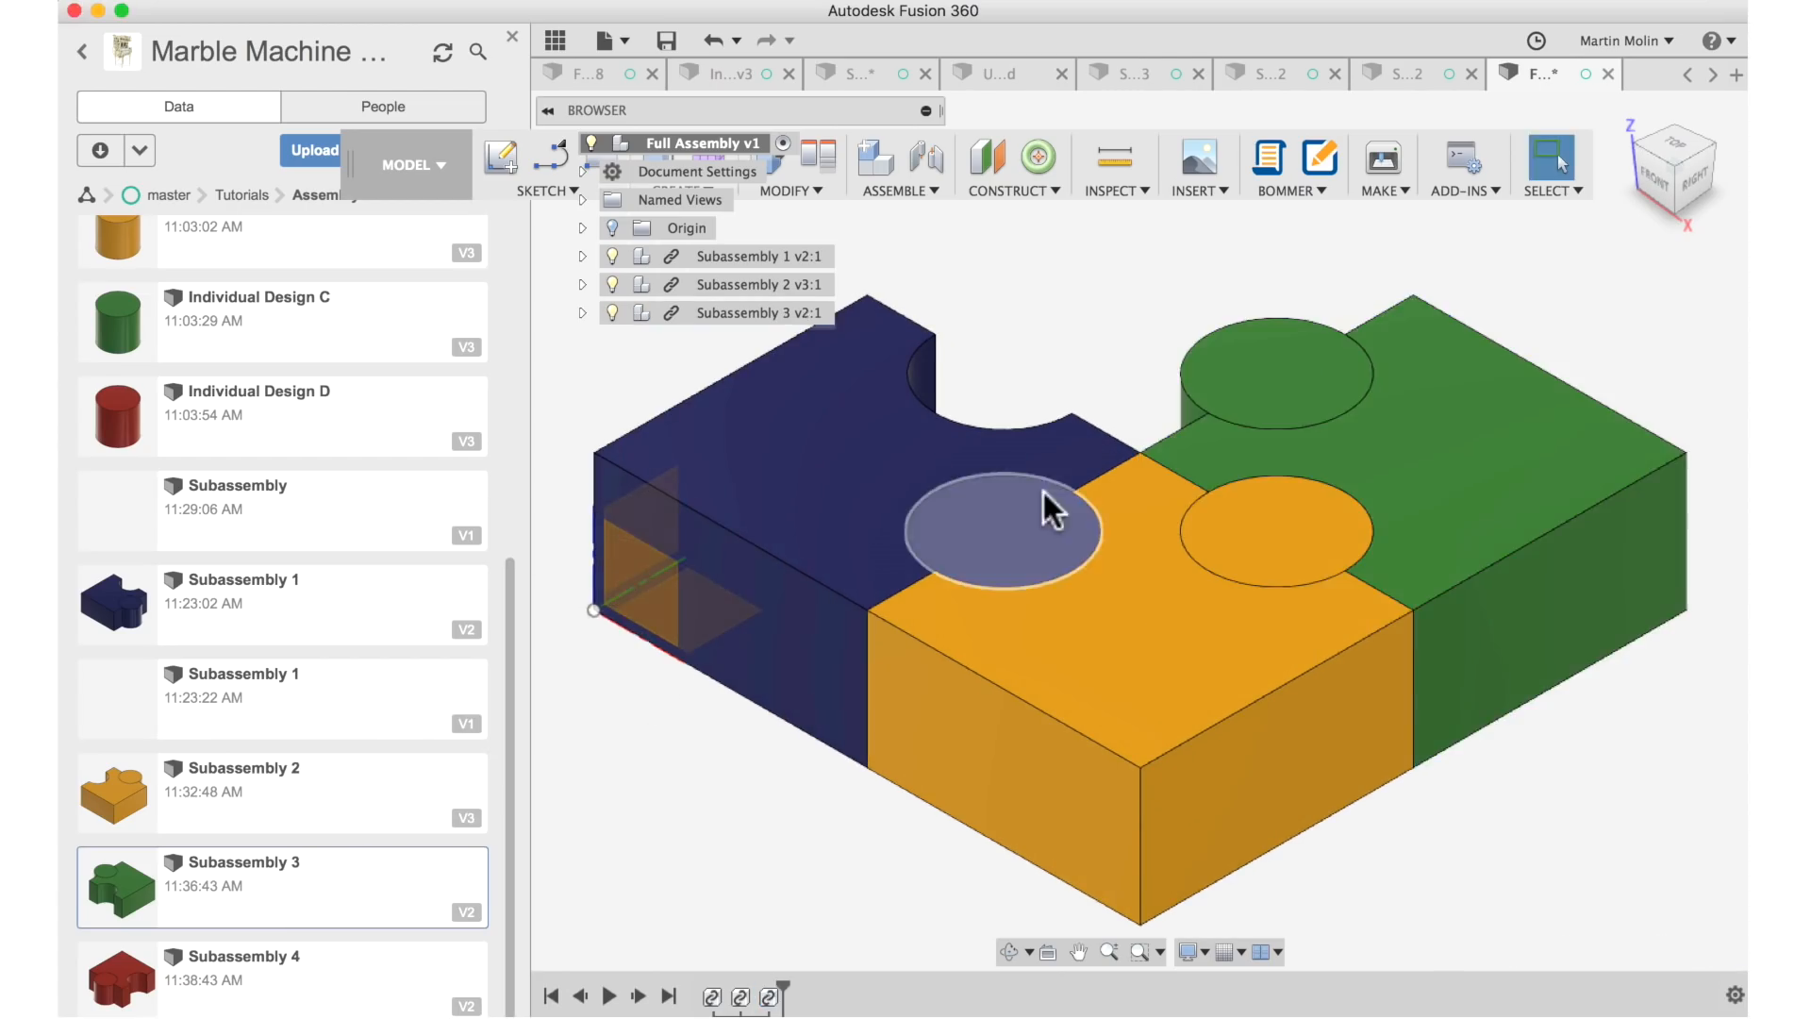
right_click(115, 979)
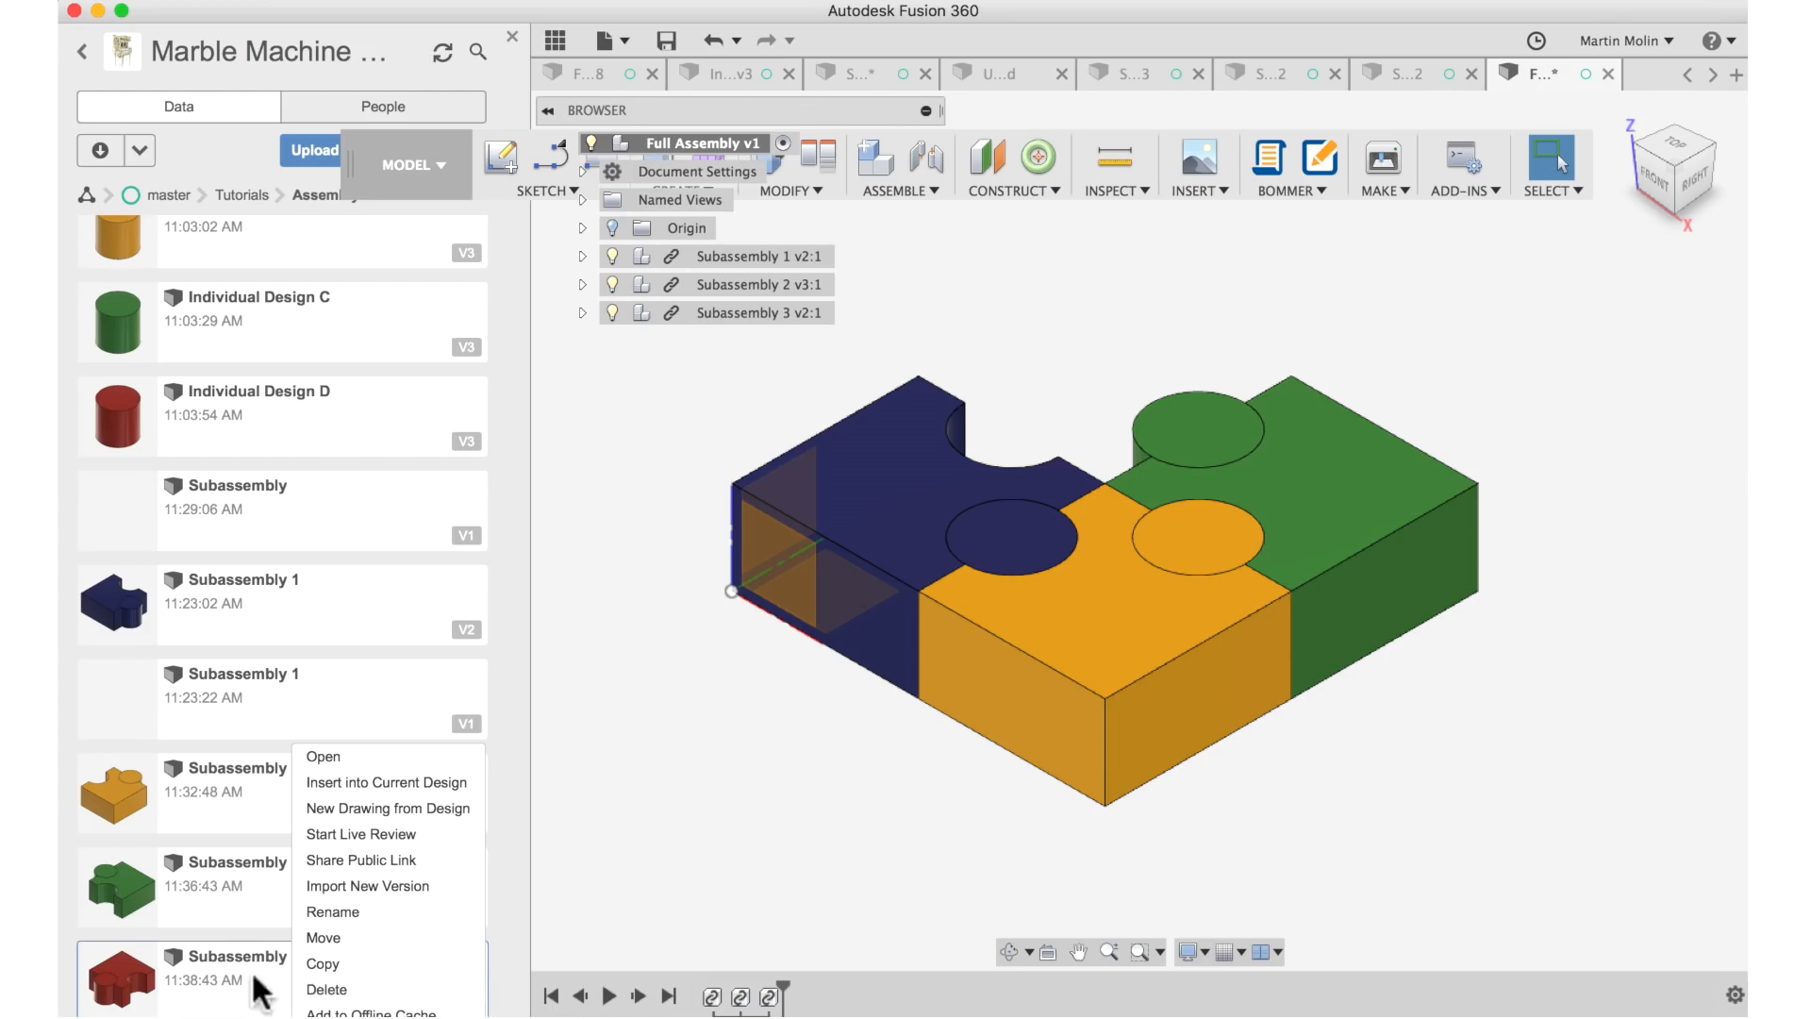
mouse_move(383, 796)
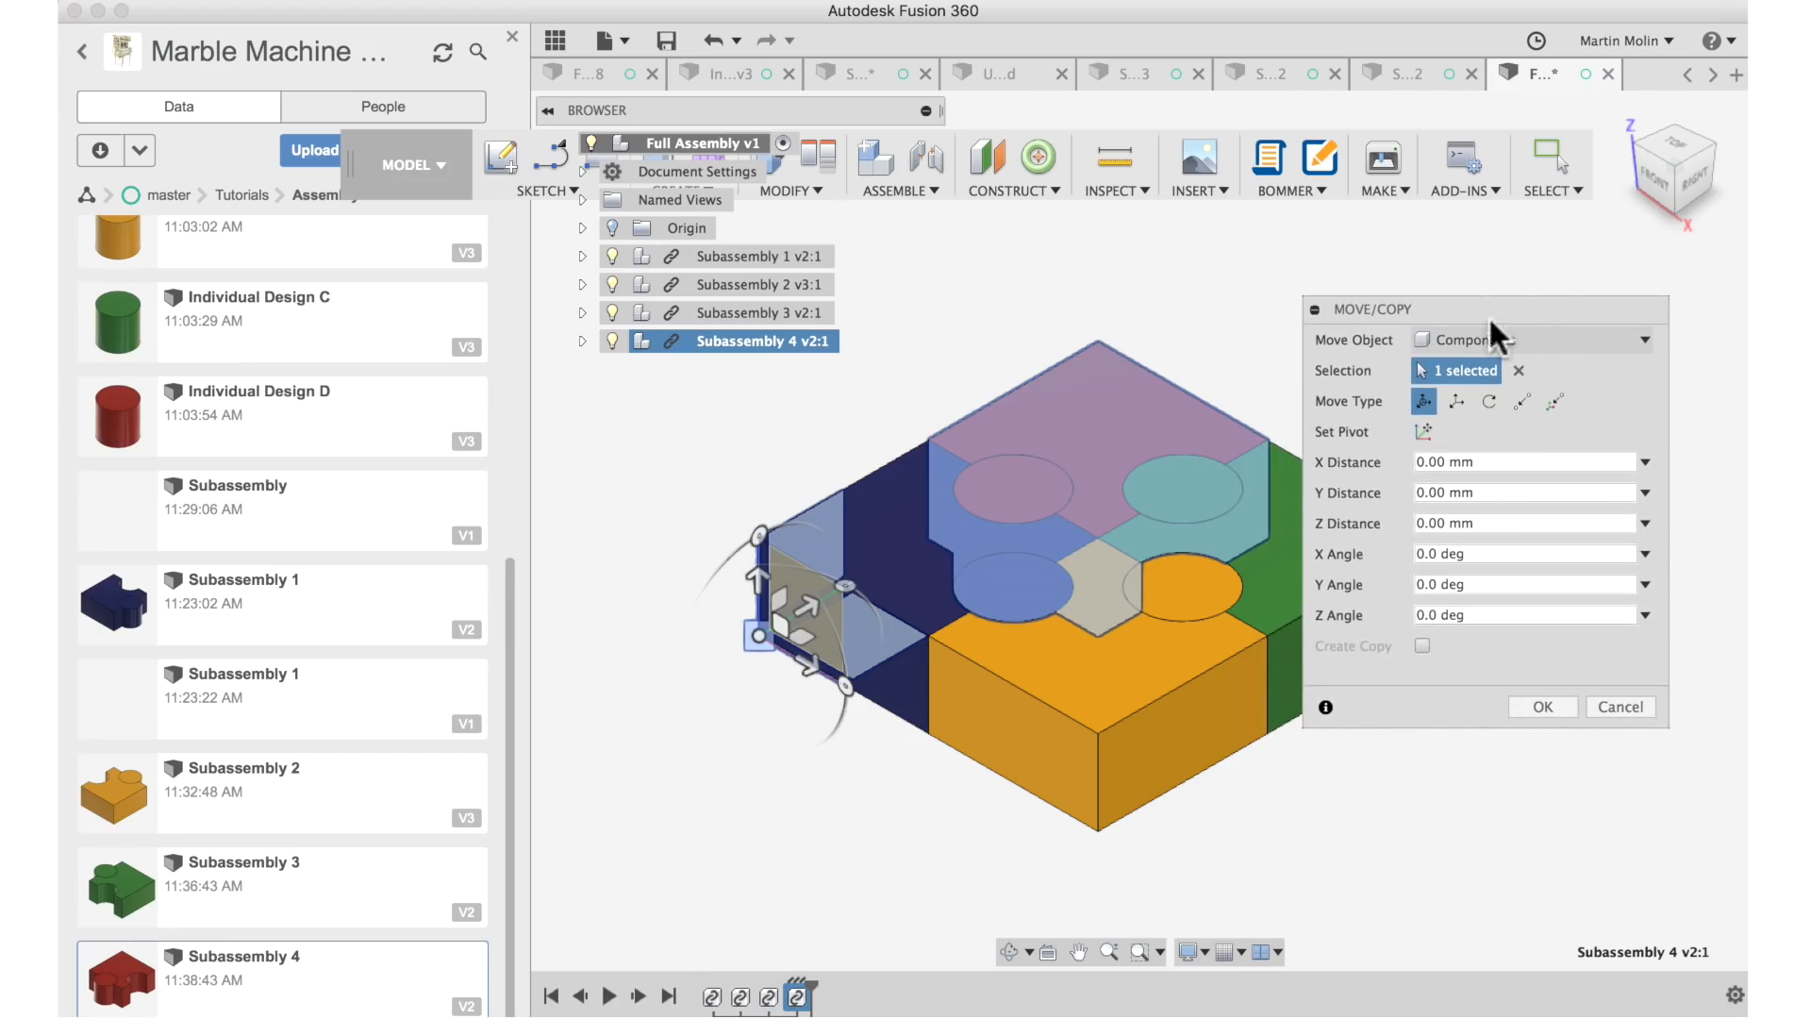
mouse_move(1535, 734)
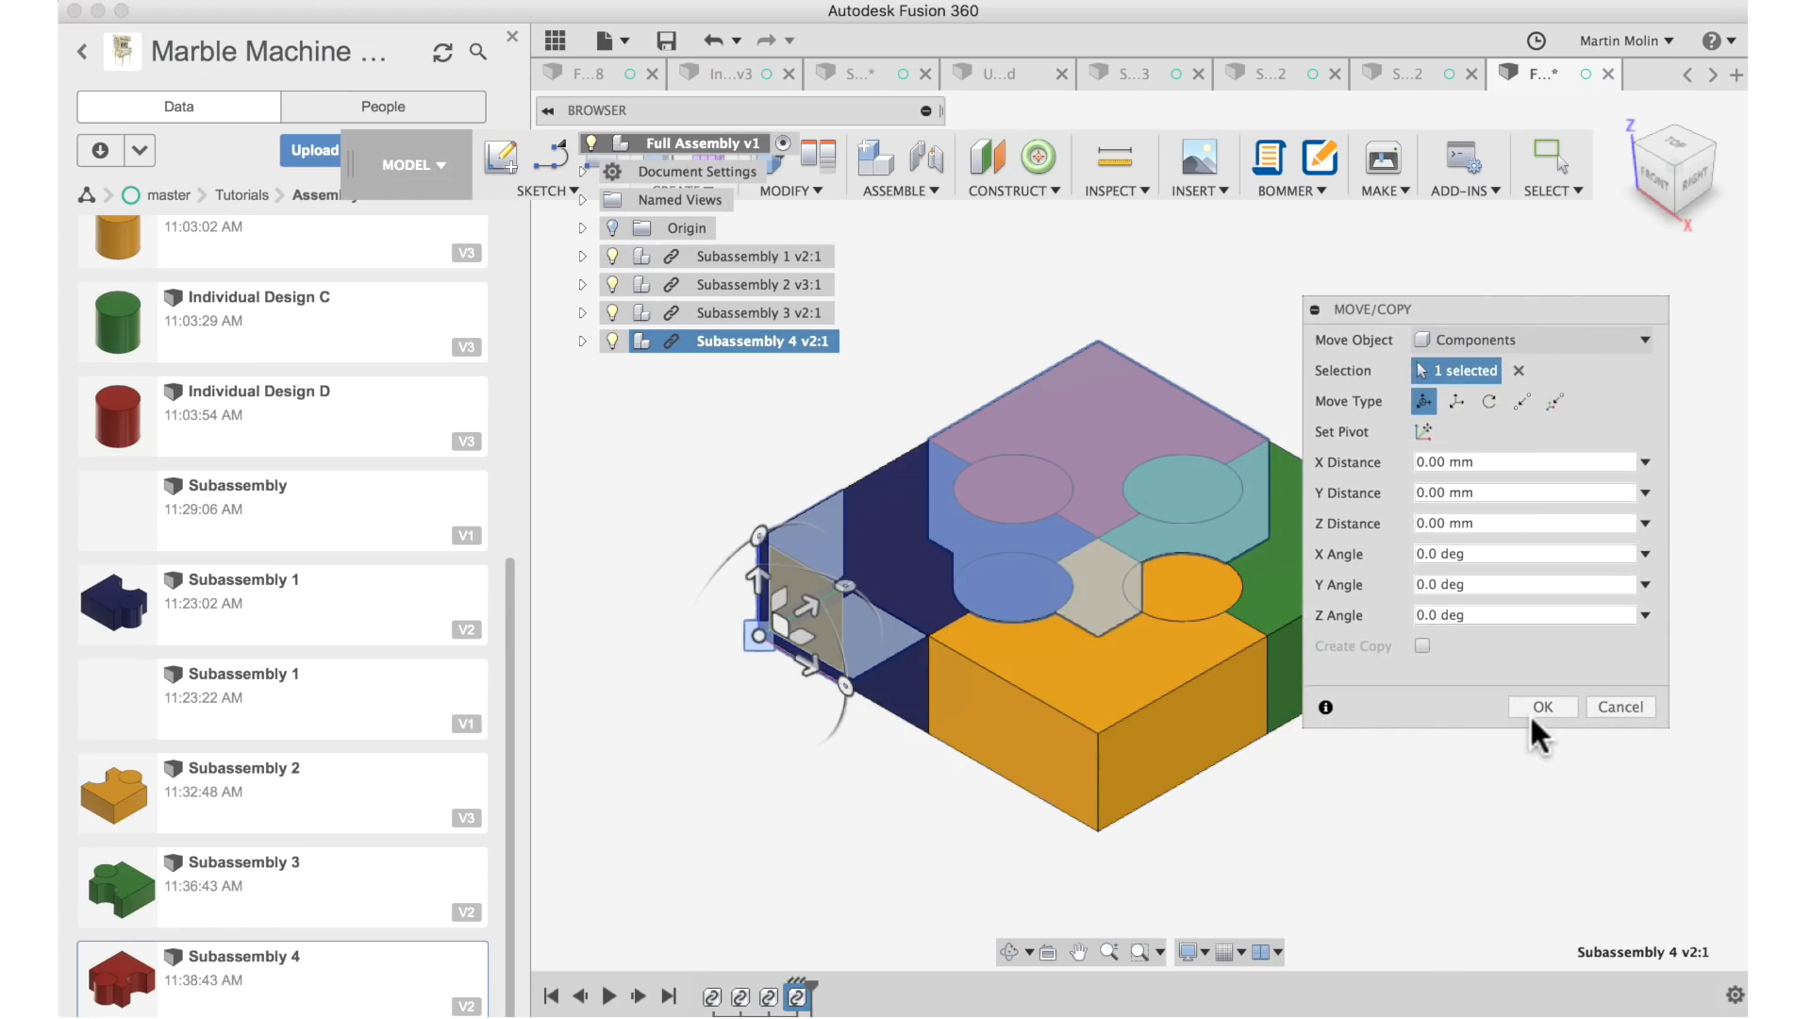
Accept Subassembly 4's placement completing the puzzle, then switch to the FULL Assembly MMX v38 design.
click(1543, 705)
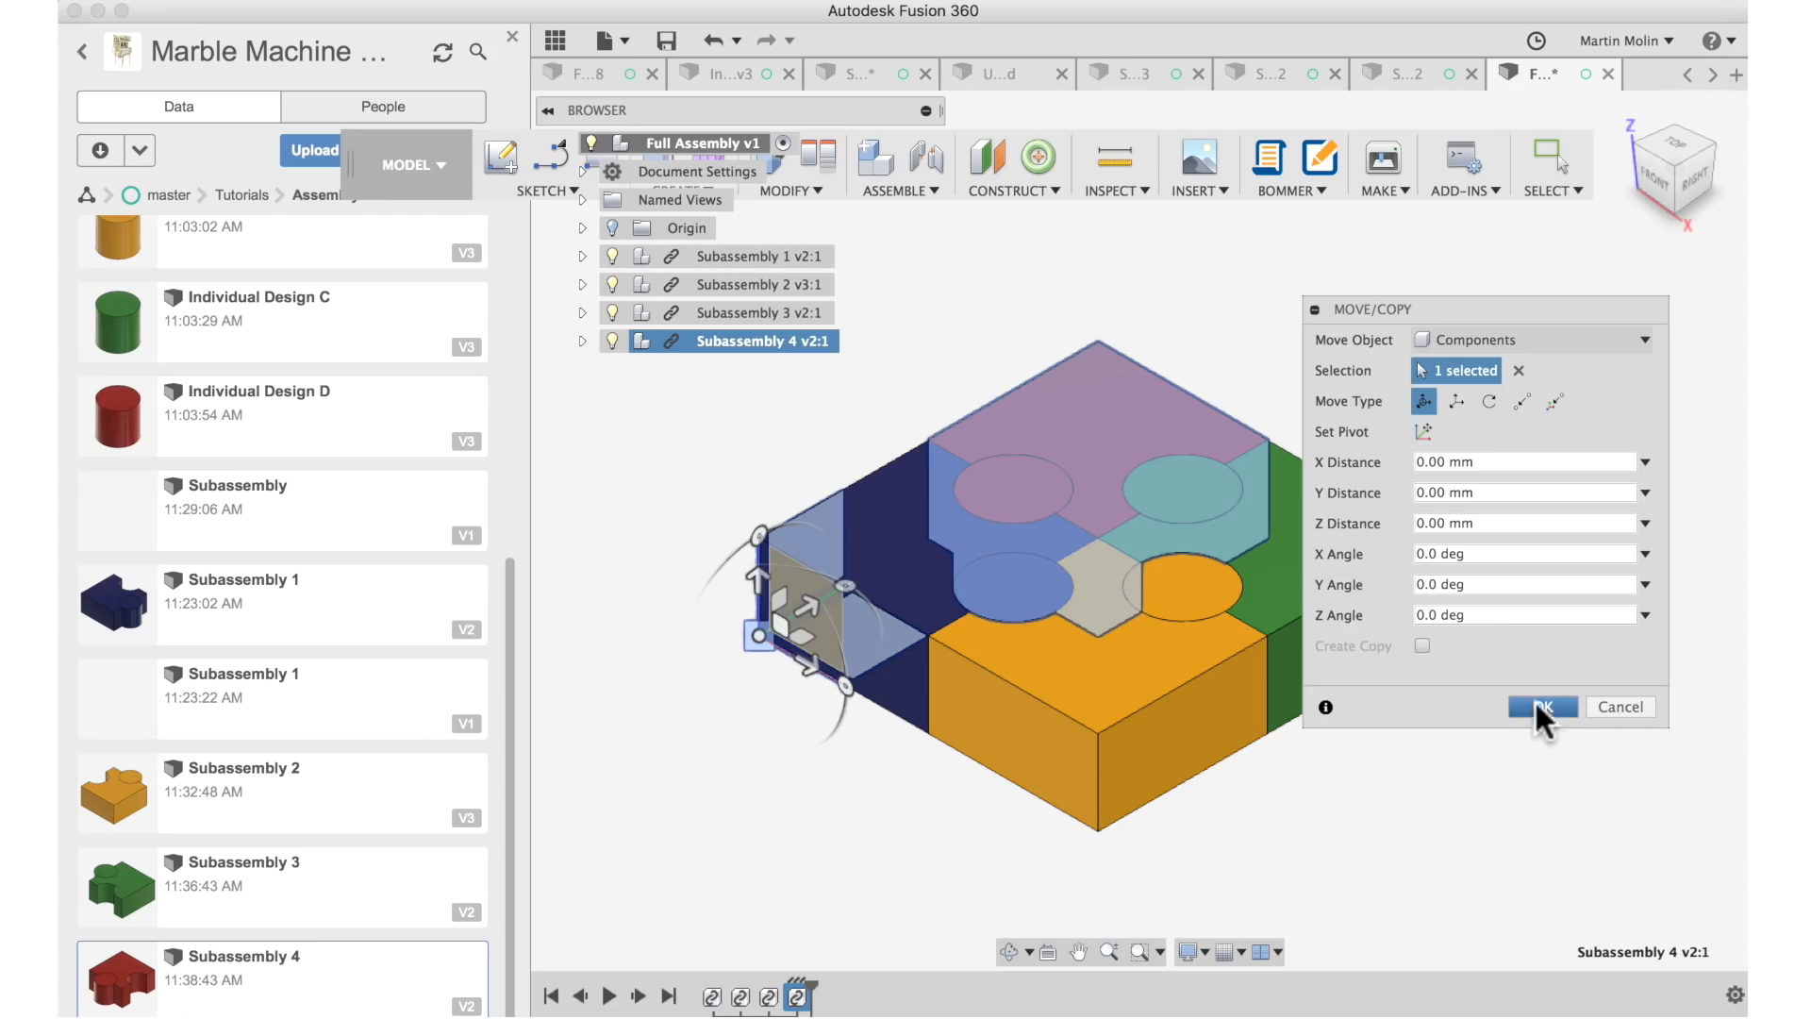
click(1541, 706)
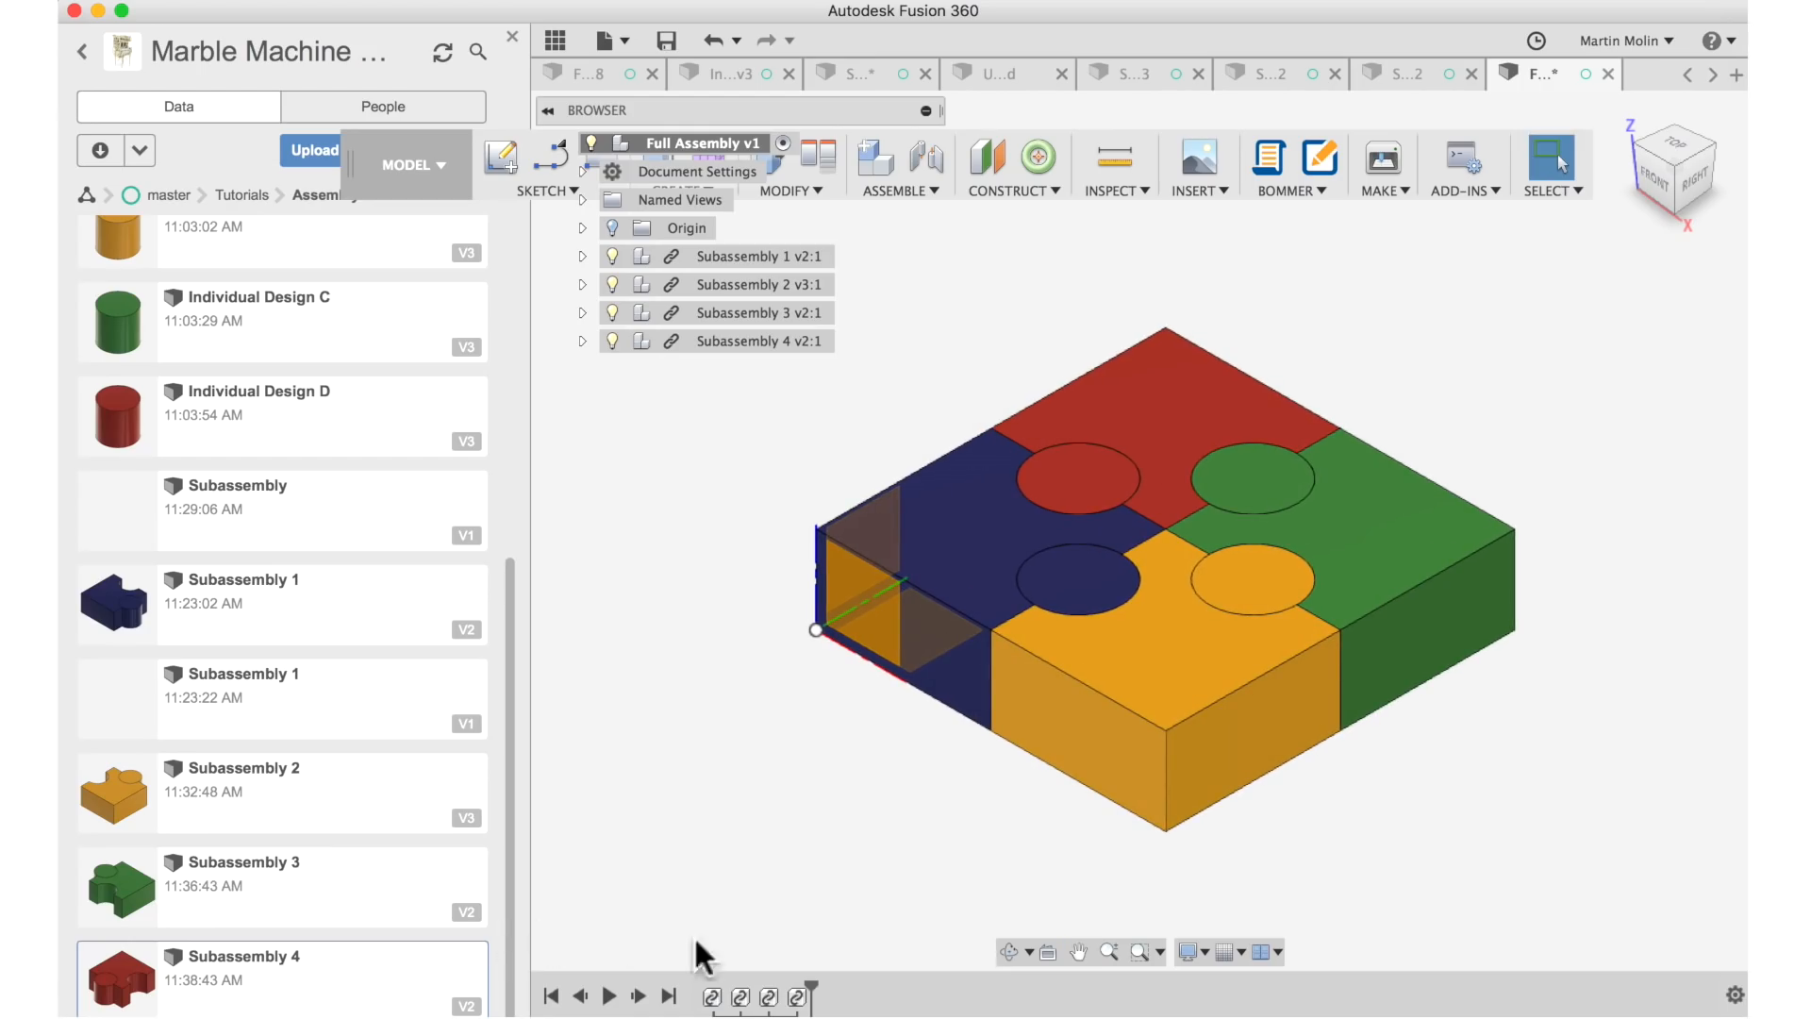
click(800, 996)
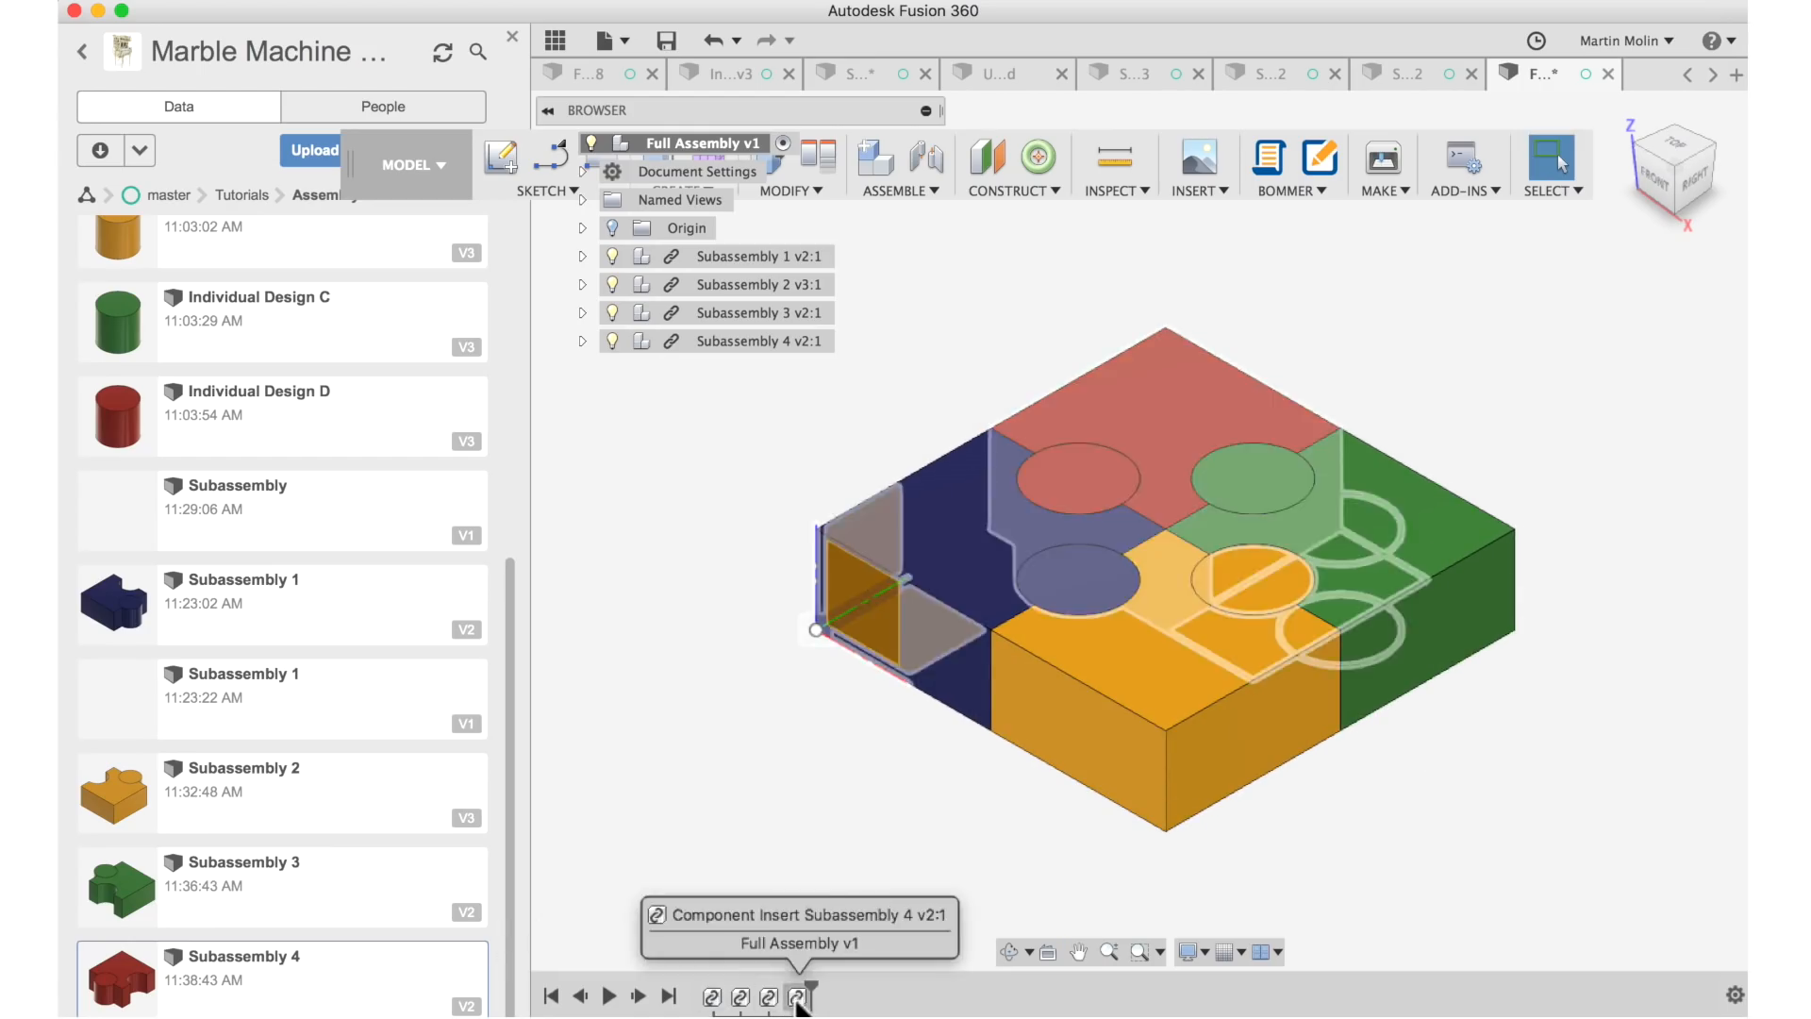
click(798, 996)
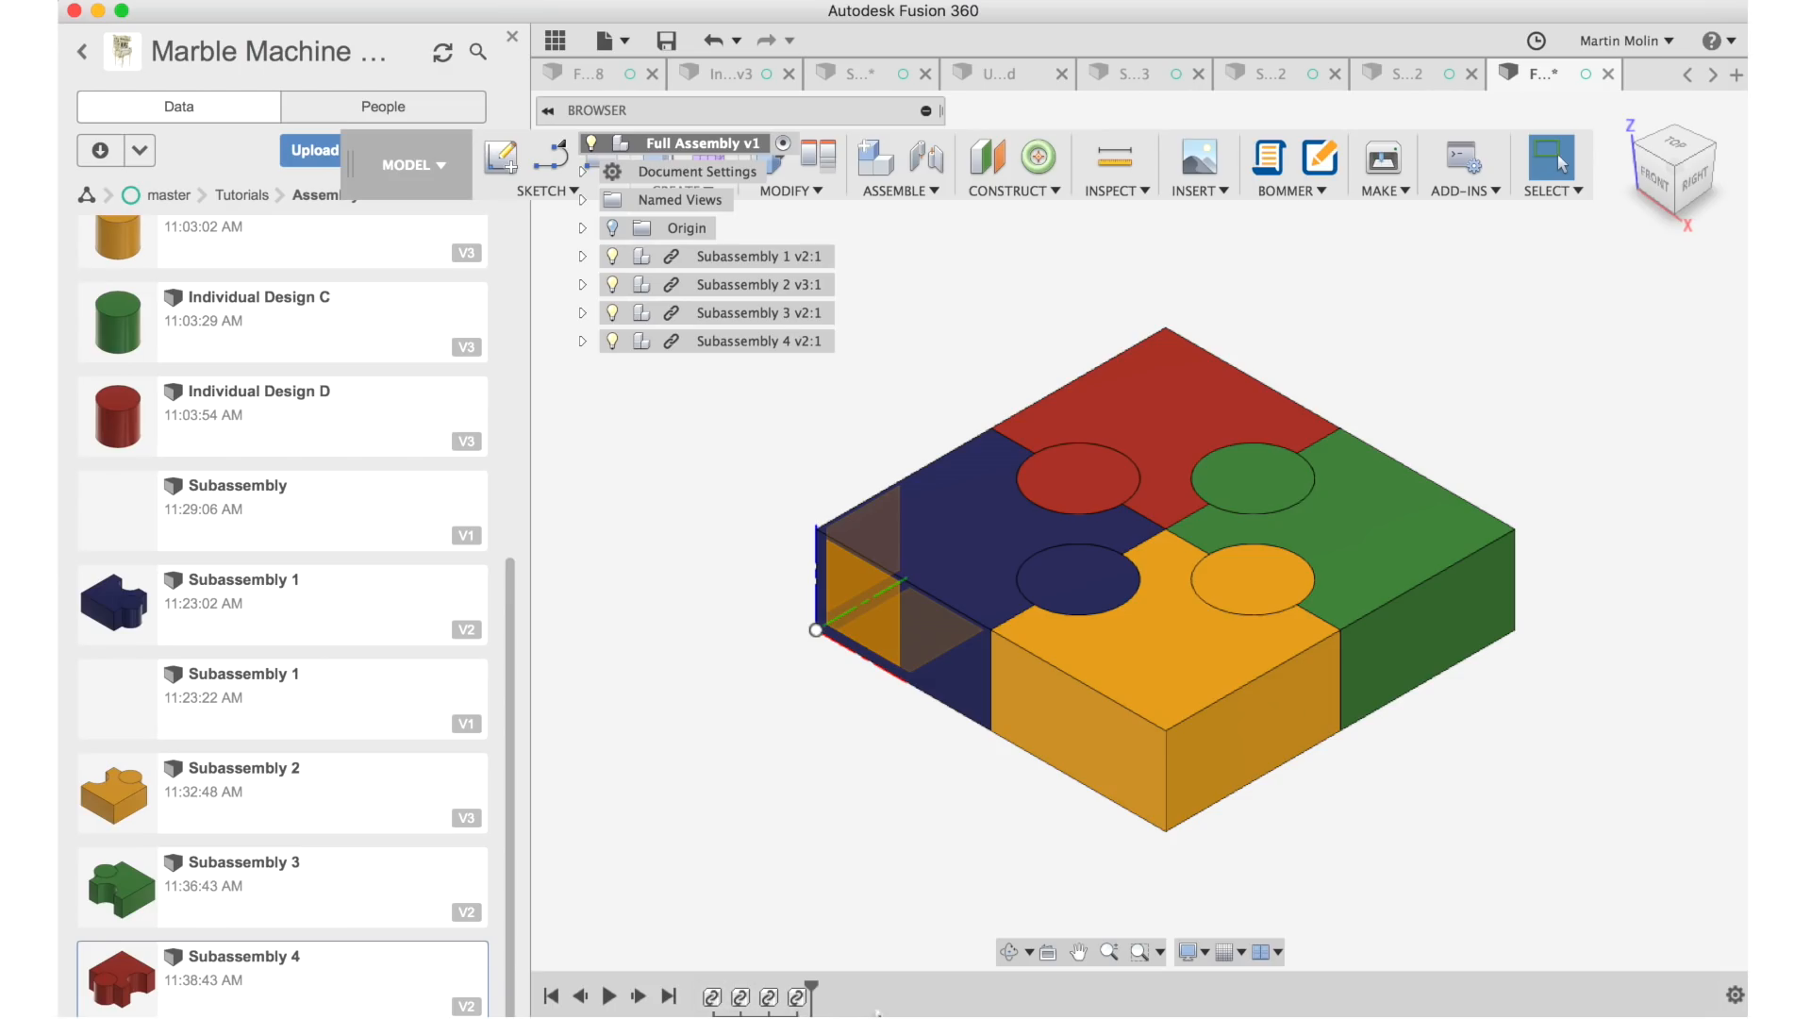
mouse_move(621, 664)
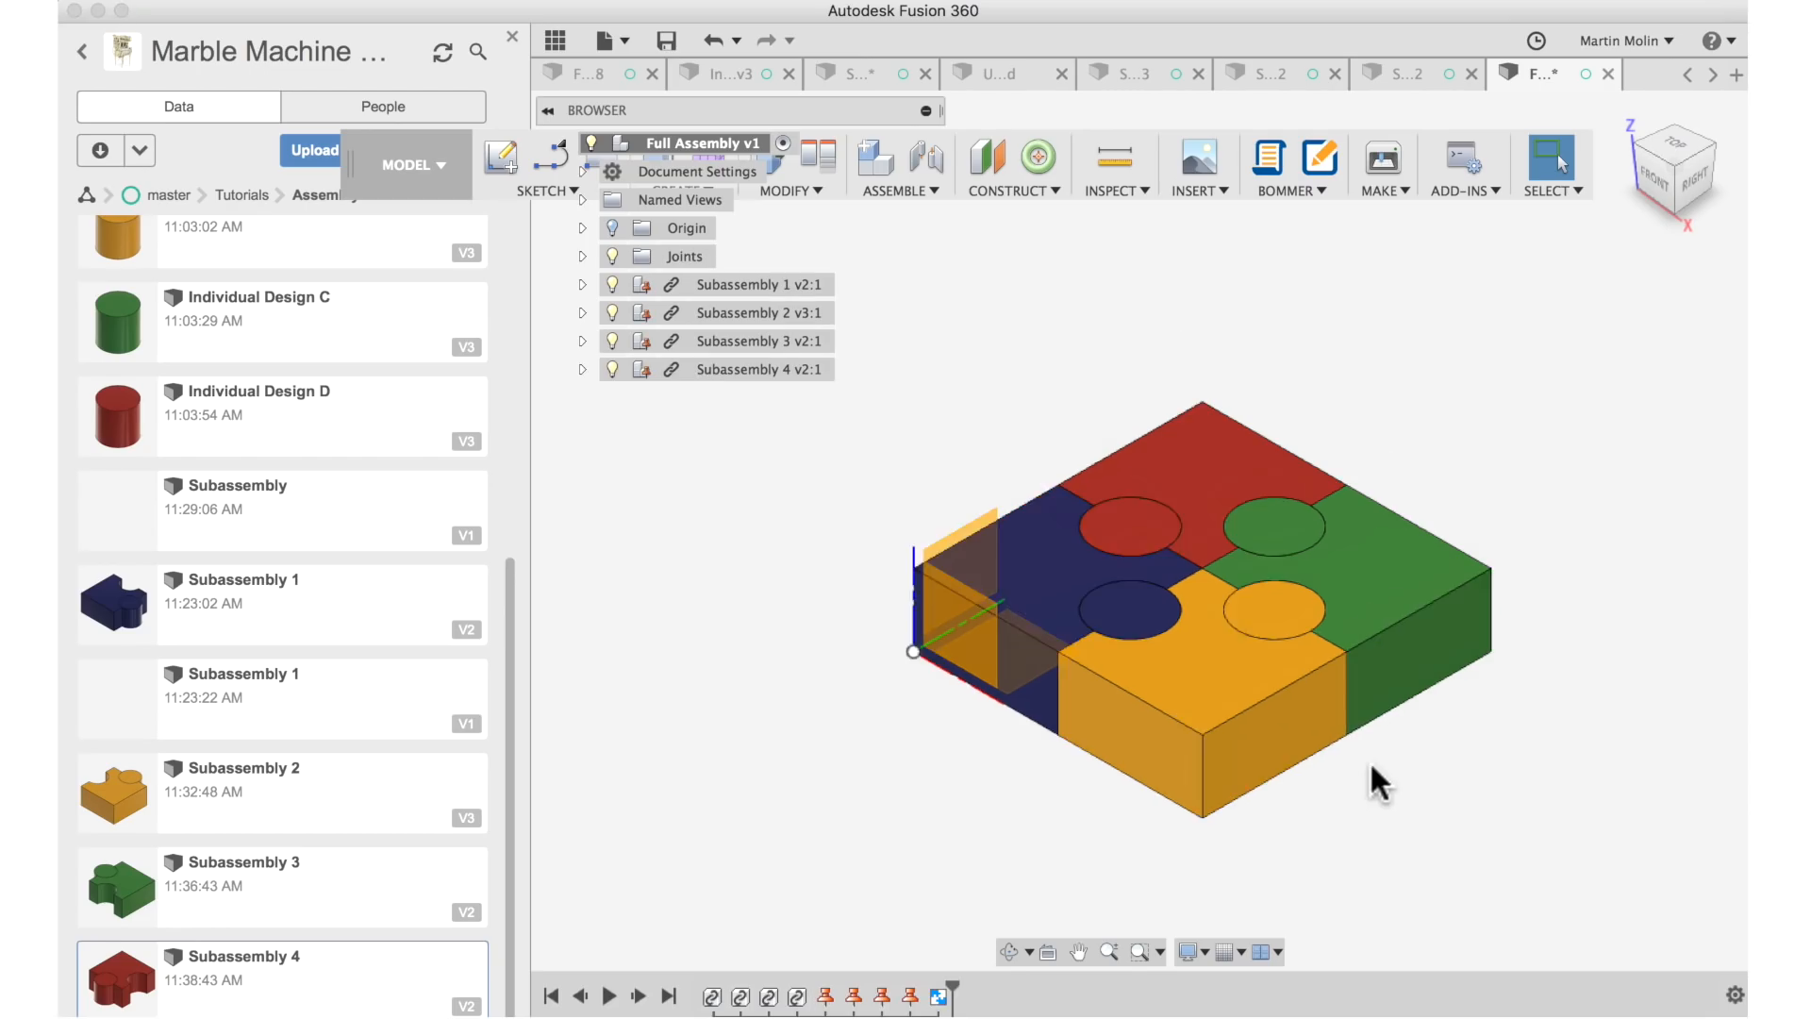
drag(1381, 779, 1340, 756)
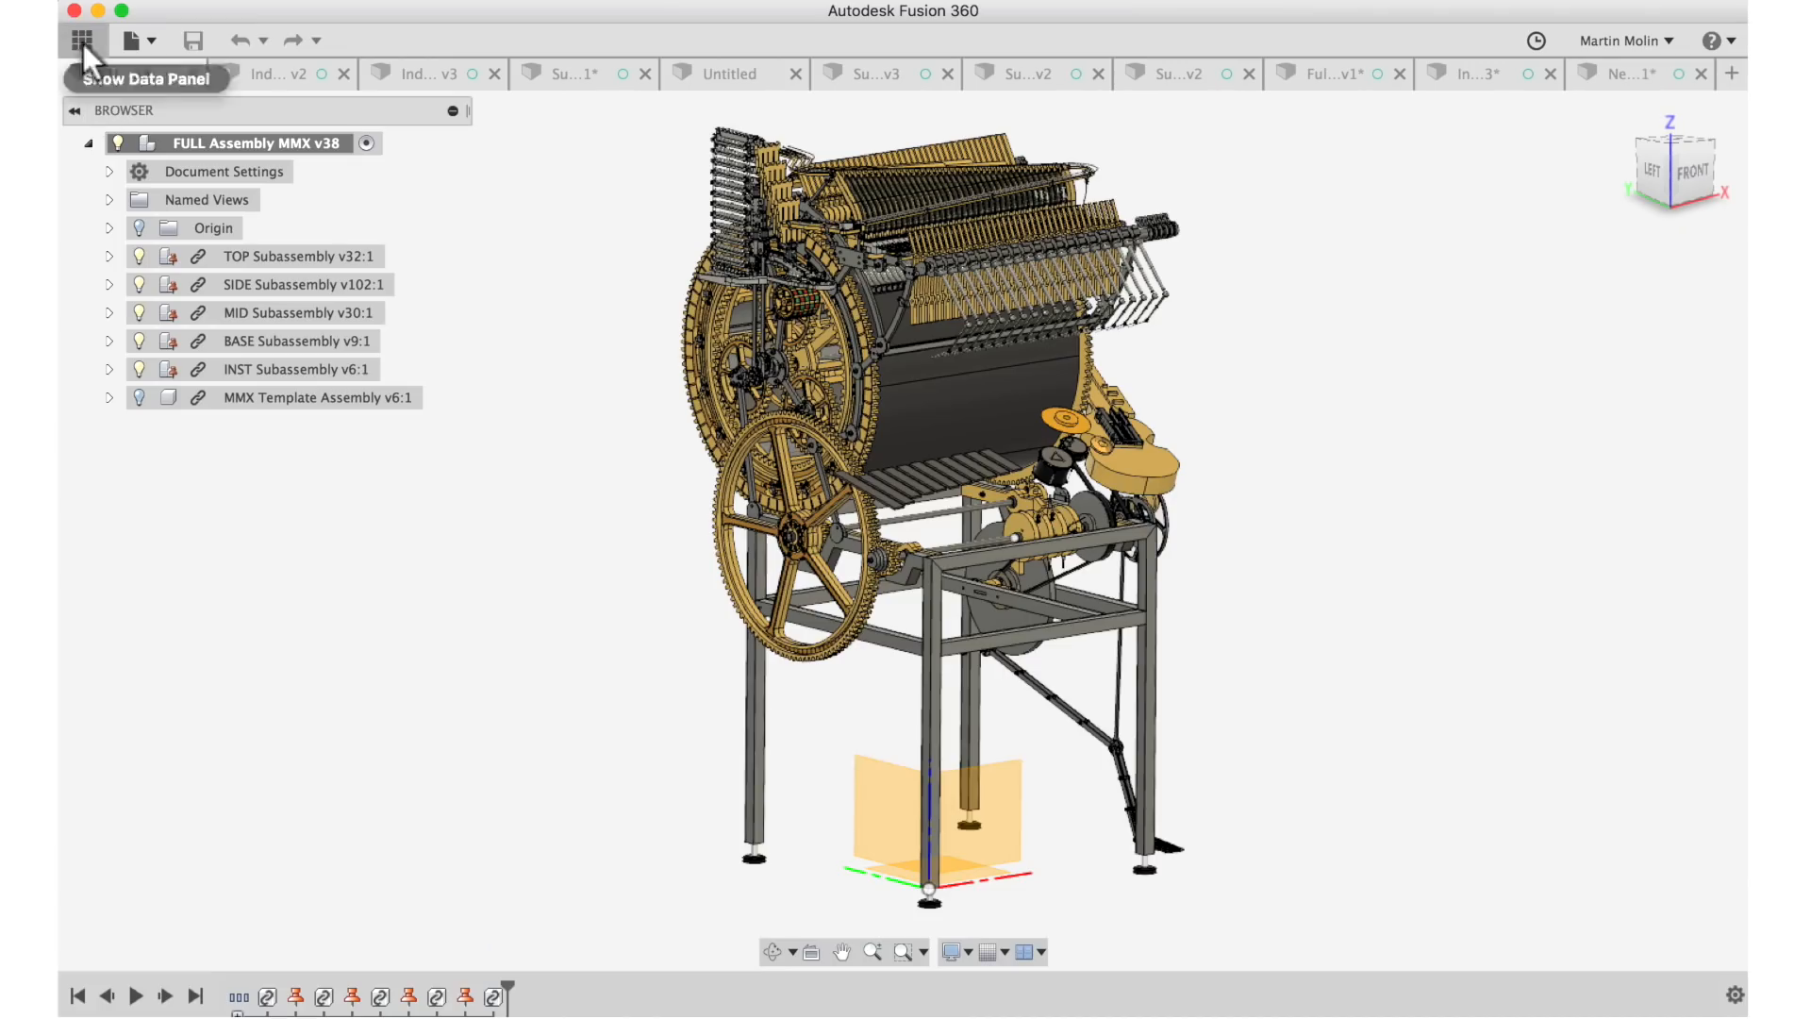
Browse to master > A - Base Designs and open the 14 Teeth Crankshaft Gear design.
click(81, 40)
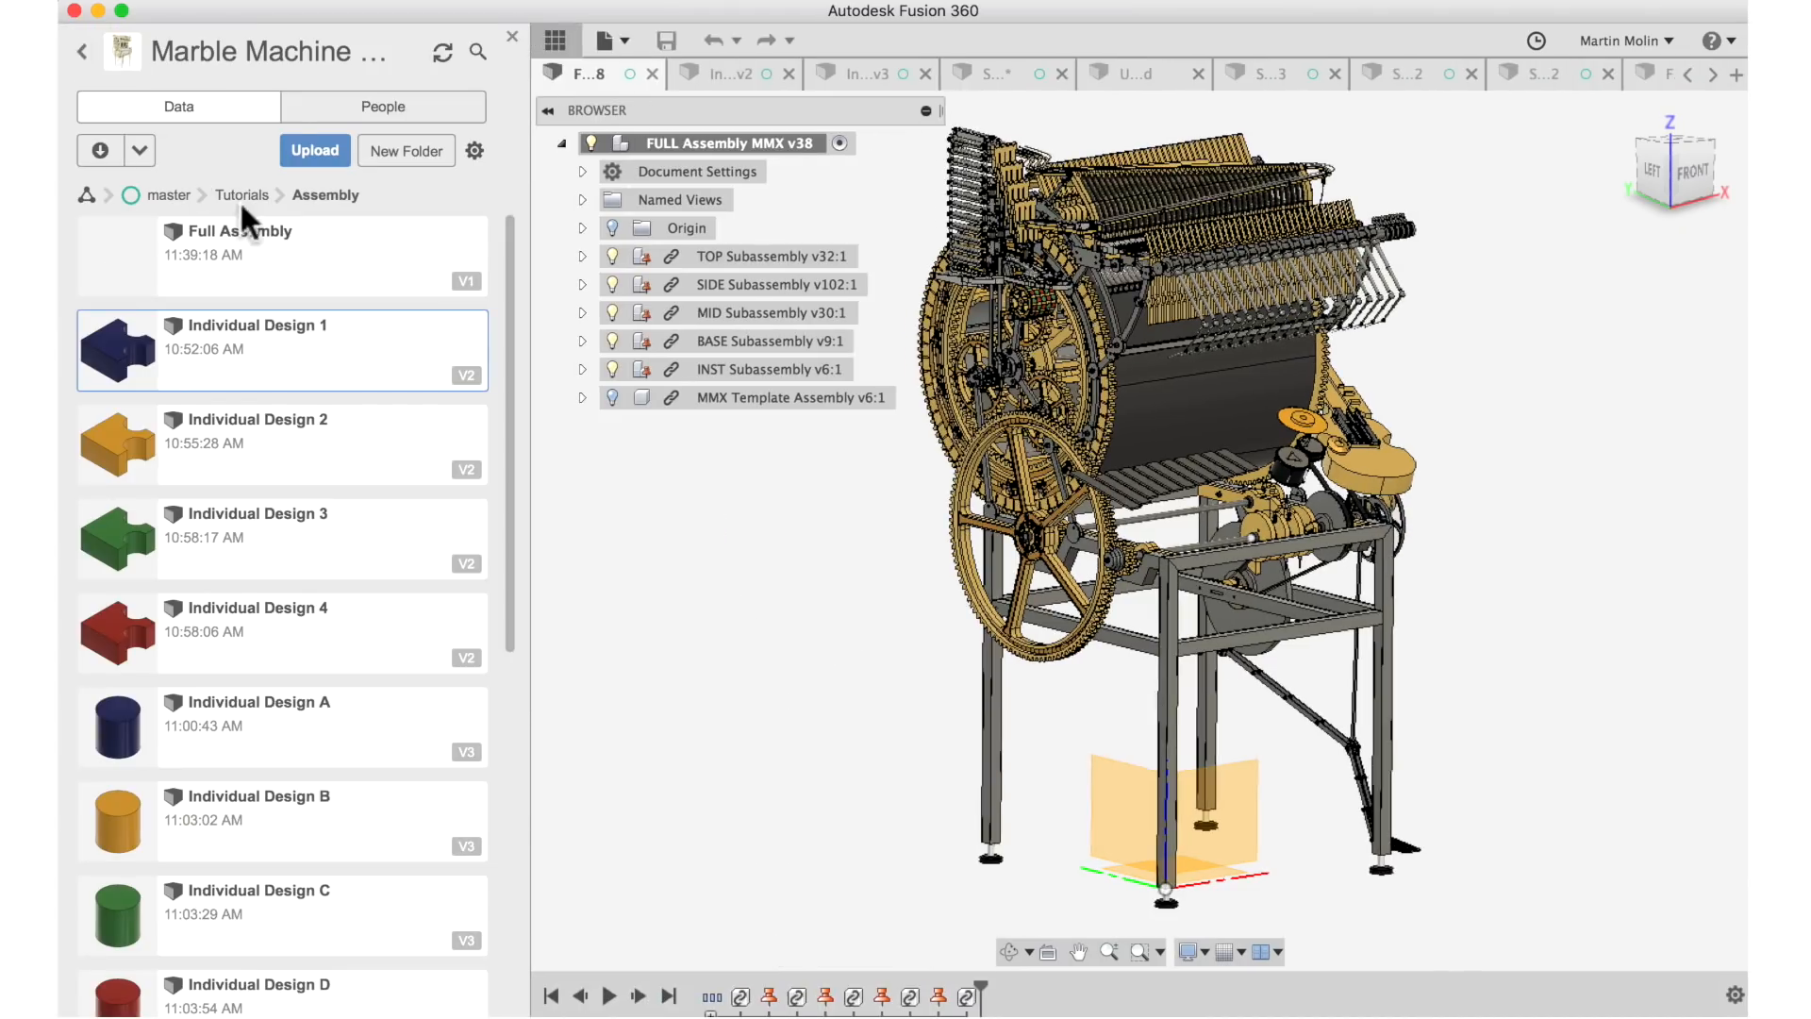
click(168, 194)
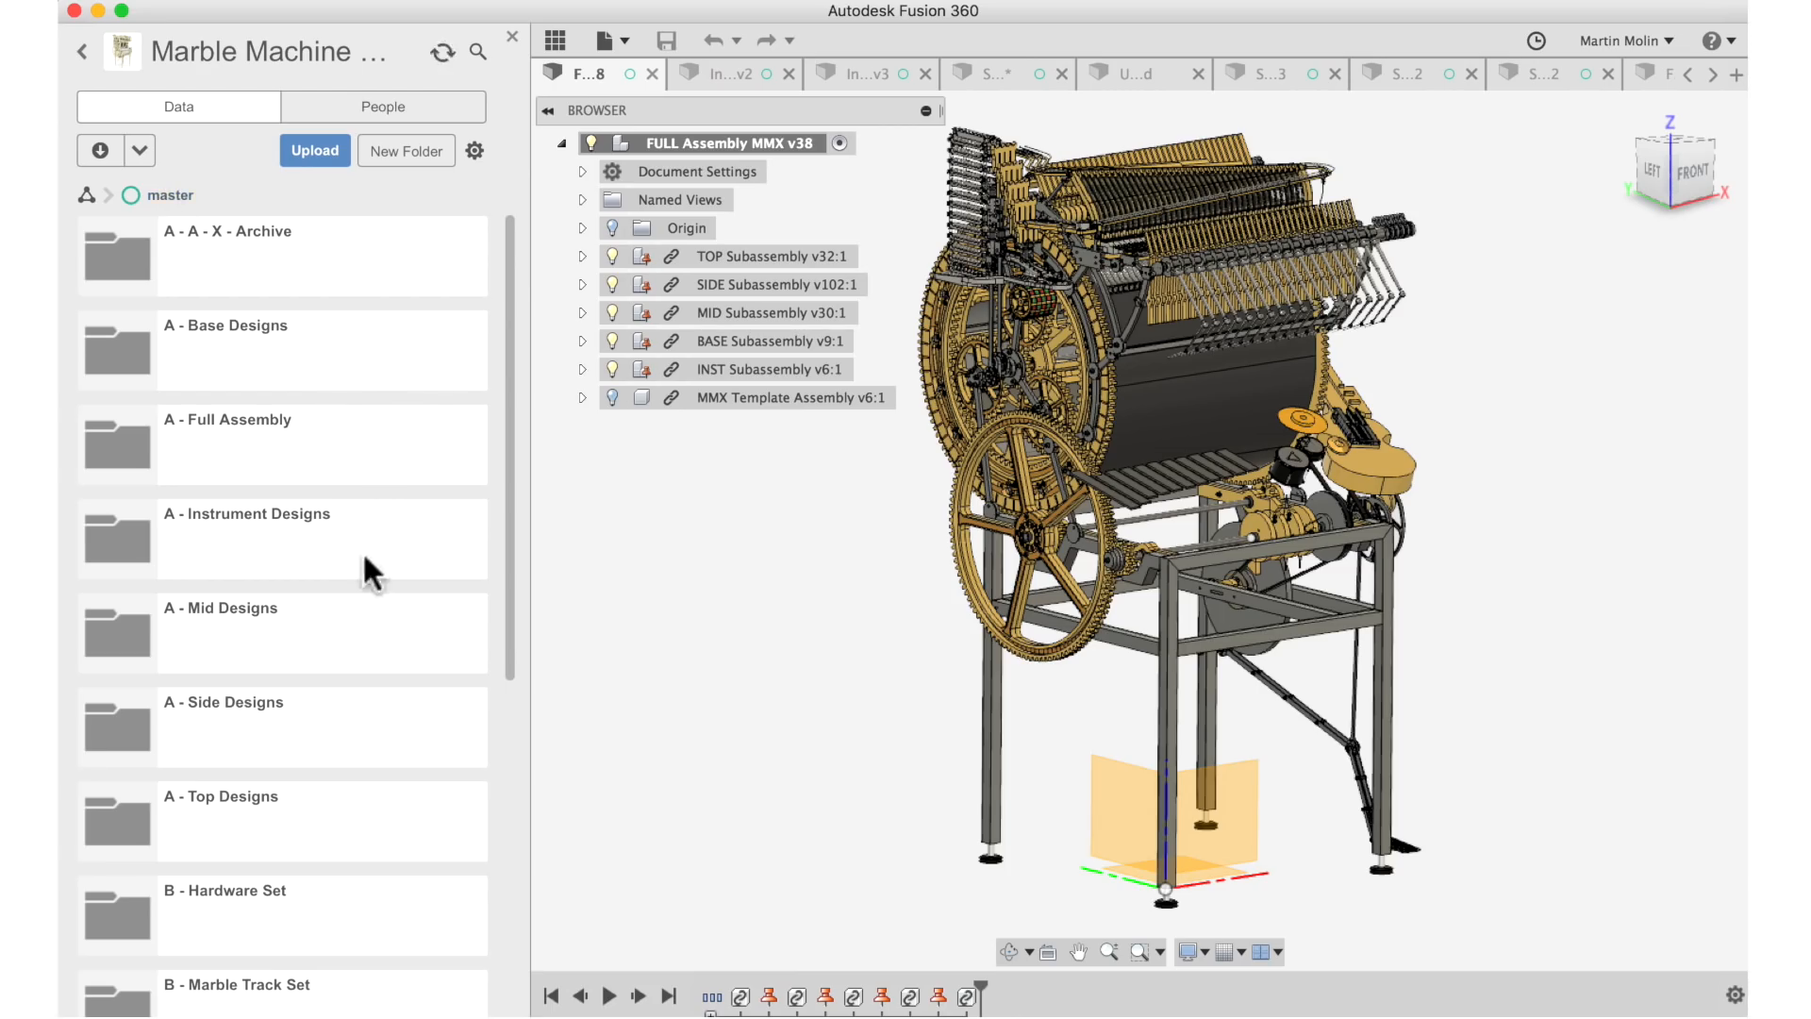
double_click(224, 324)
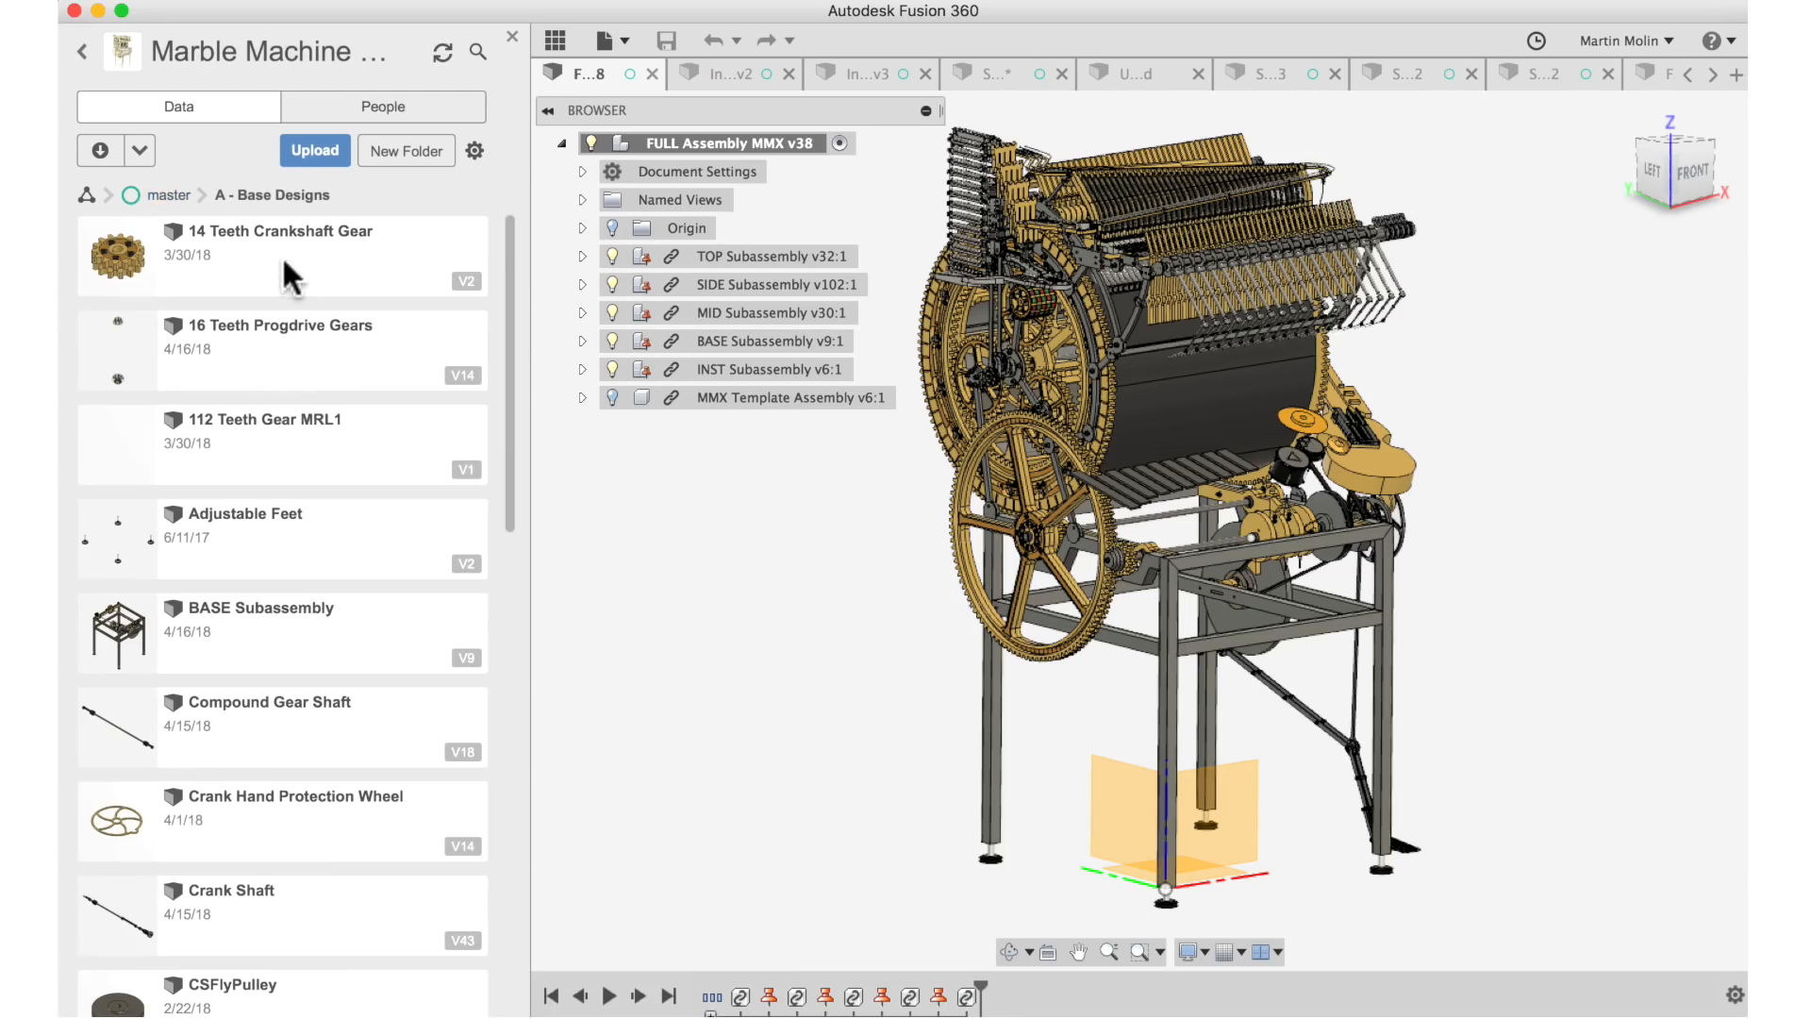
click(281, 255)
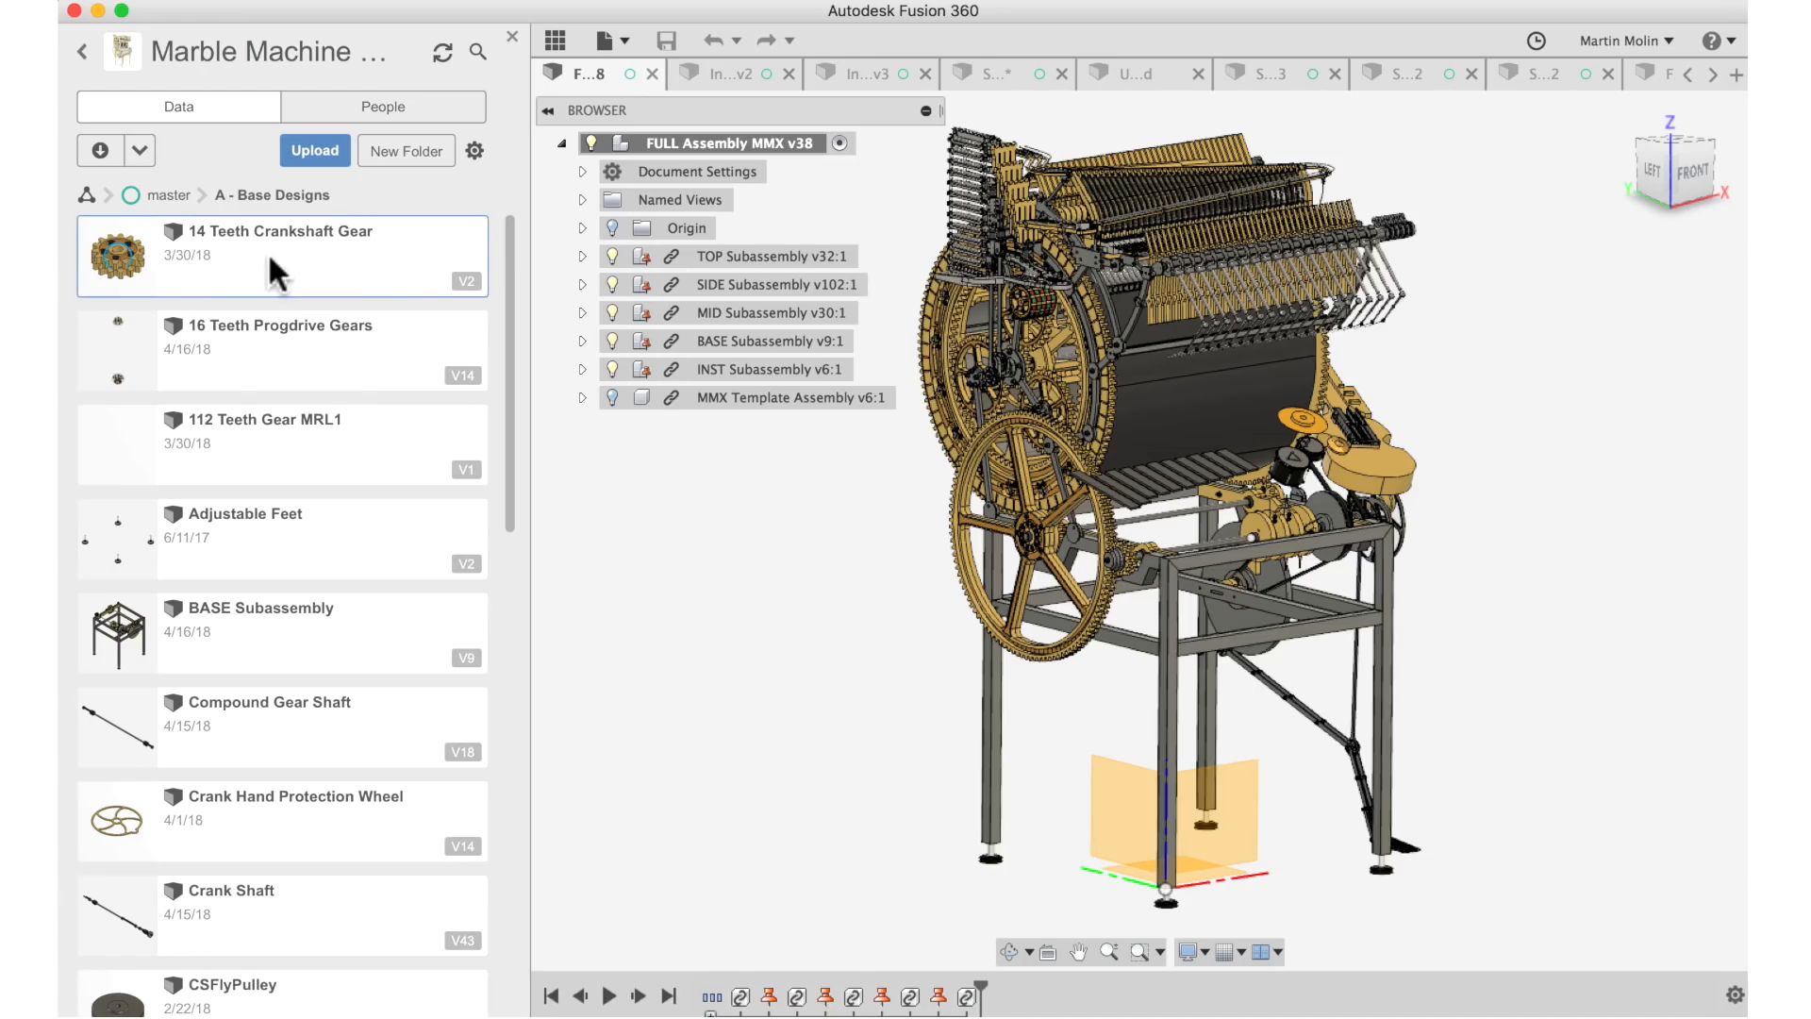
double_click(282, 254)
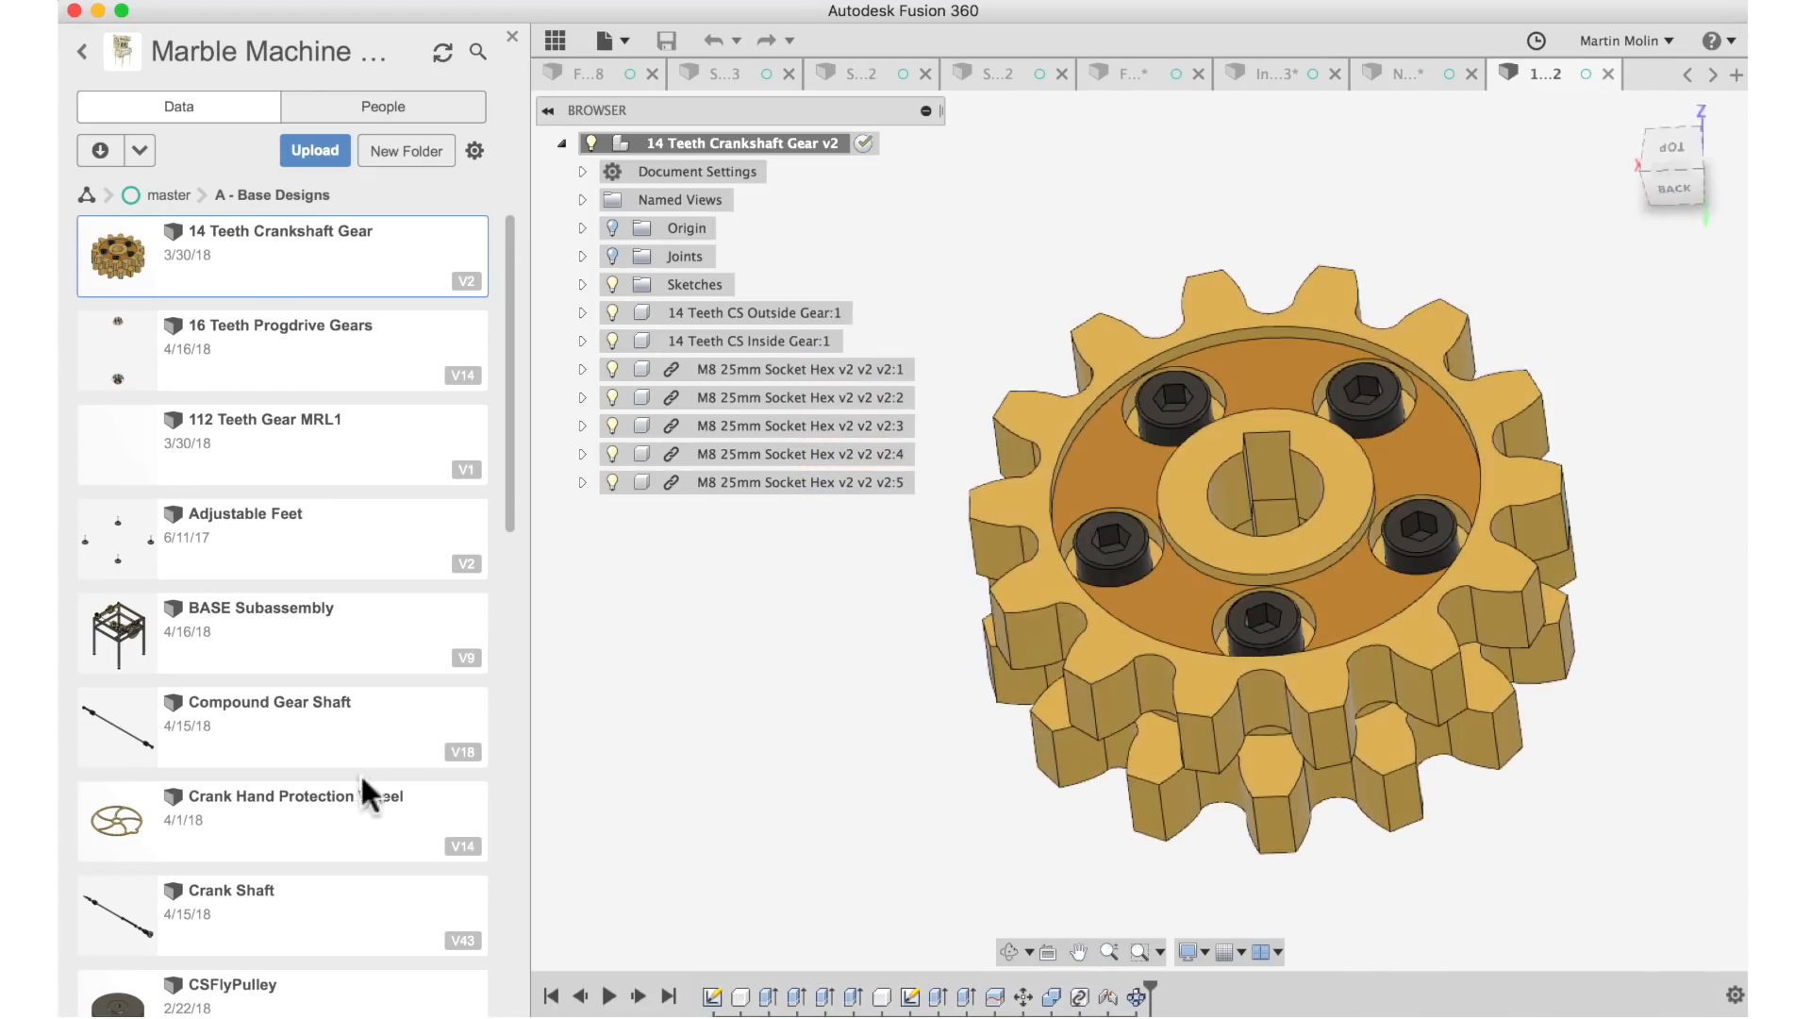
Open the BASE Subassembly design and orbit its base frame to look it over.
click(266, 632)
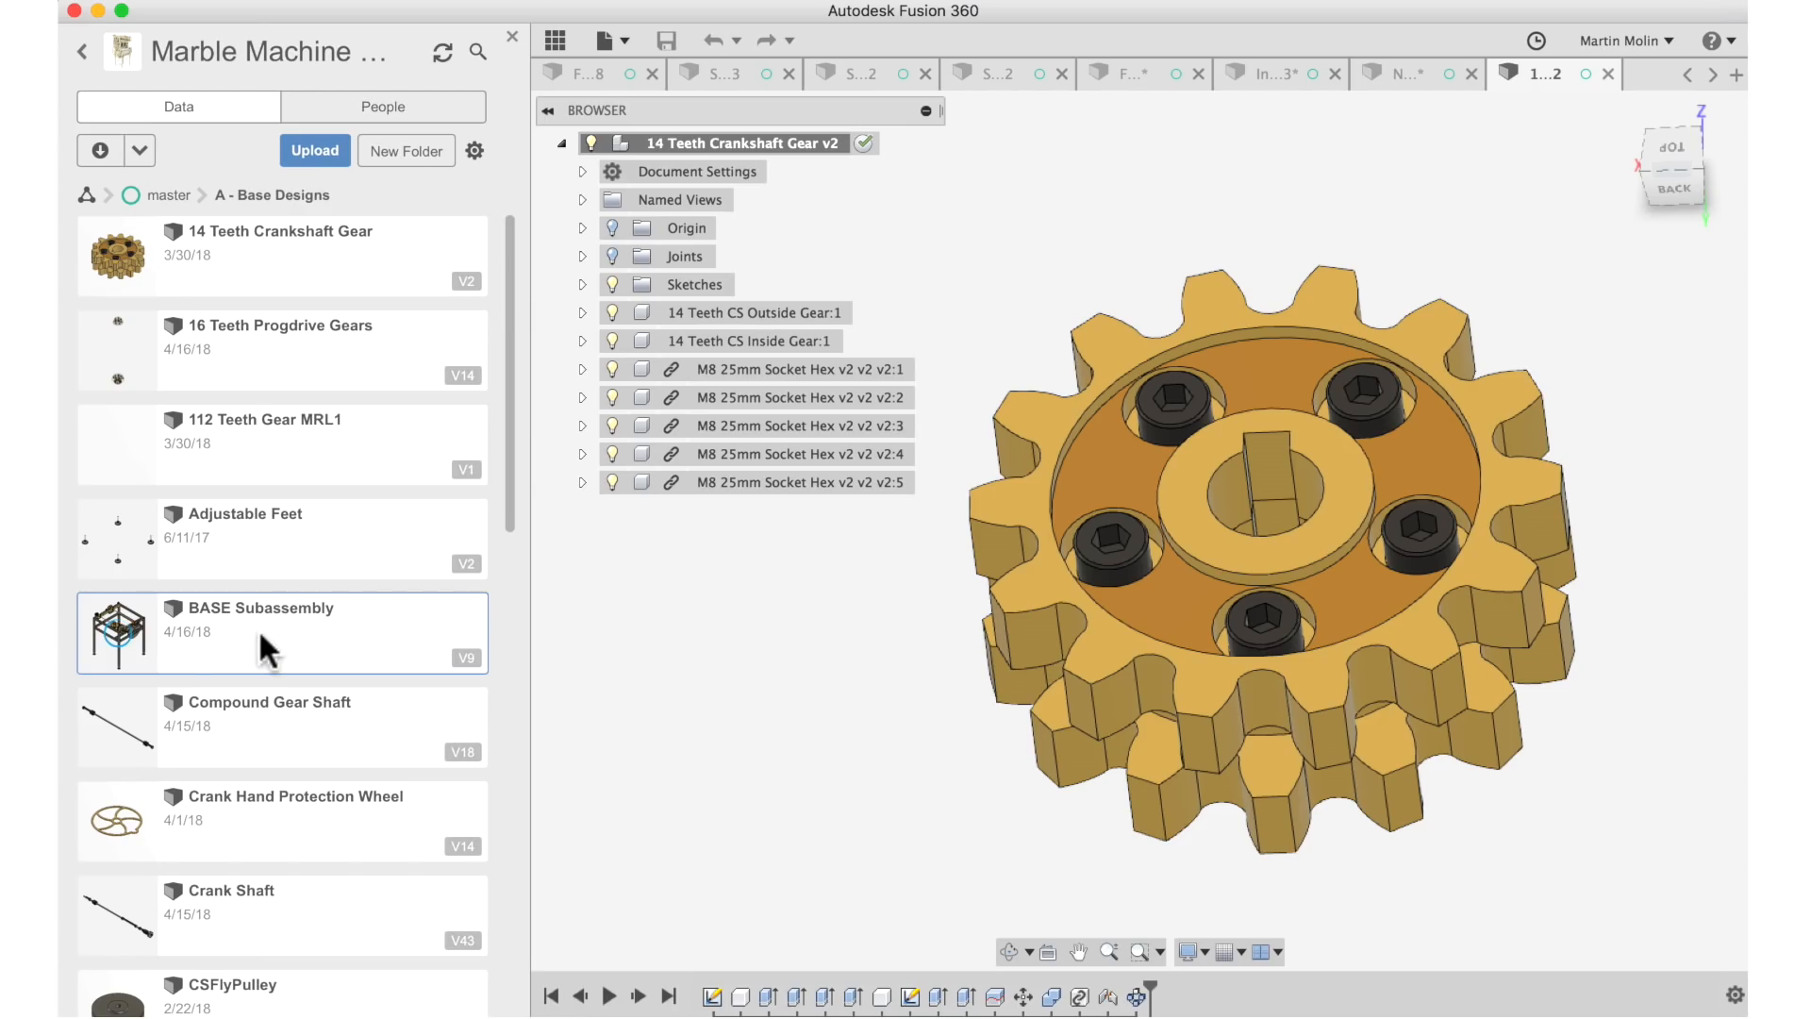
double_click(261, 607)
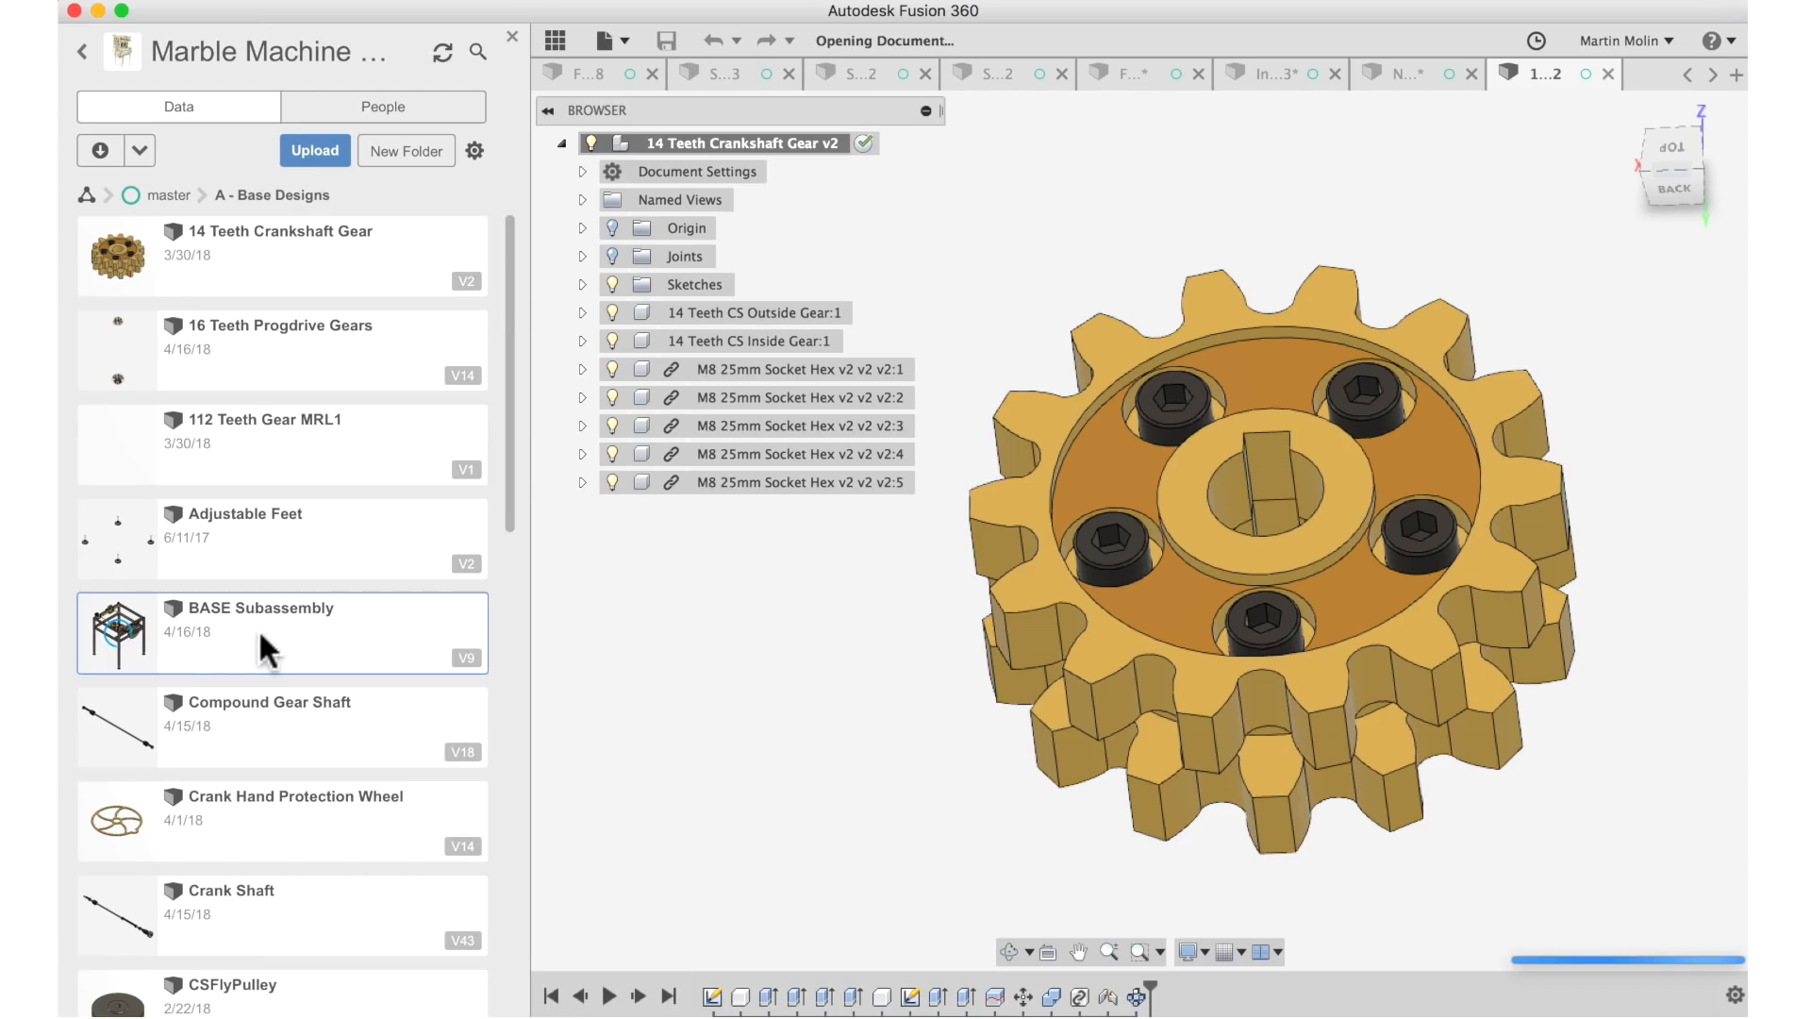
double_click(260, 632)
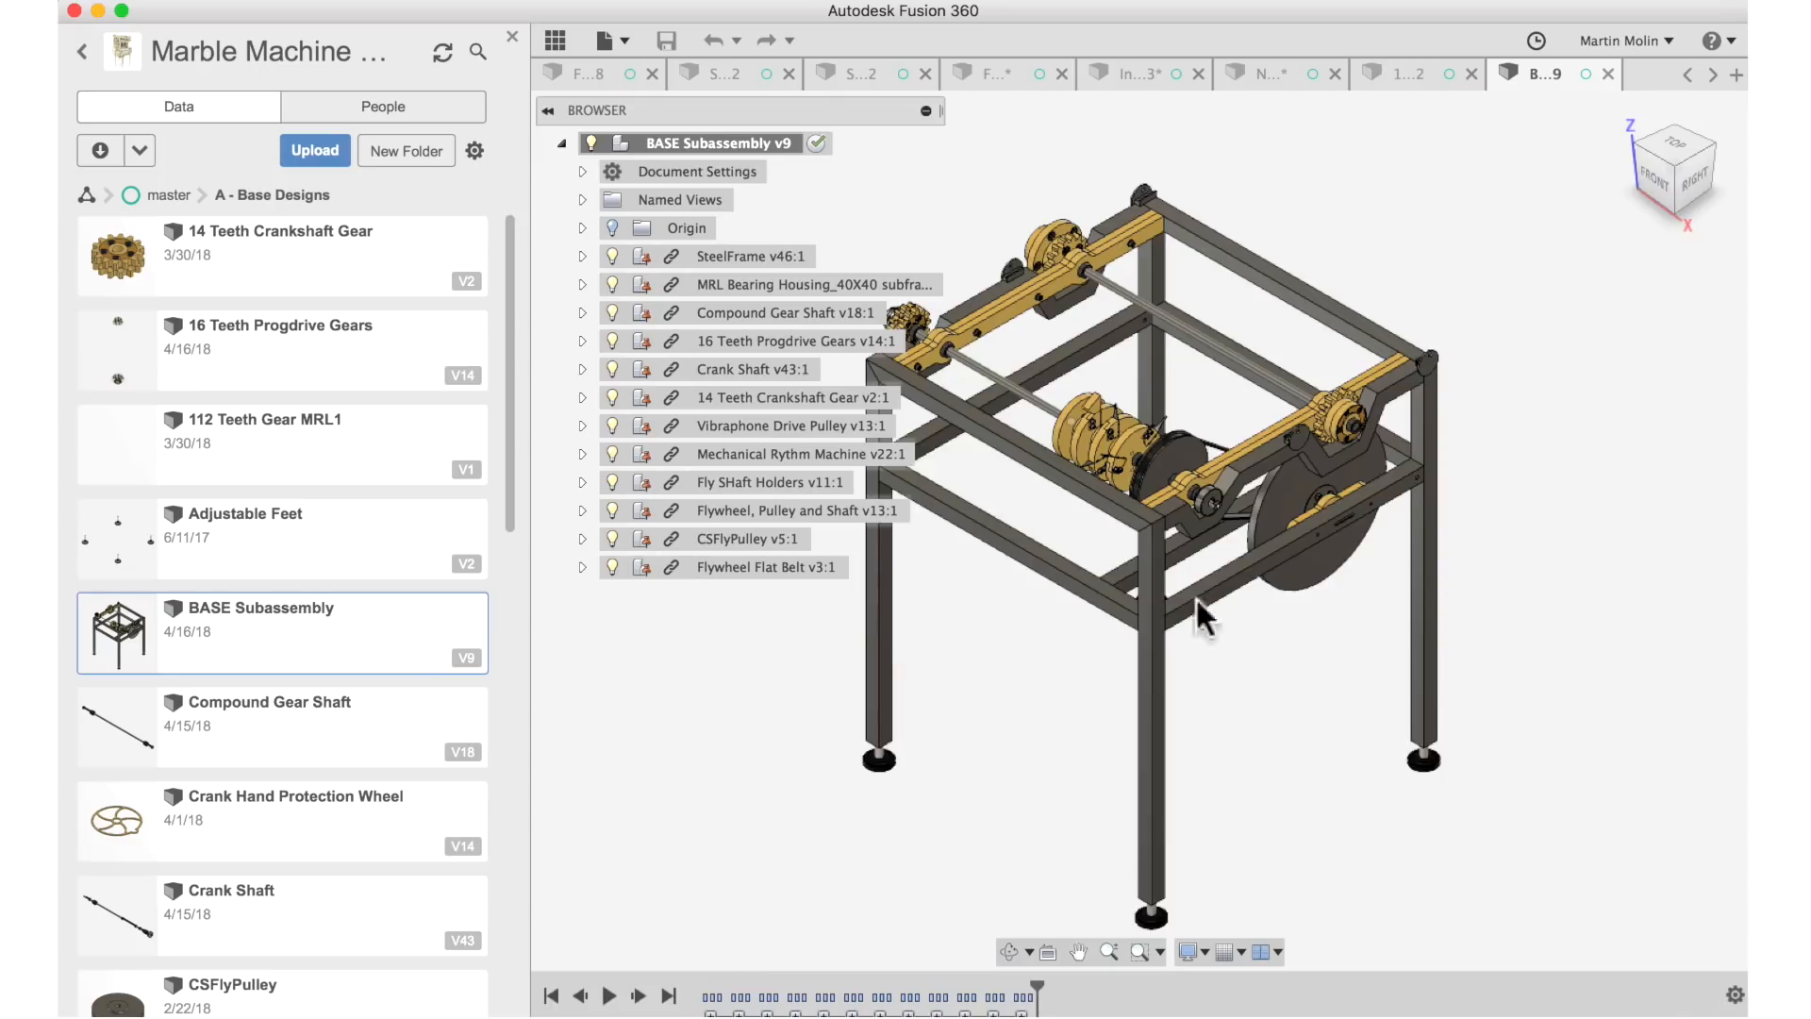
drag(1202, 612, 1369, 600)
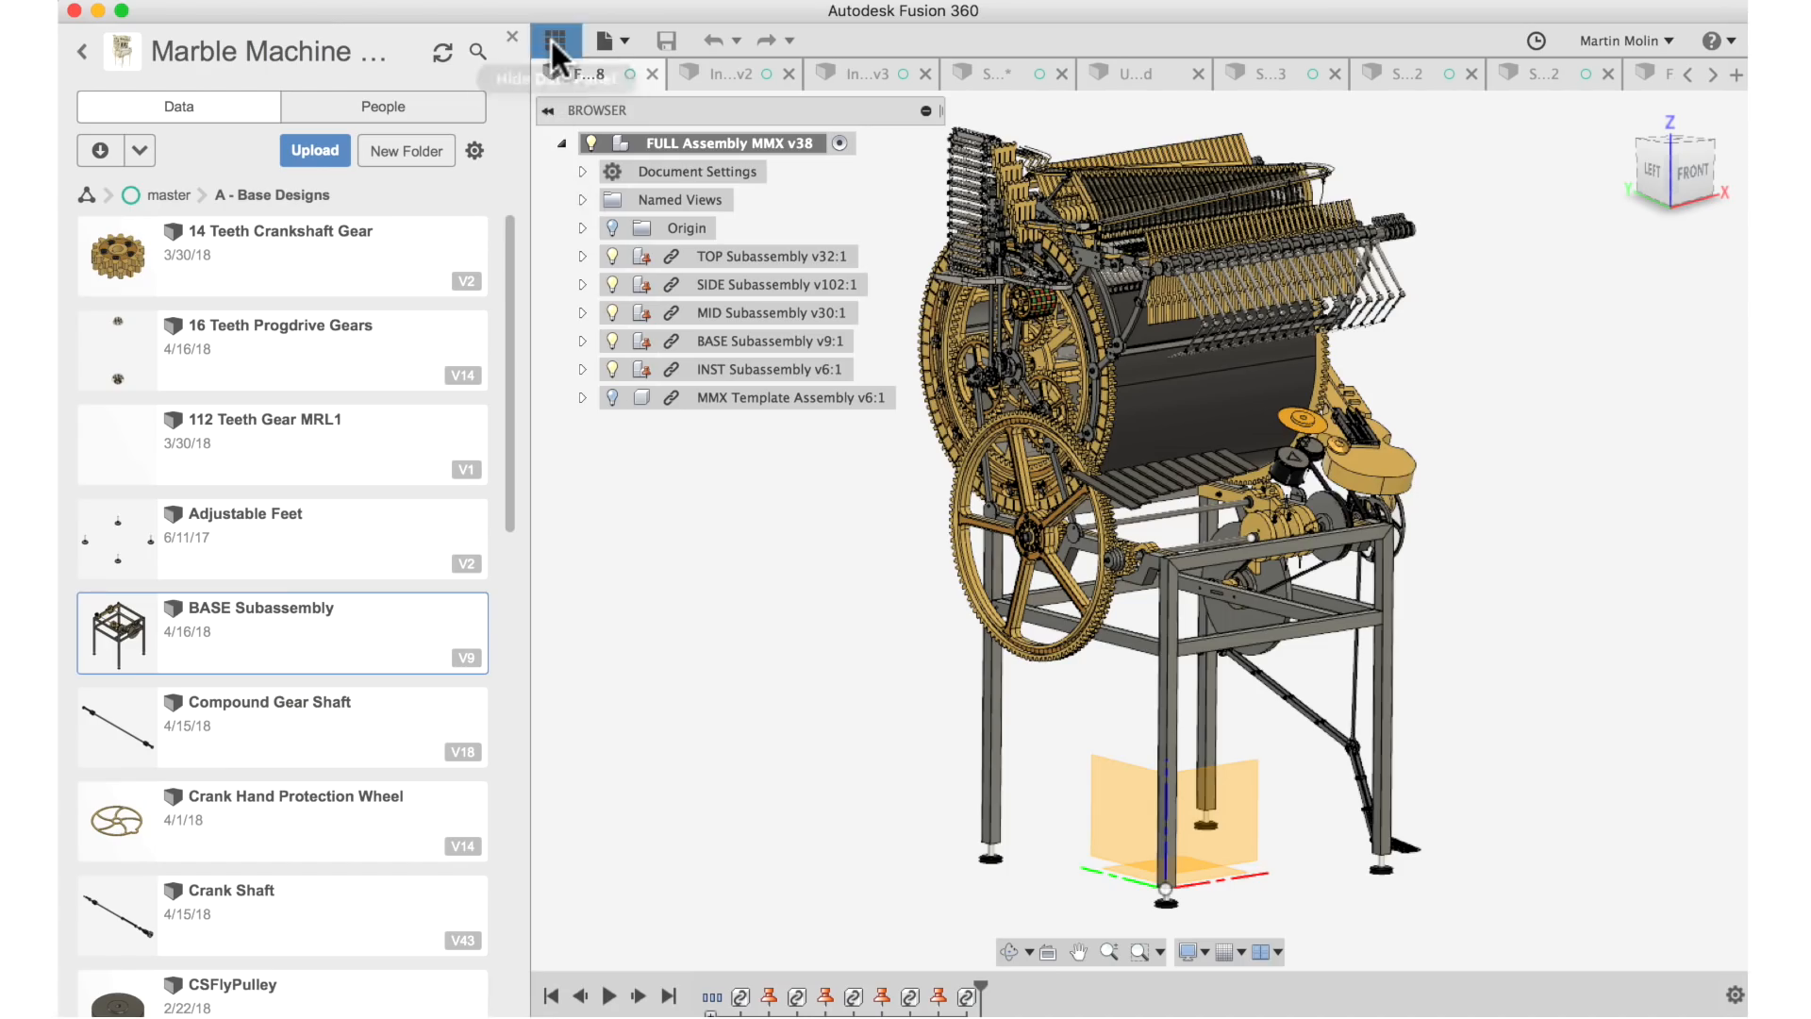
Hide the Data Panel, toggle the BASE and SIDE subassemblies off, then make all MMX subassemblies visible again.
click(559, 40)
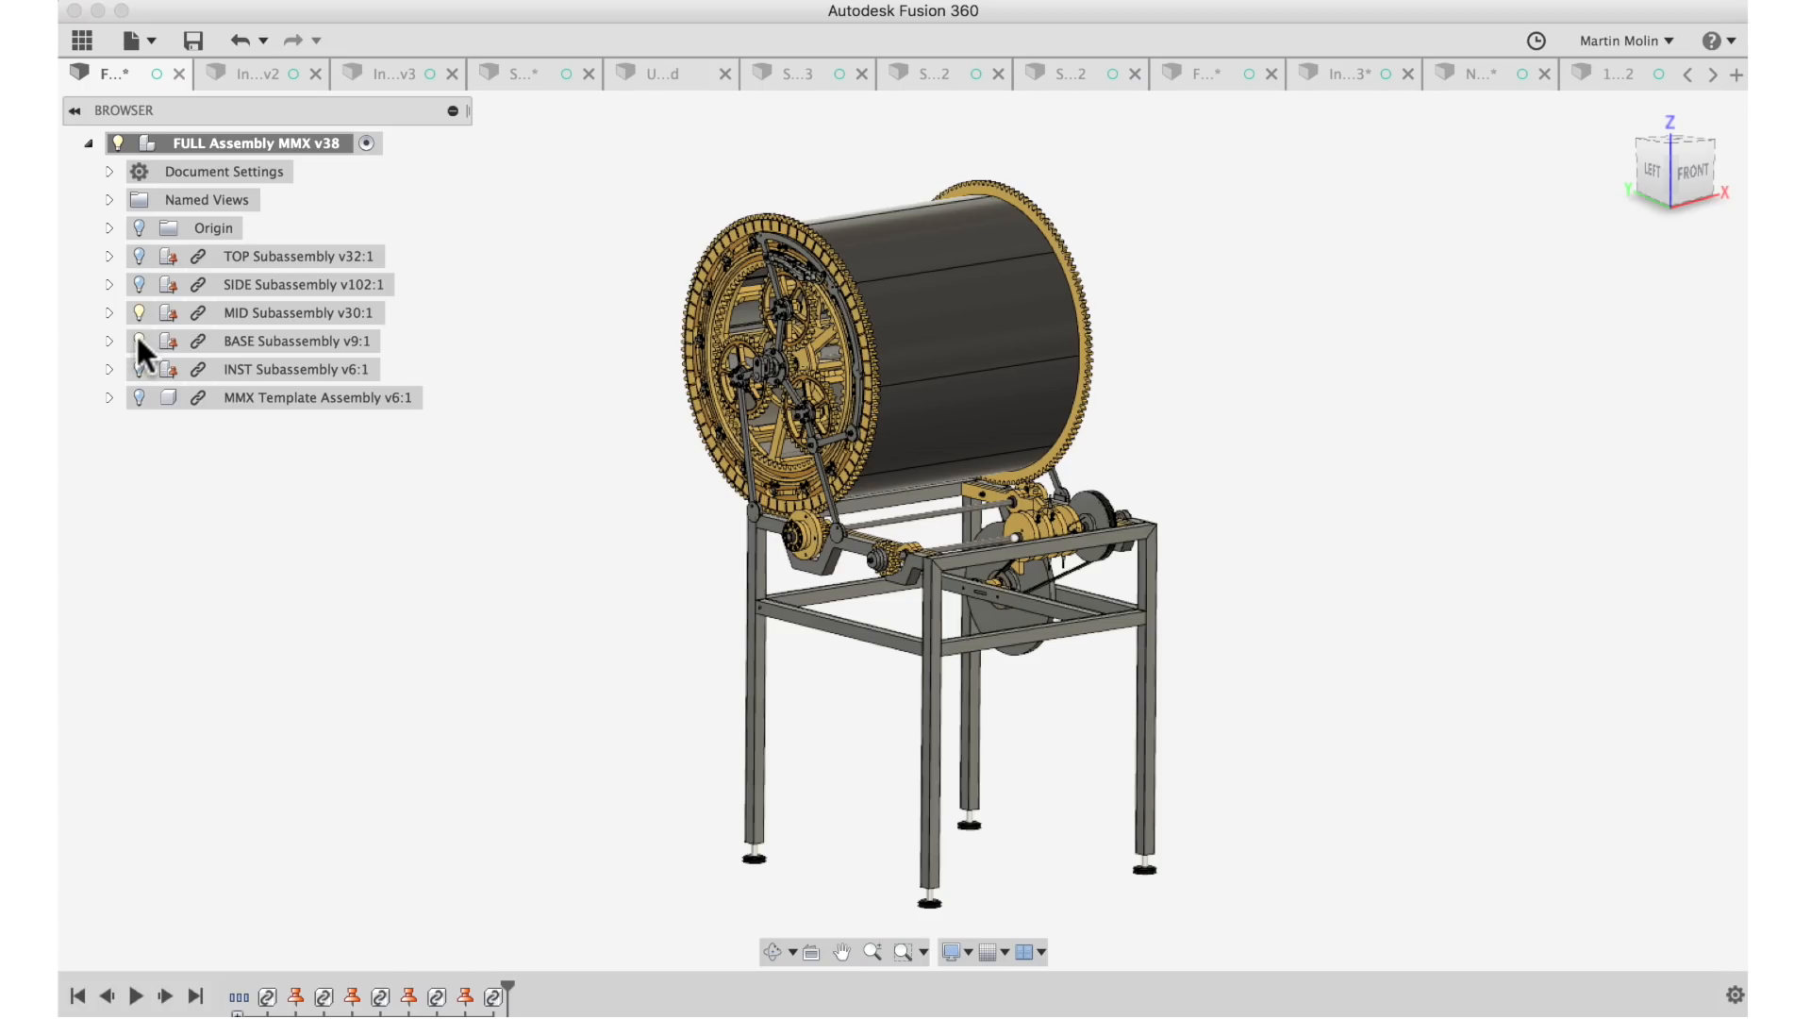
click(137, 339)
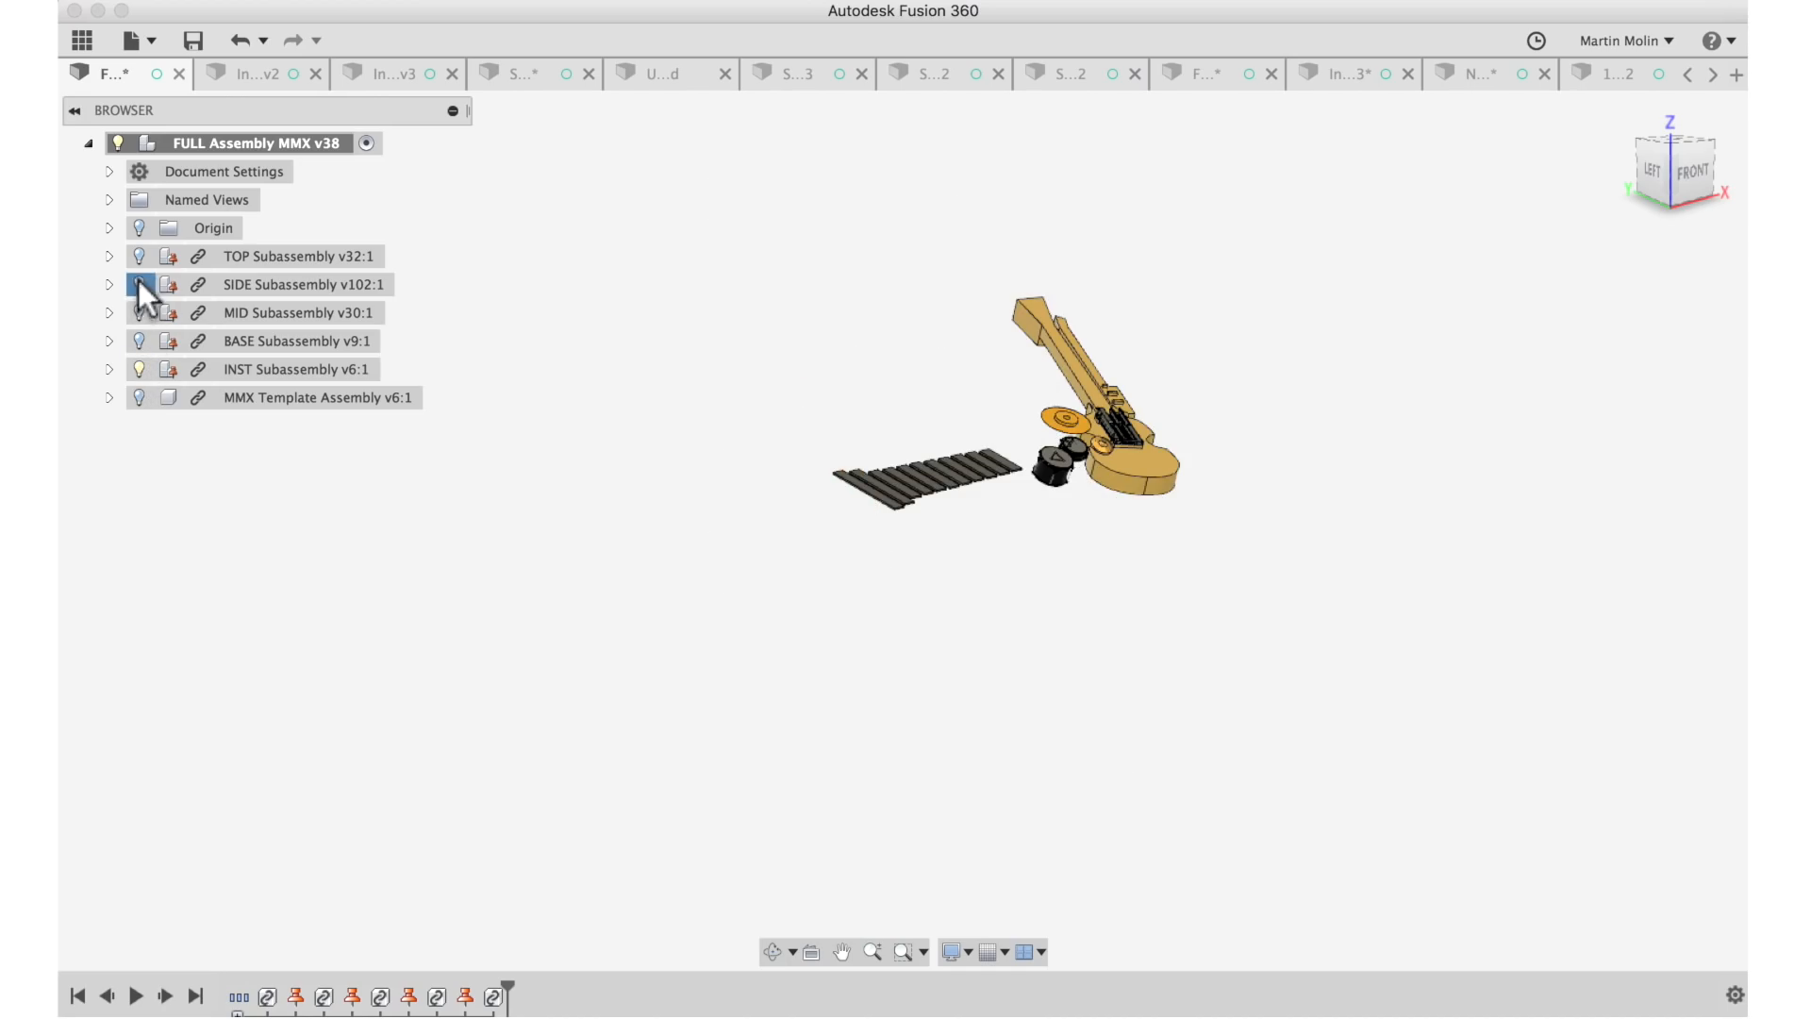
click(137, 285)
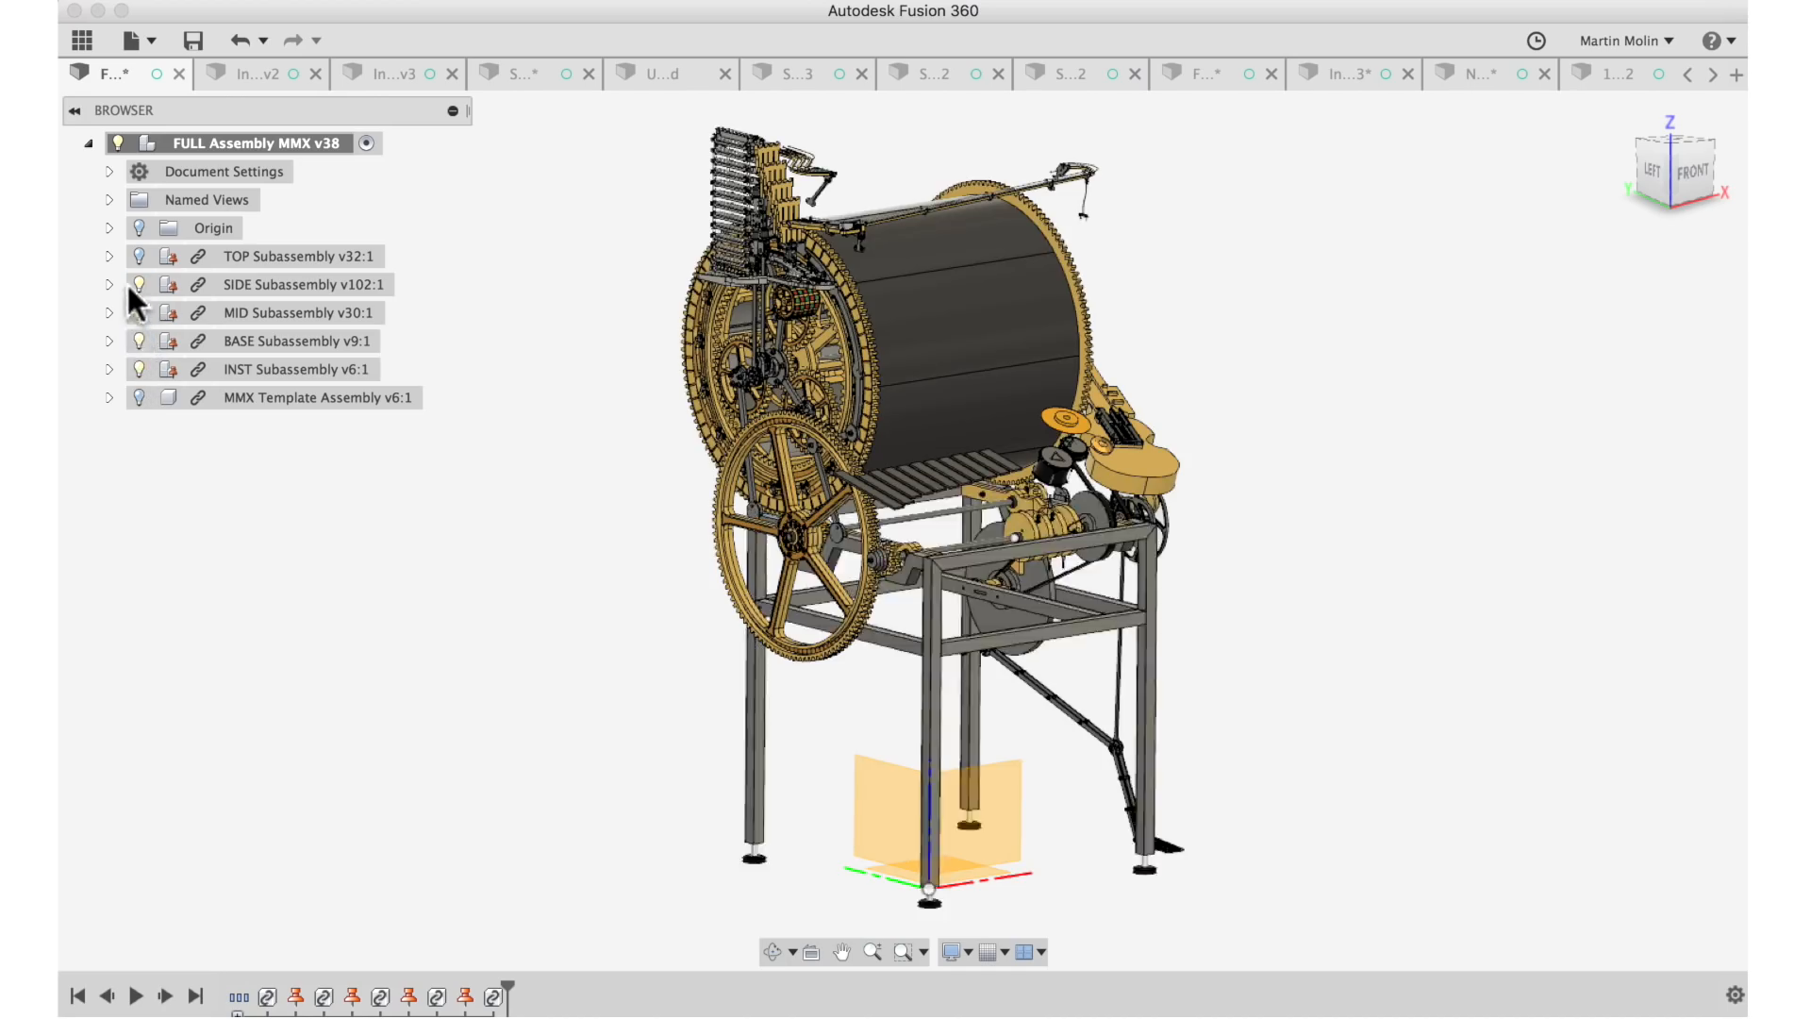
click(298, 254)
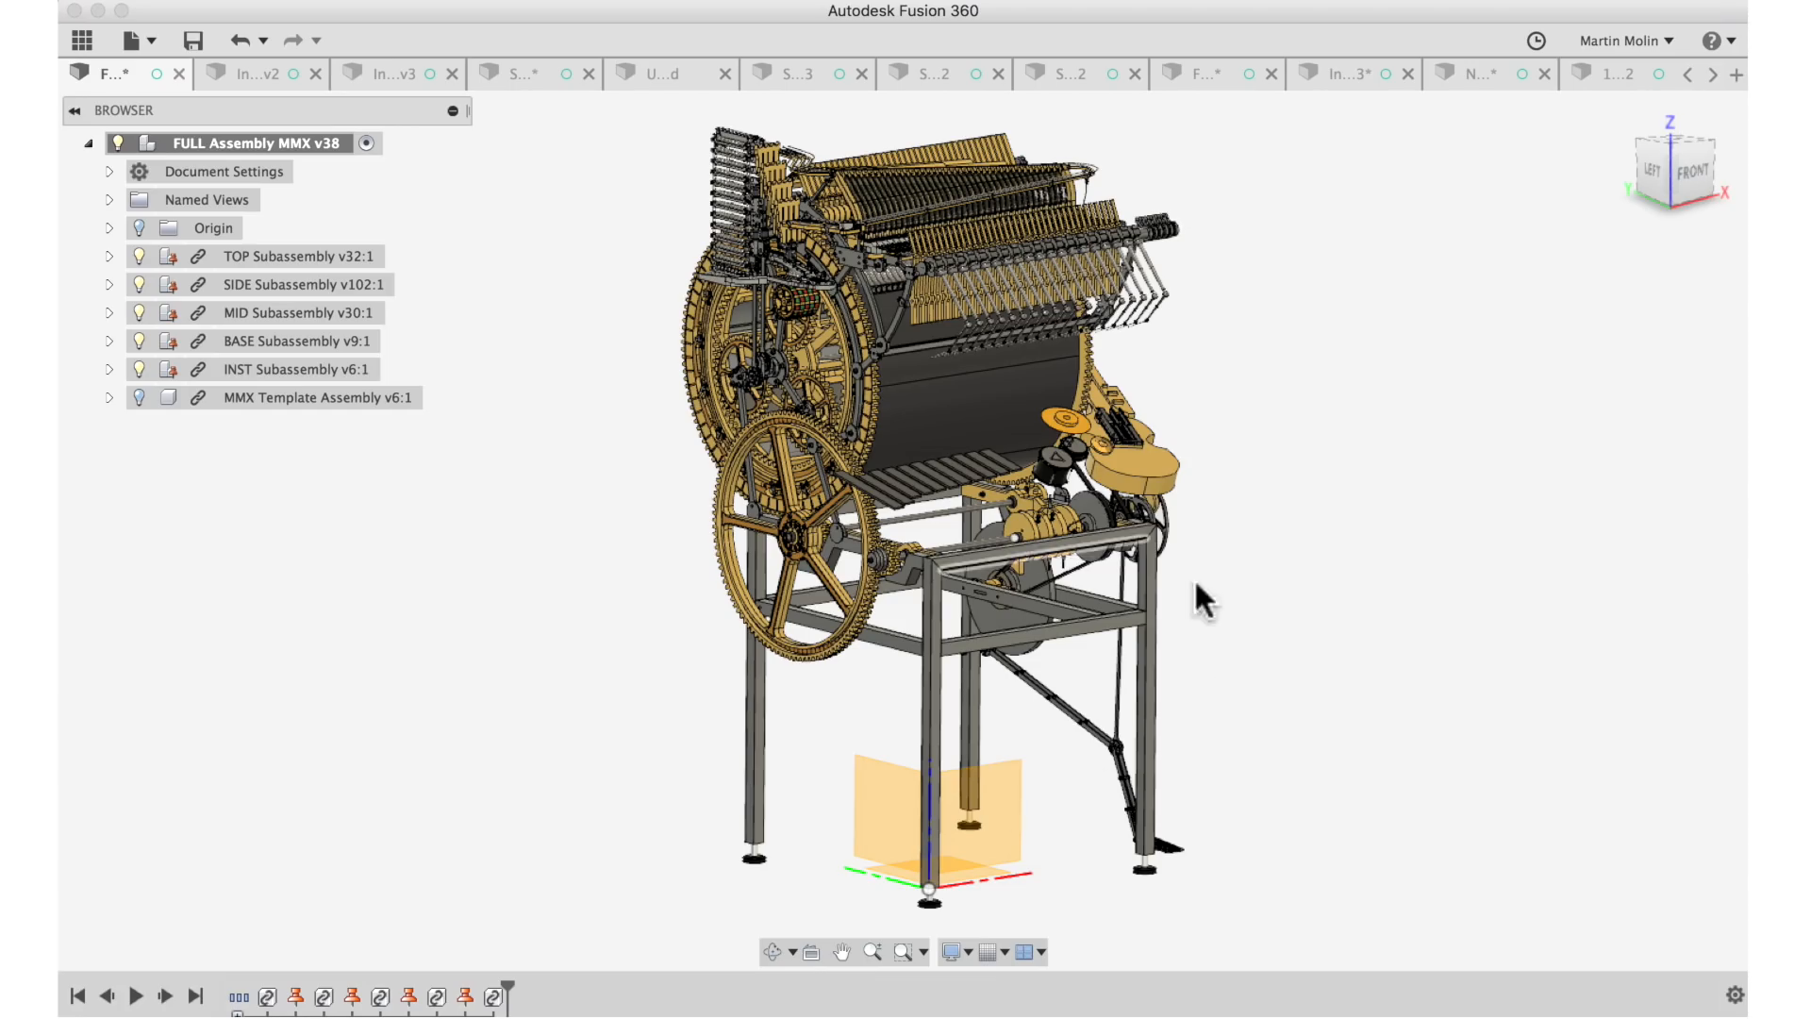
mouse_move(904, 696)
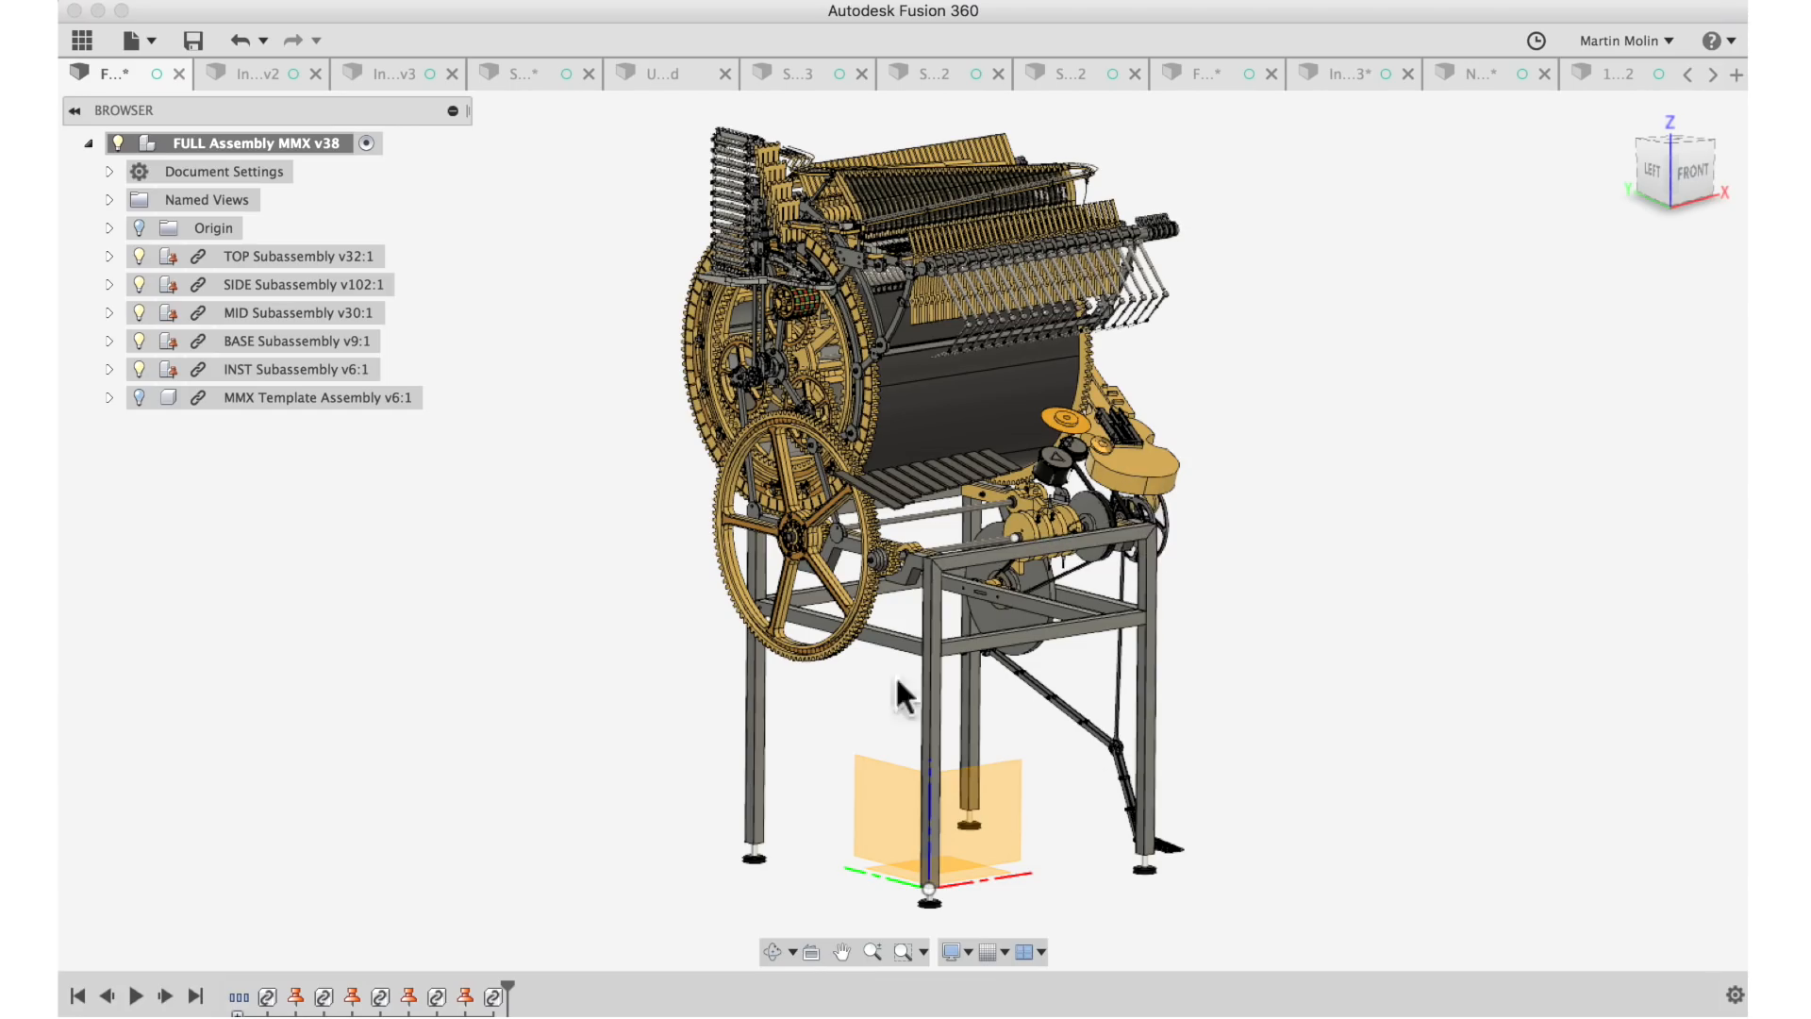
mouse_move(138, 381)
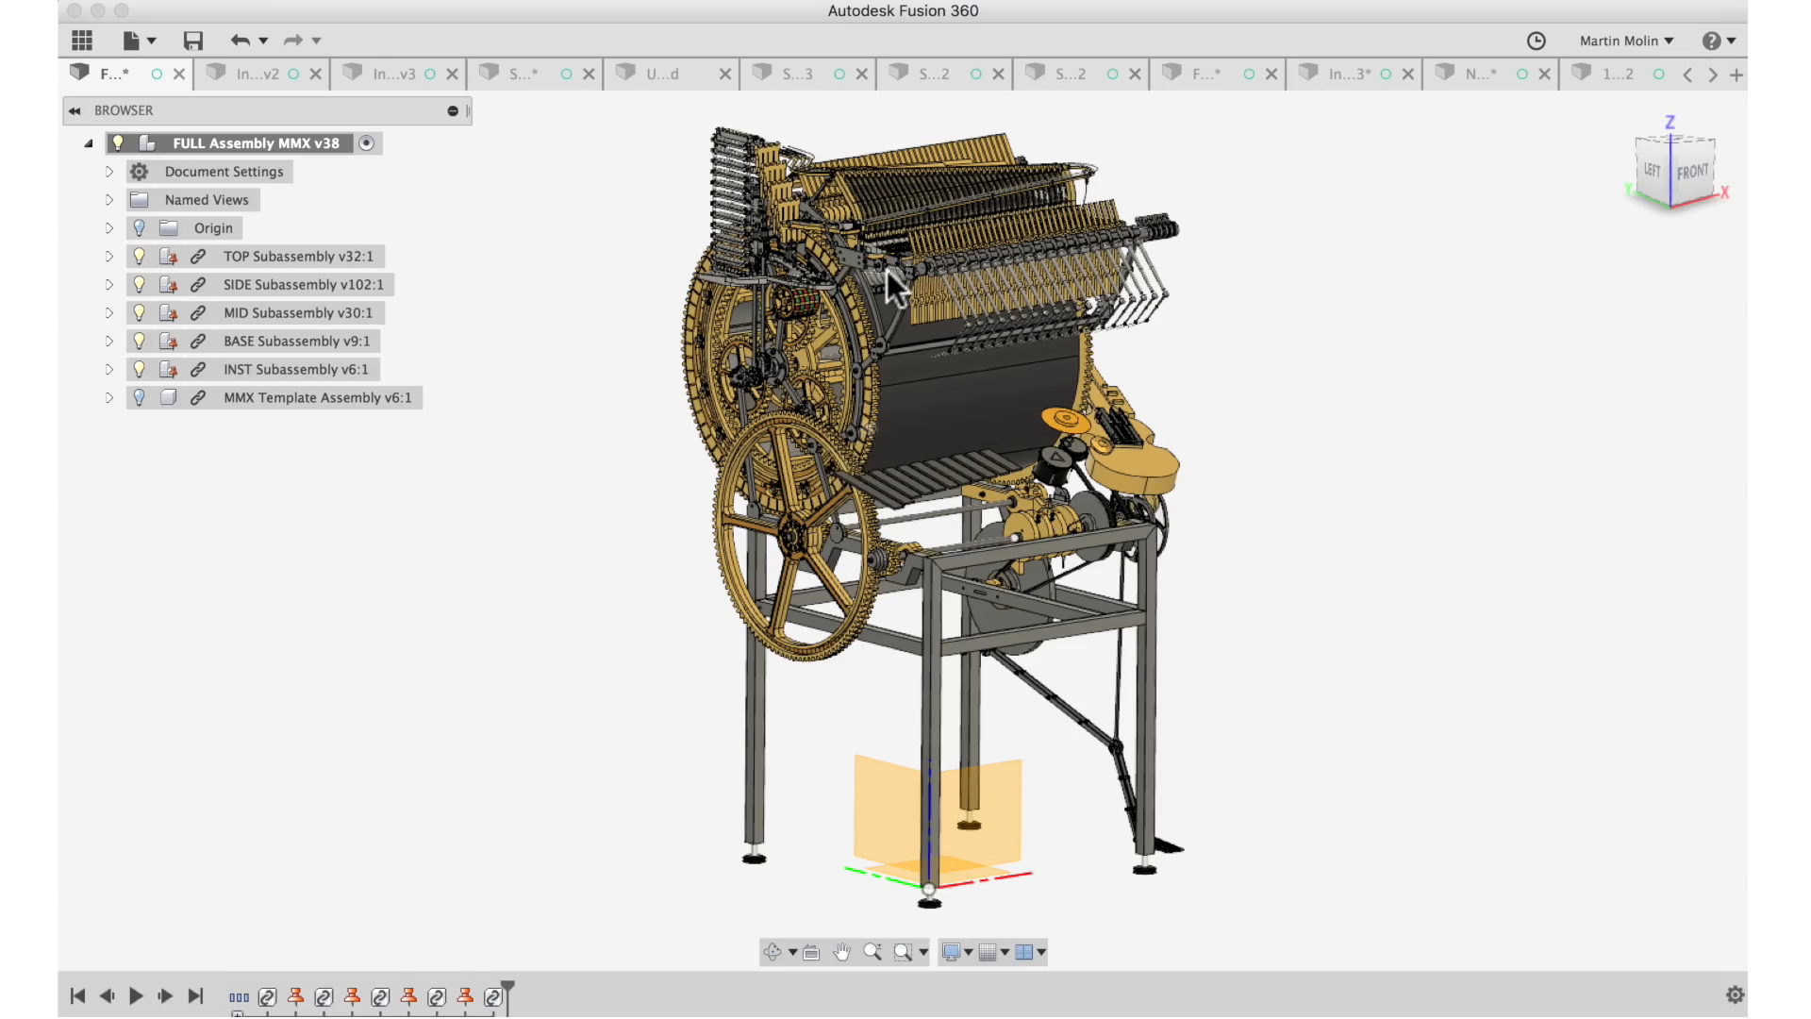
mouse_move(1540, 451)
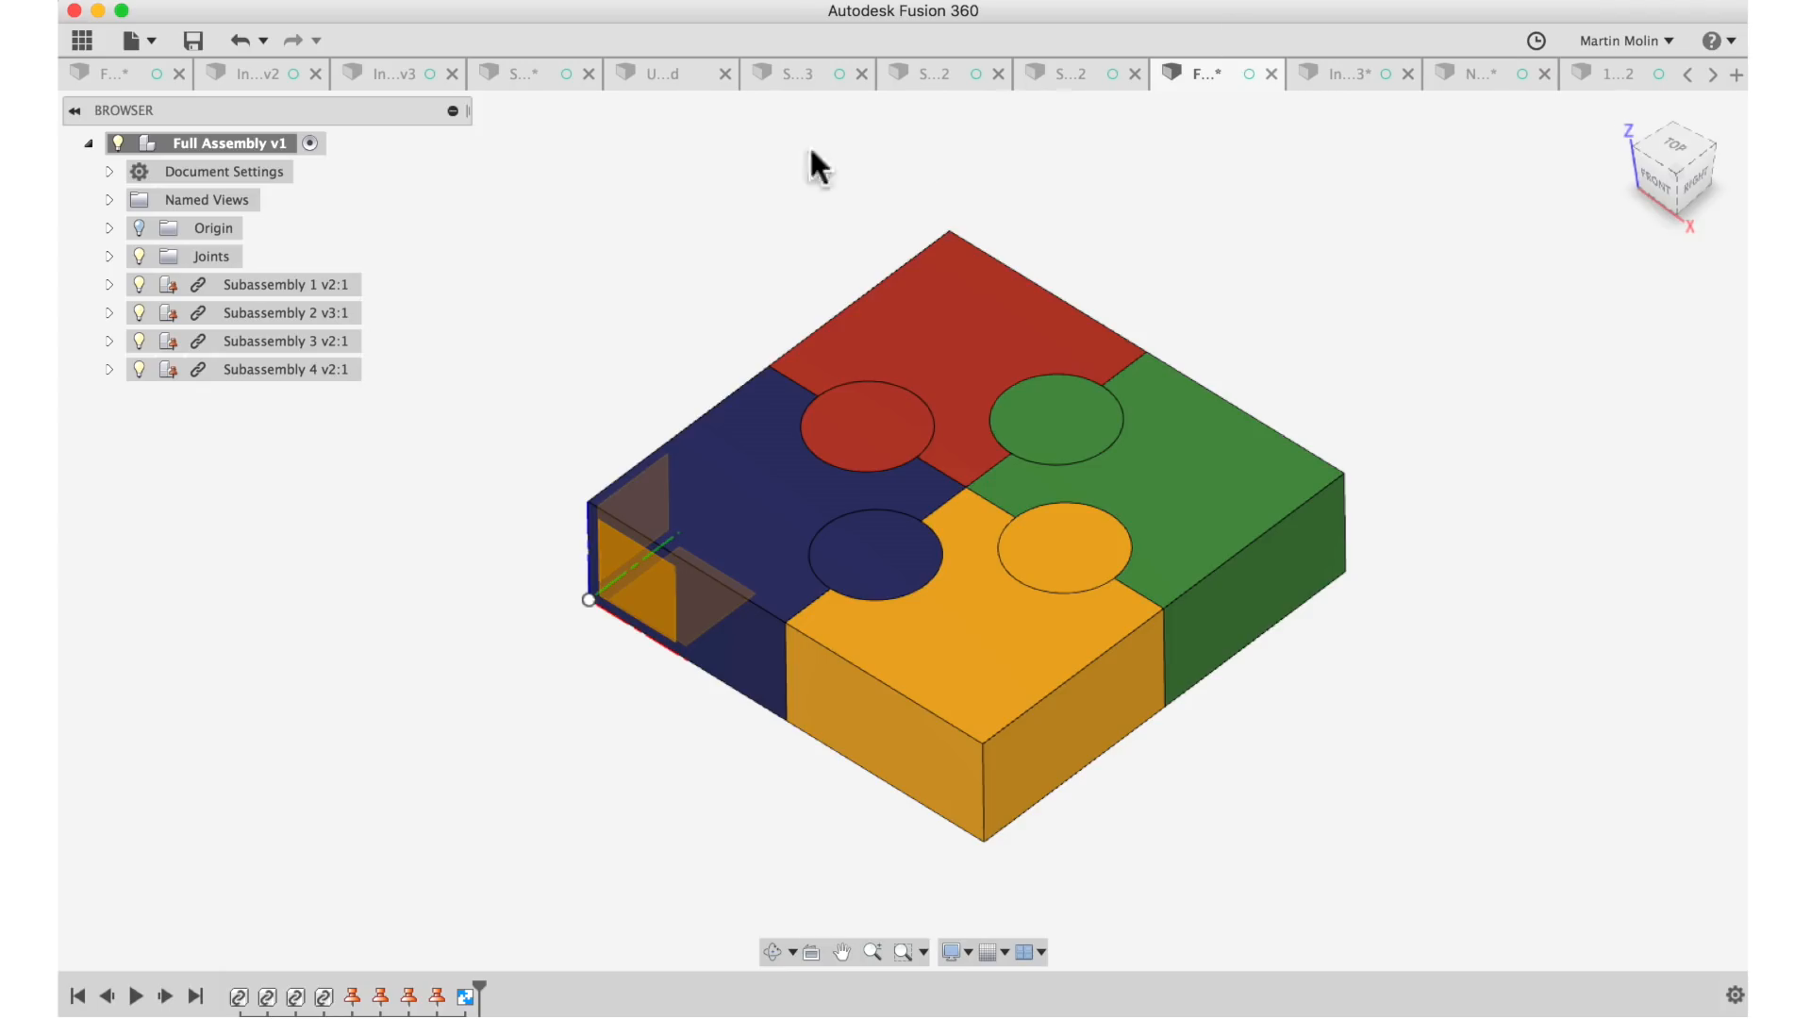
mouse_move(1449, 166)
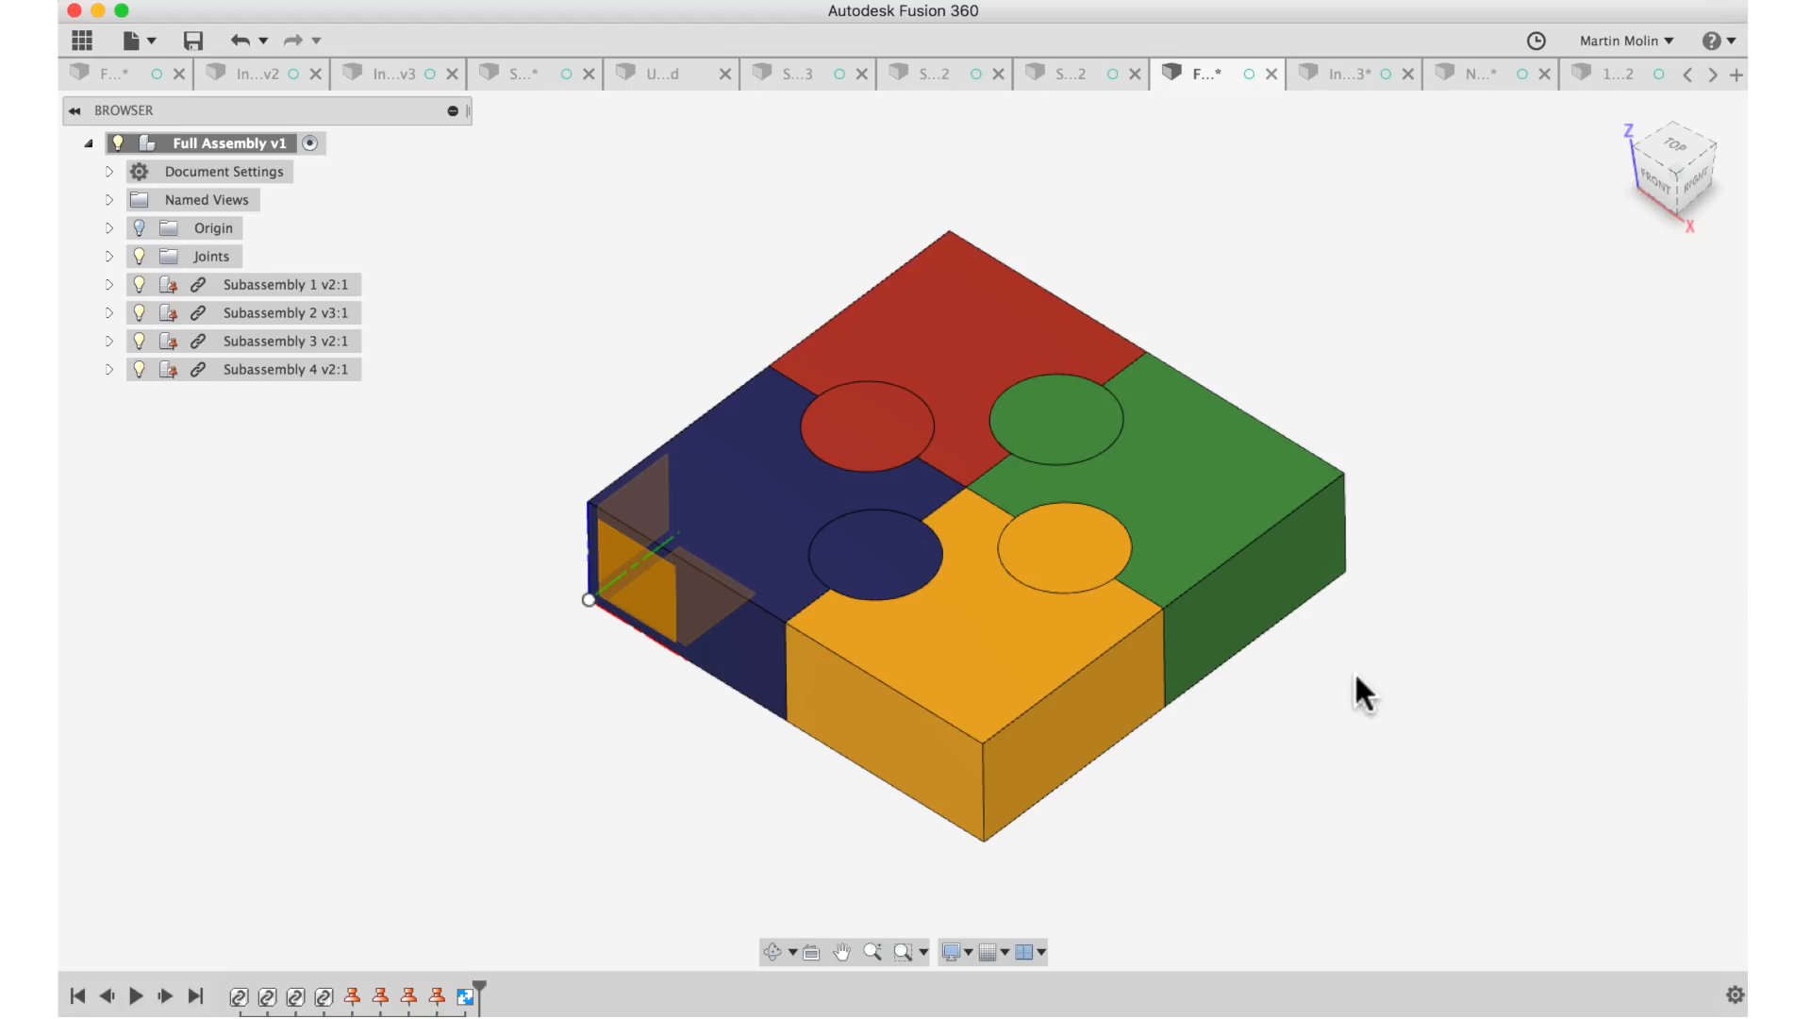
mouse_move(1355, 687)
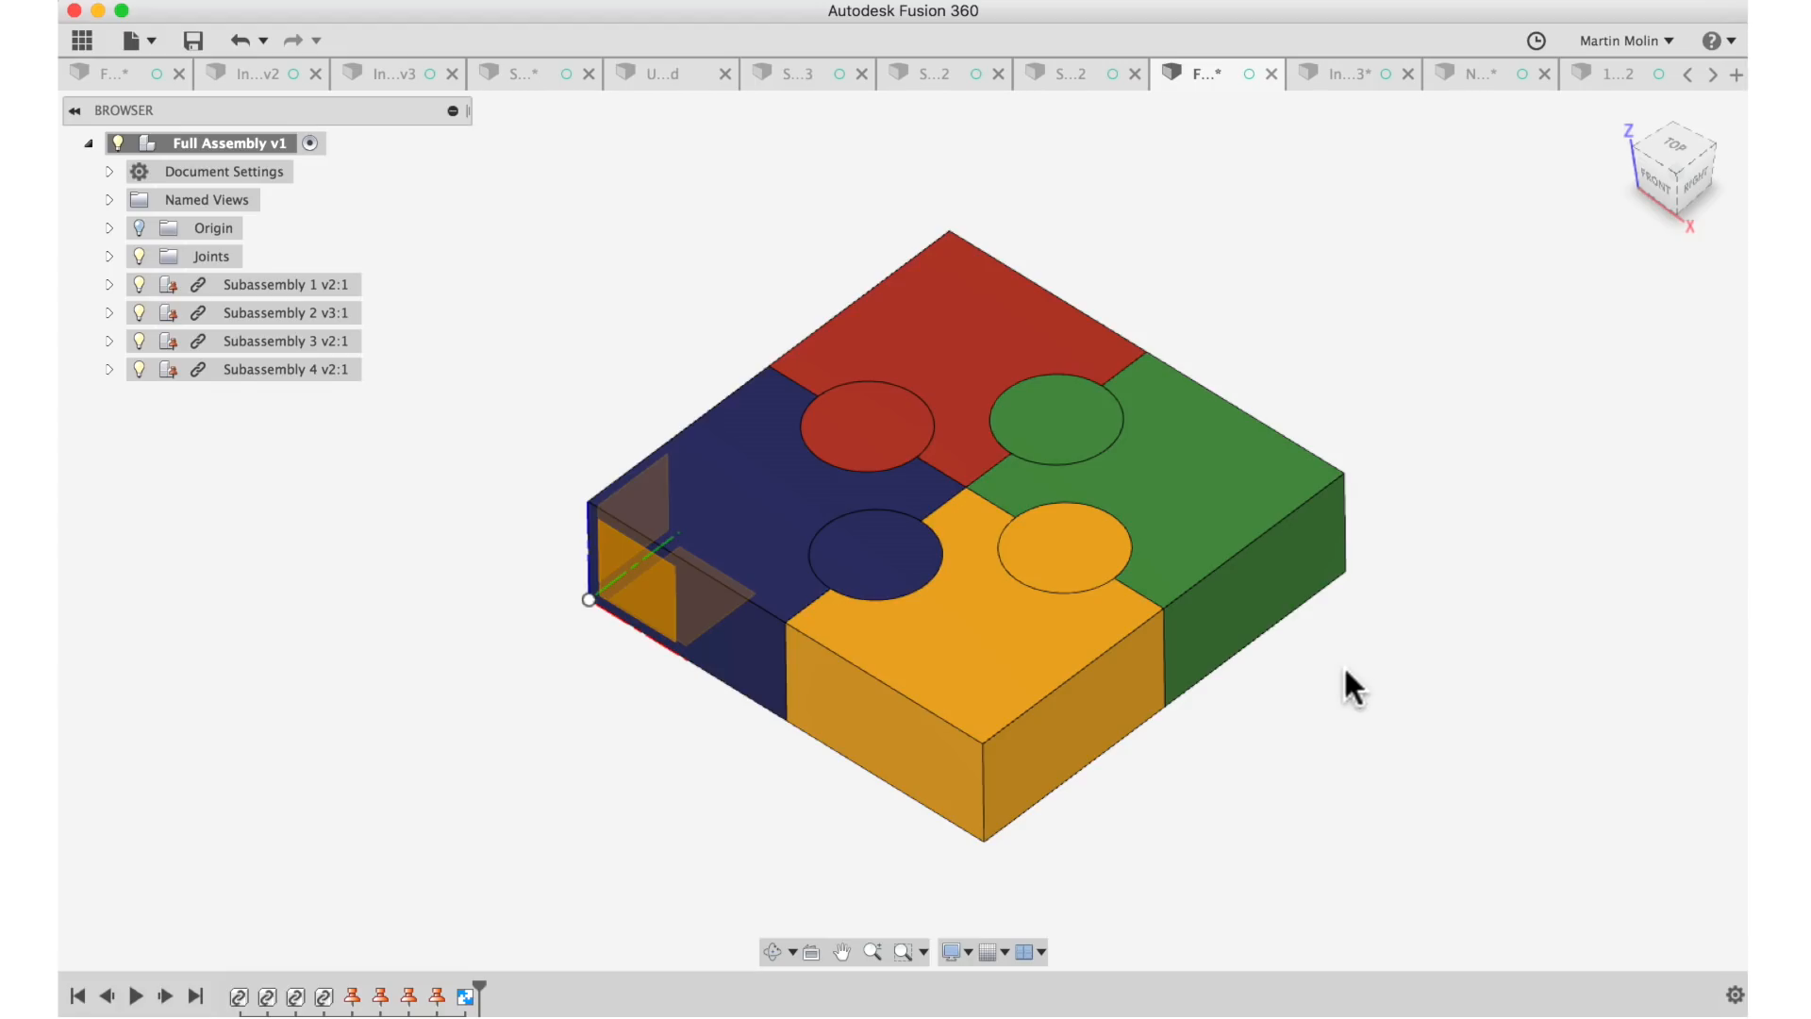